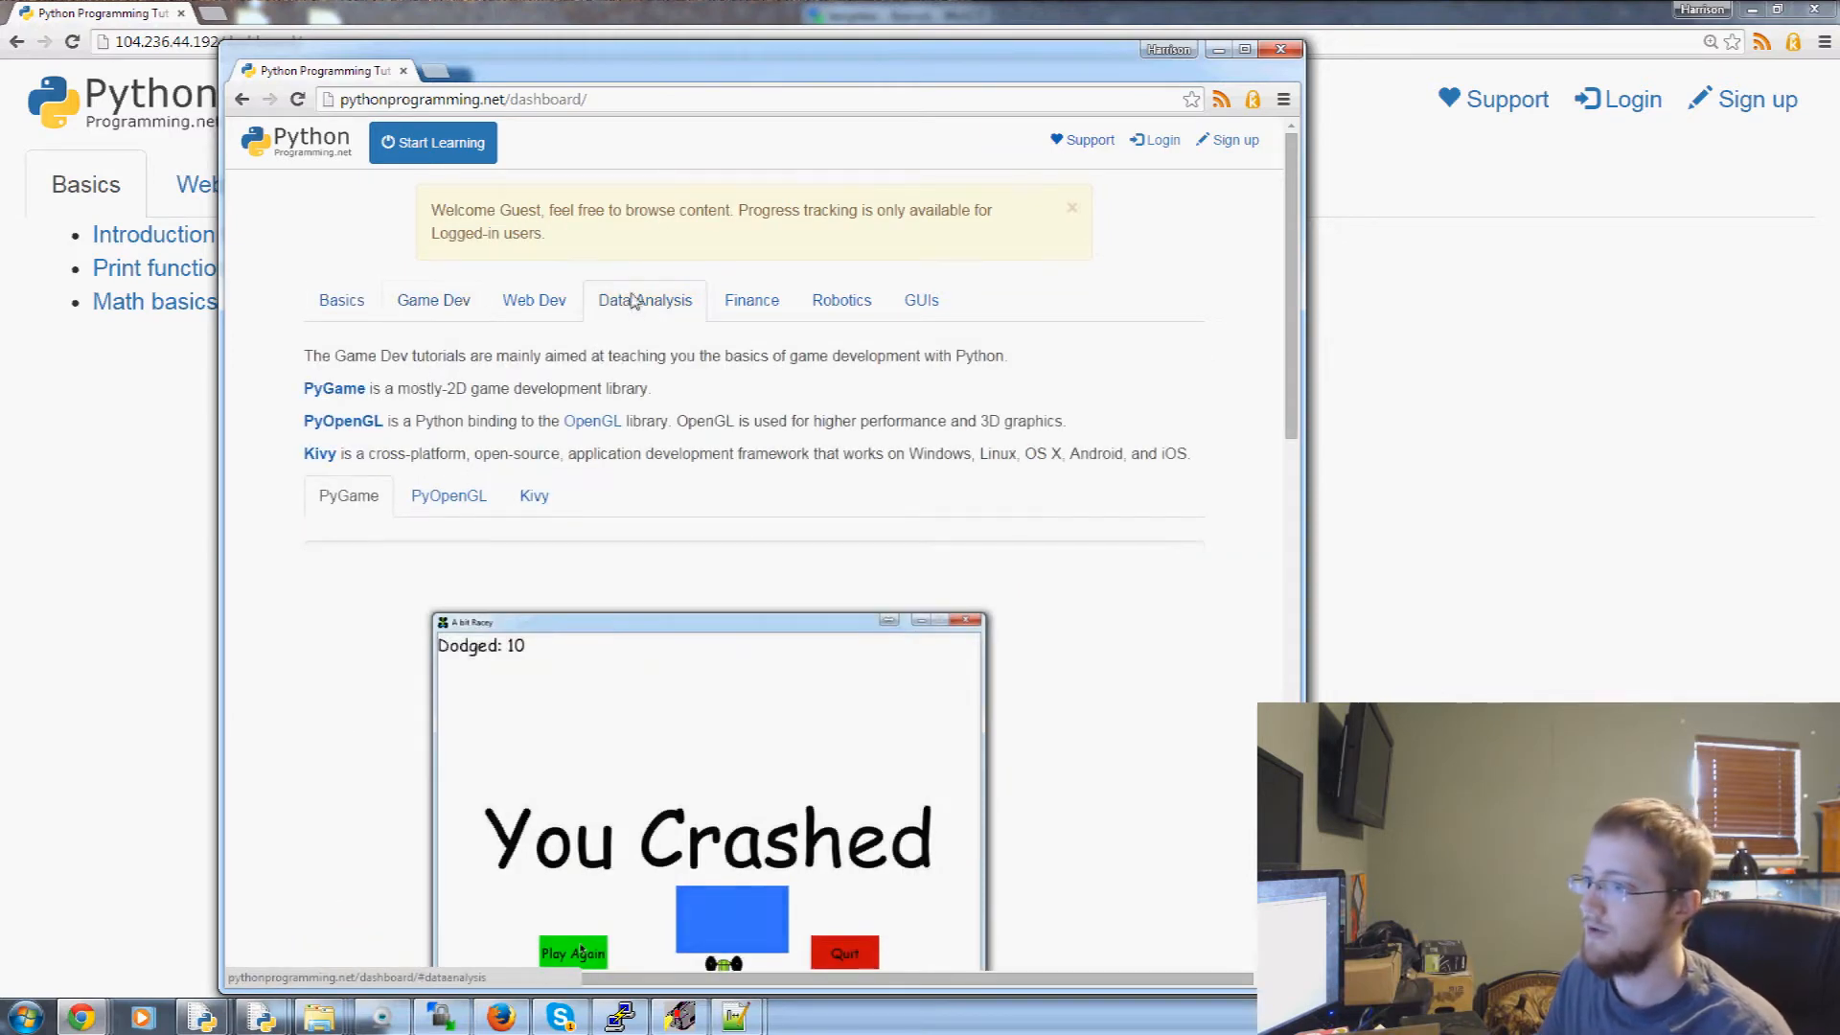
Show the Data Analysis tutorials and dismiss the guest welcome alert on the dashboard
click(644, 299)
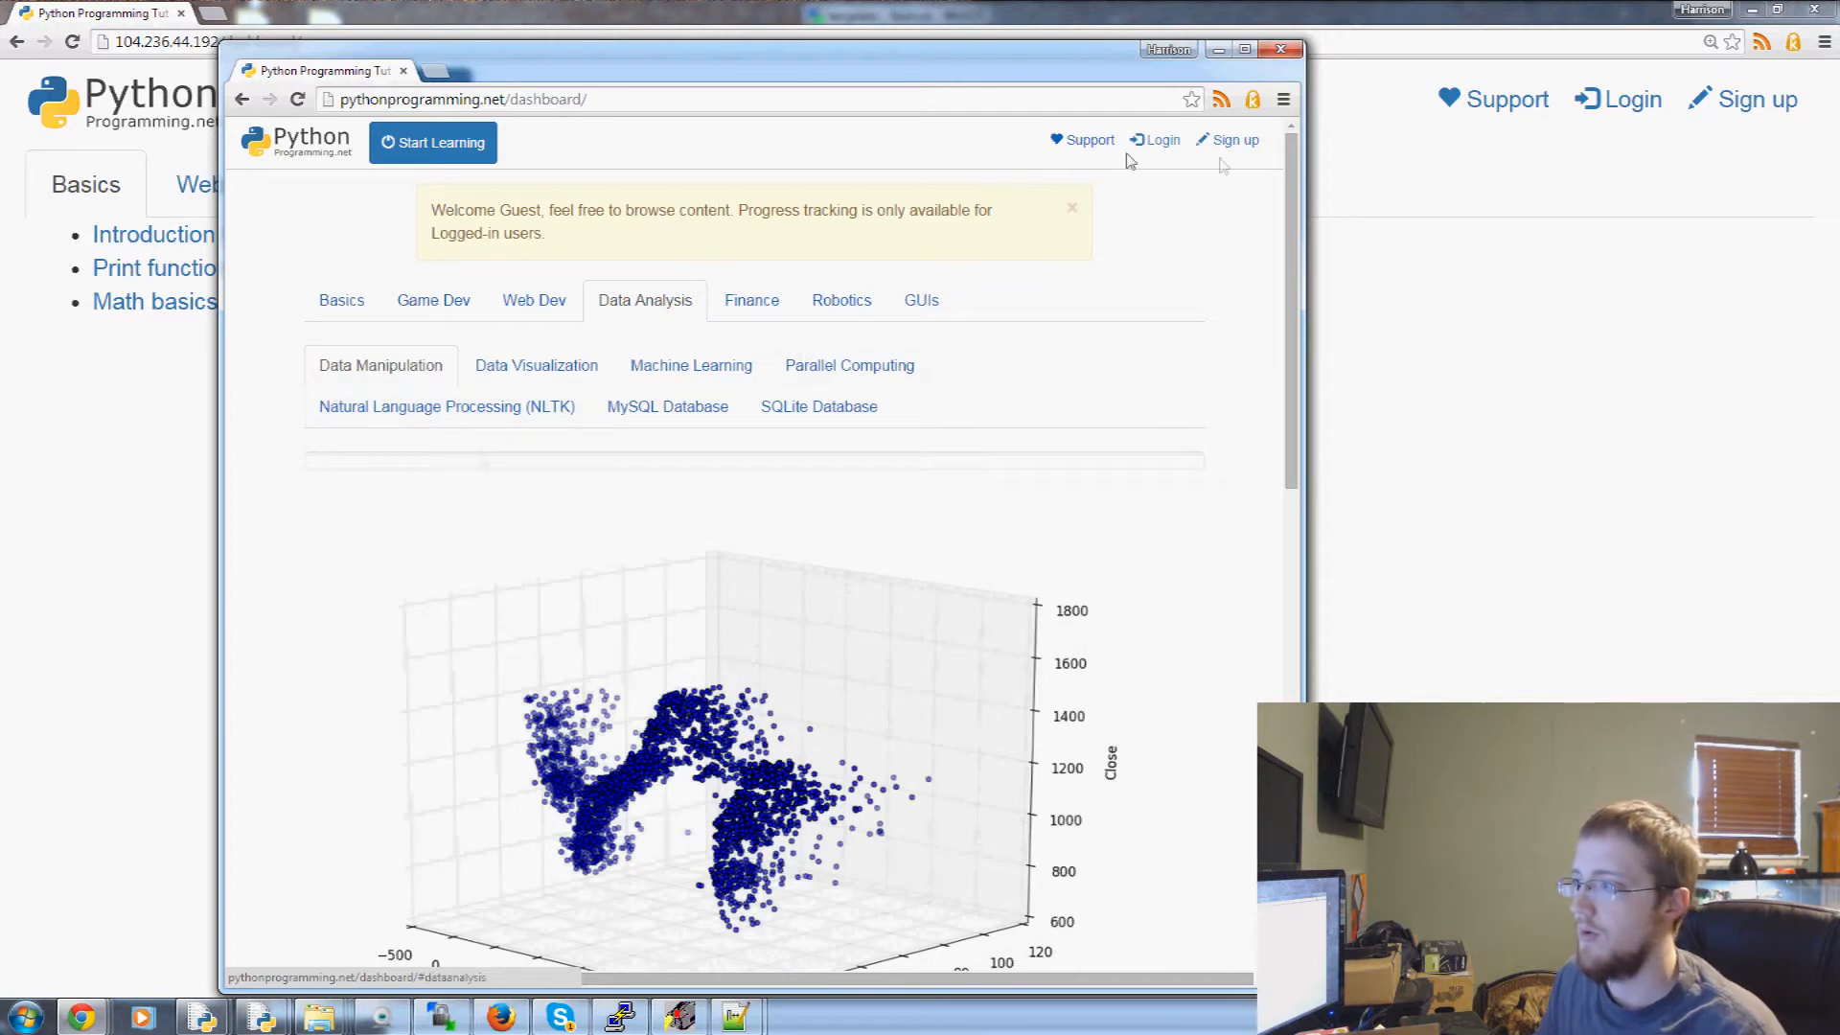
click(1069, 207)
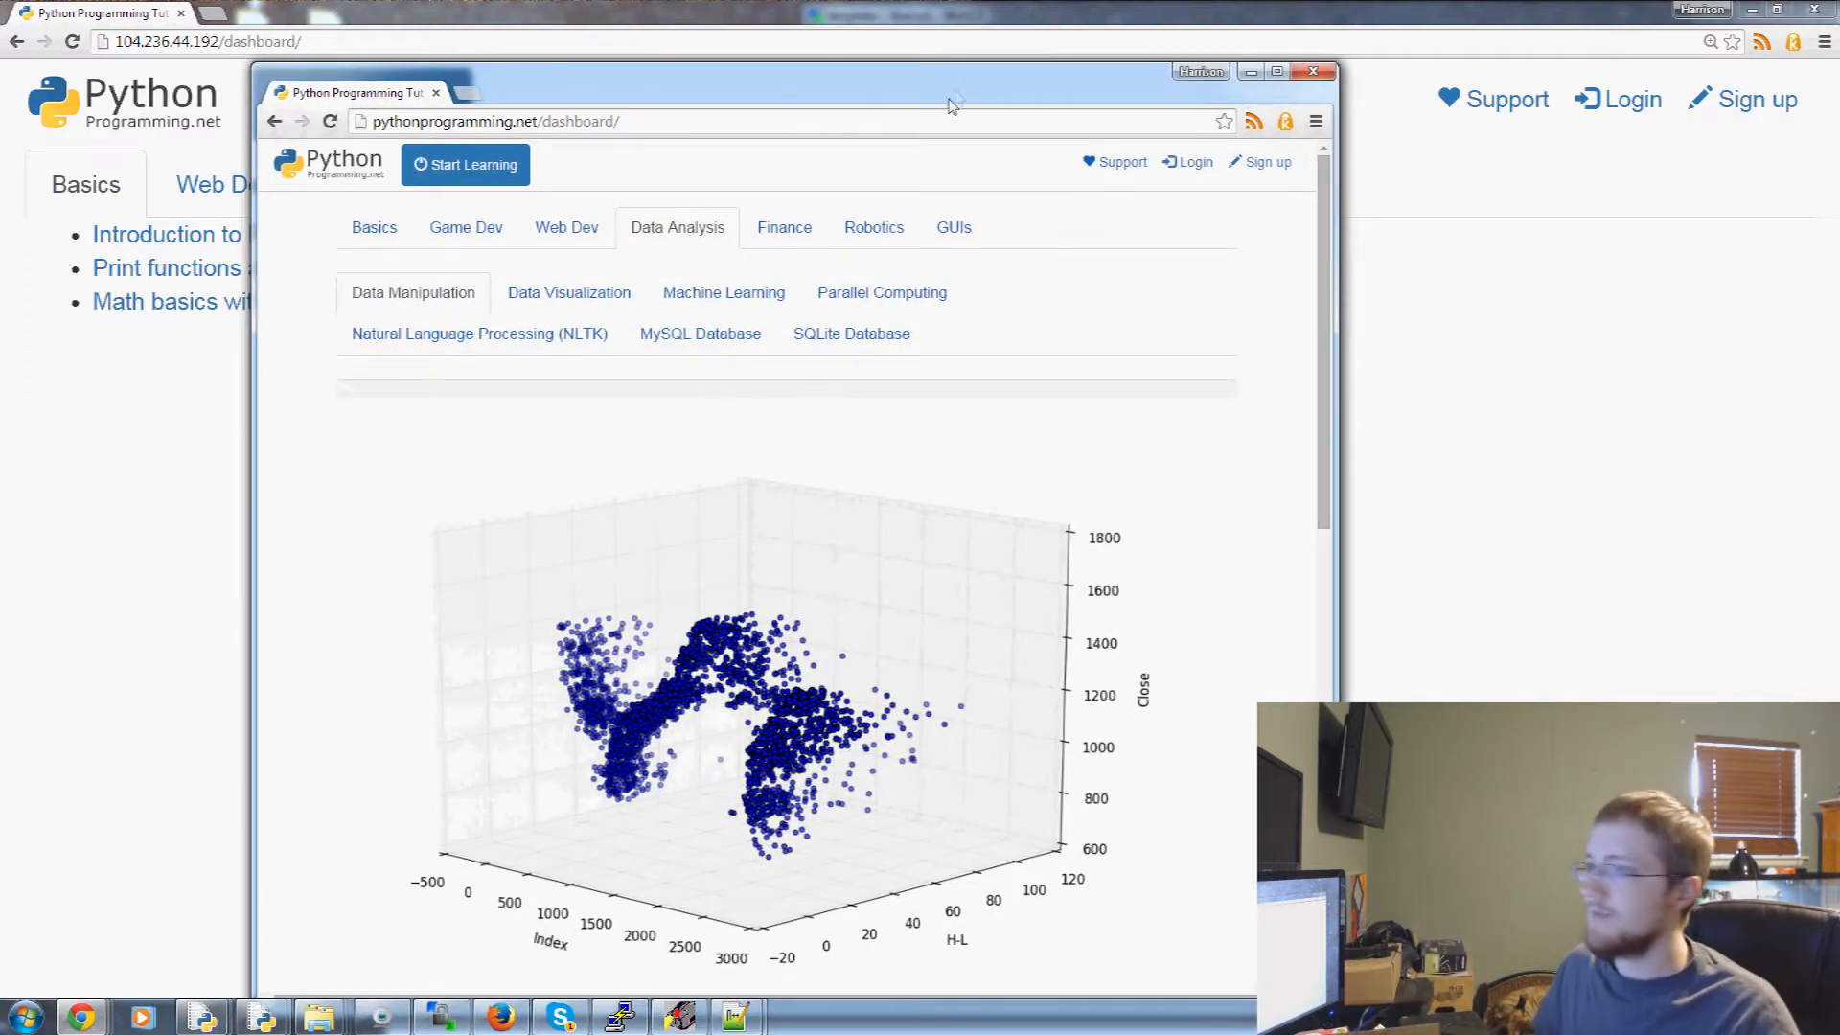
Add flash to the 'from flask import Flask, render_template' line in __init__.py
click(1313, 70)
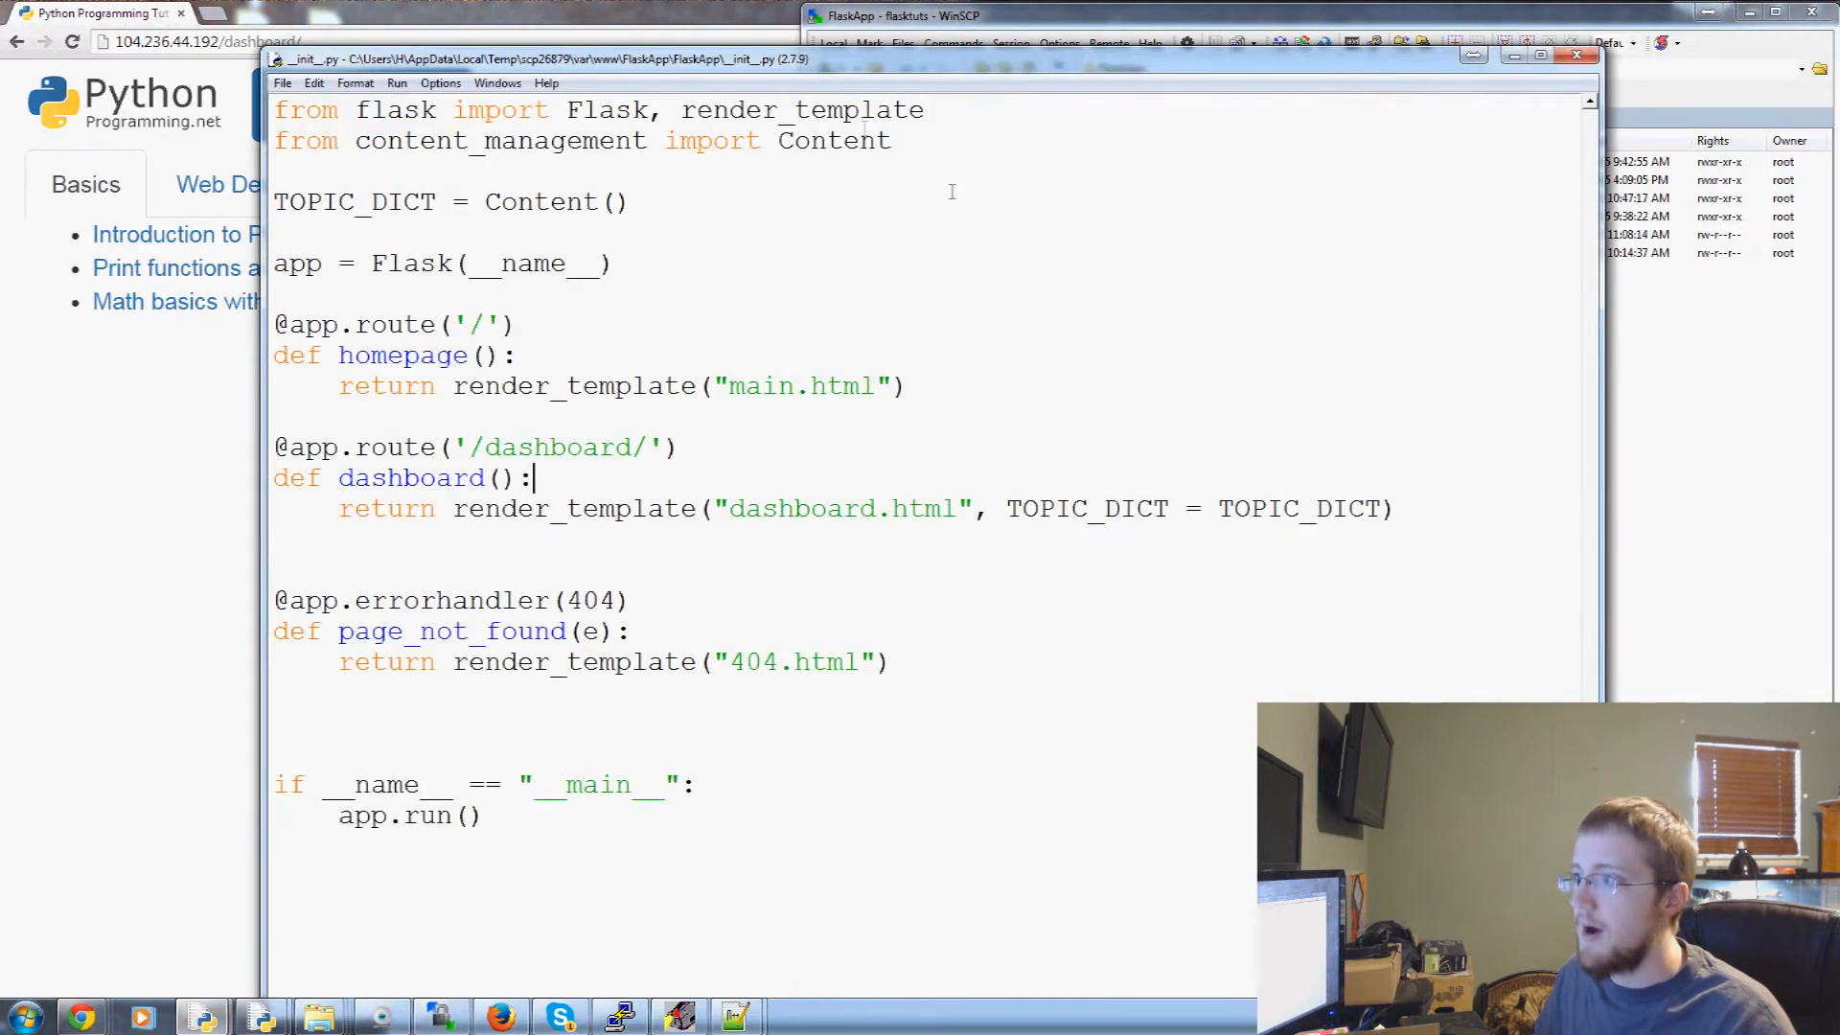
double_click(395, 111)
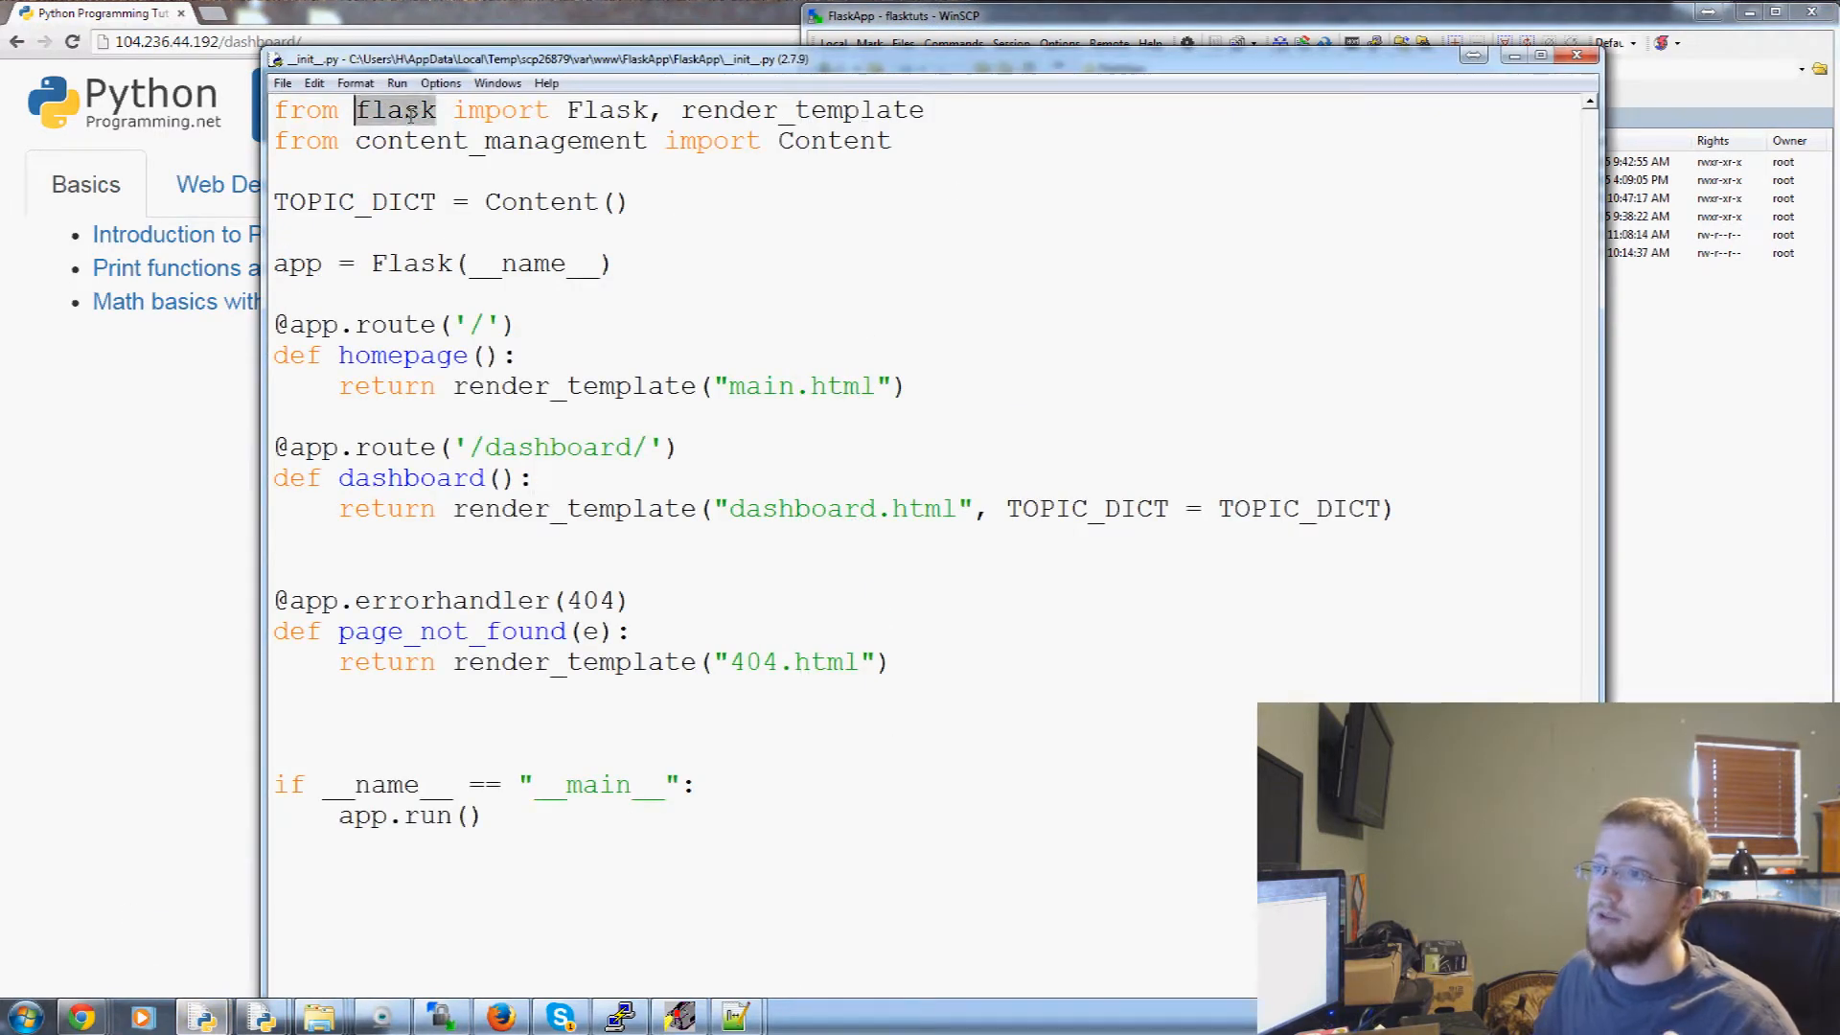
click(928, 112)
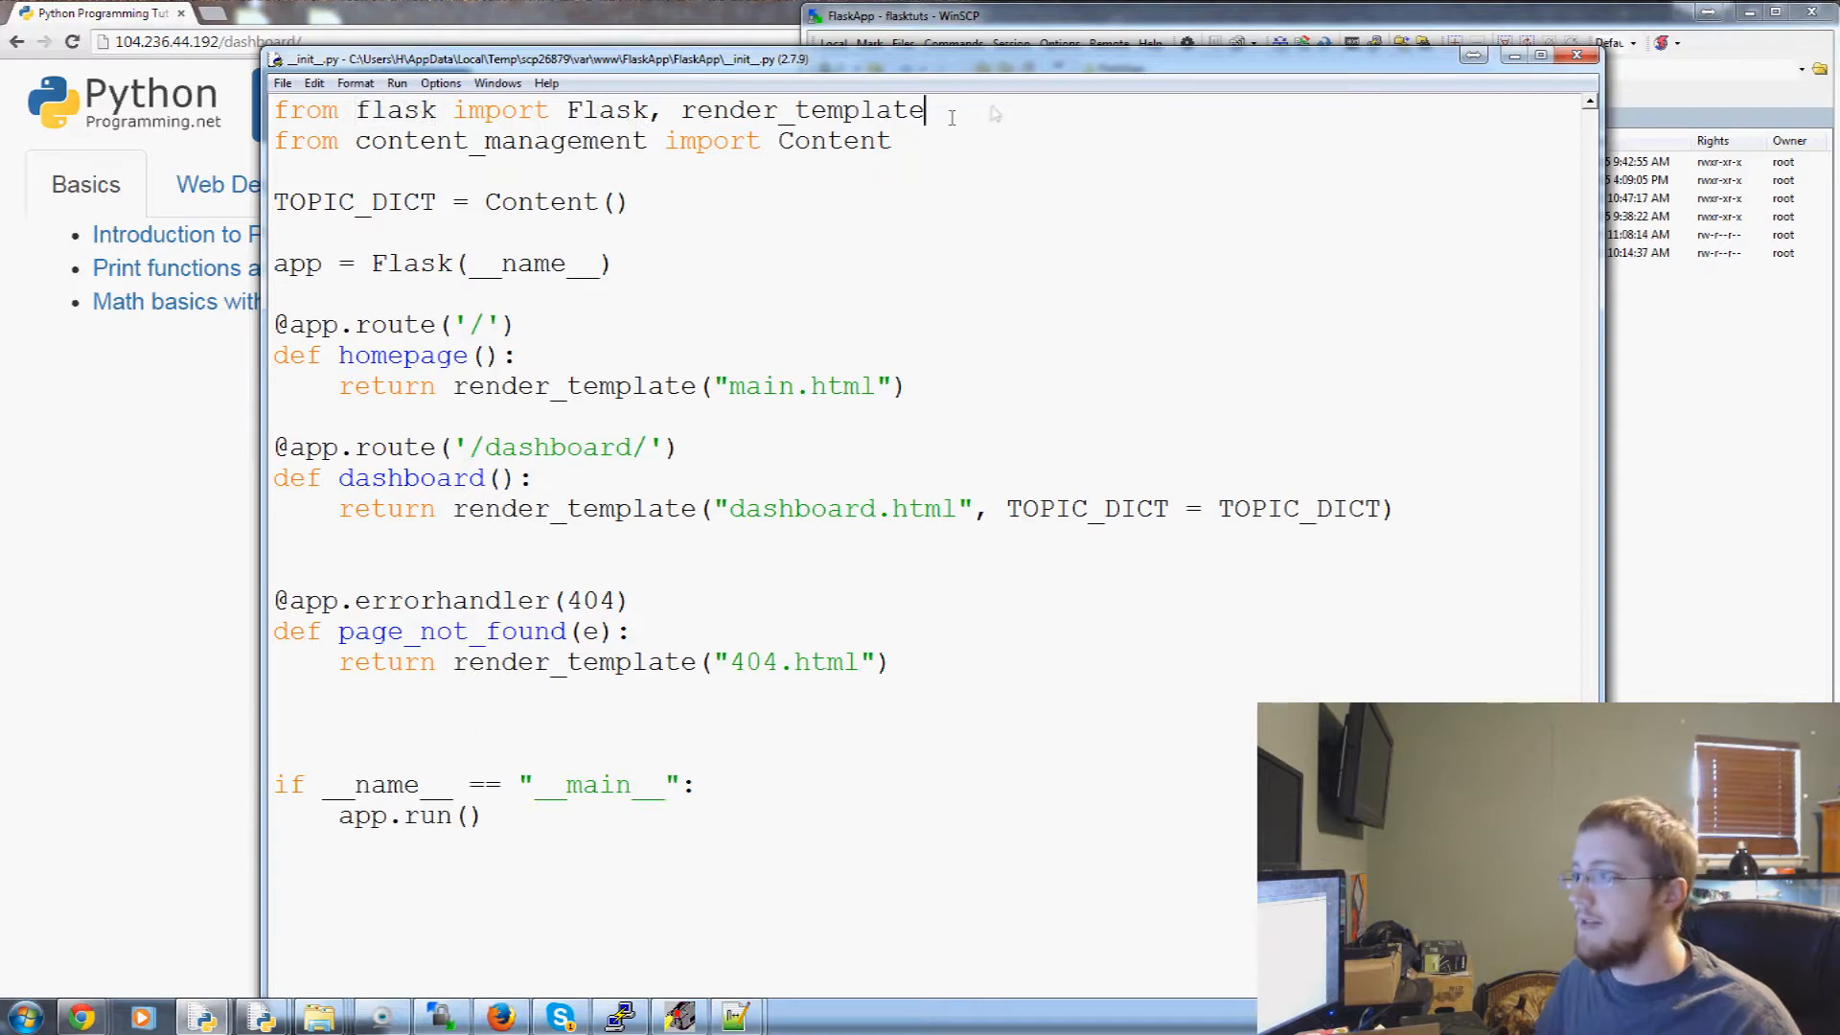
text(, flash)
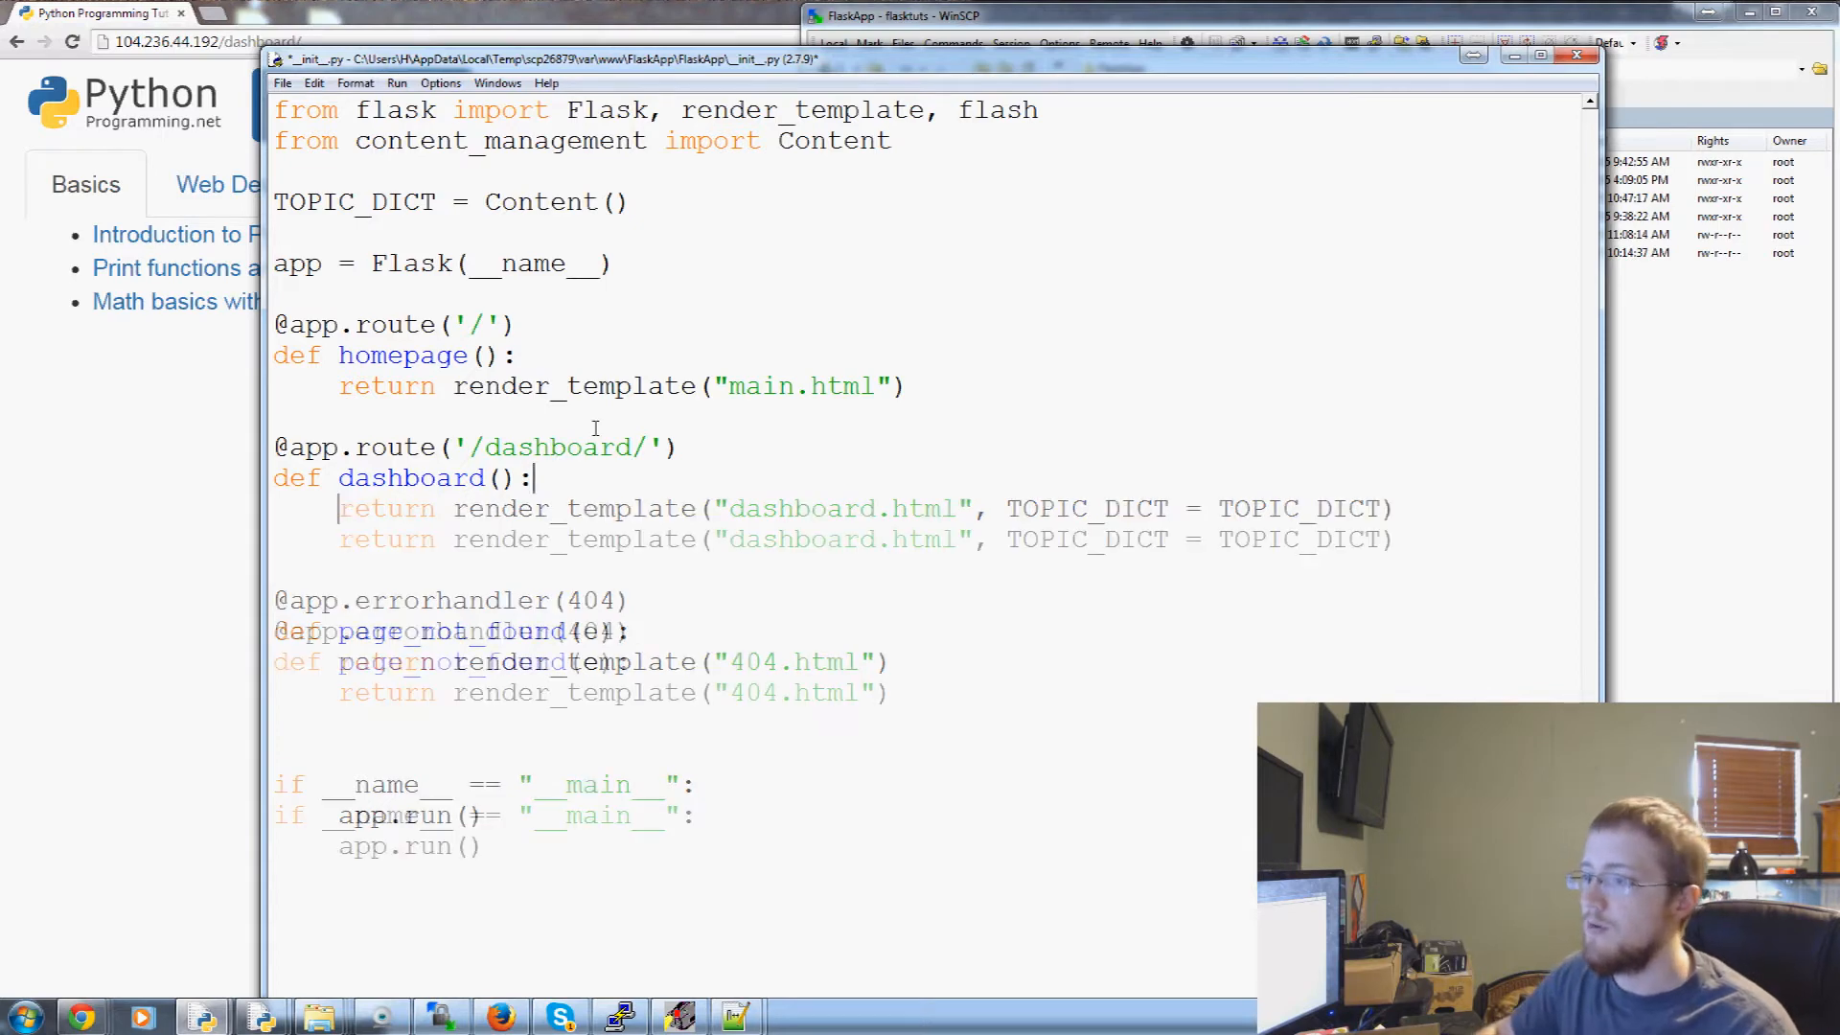
Have dashboard() call flash("flash test!!!!") before rendering its template, and save the file
text(flash())
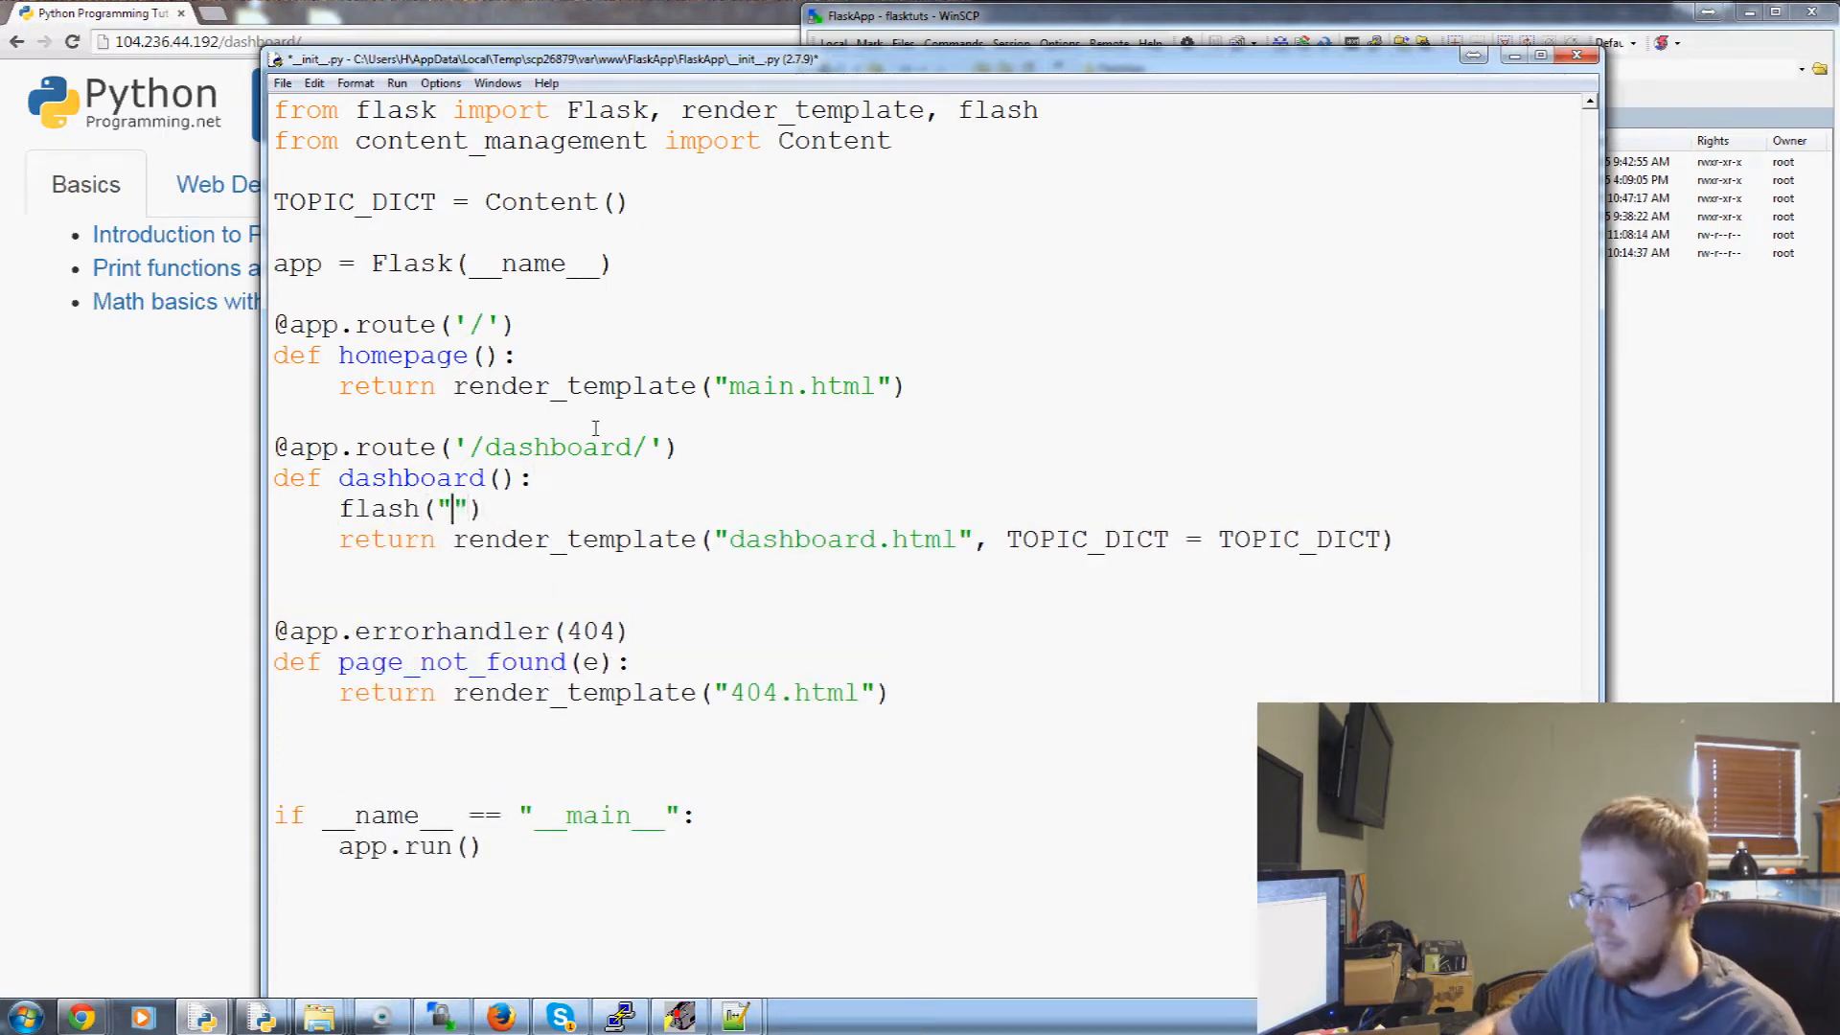
text(flash test!!!!)
text(if)
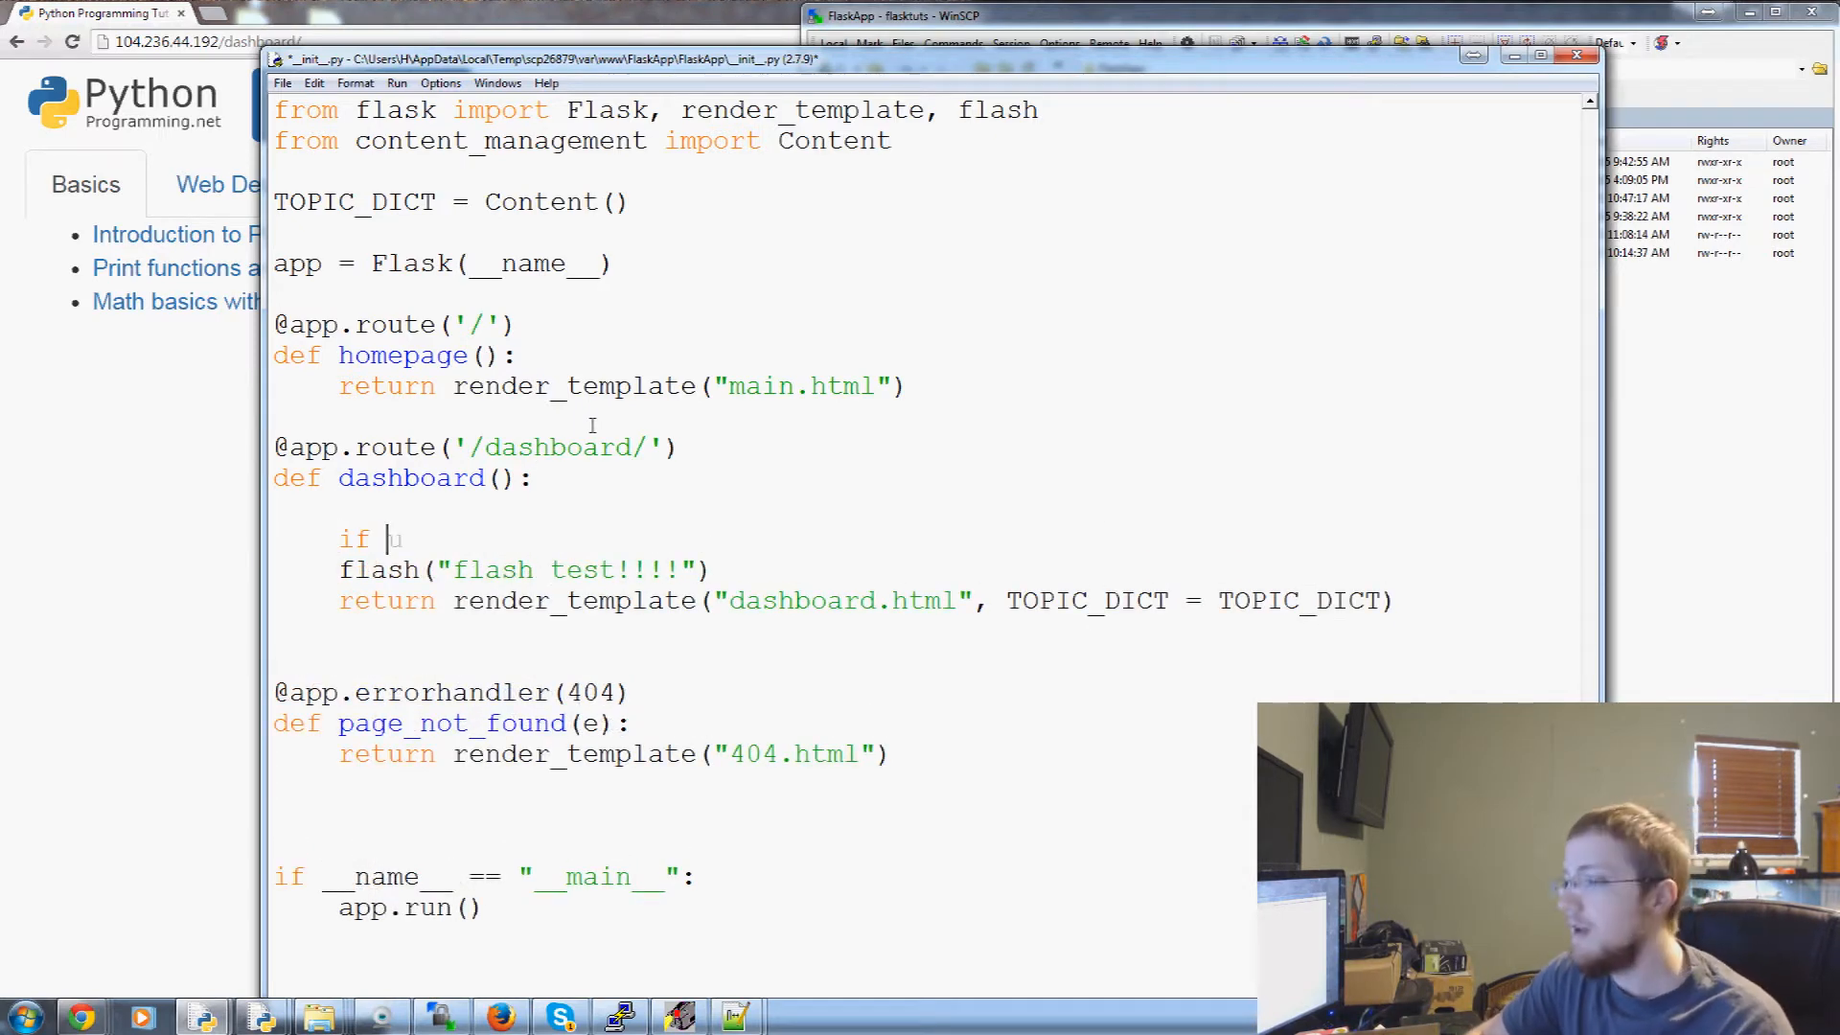
text(user)
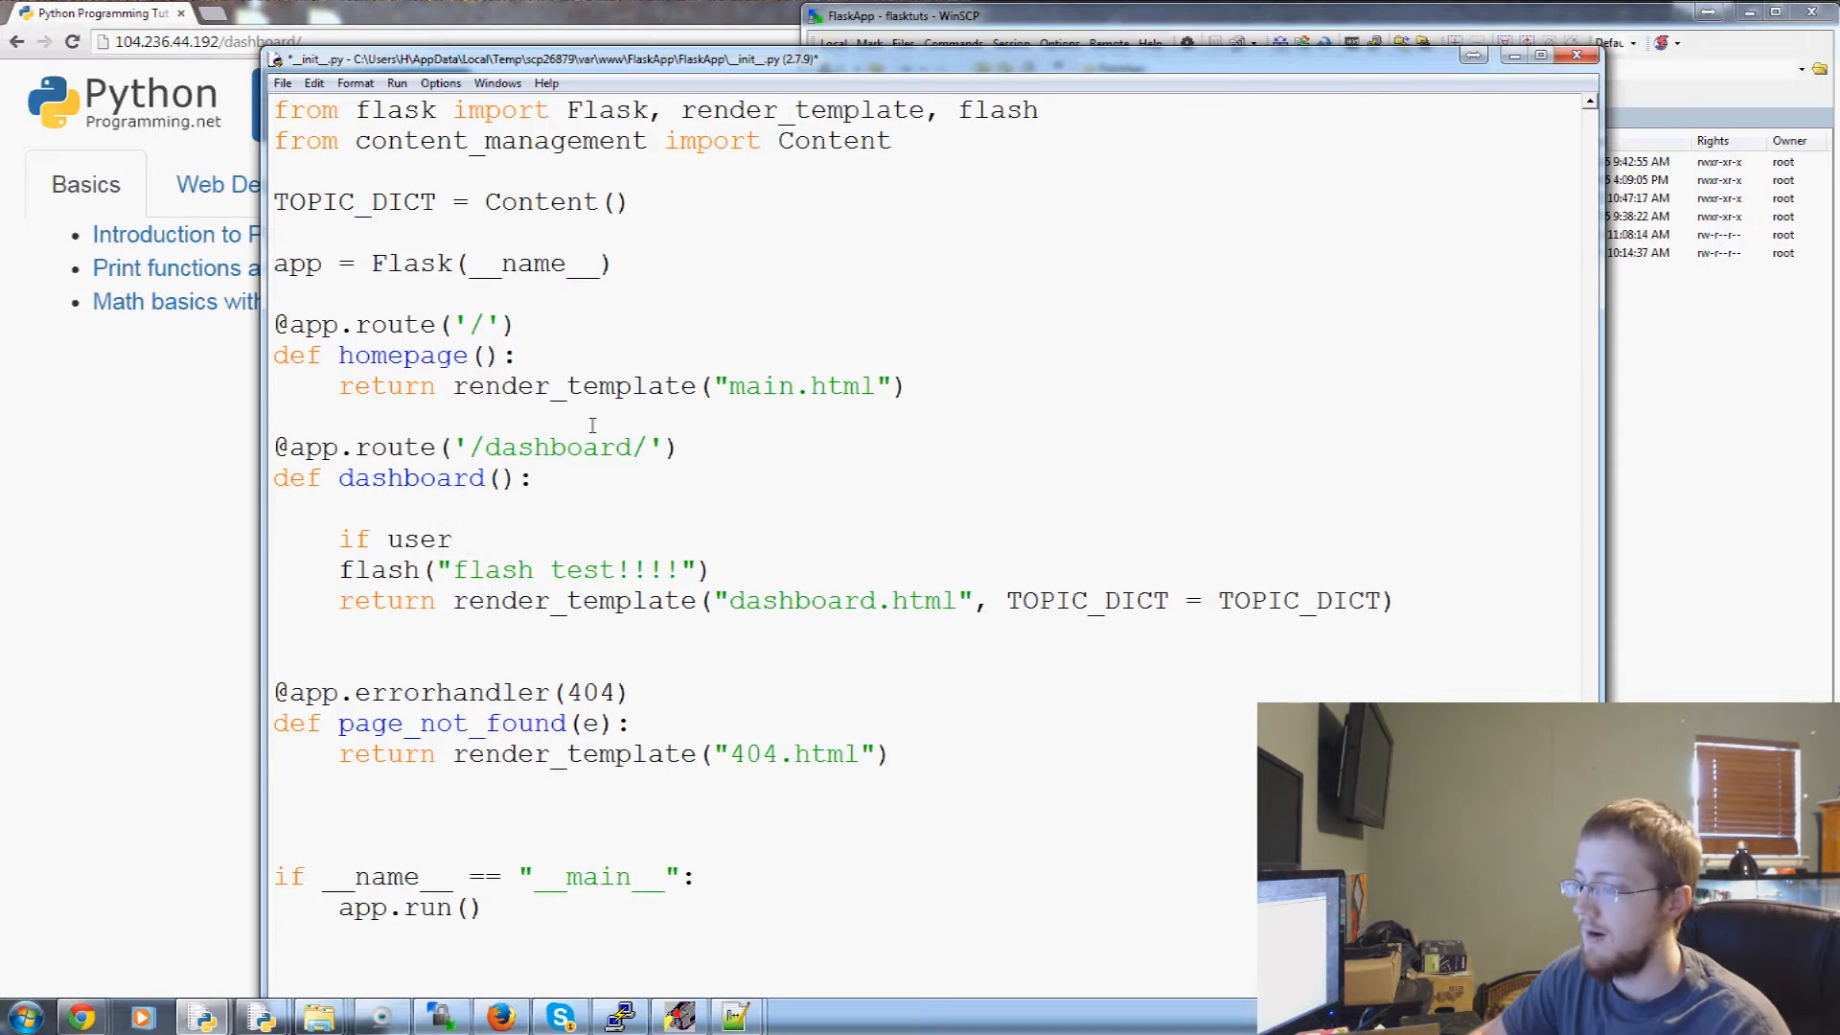
text(not)
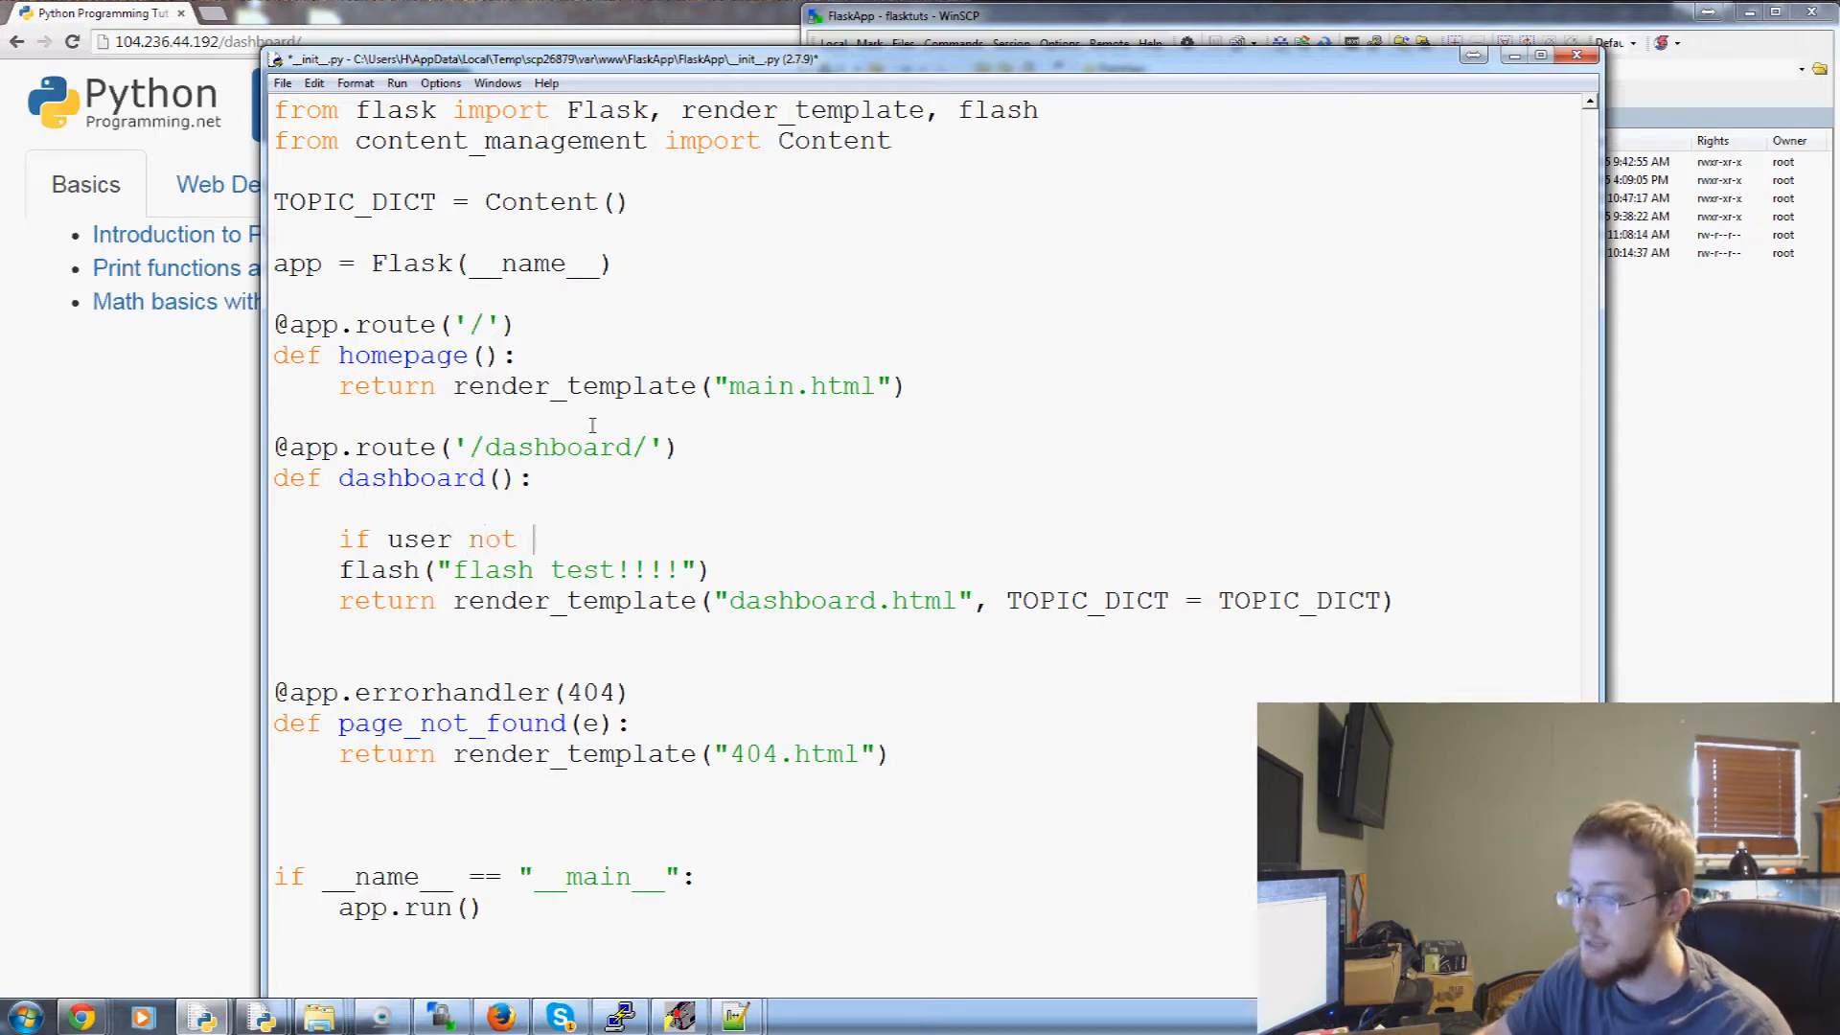
text(loggeD_in)
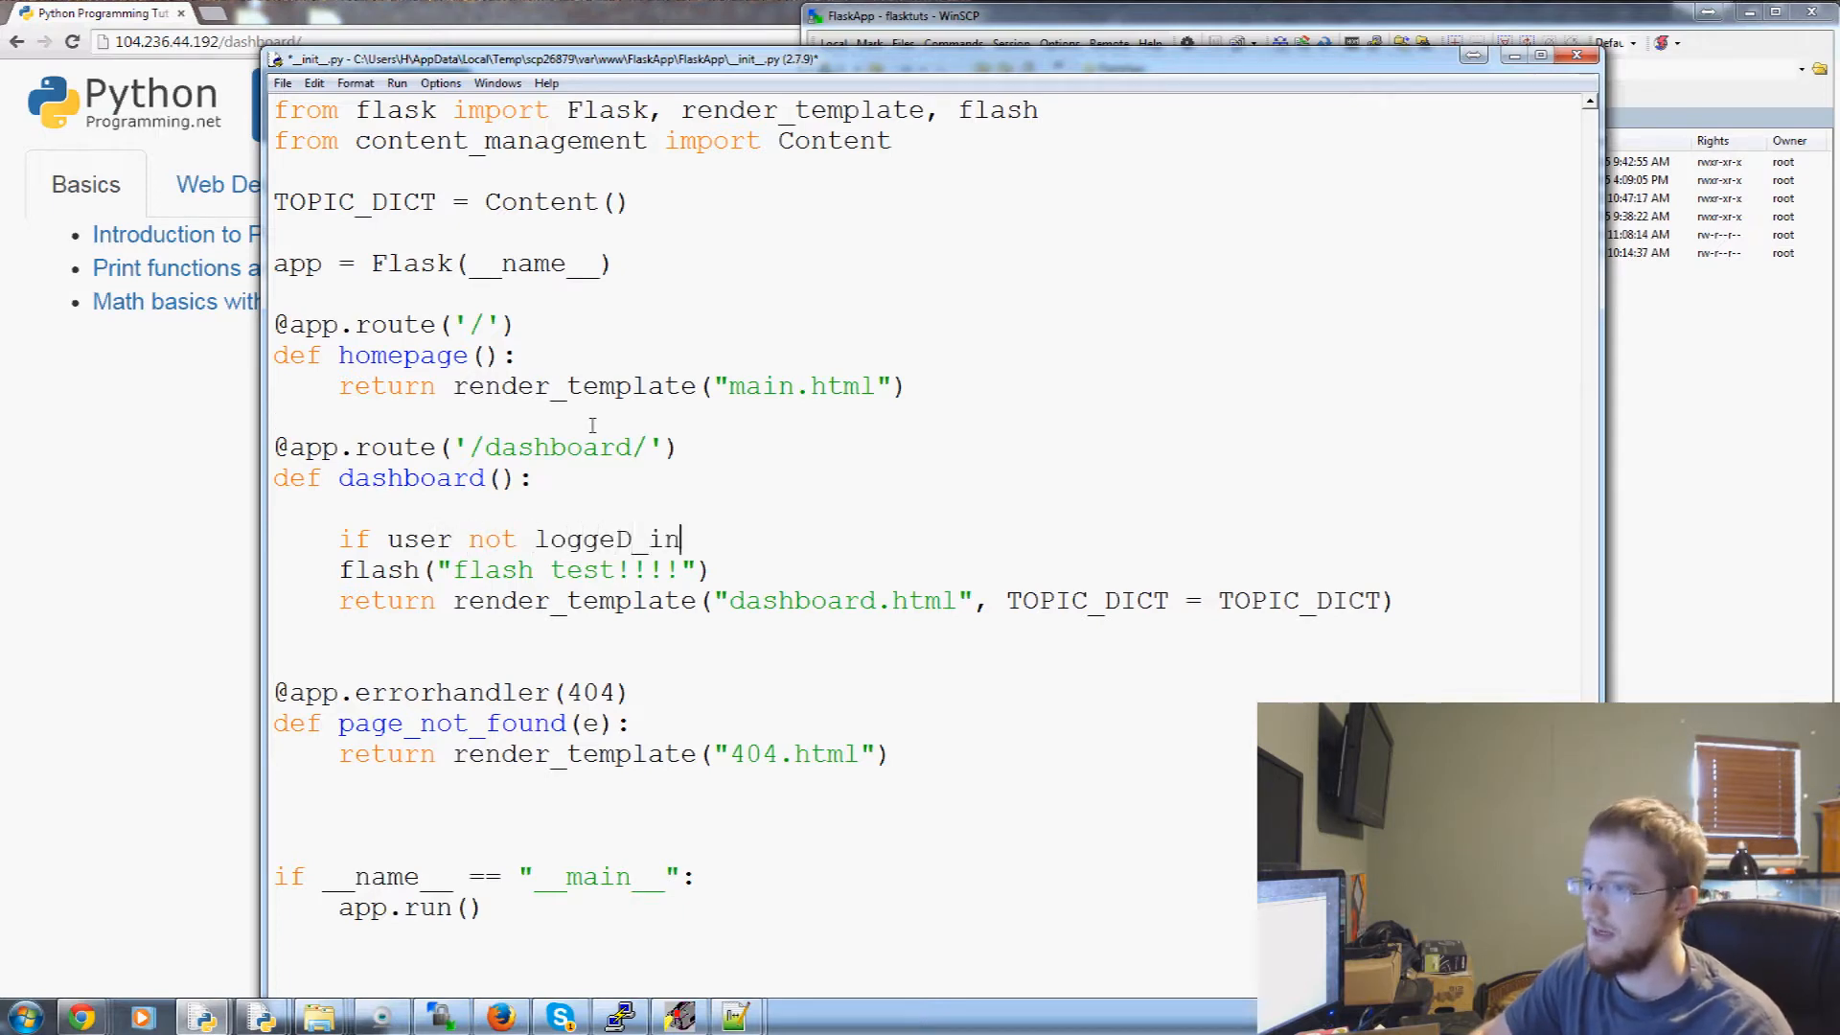
key(BackSpace)
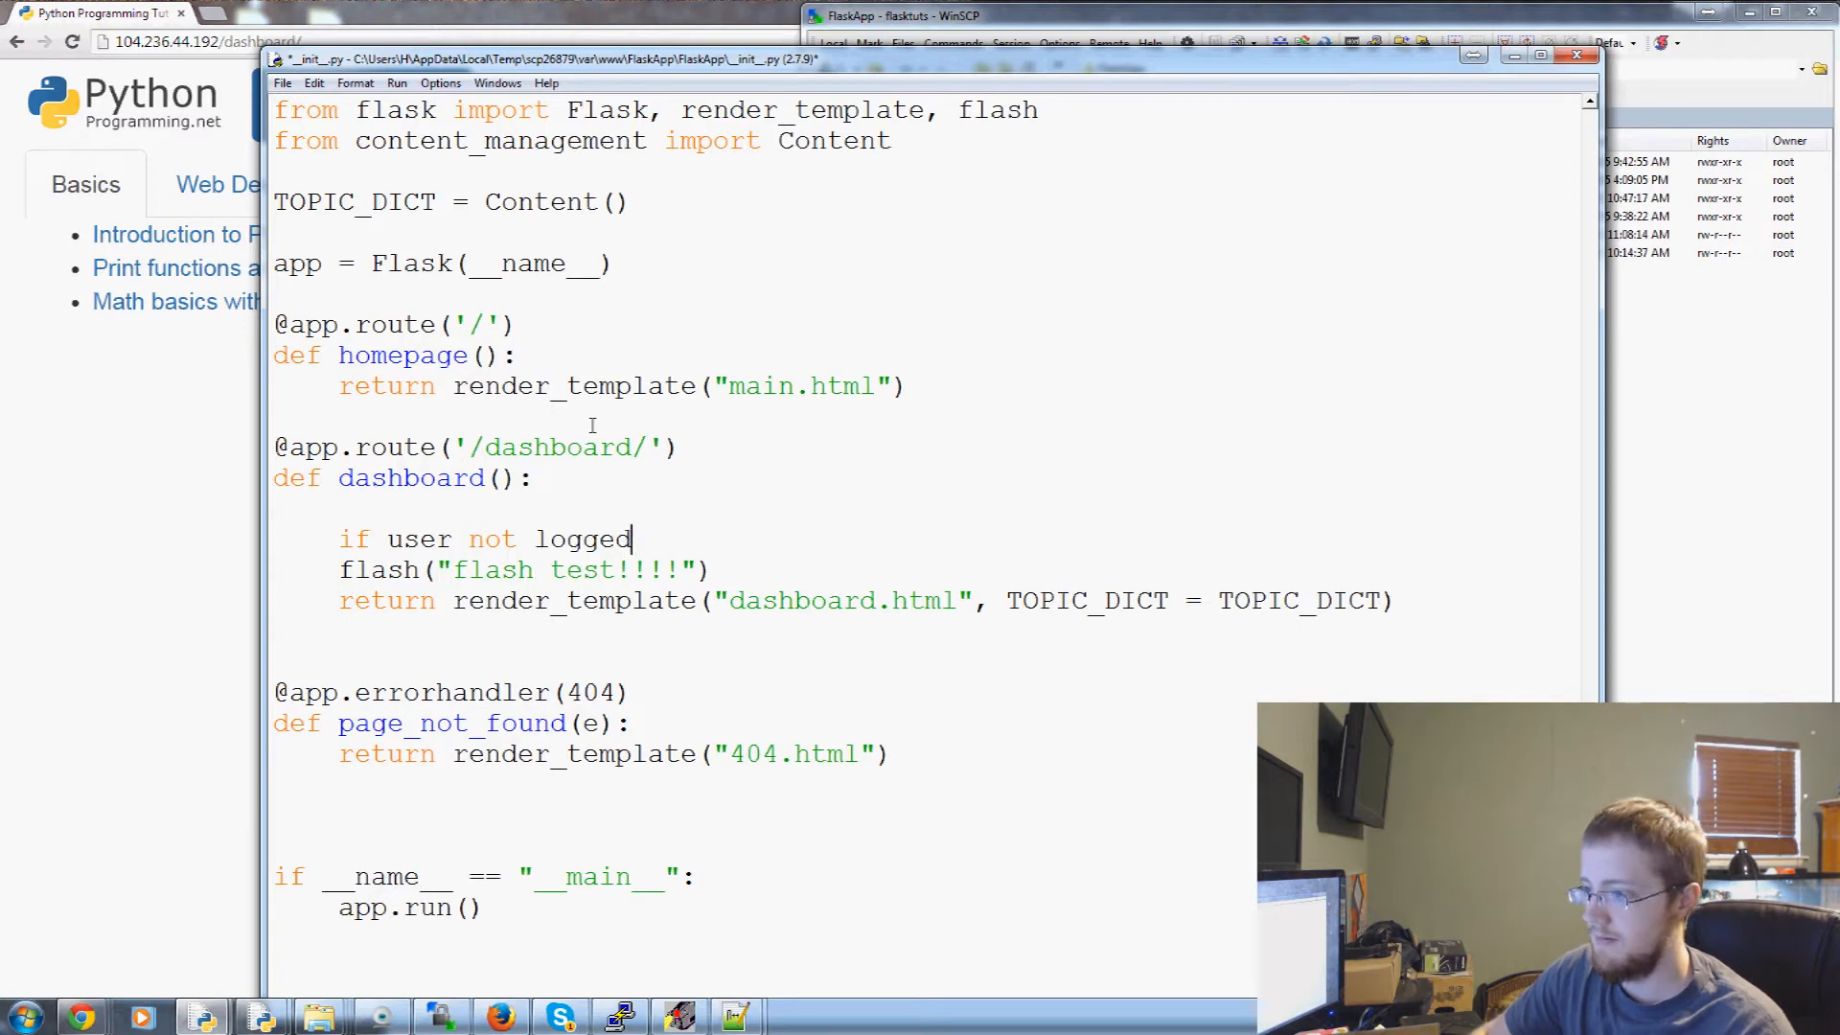
text(_in:)
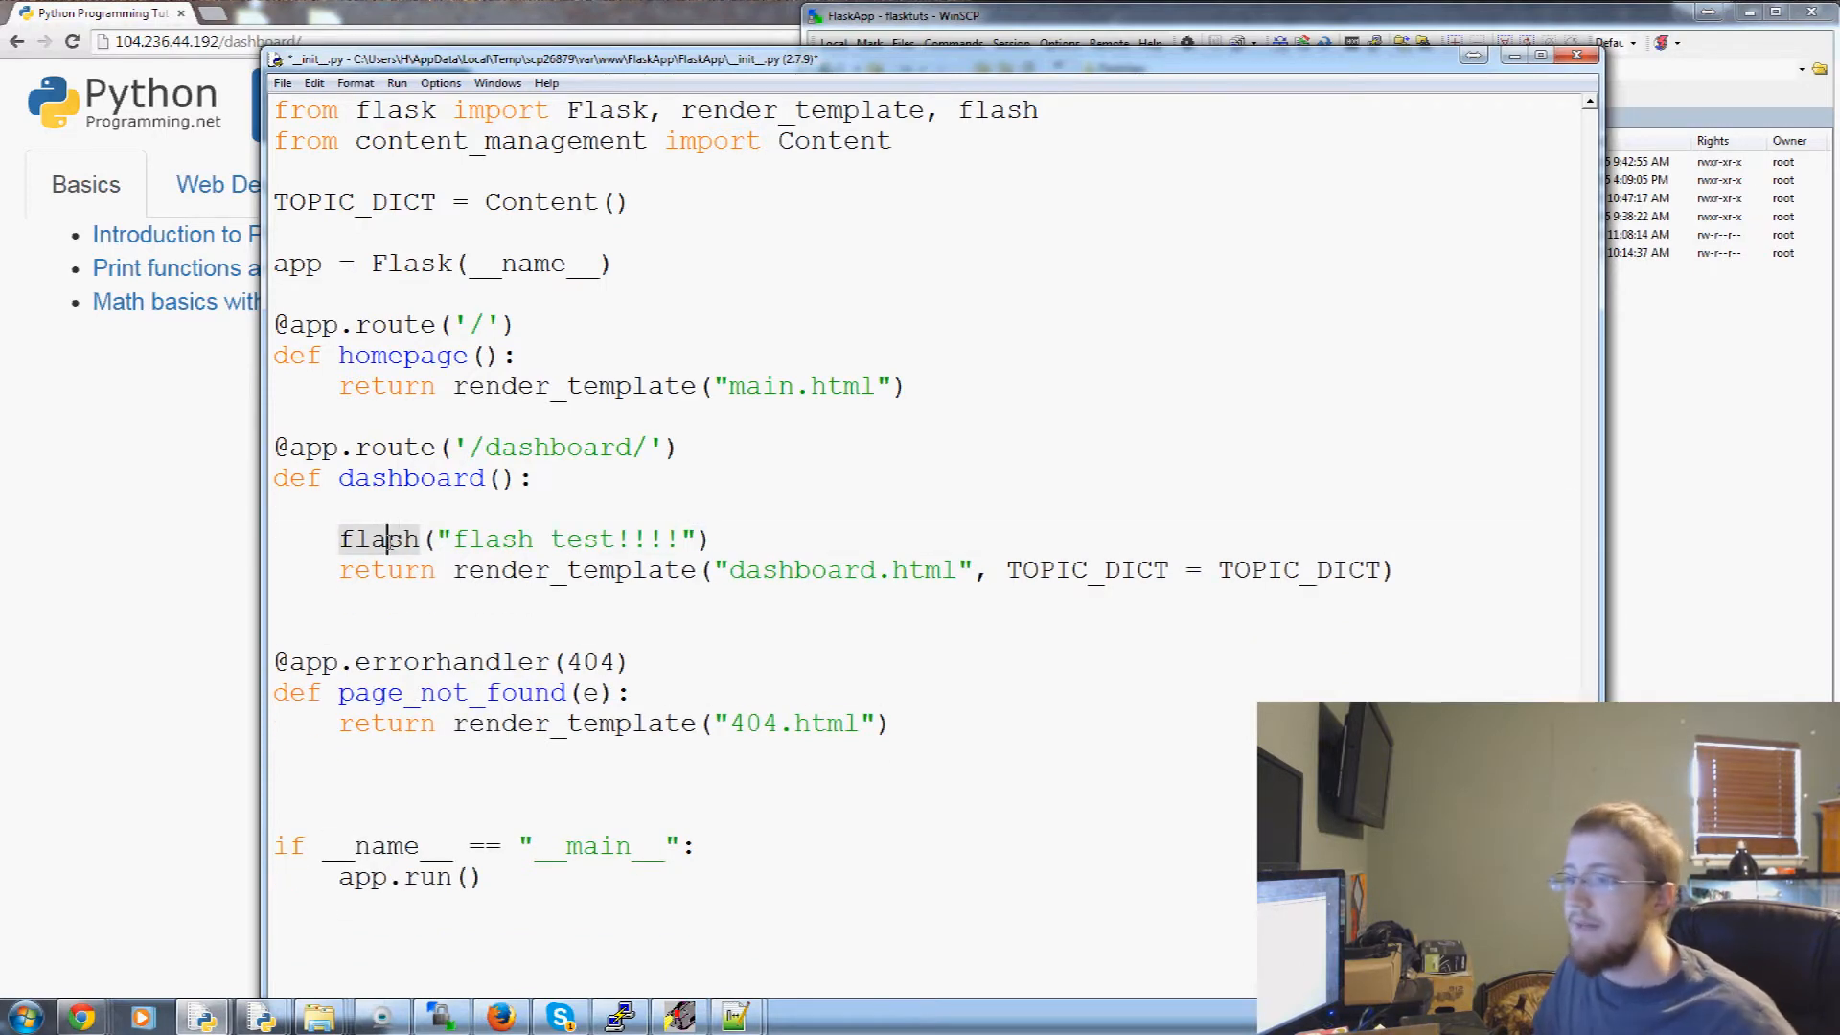
double_click(1141, 571)
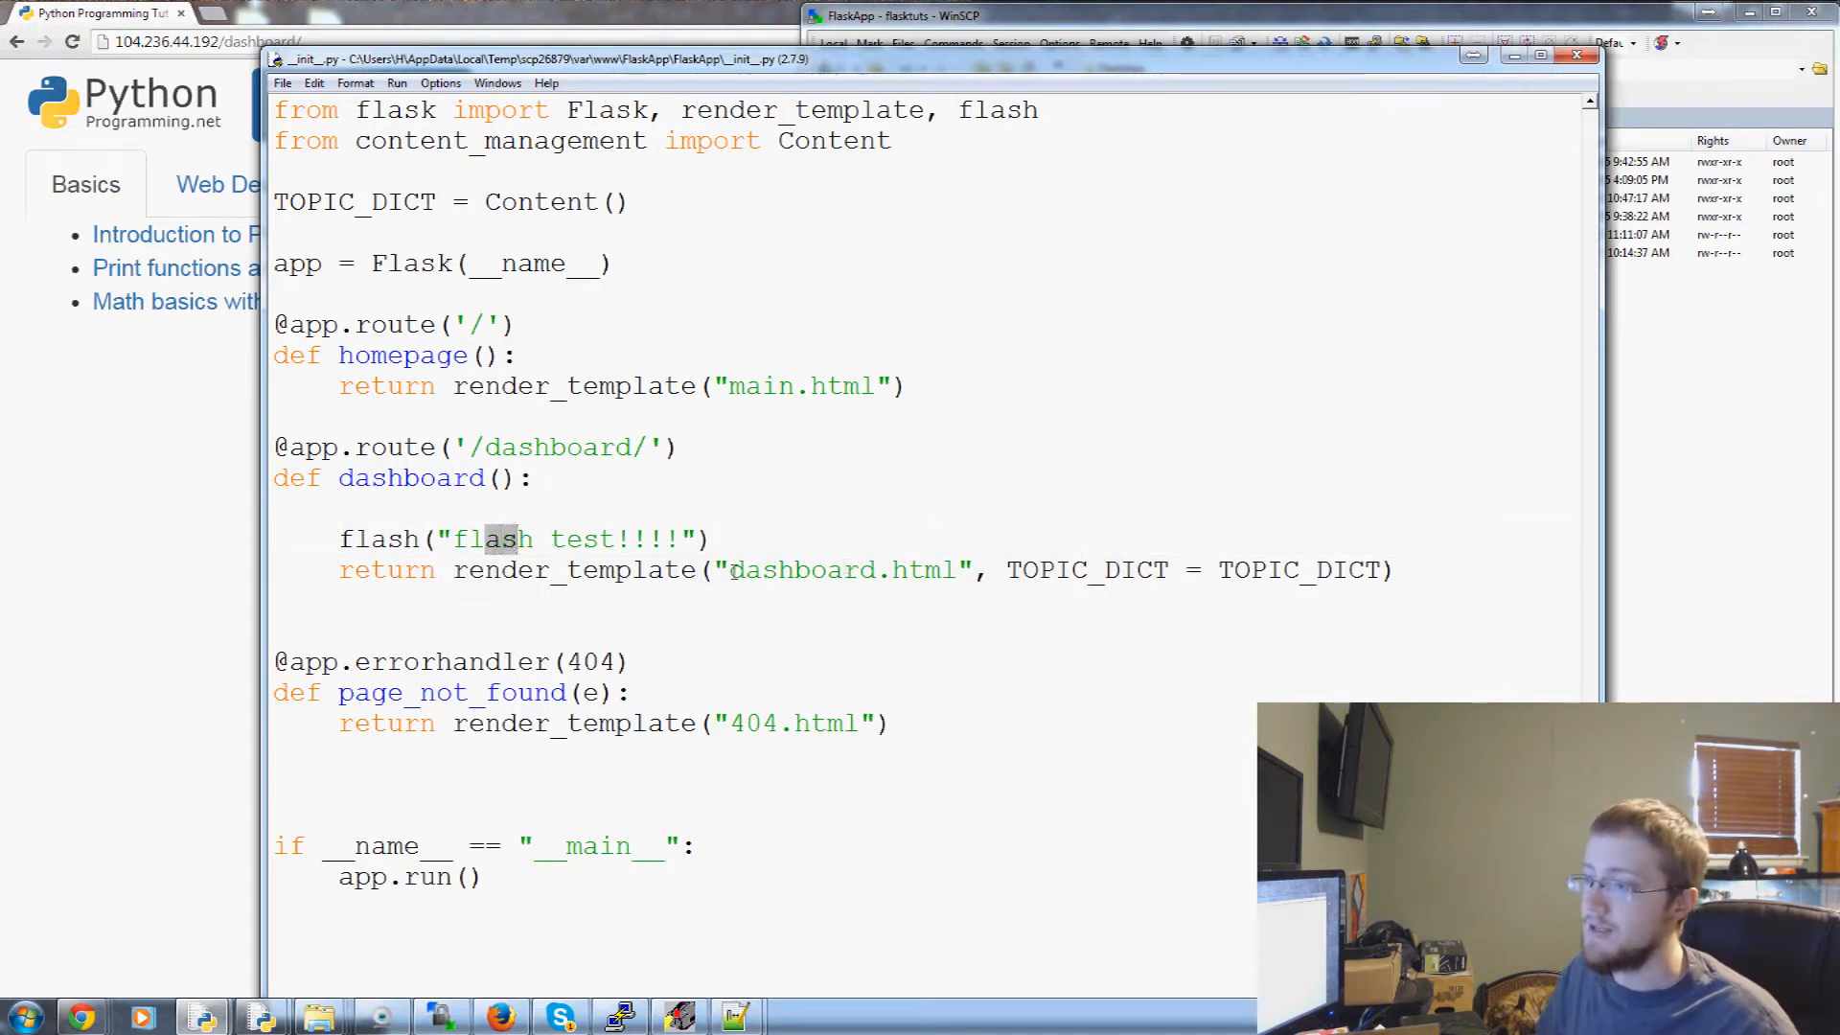
double_click(801, 571)
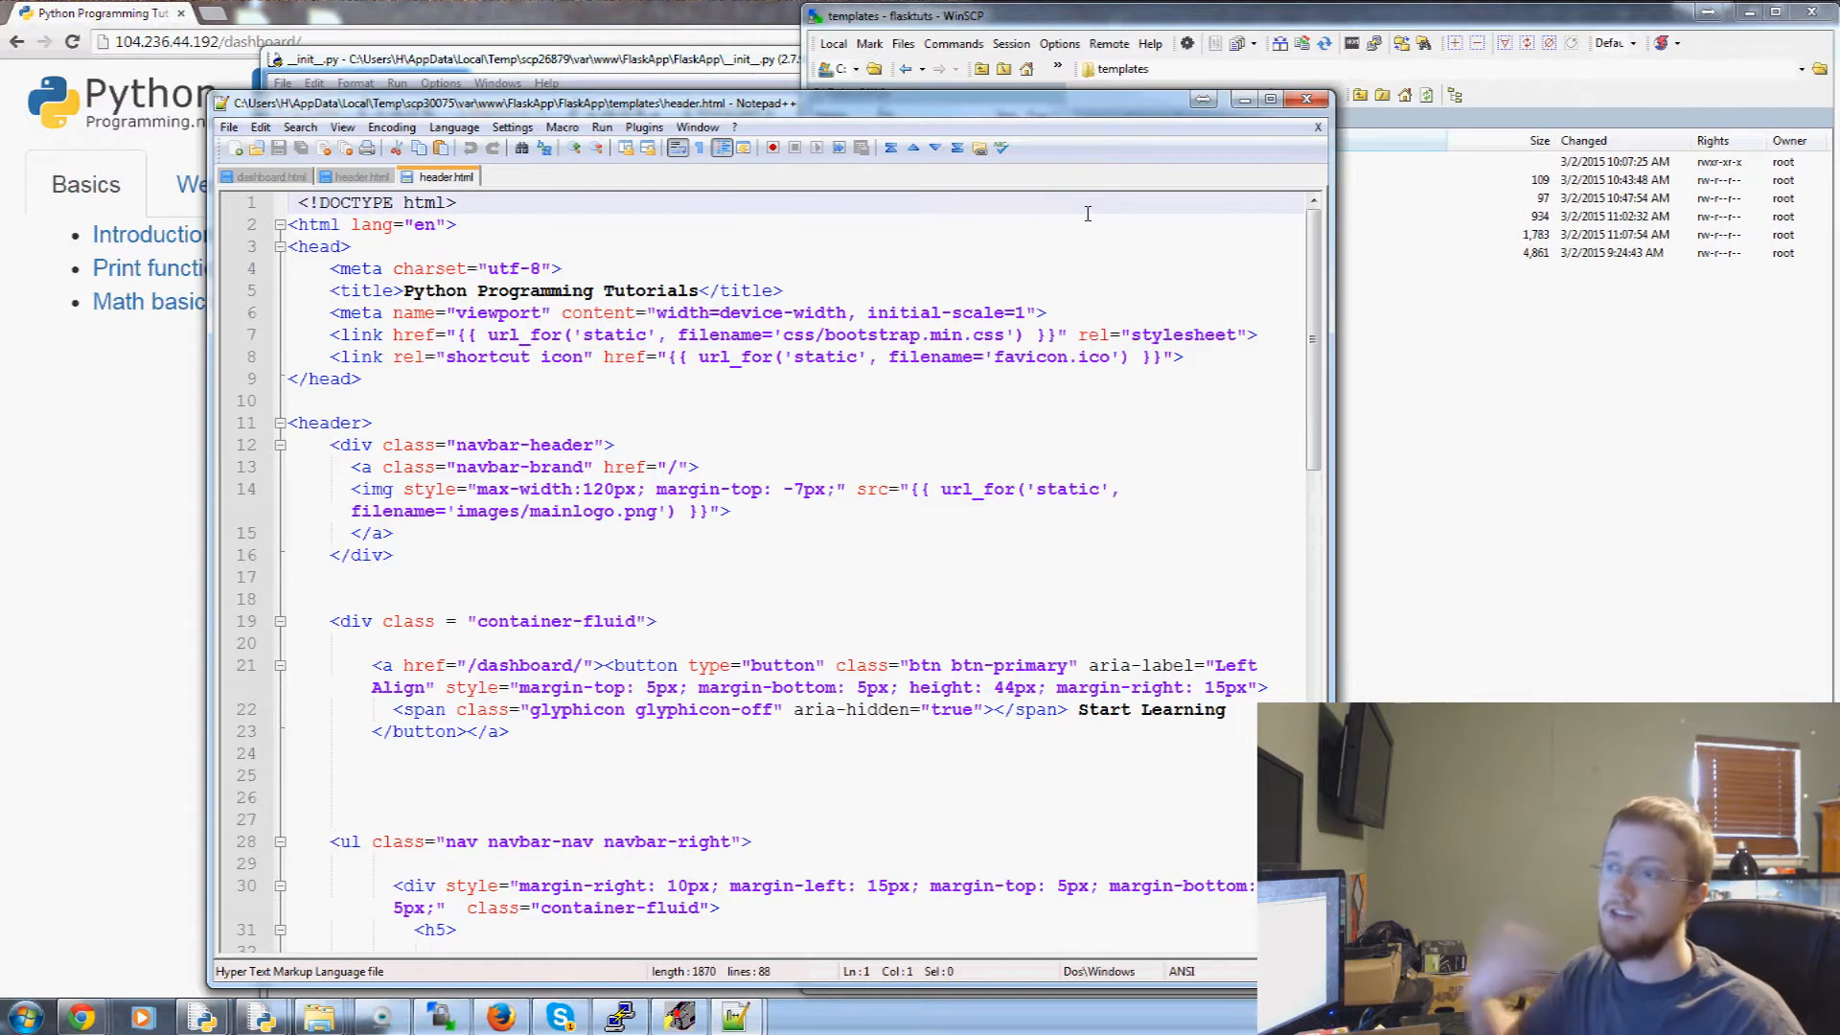
Add {% with messages = get_flashed_messages() %} inside header.html's container-fluid div and begin a new tag below
scroll(down, 3)
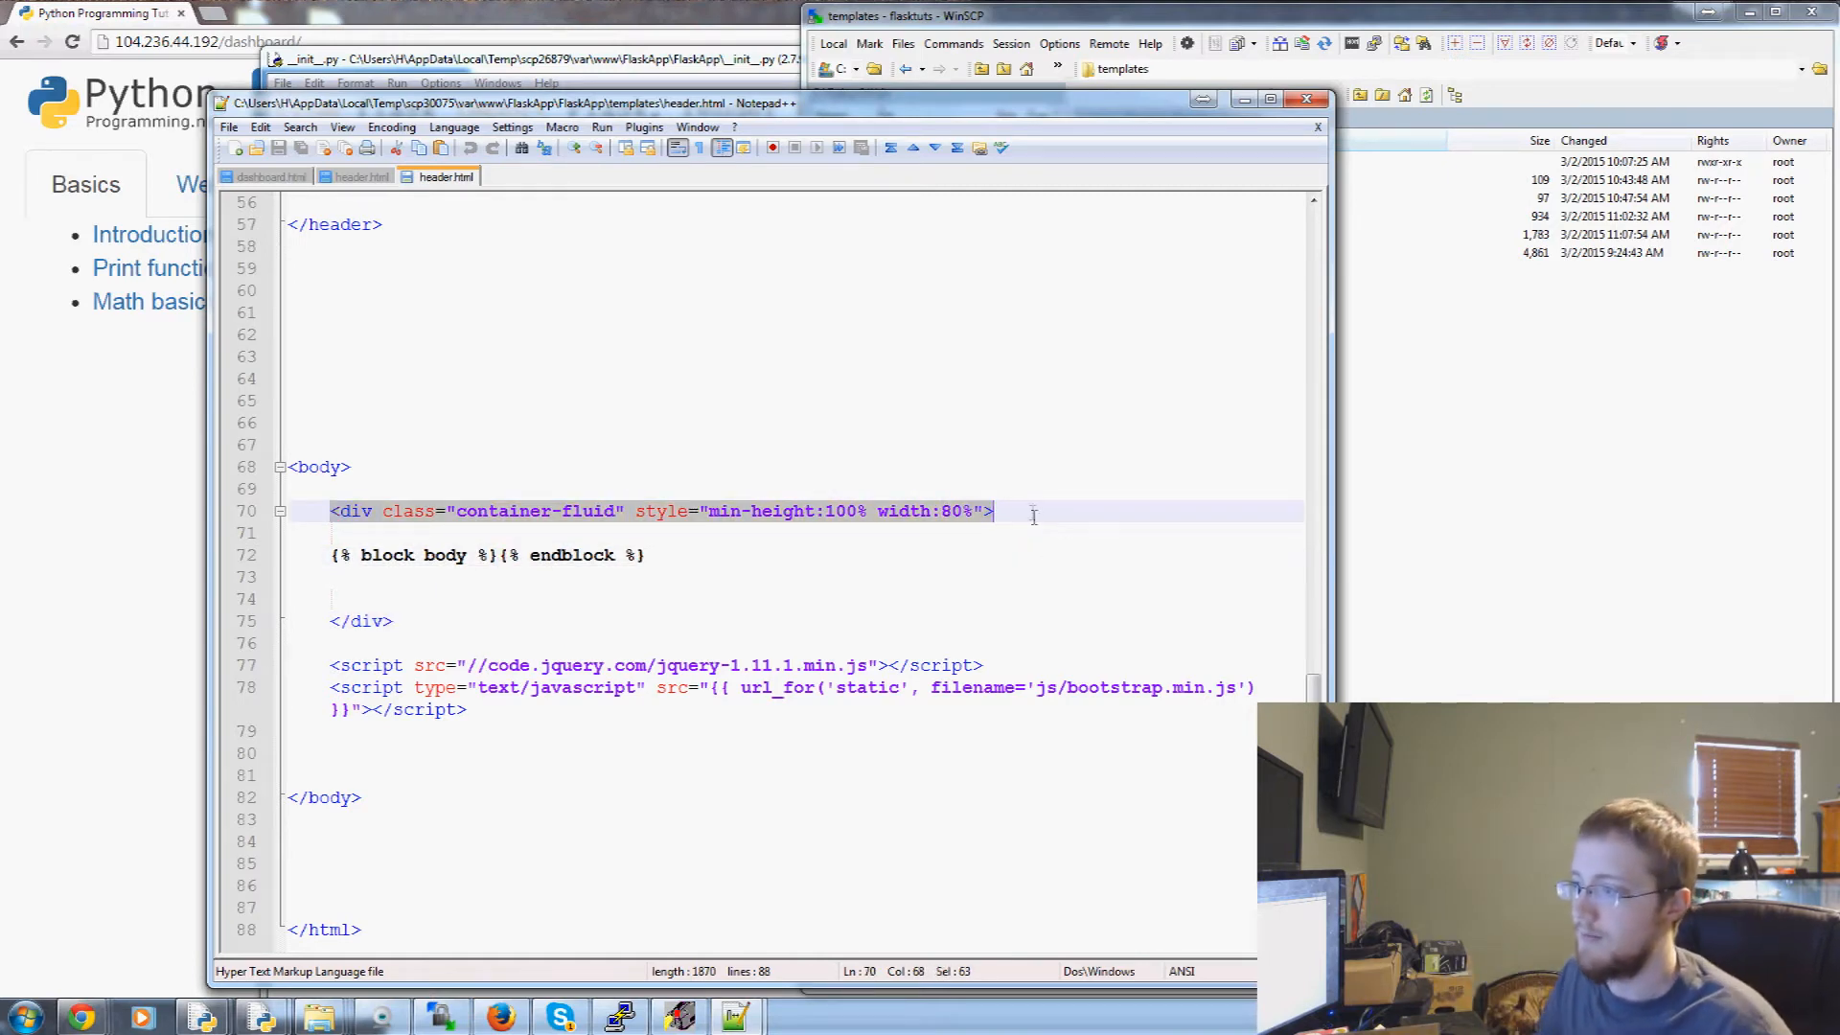
key(Enter)
text({)
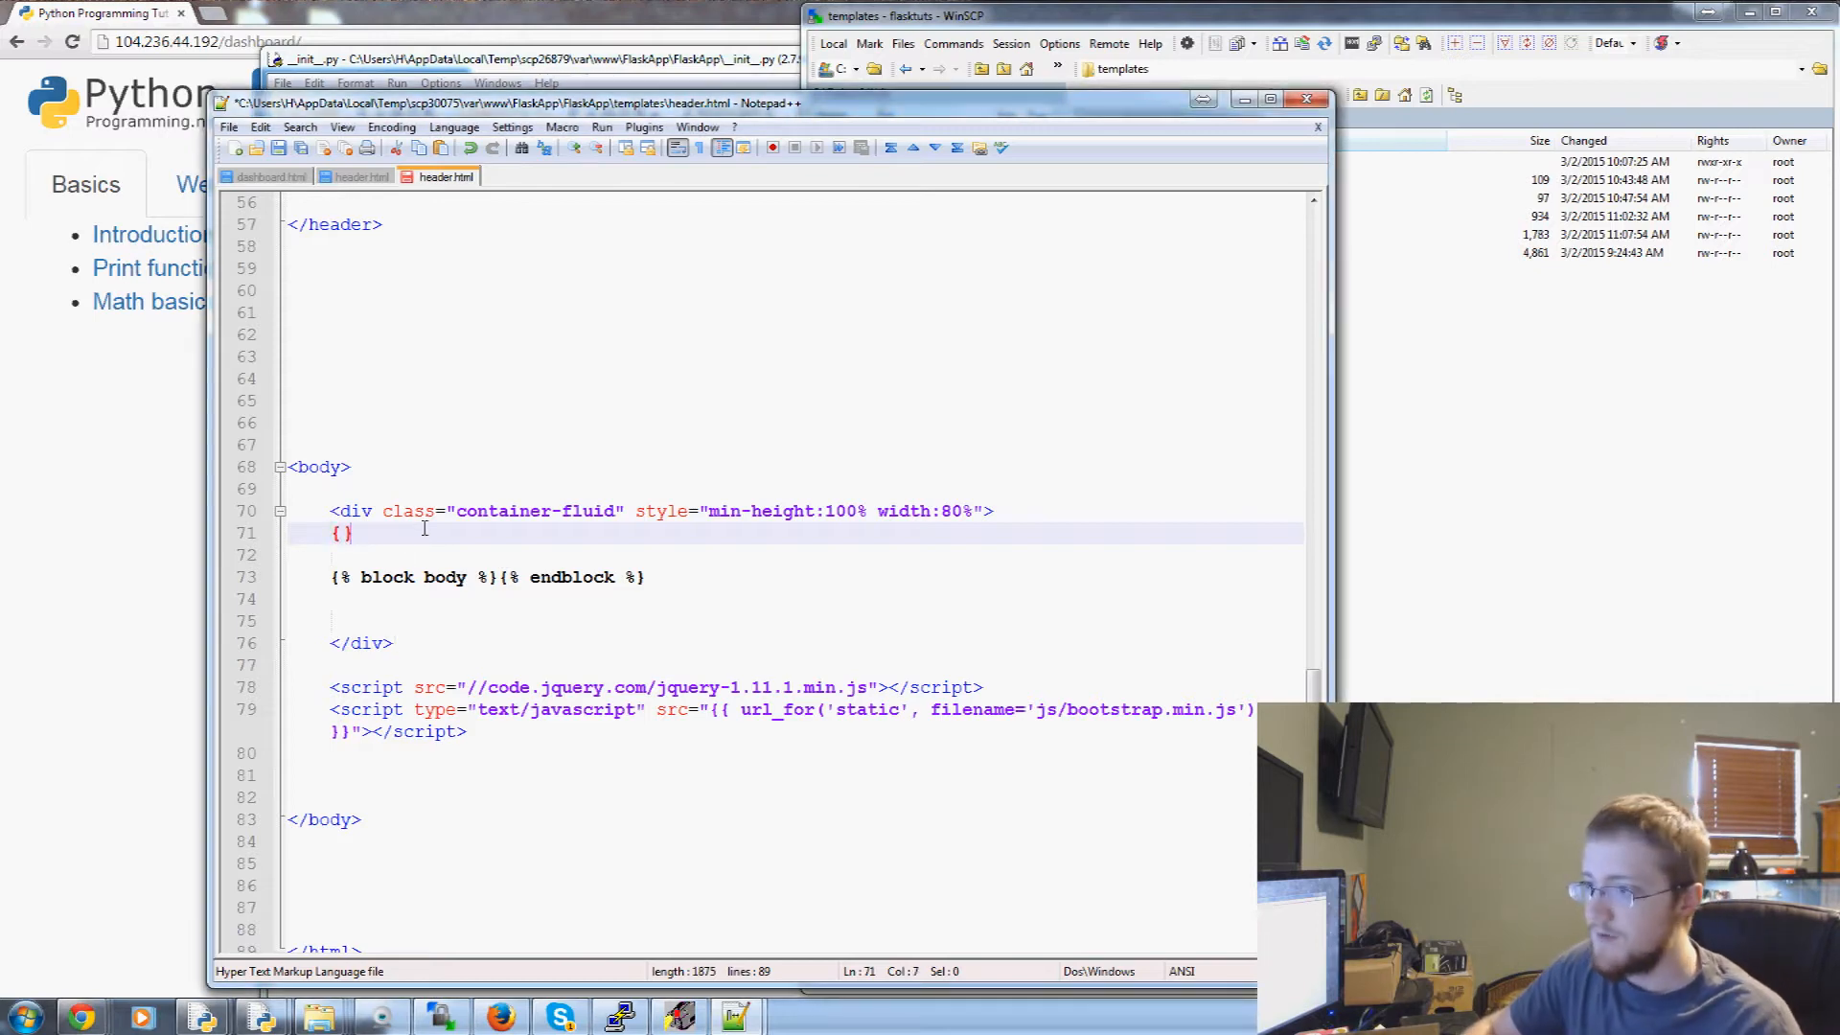
text(%)
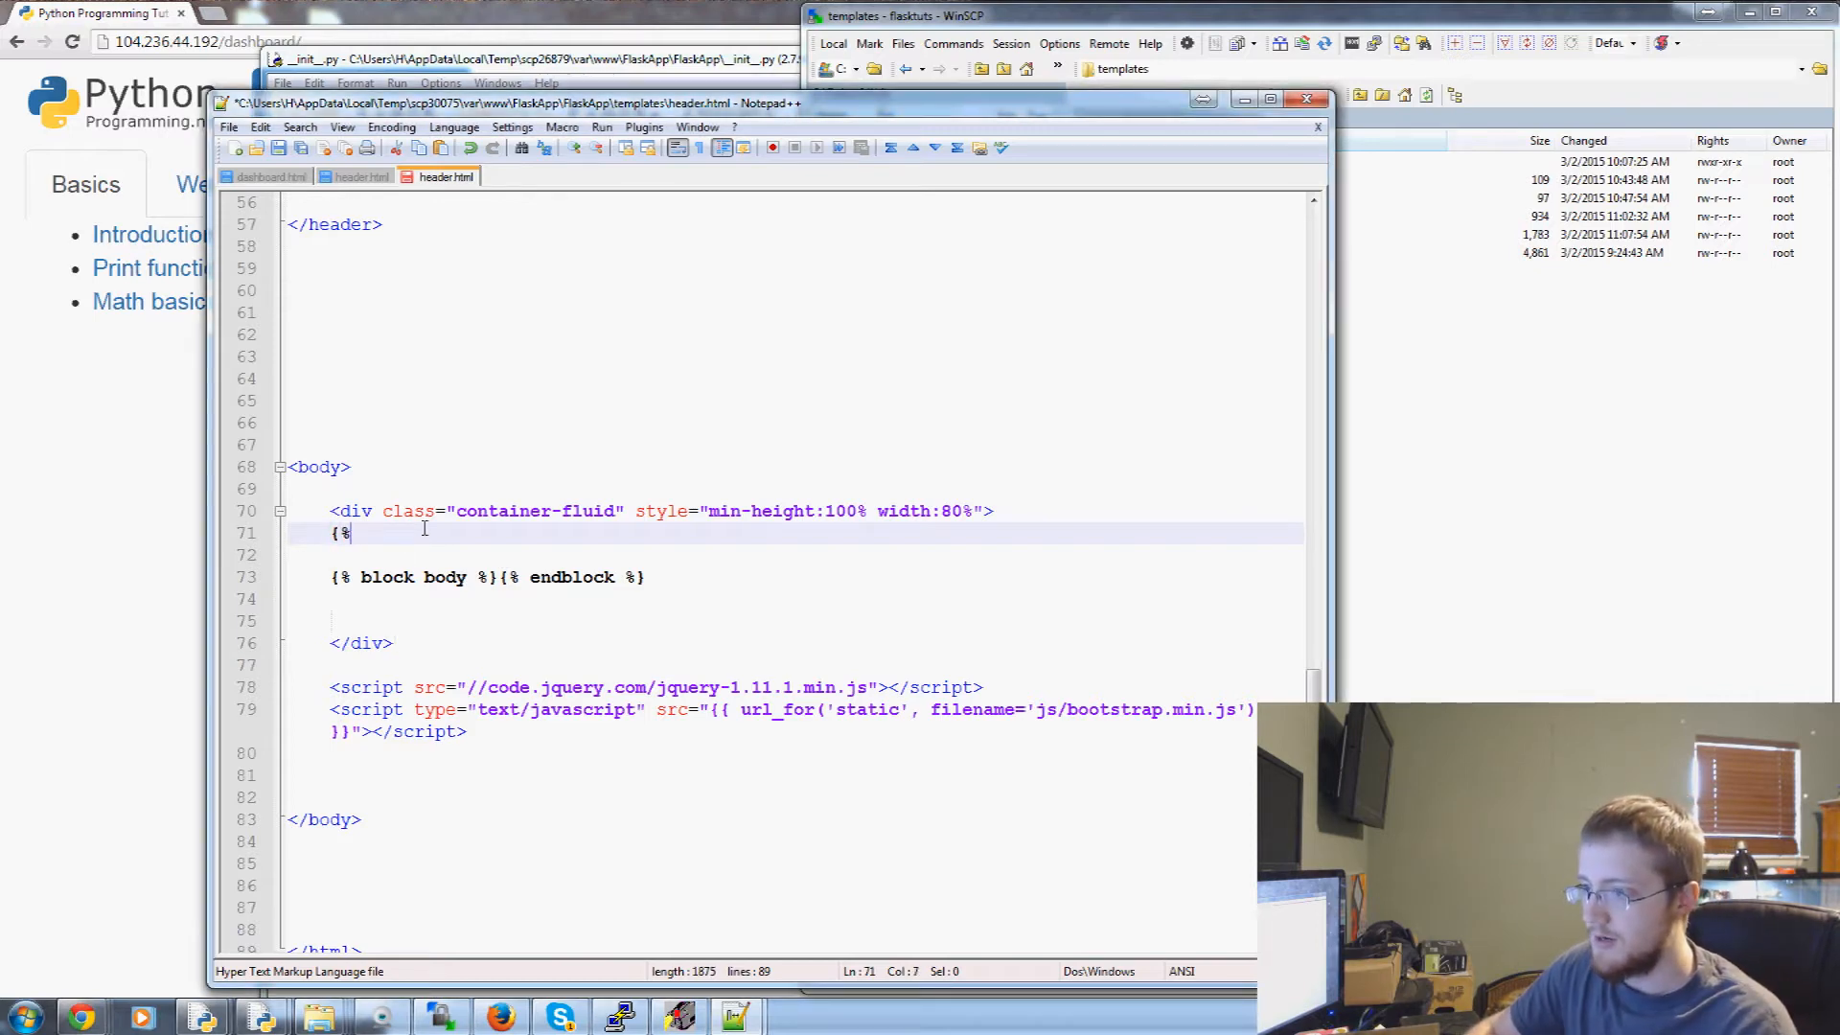
text(%})
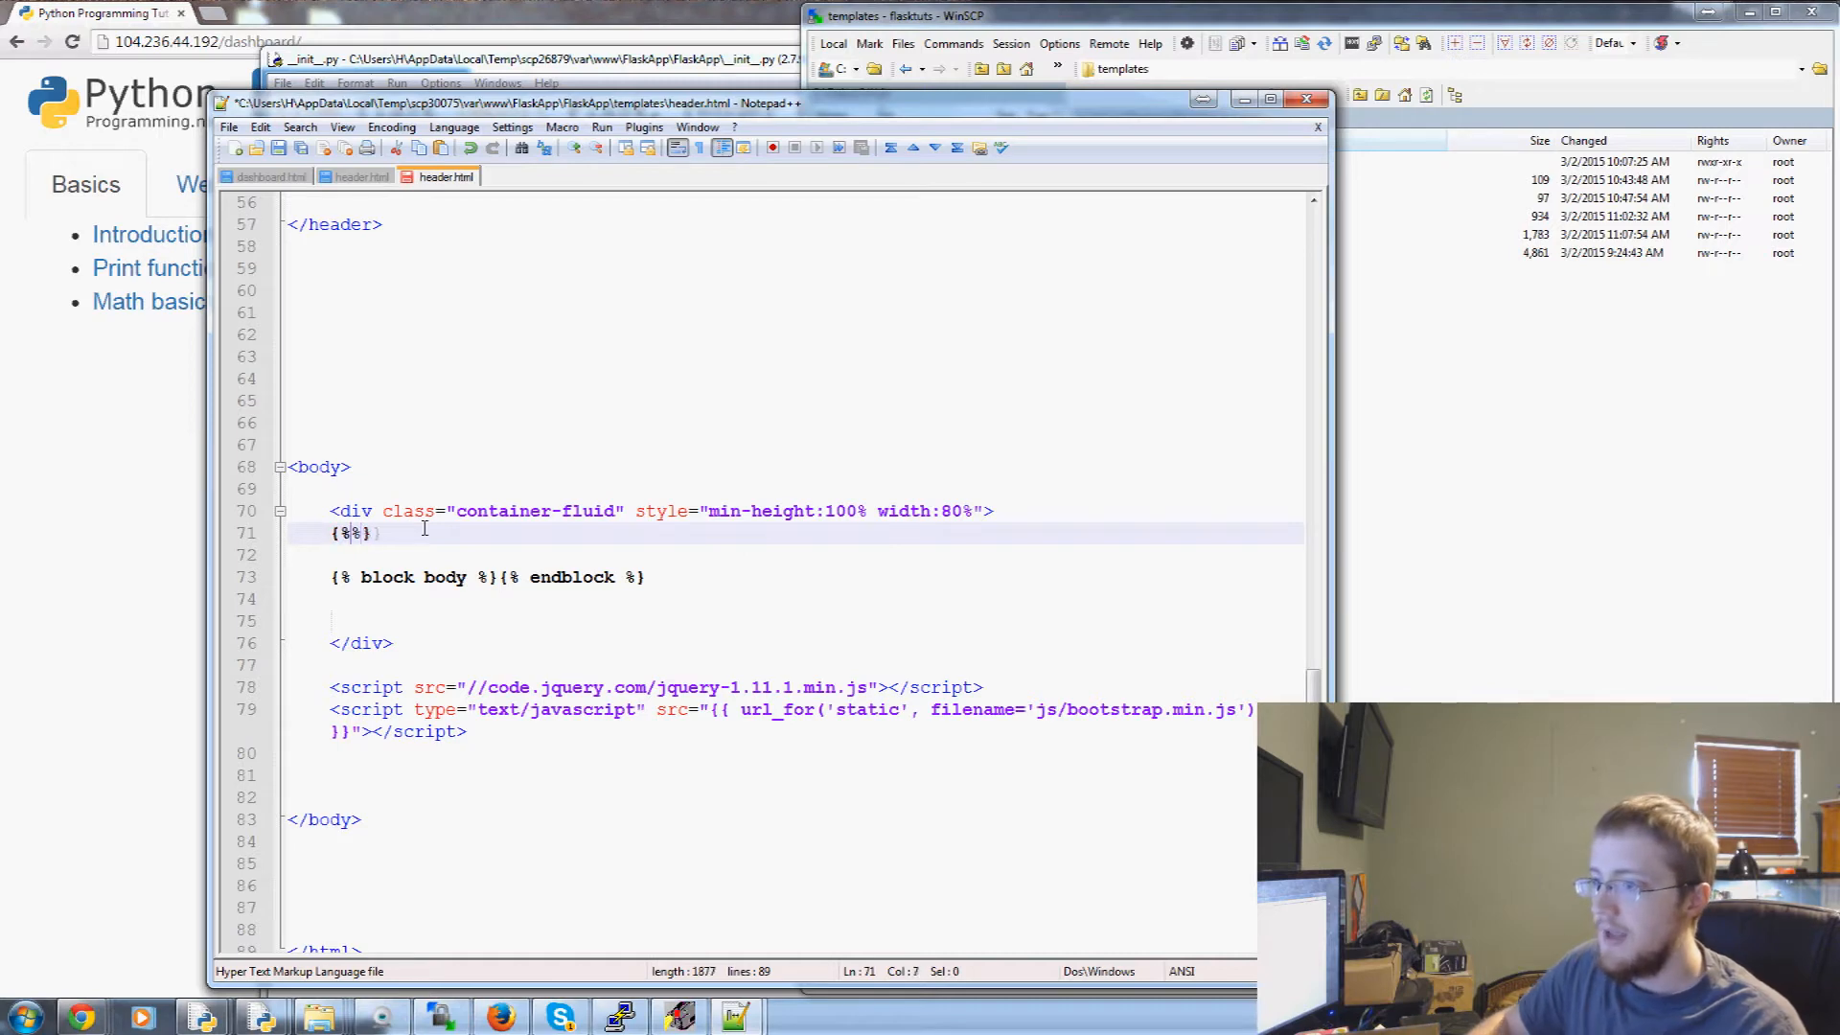
text(with messages =)
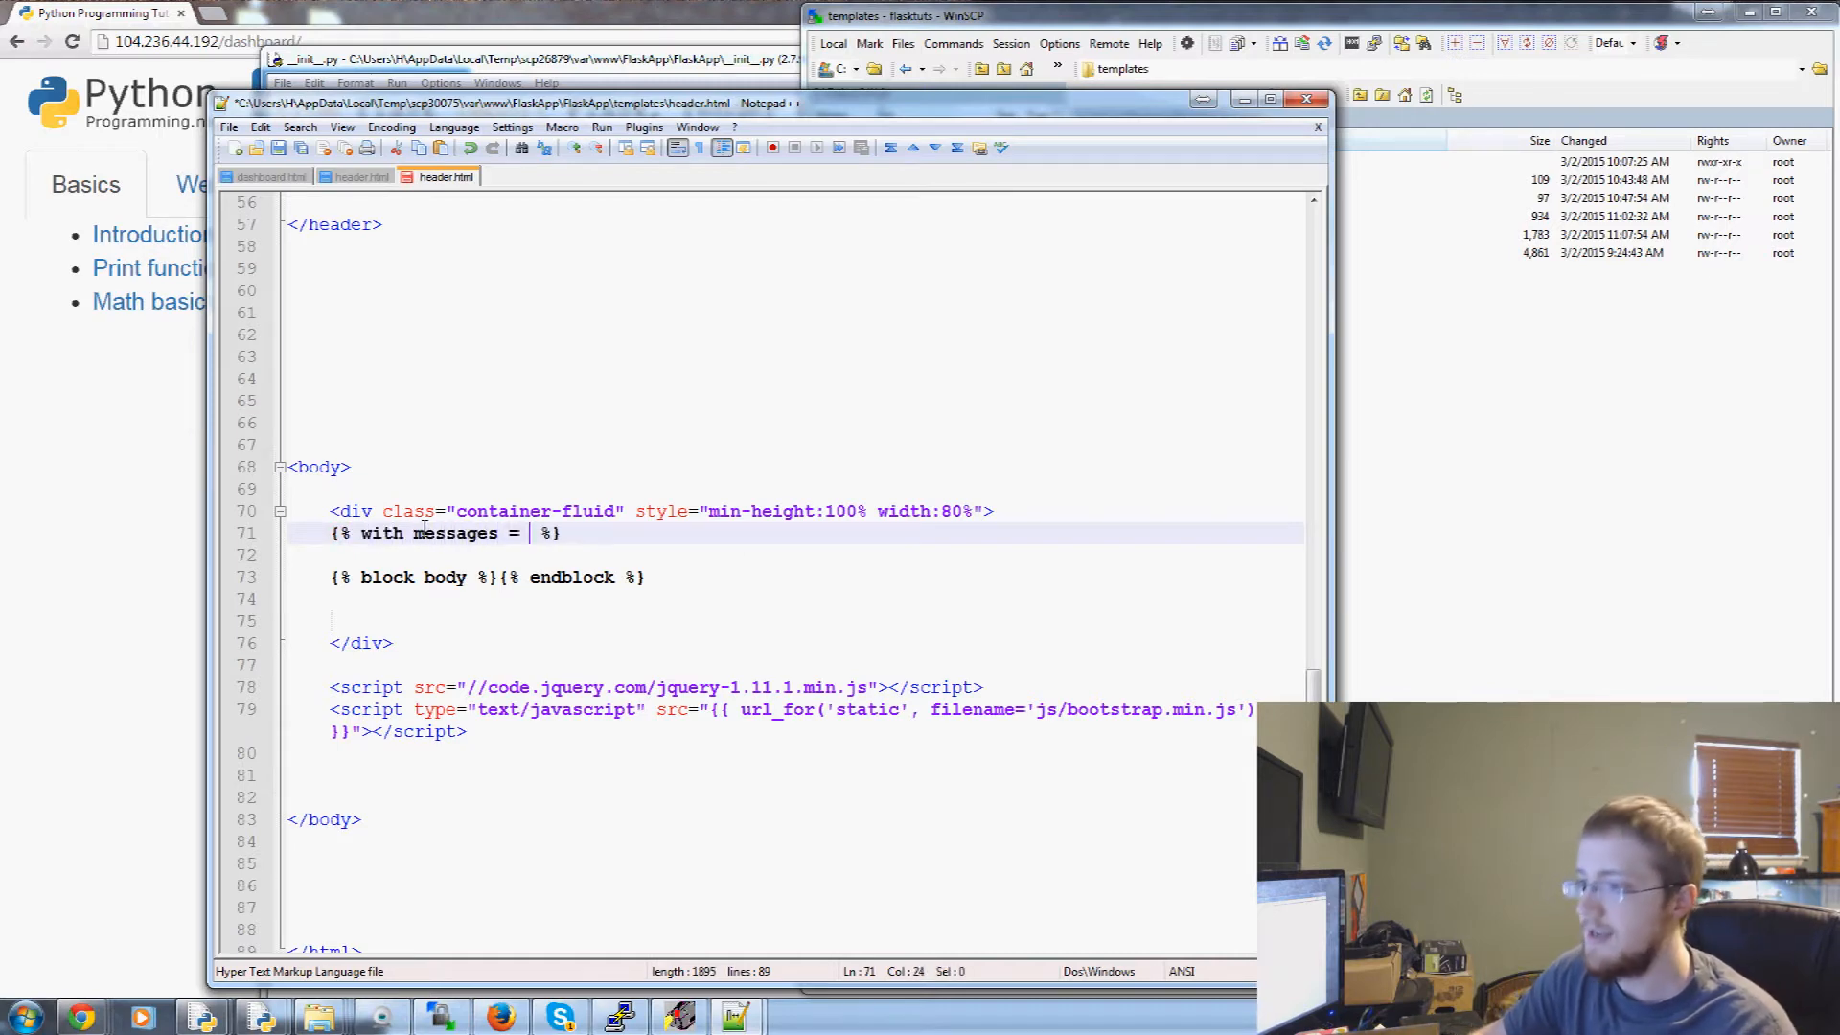
text(get_flashed_messages()
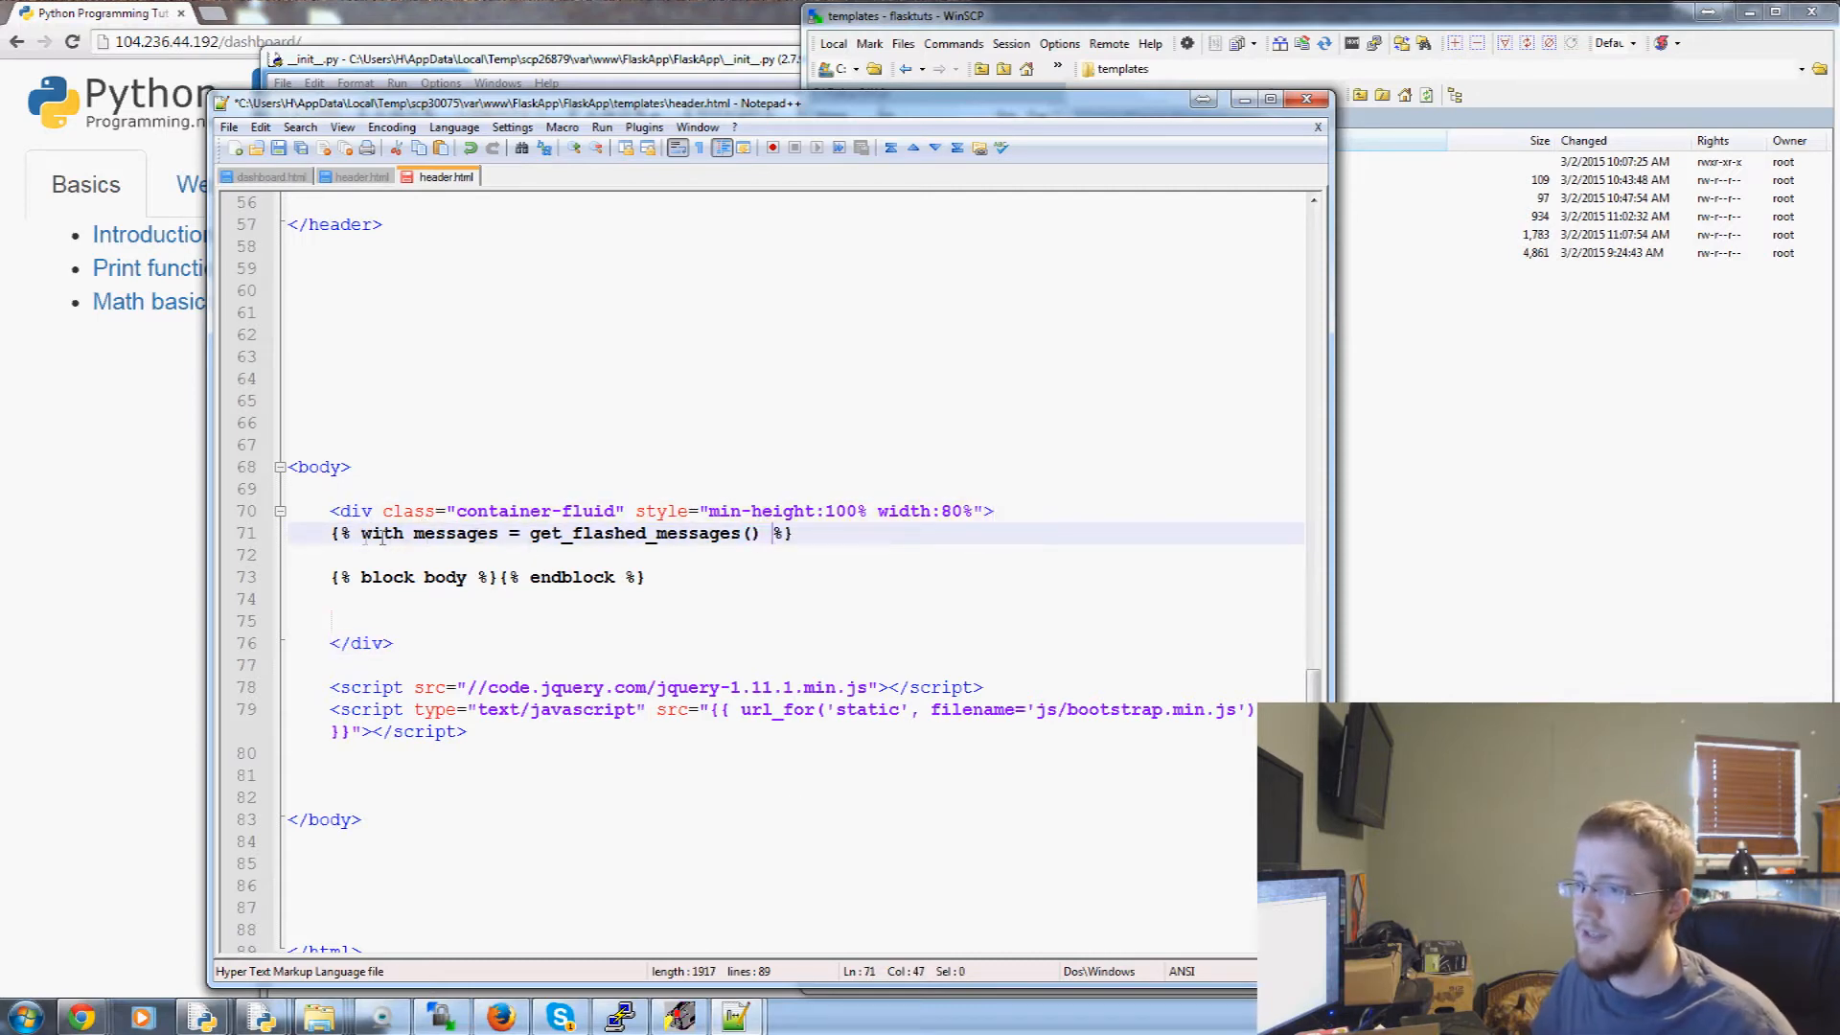
click(416, 533)
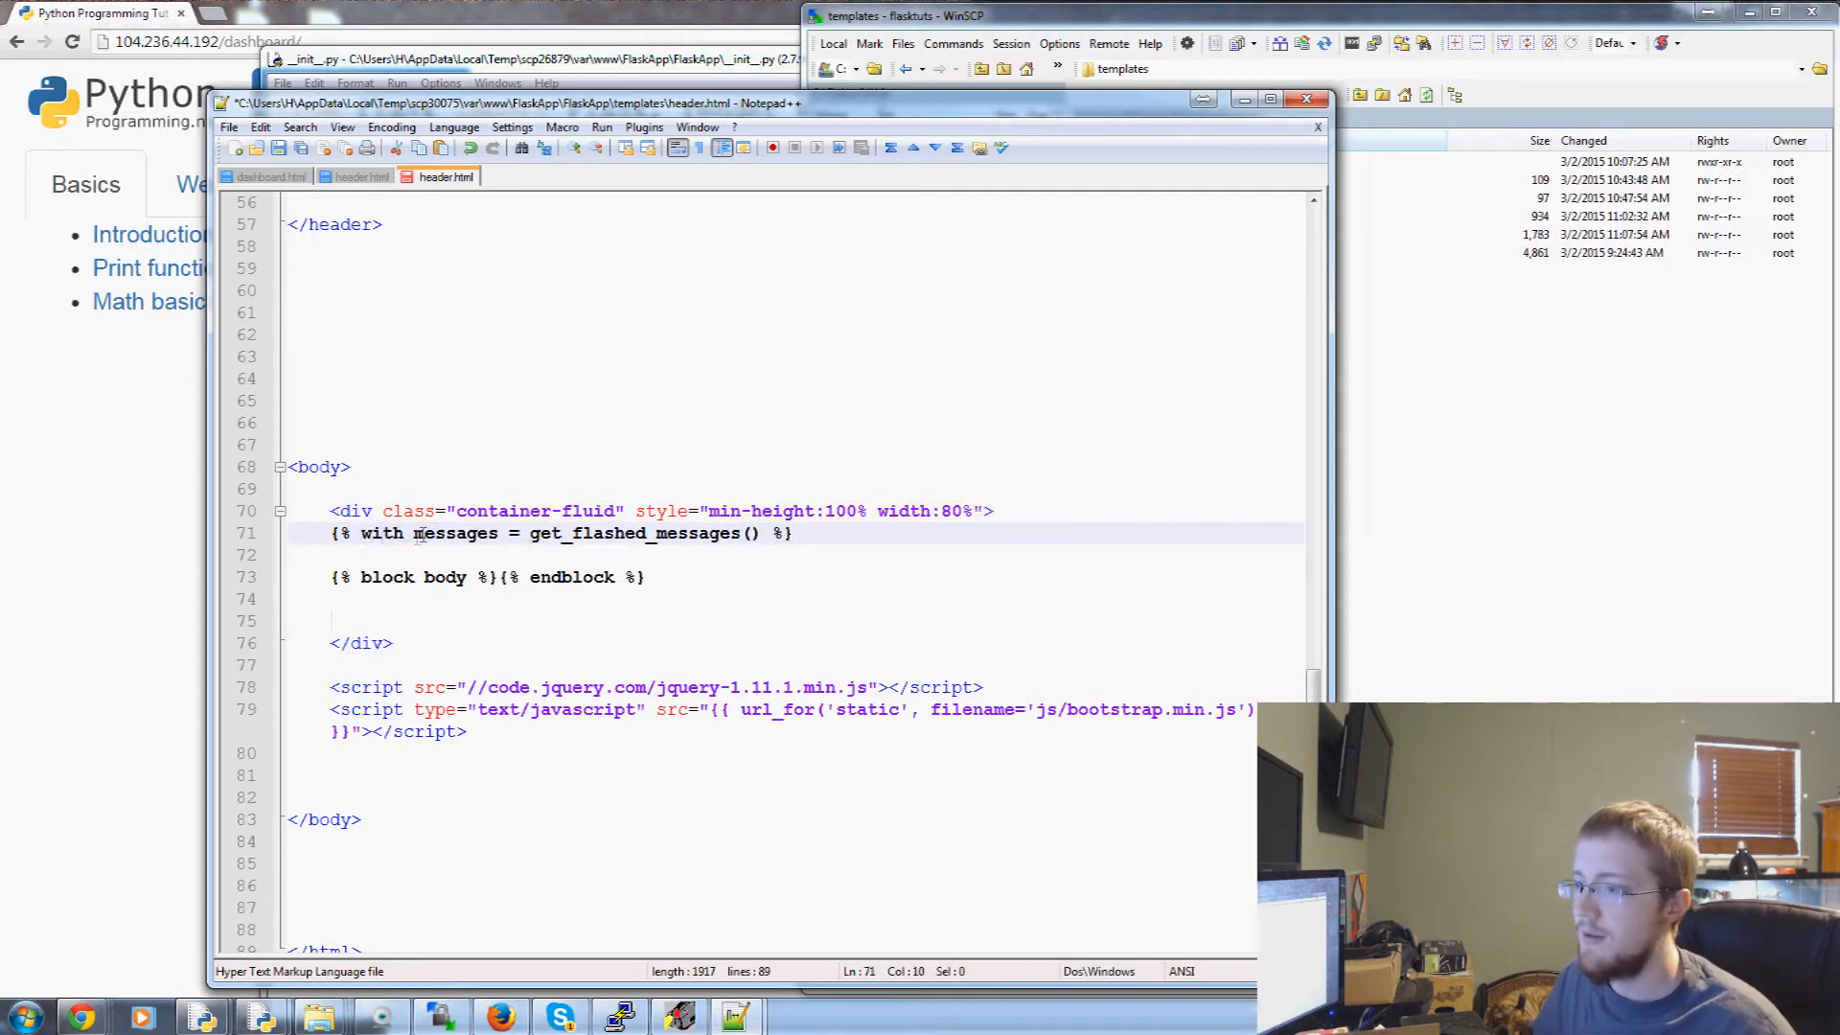
key(Enter)
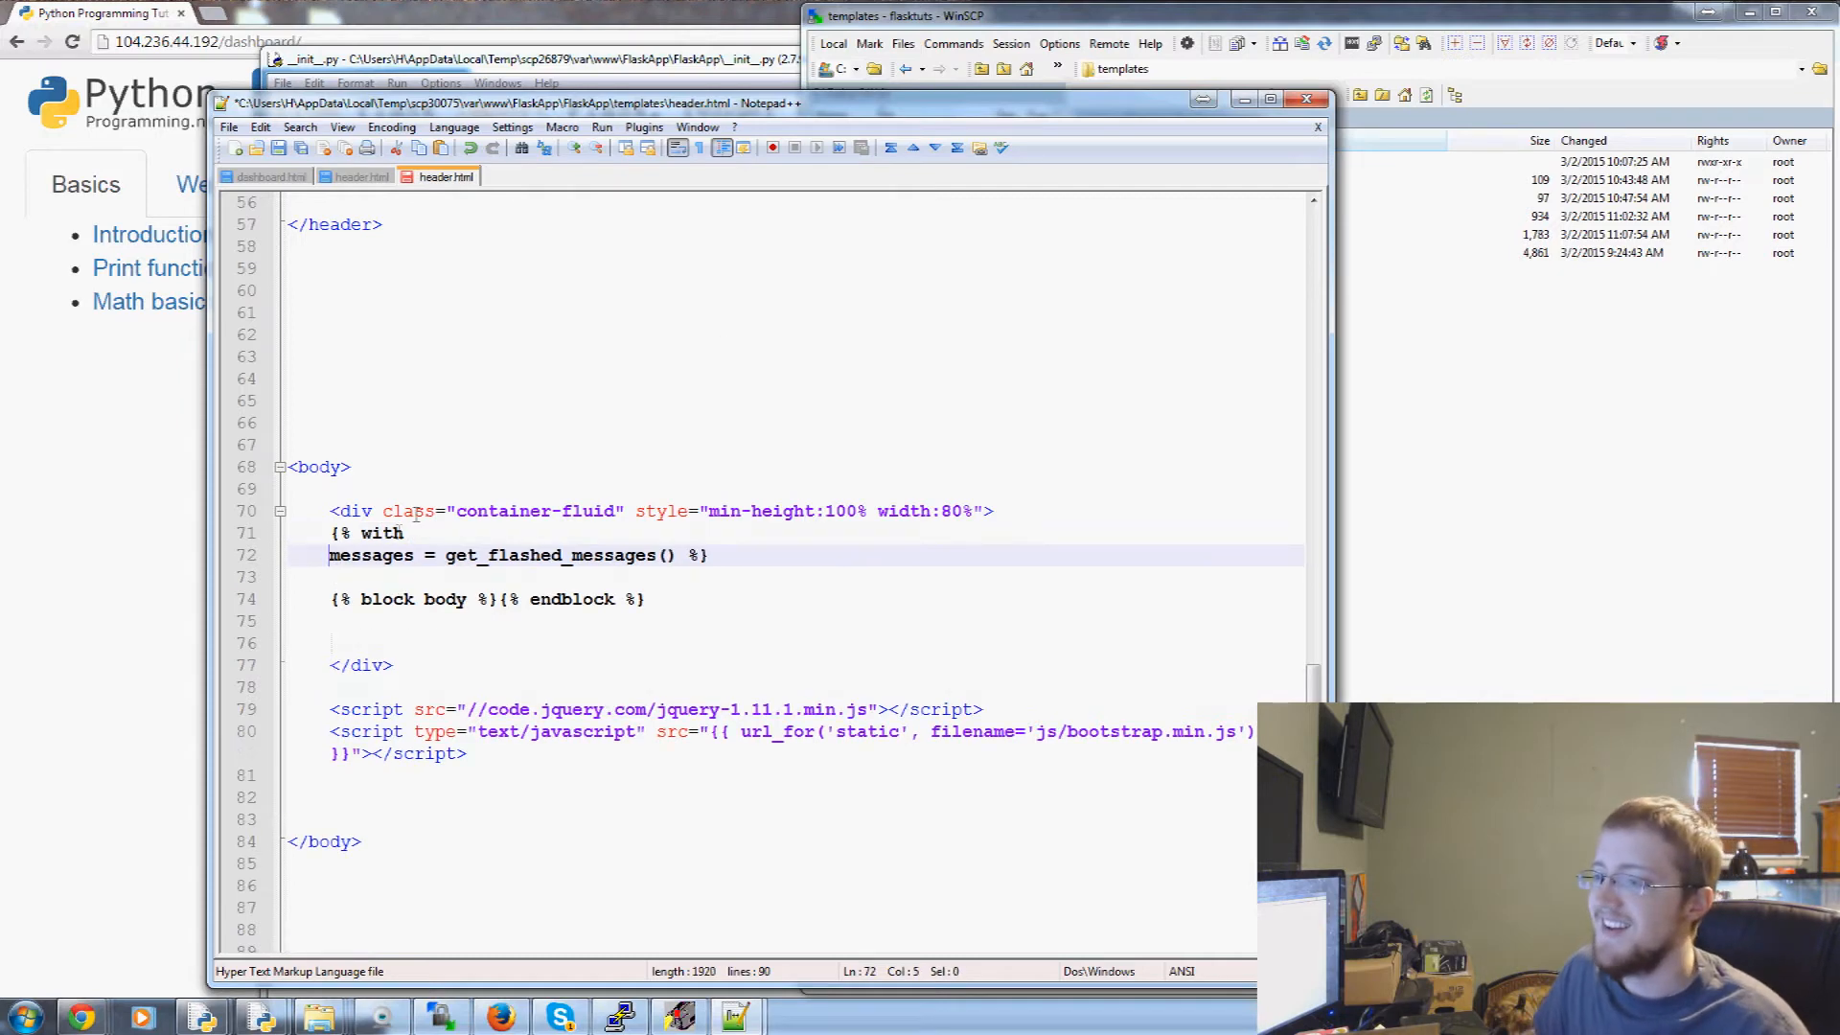
double_click(370, 556)
text({%)
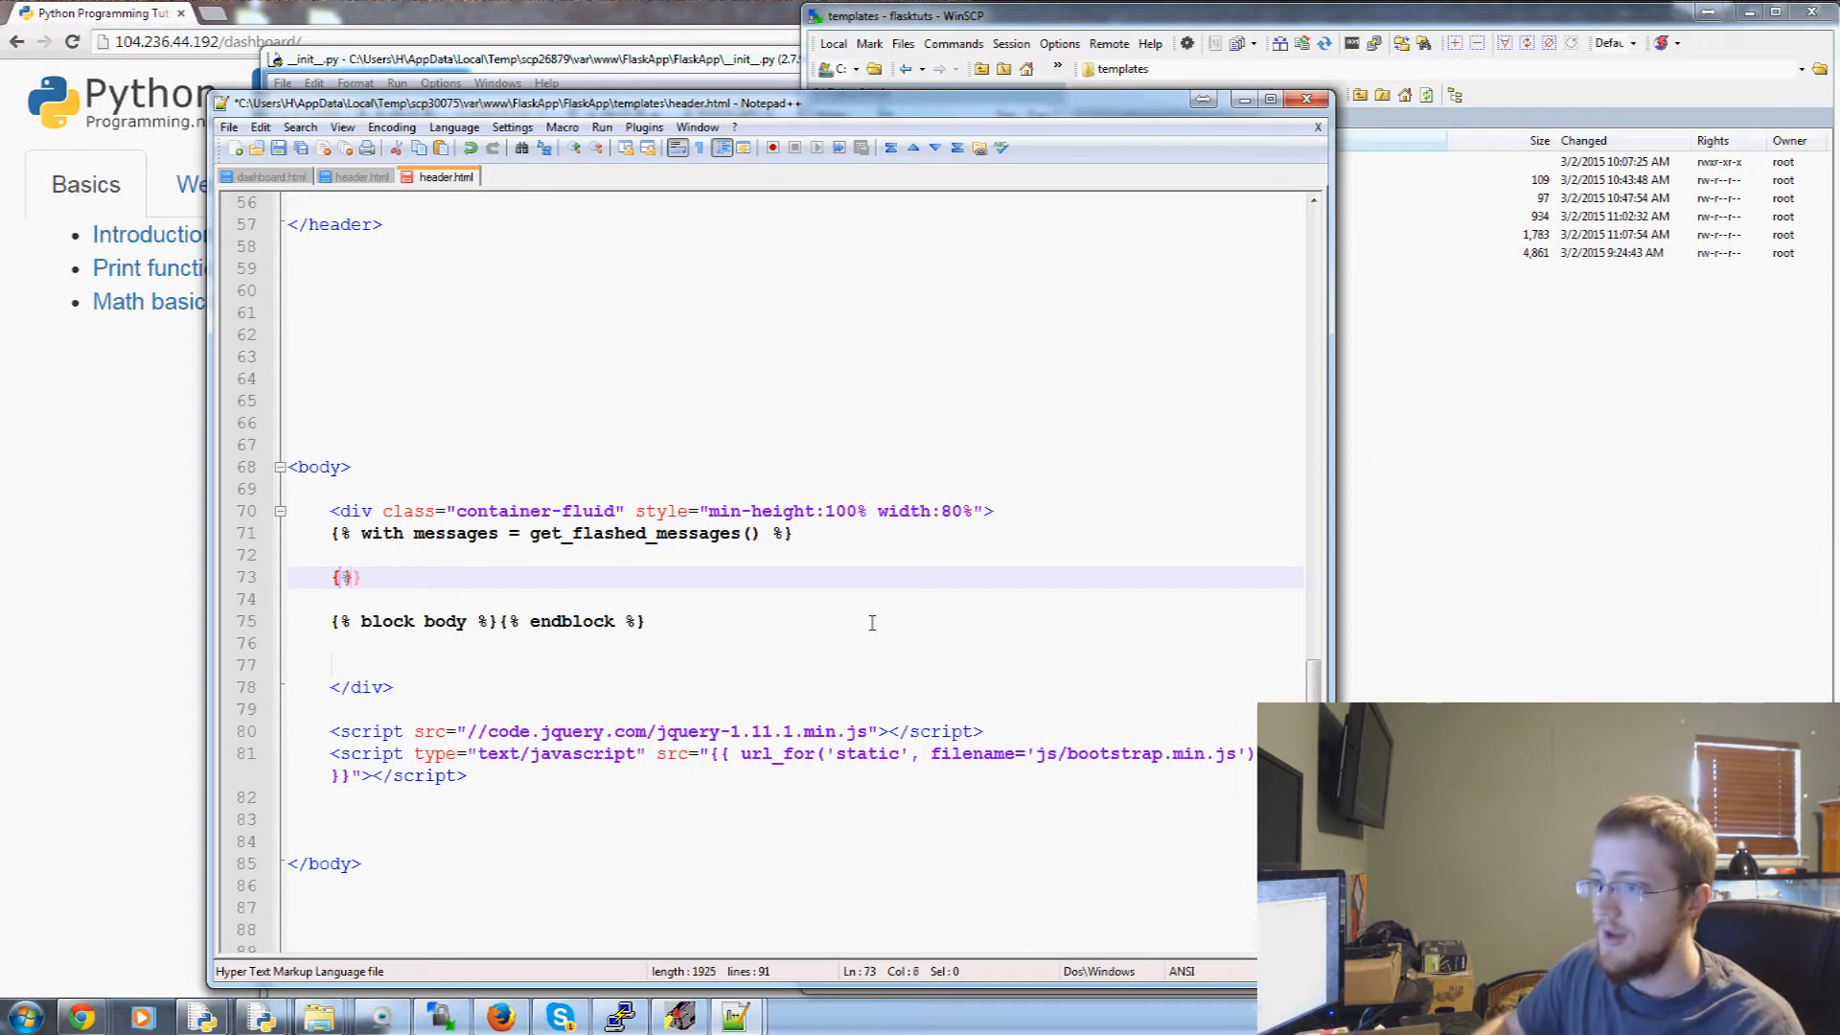
Close the with-block and nest {% if messages %} and {% for message in messages %} blocks inside it
text(endwith %)
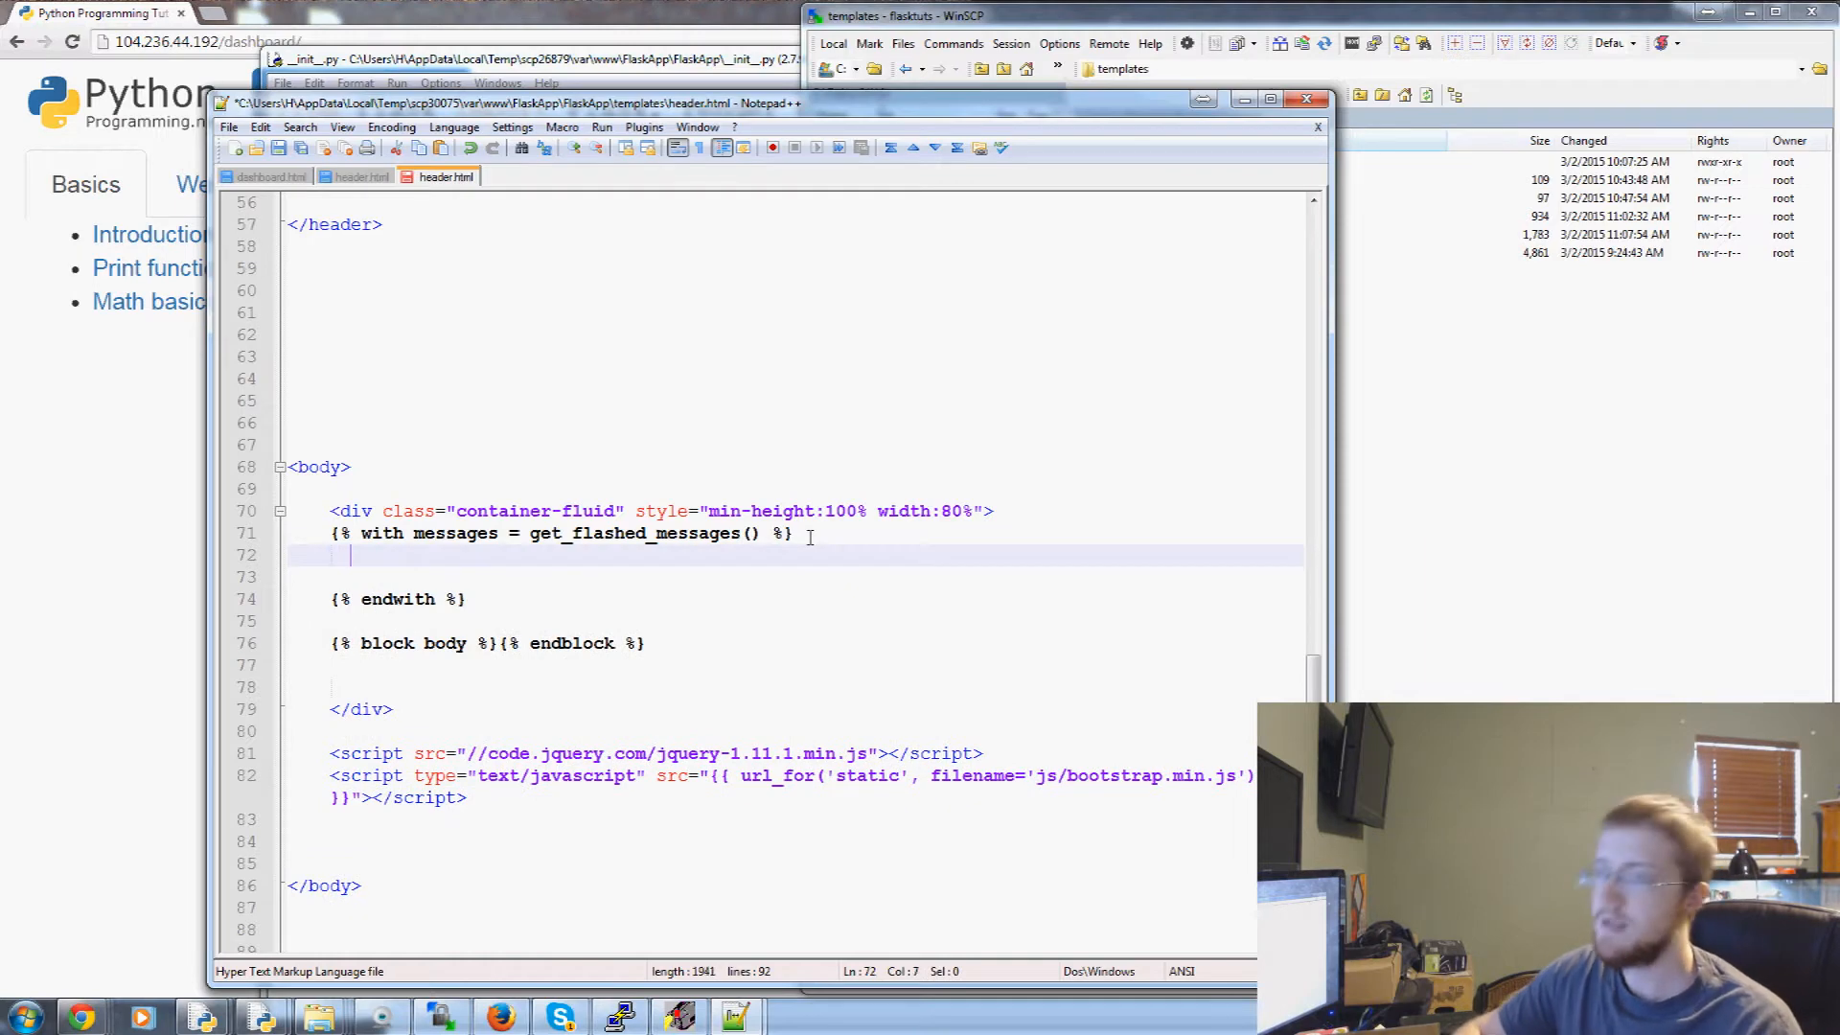
text({})
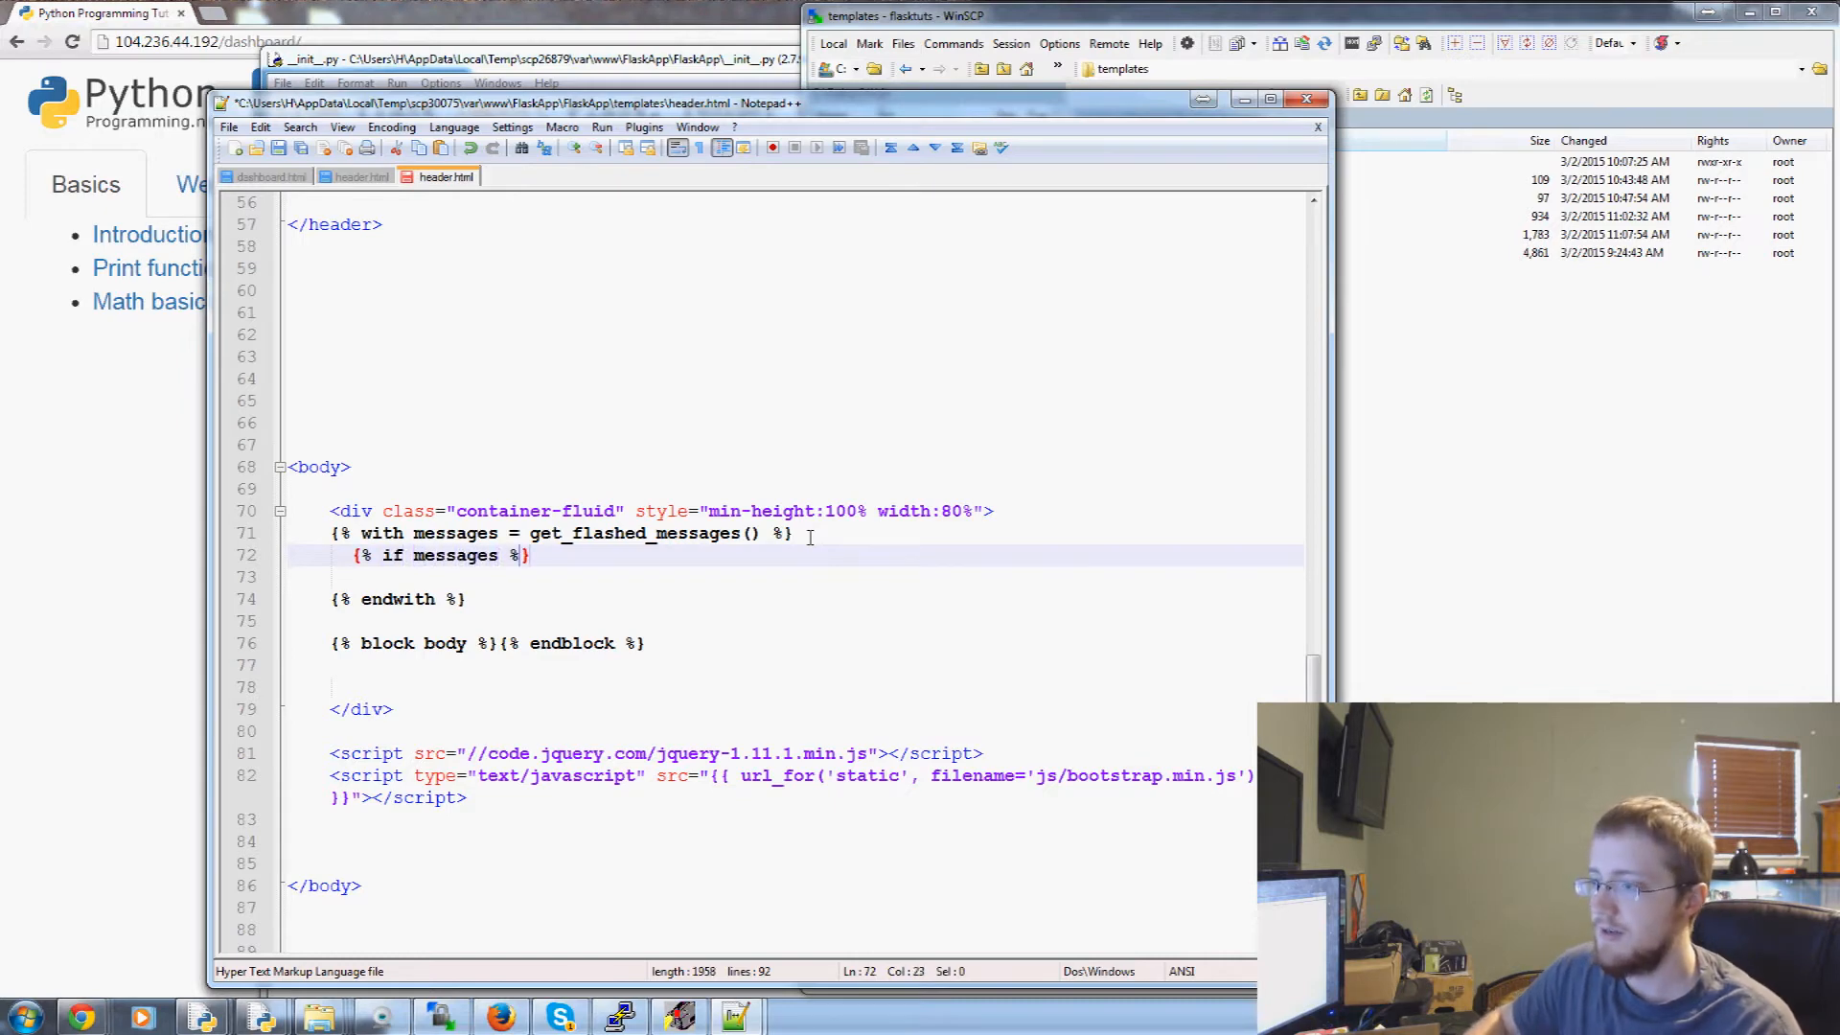
text({})
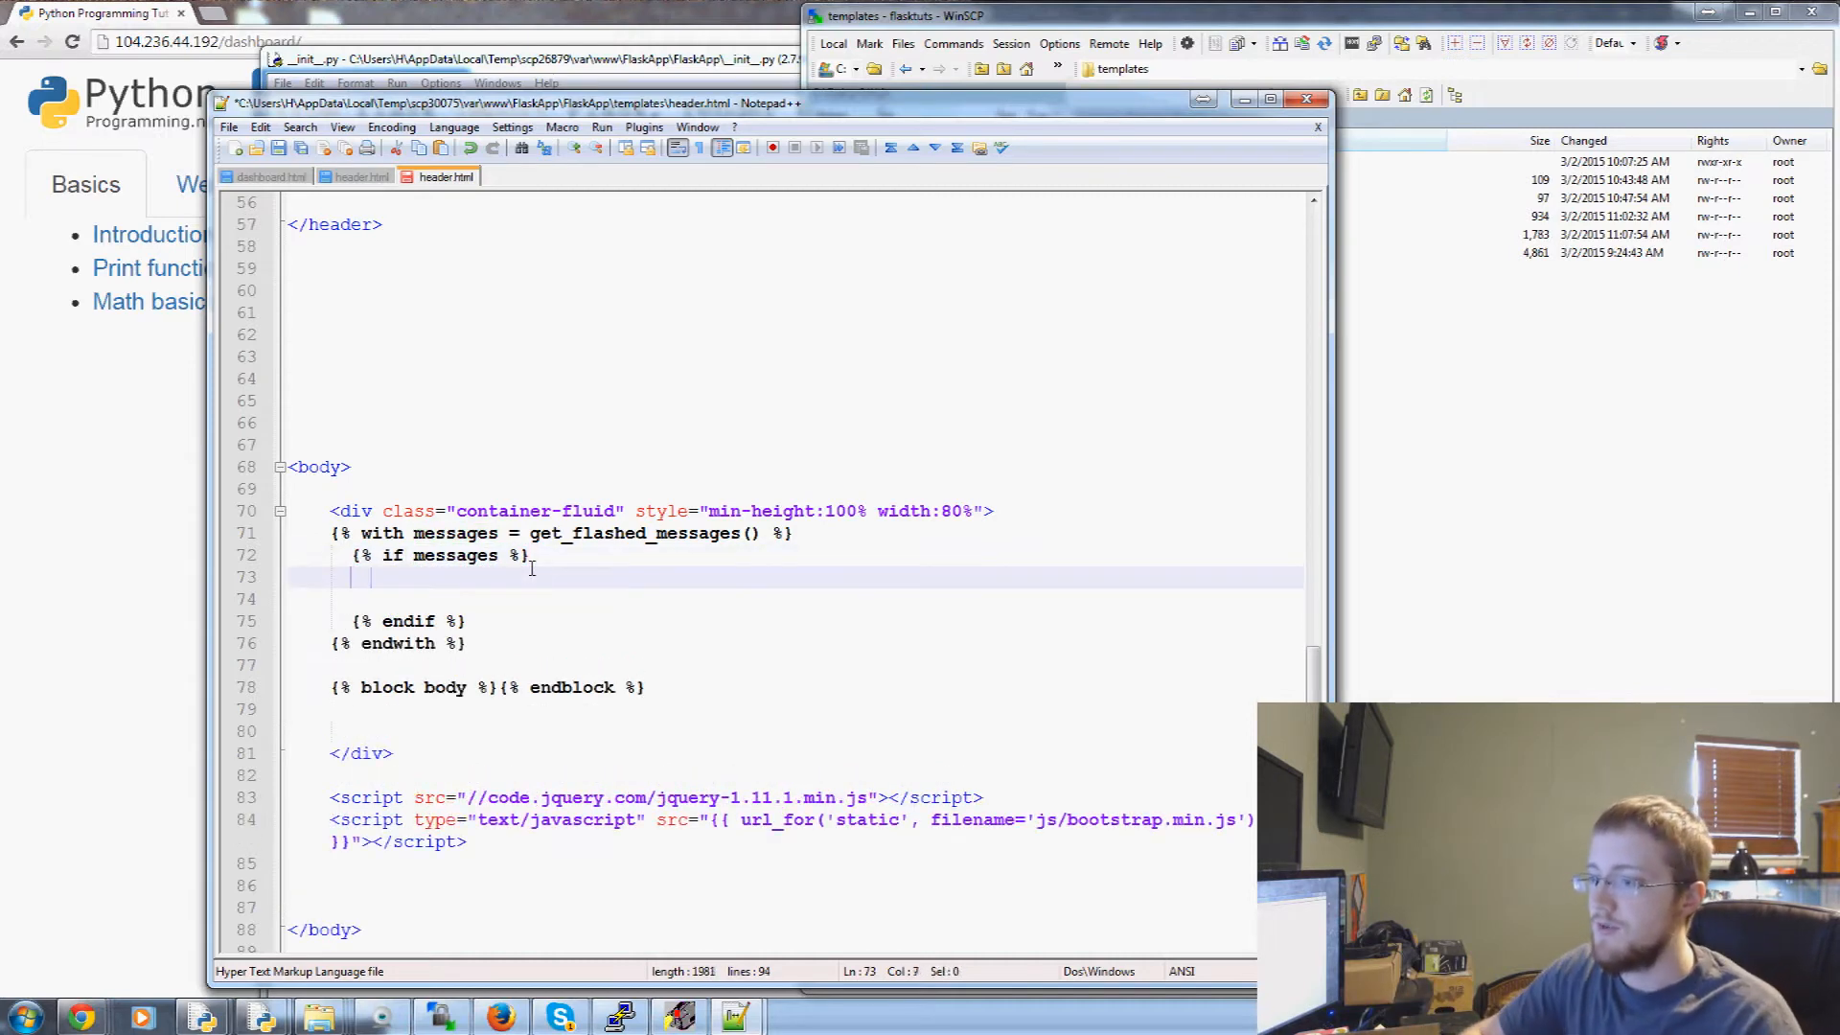
text({%})
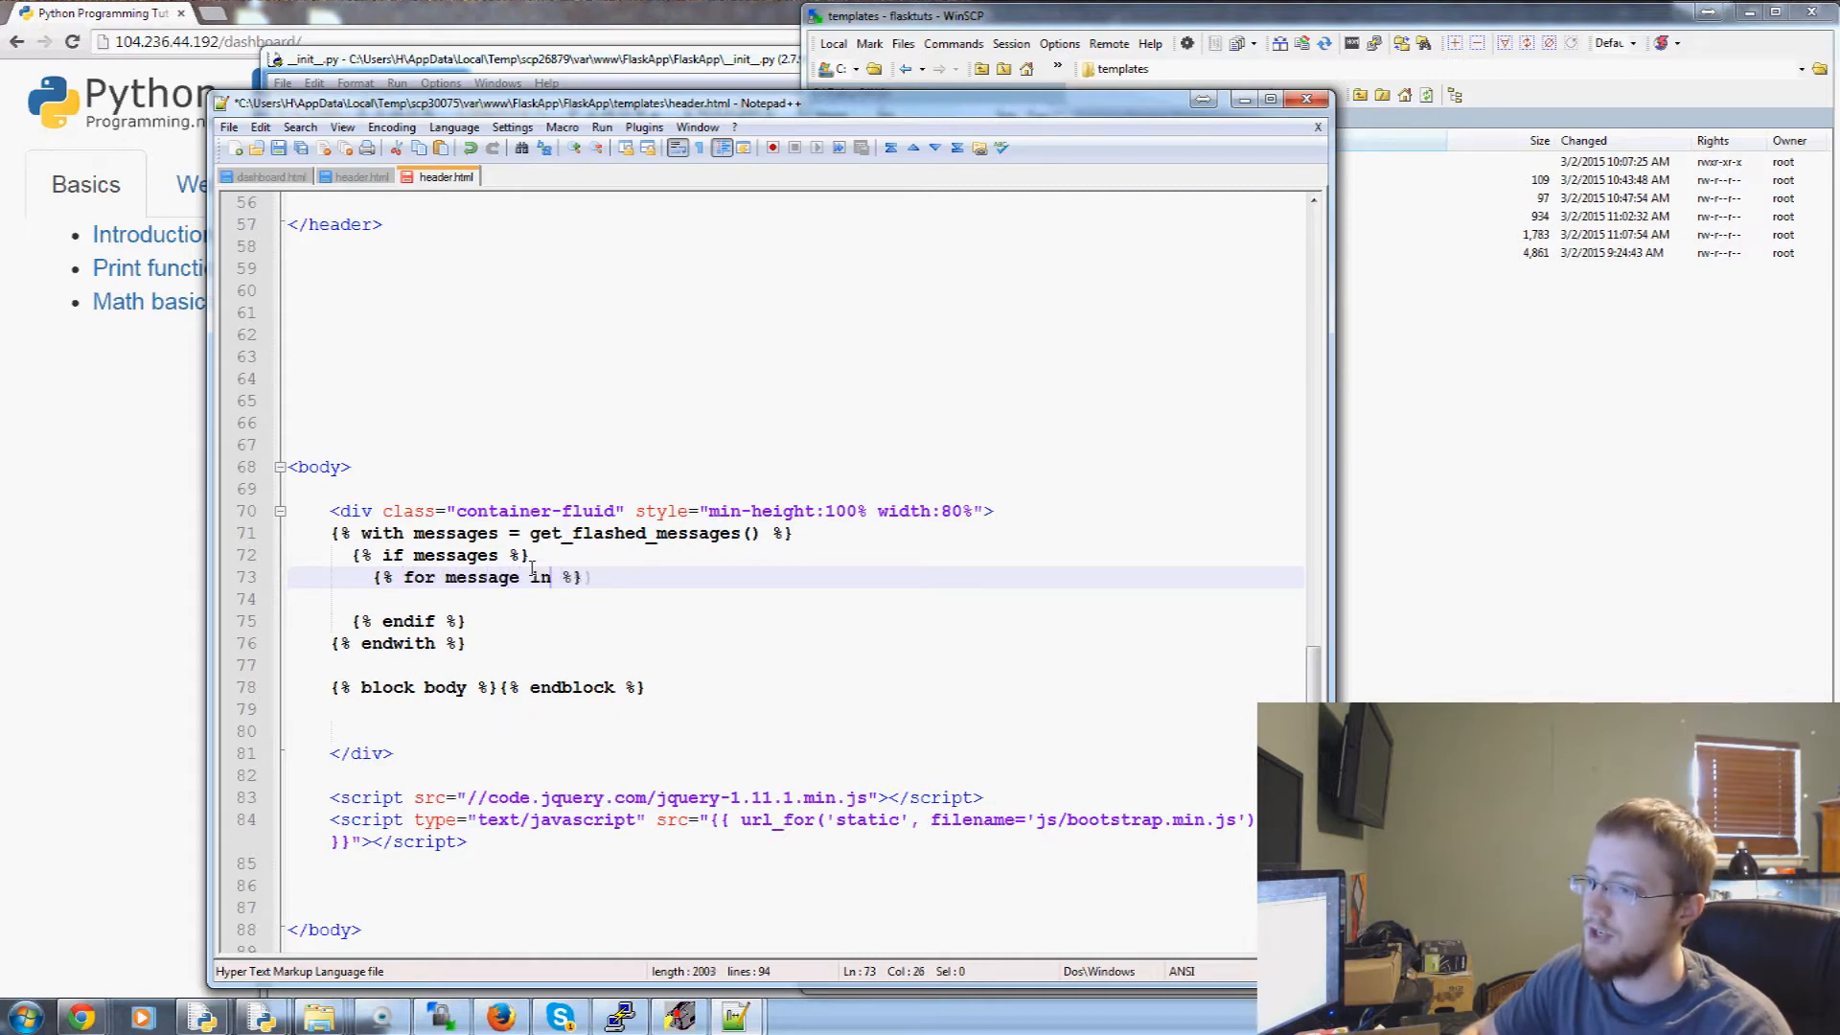
text(messages)
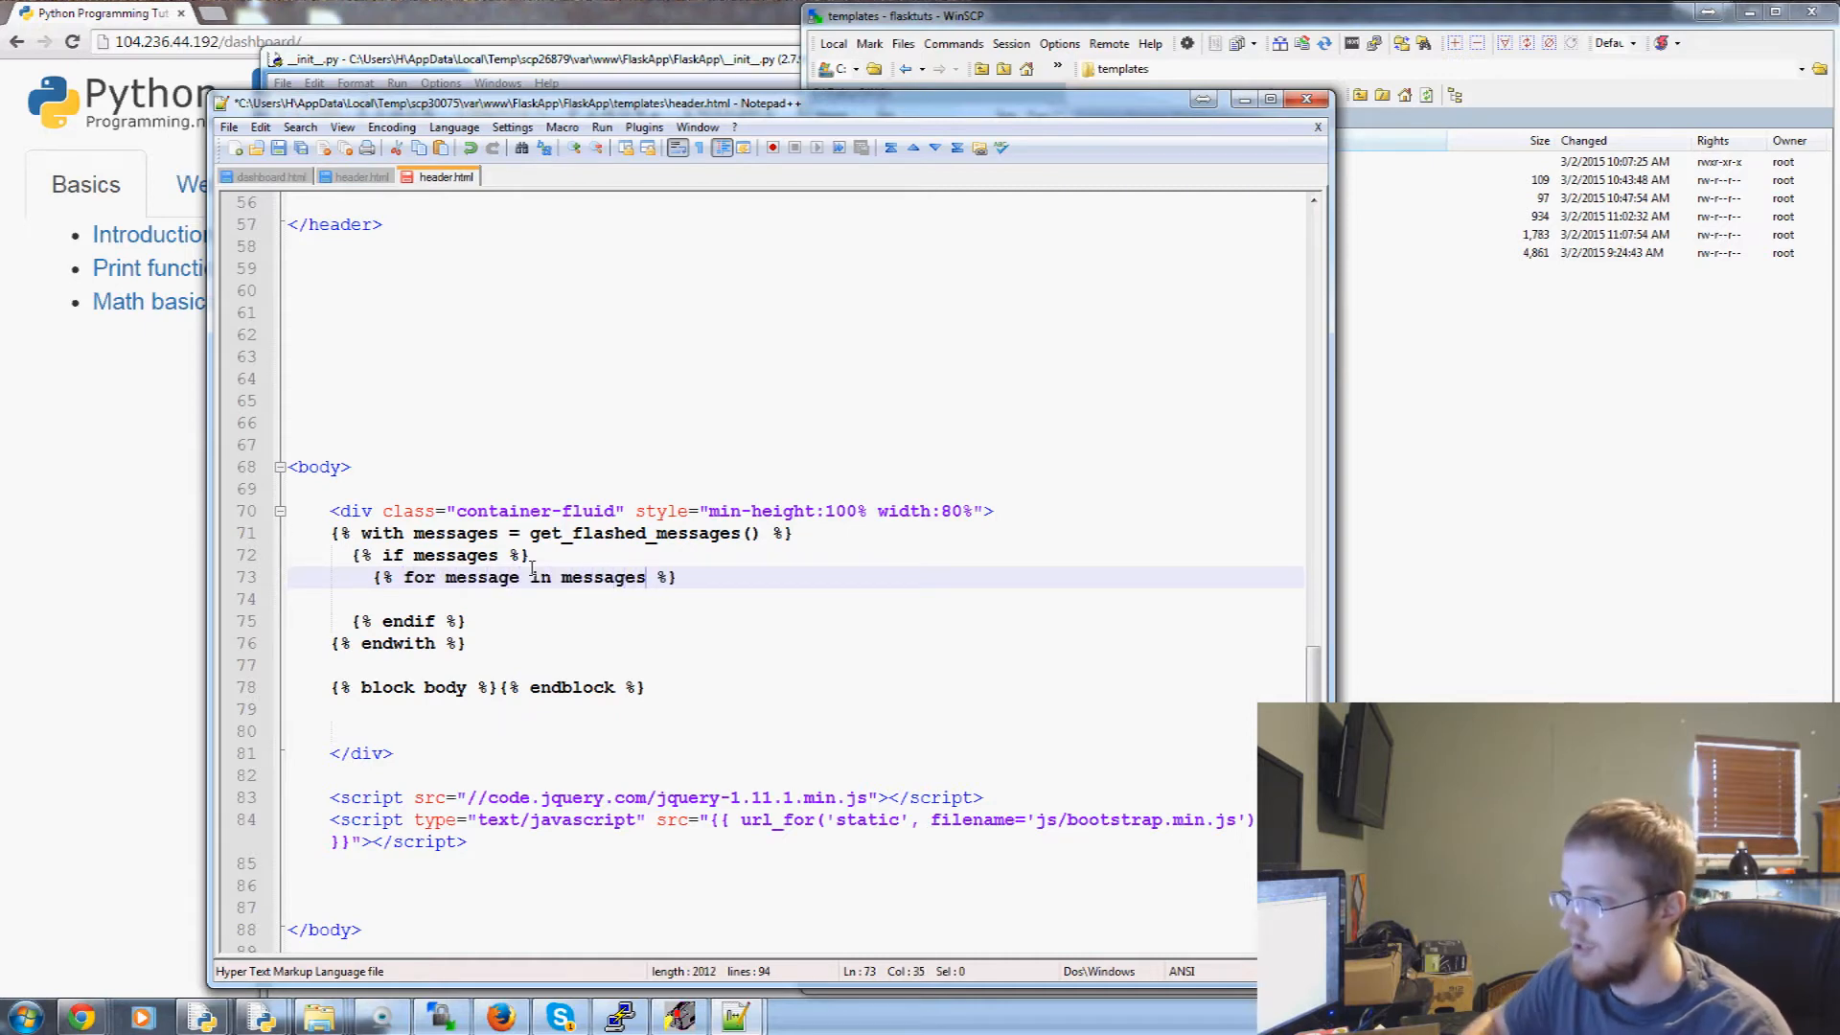
text({})
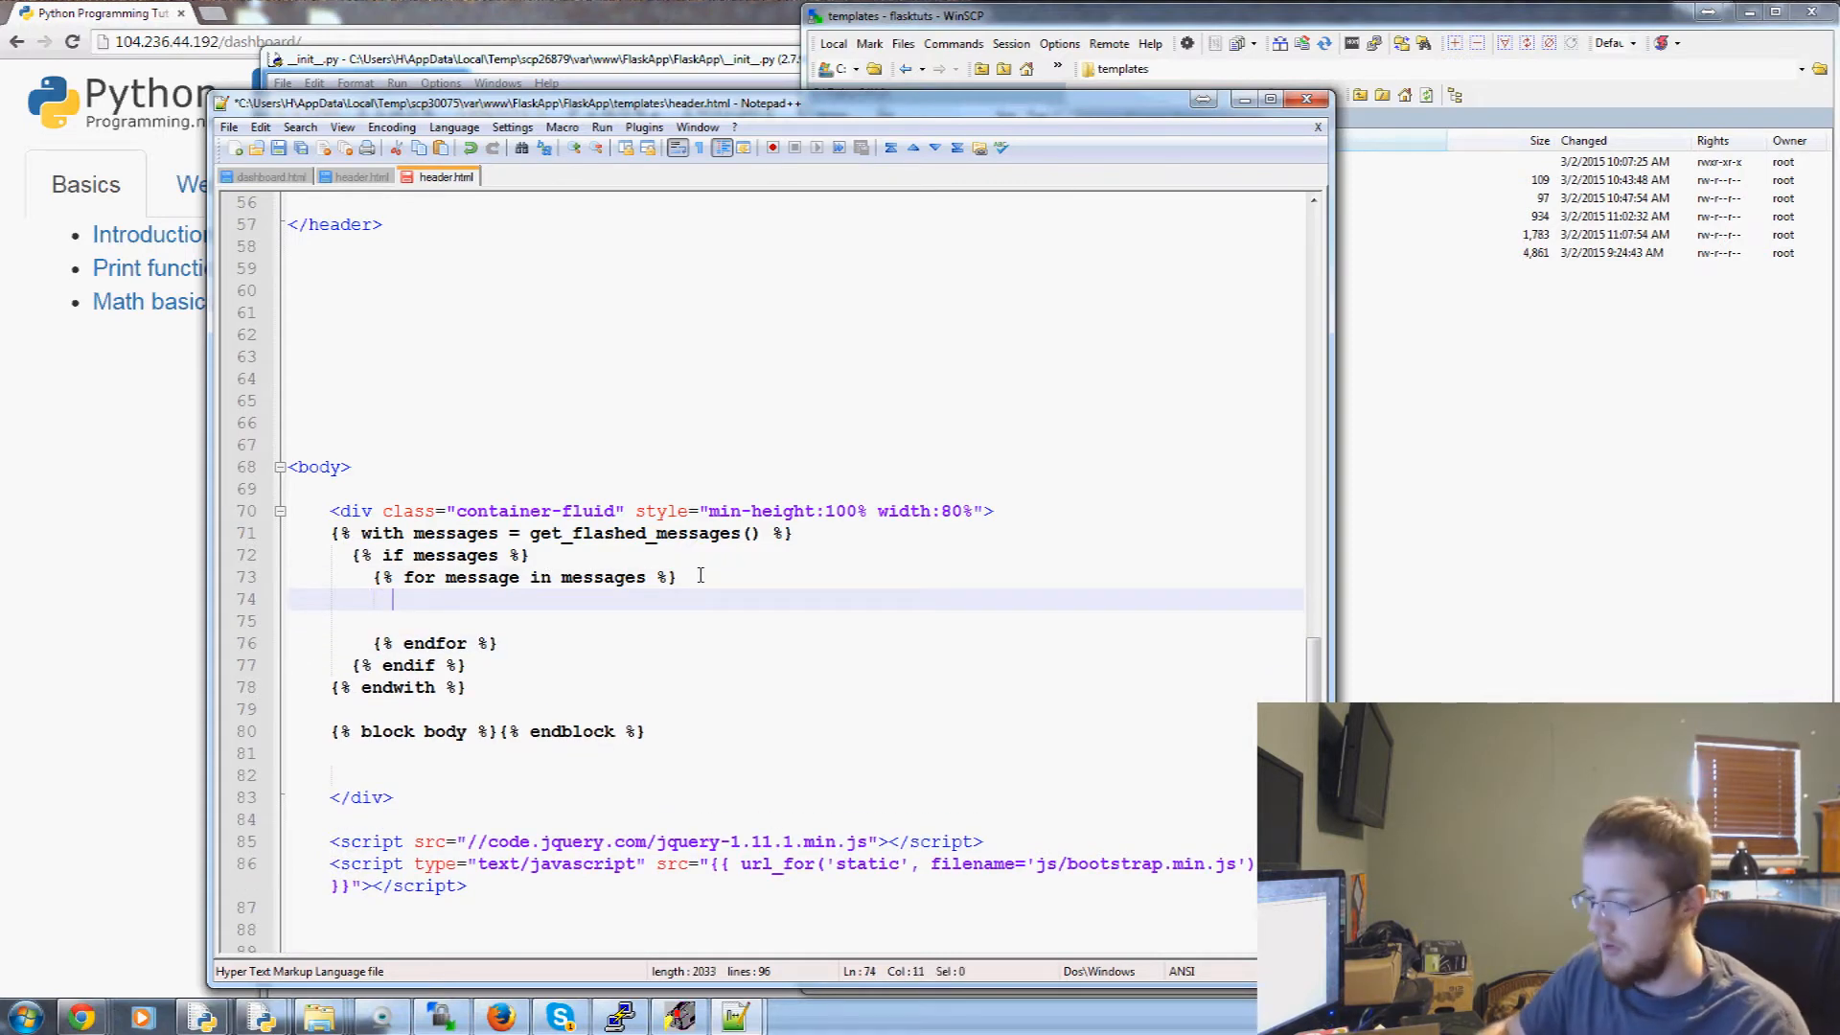
Inside the loop, add a div with class "alert alert-warning alert-dismissible"
text(<div>)
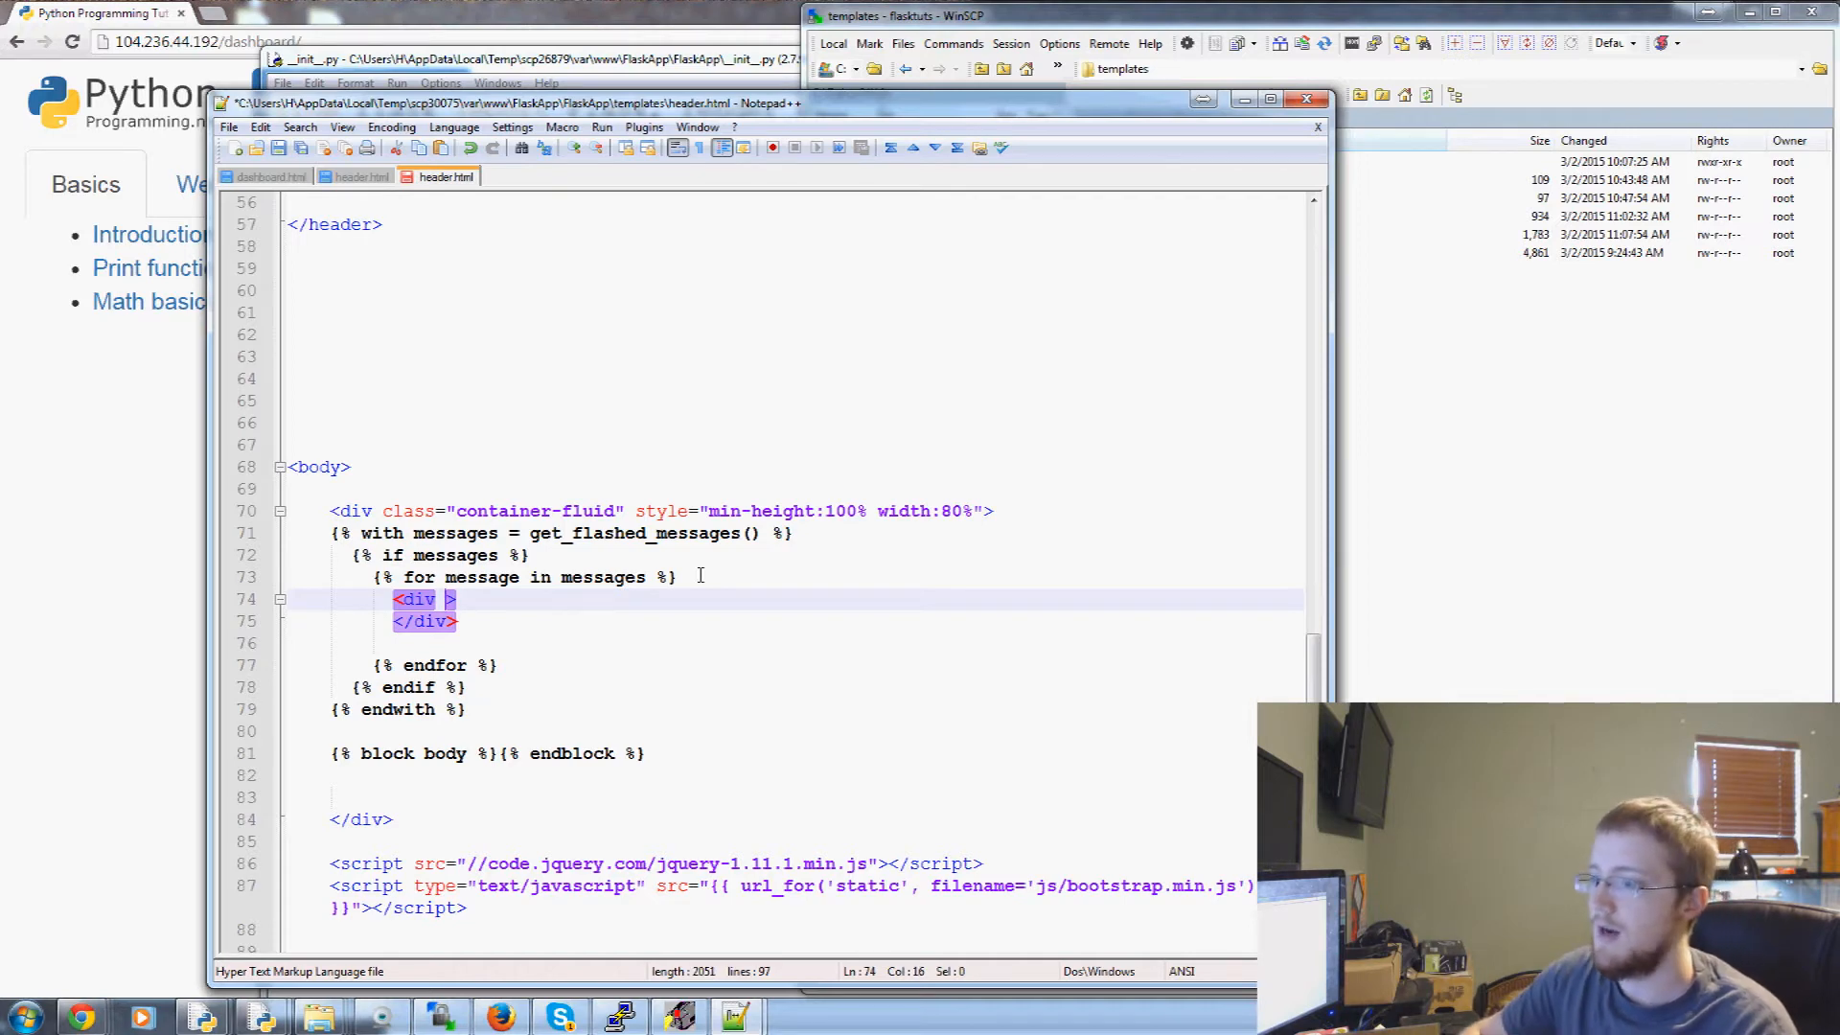
text(class=)
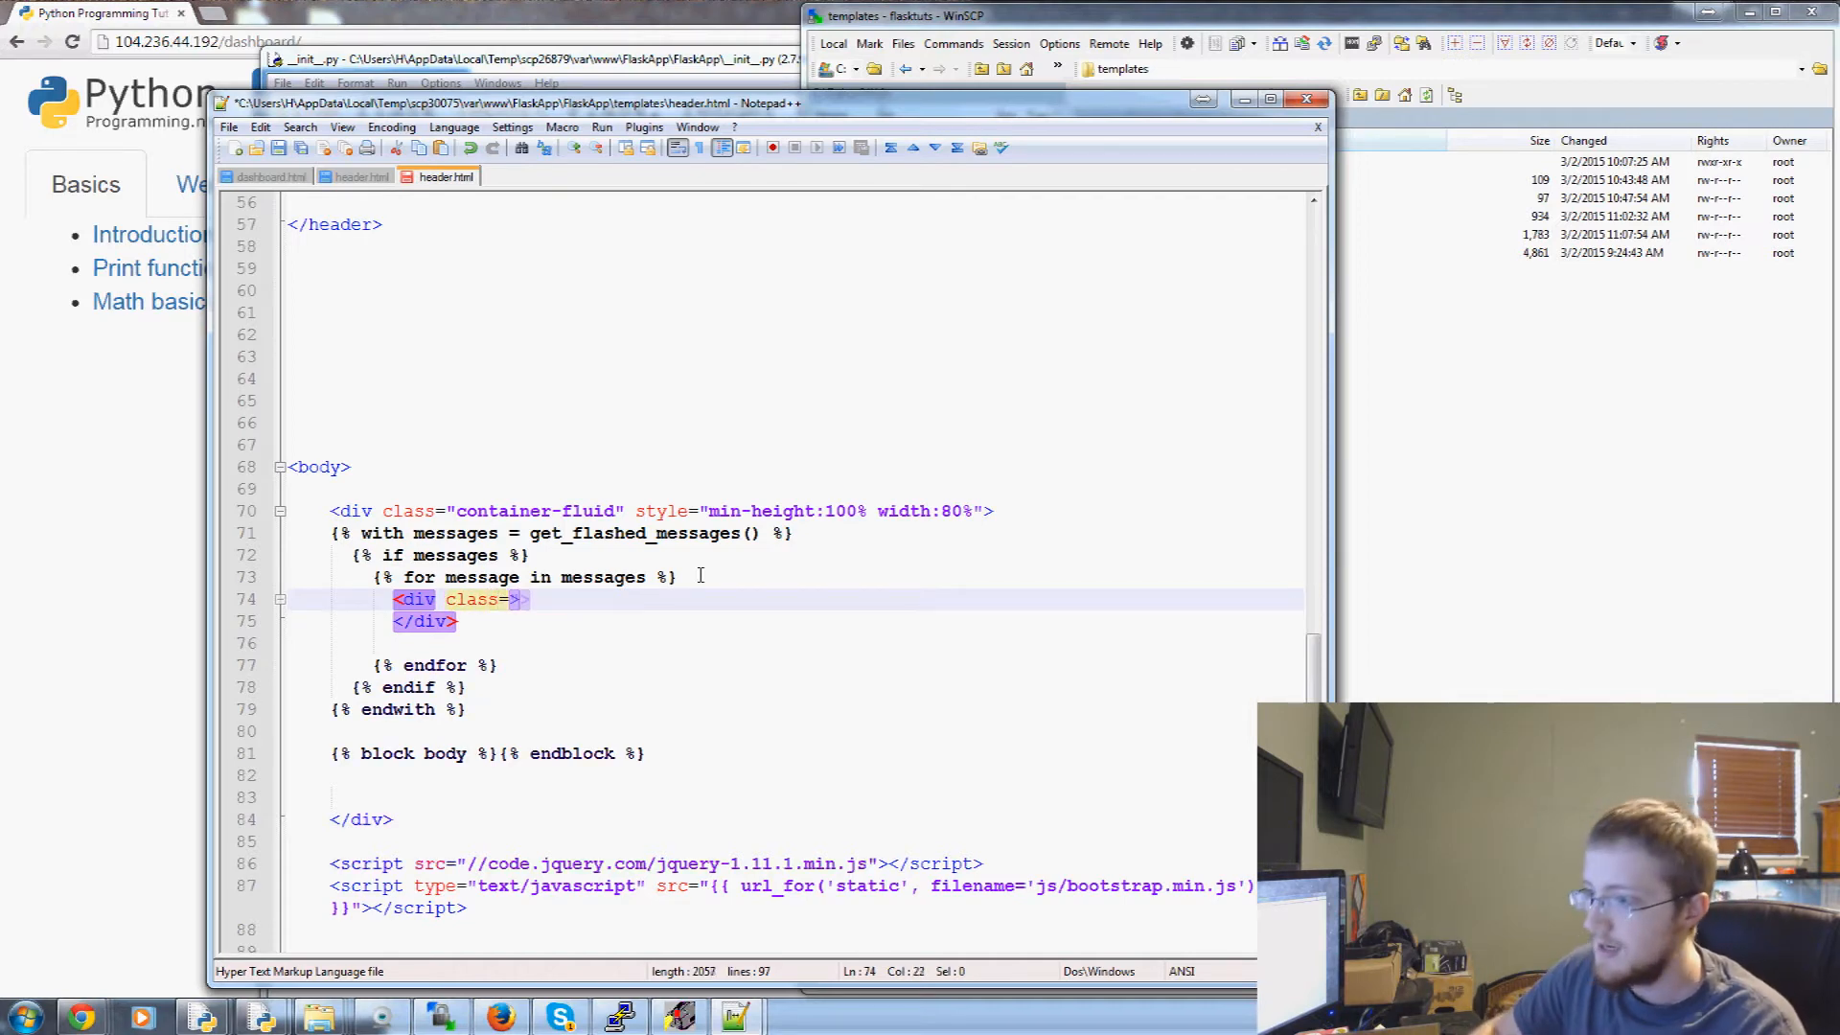
text("")
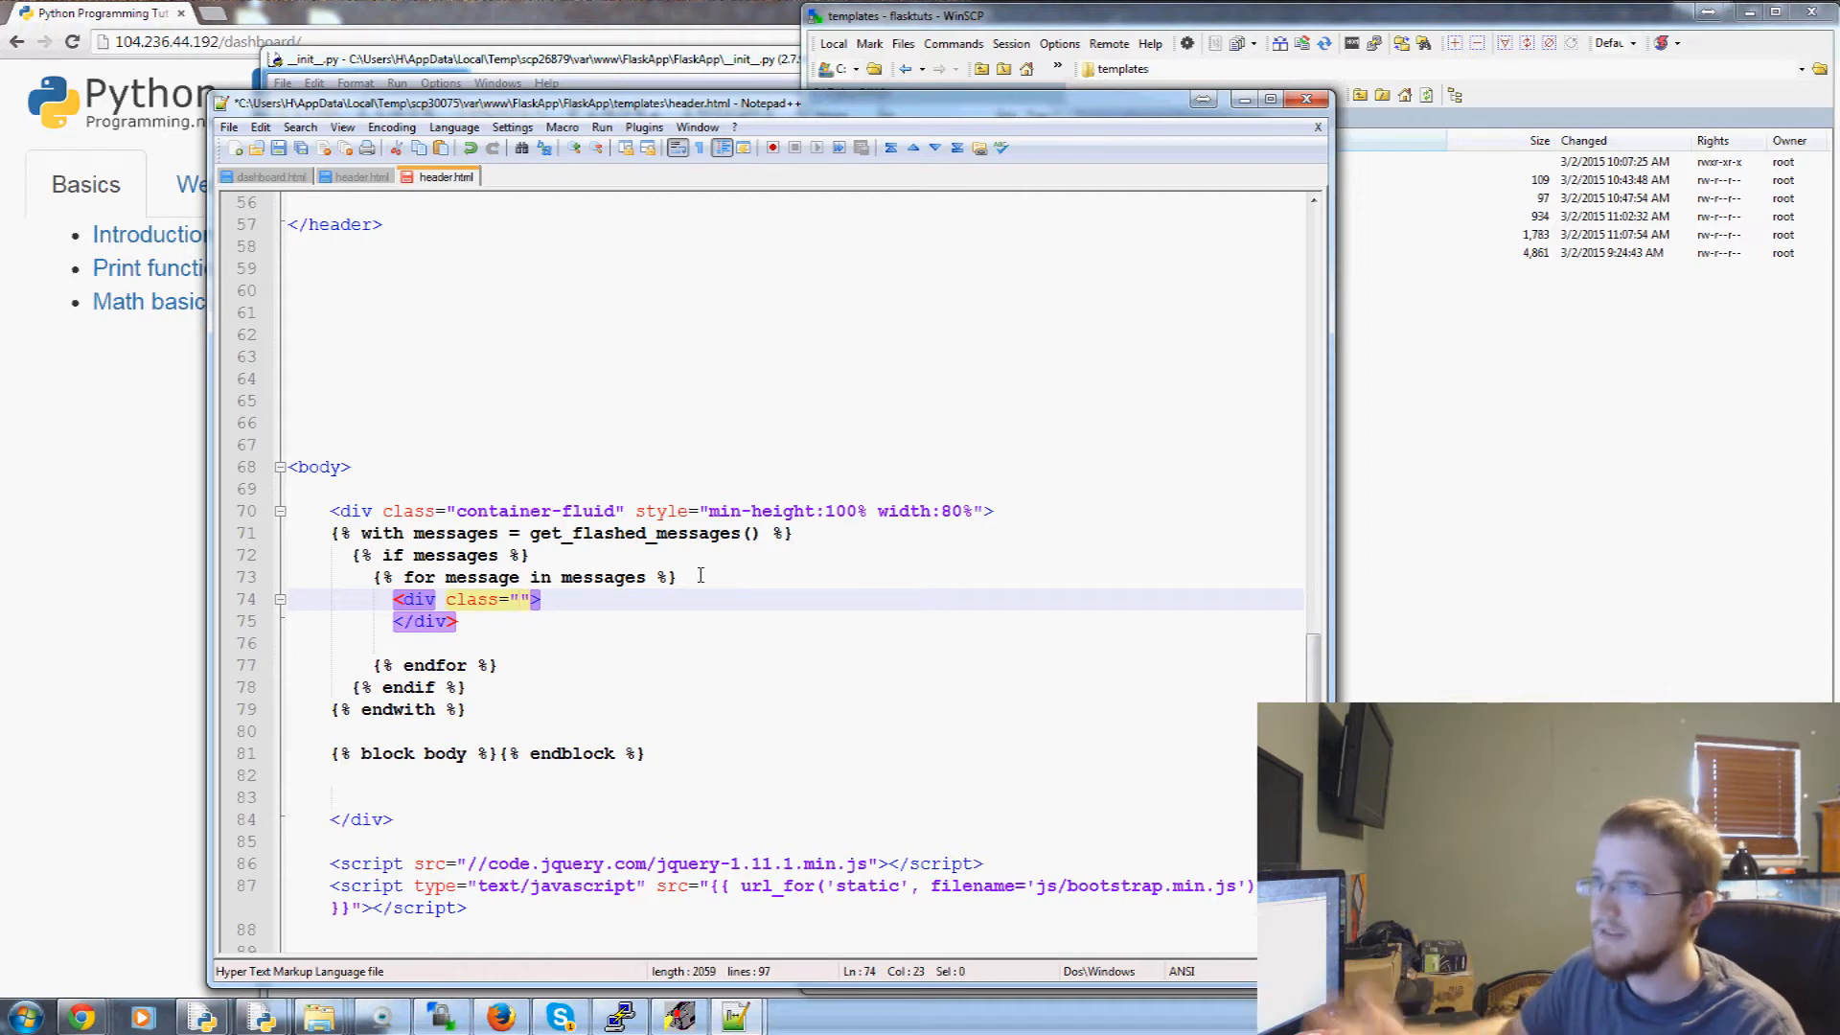
text(alert)
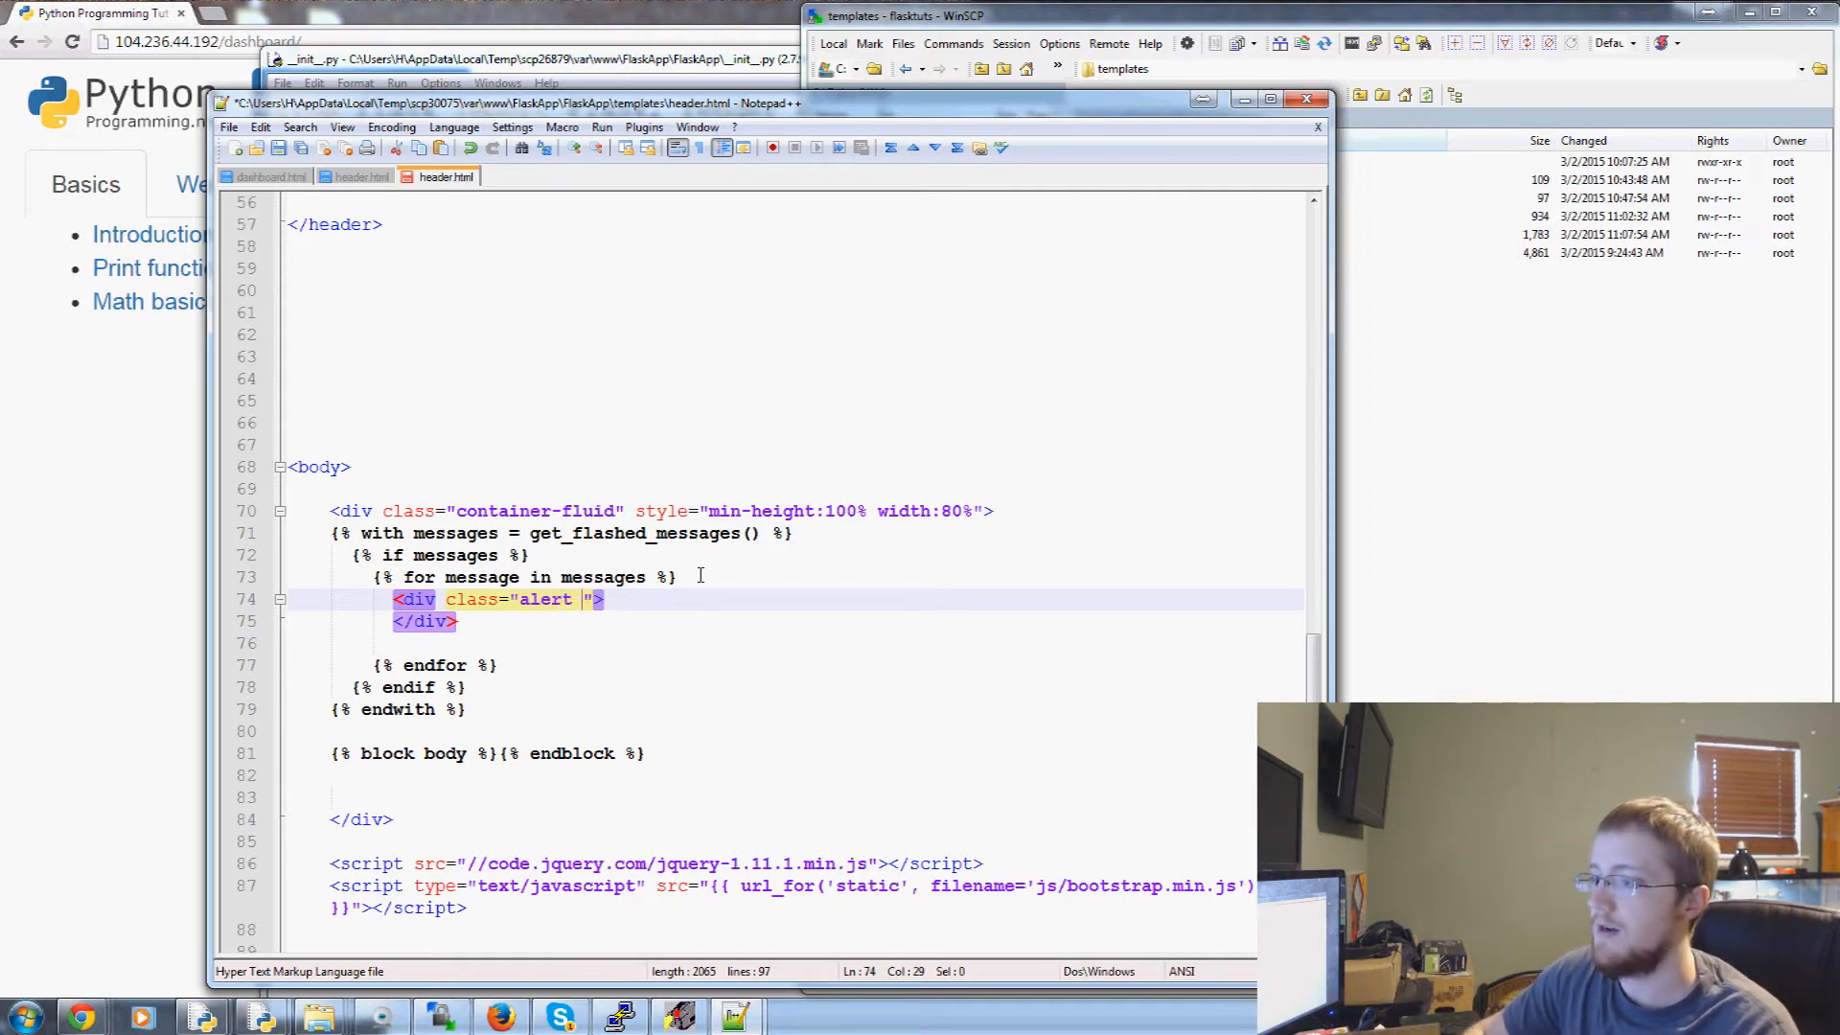
text(alert-)
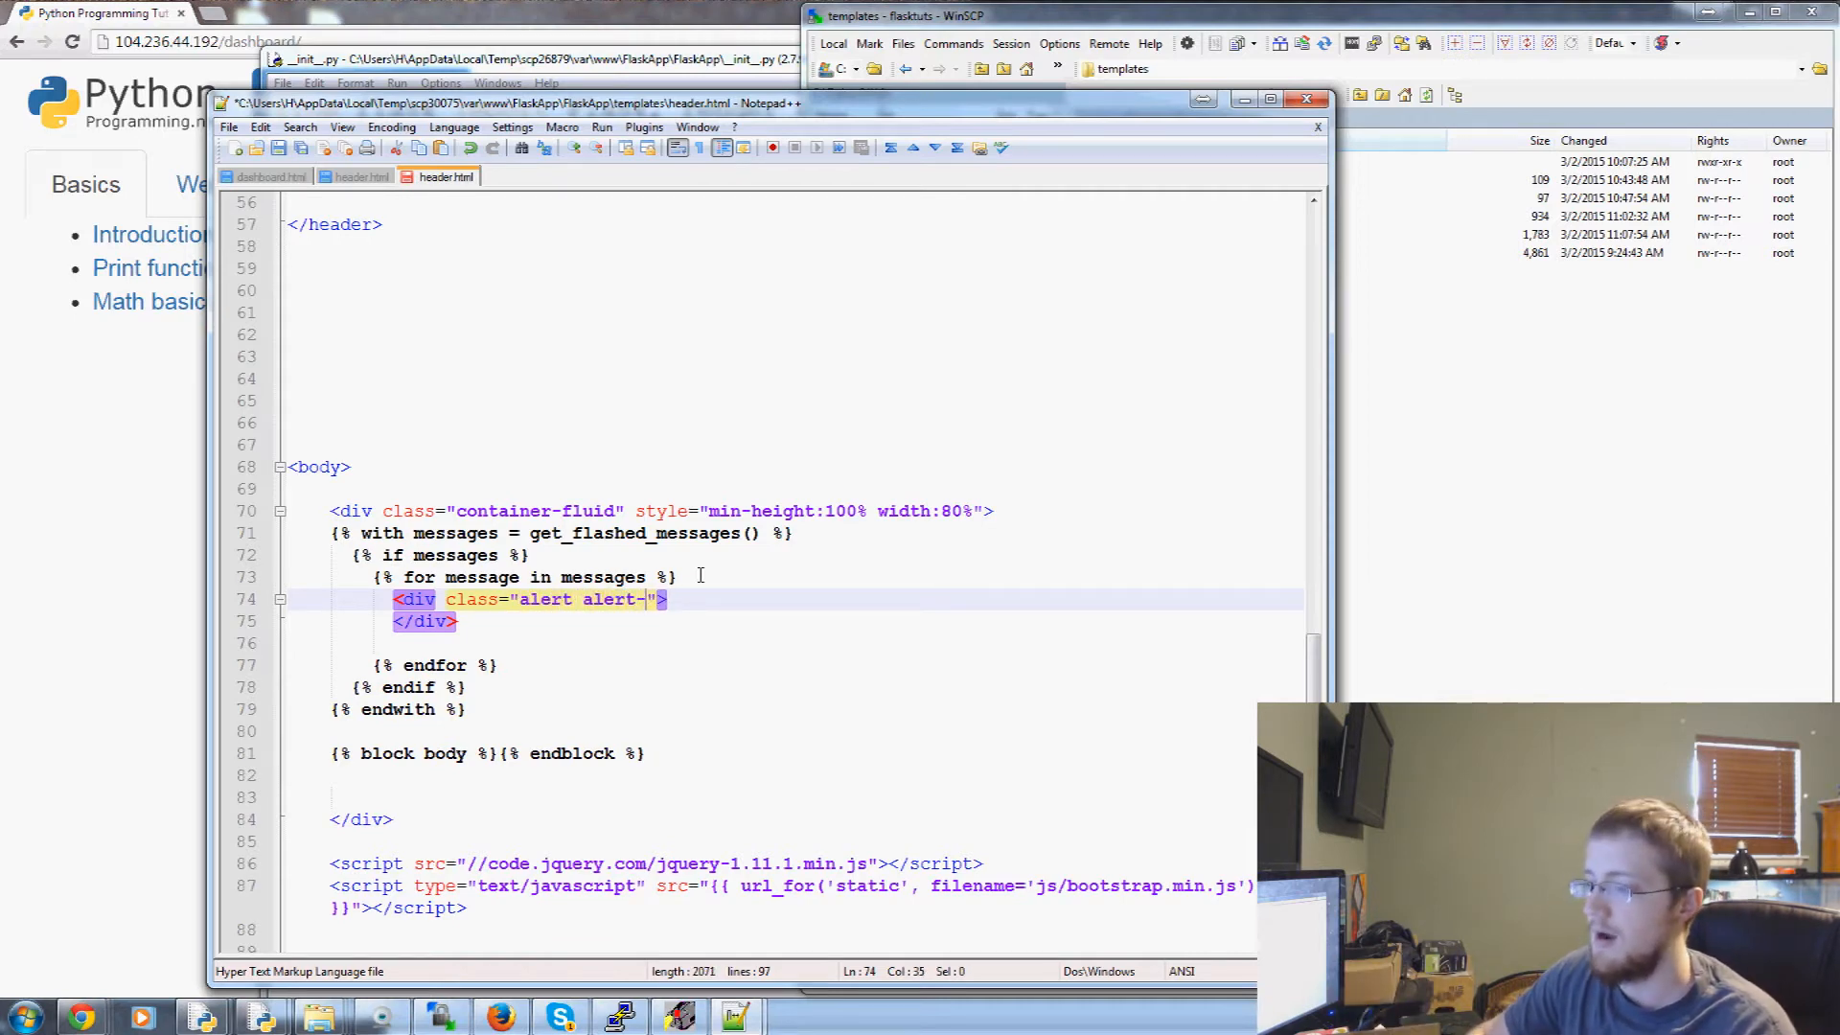
text(warning)
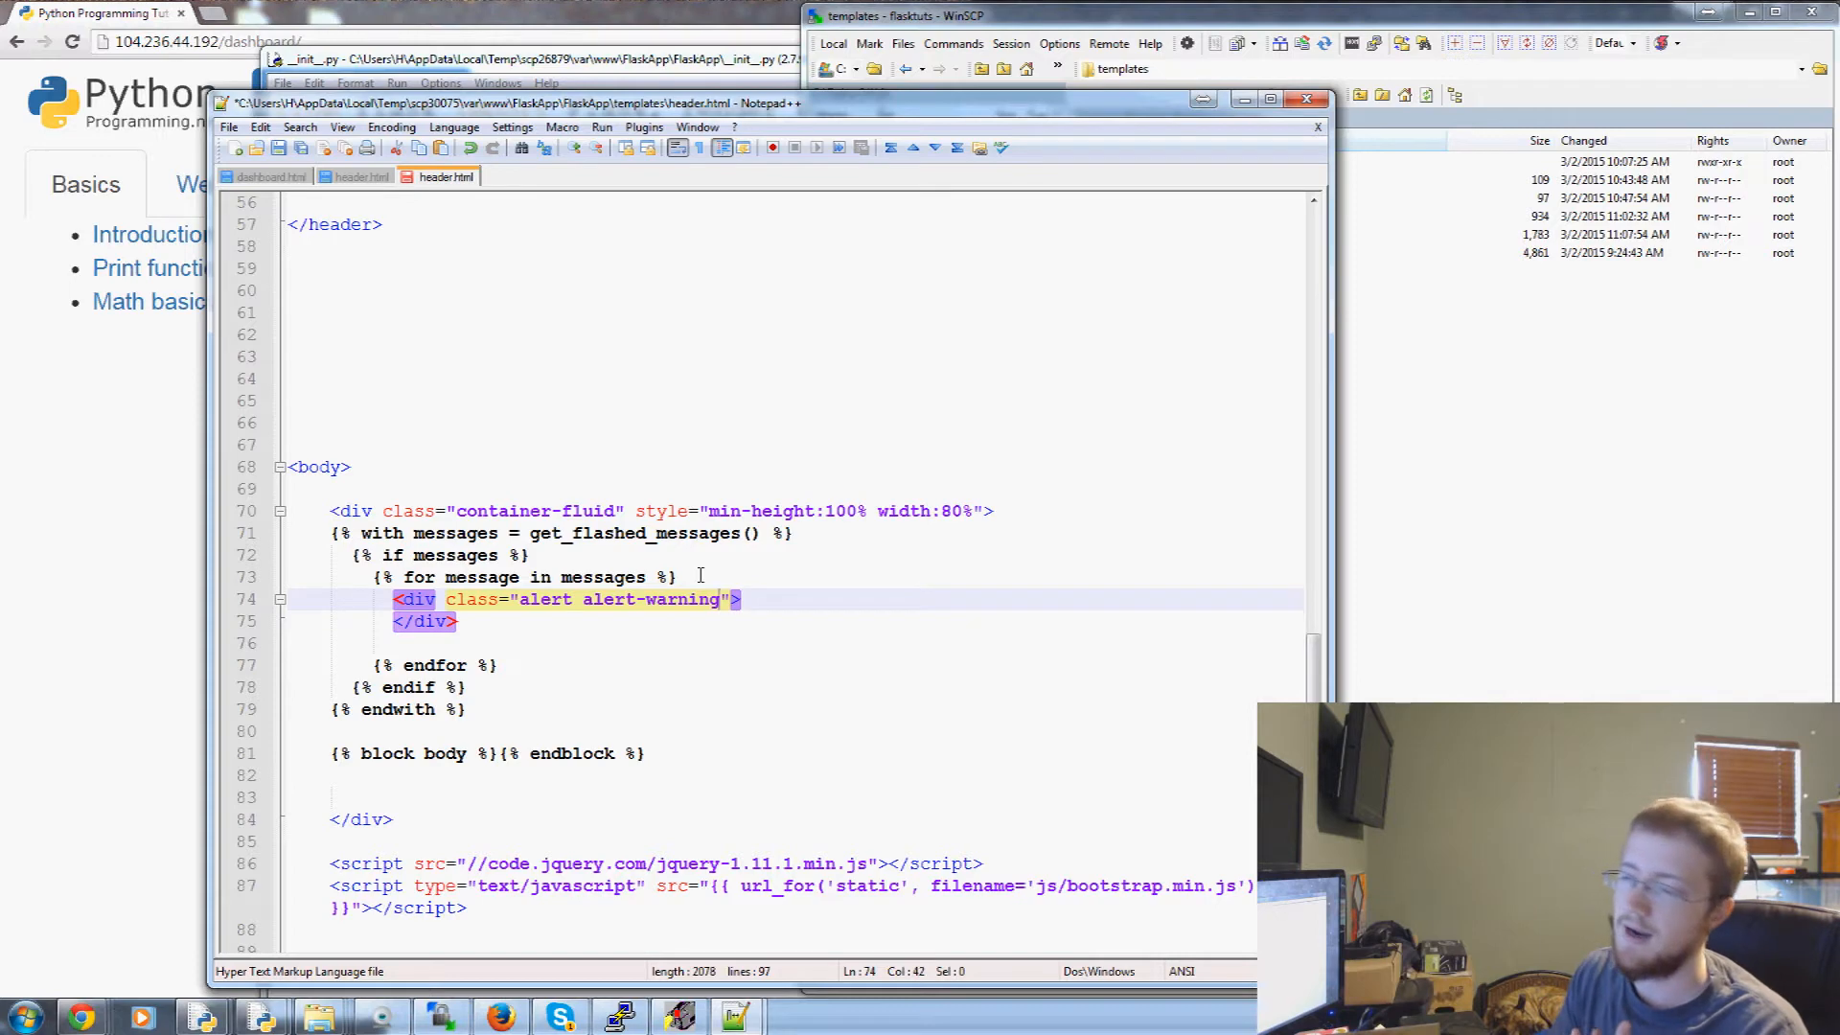
double_click(678, 600)
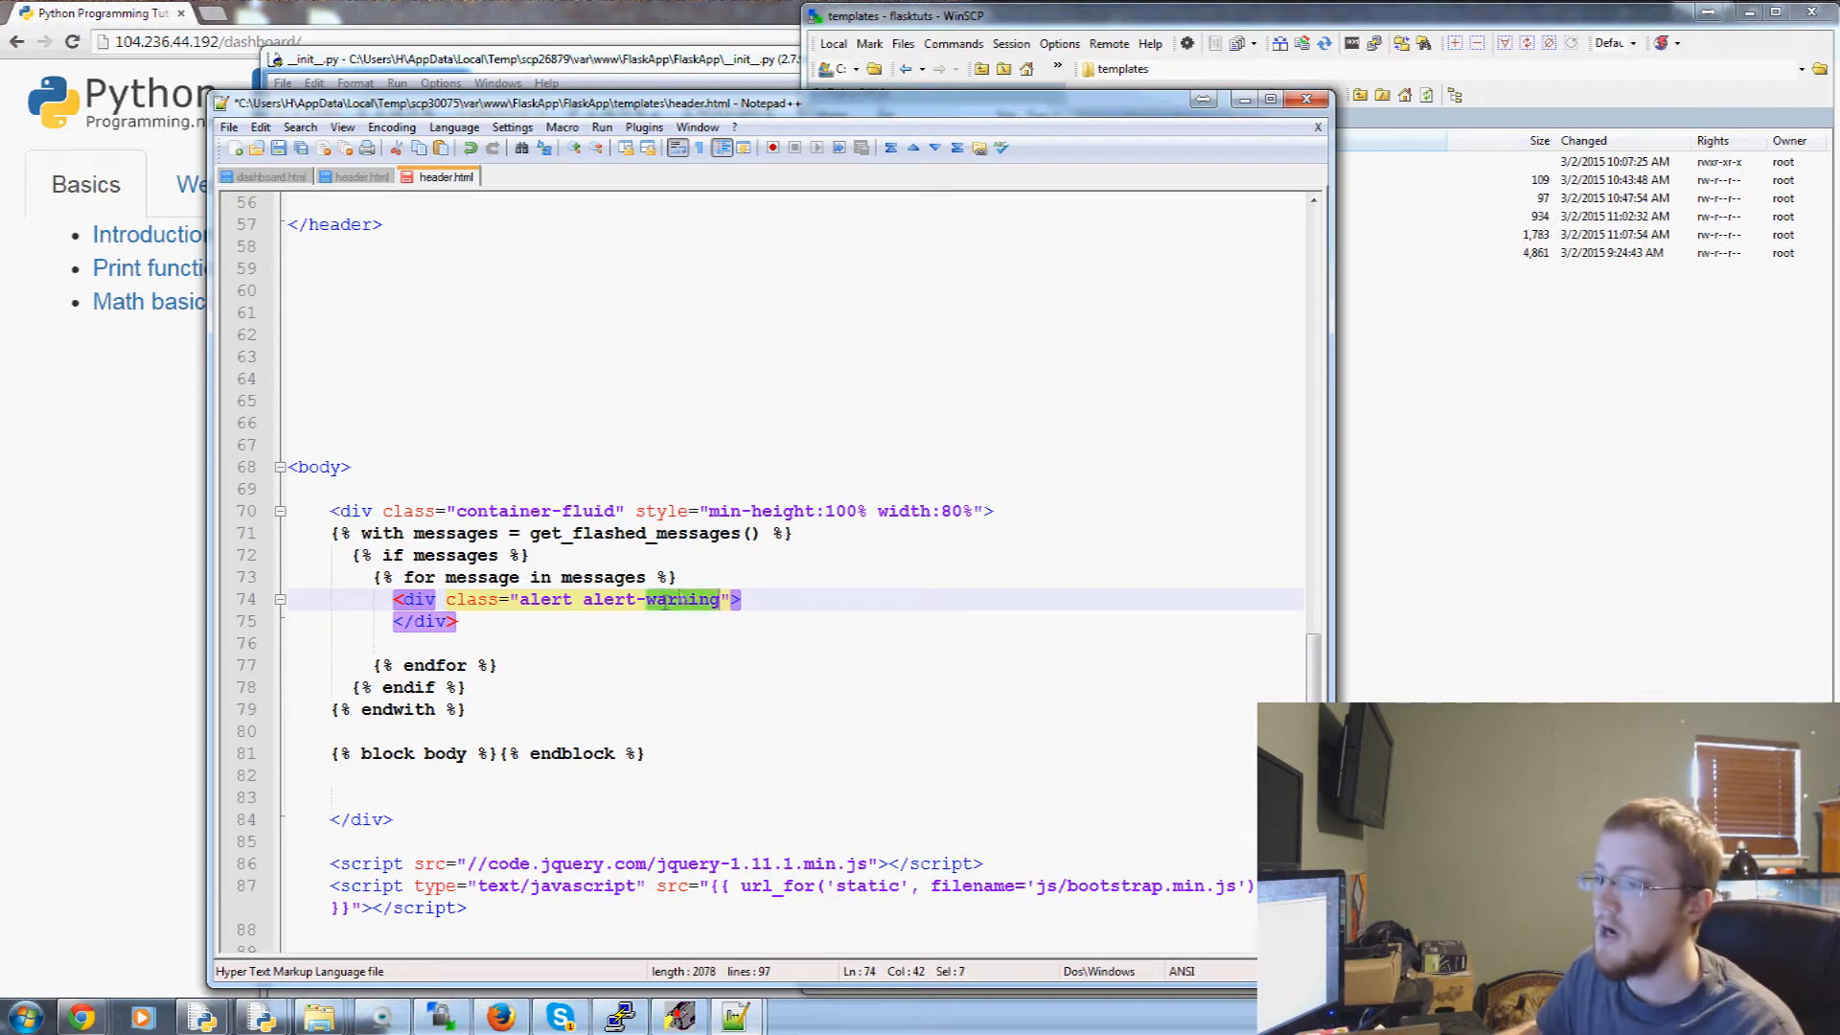
text(inf)
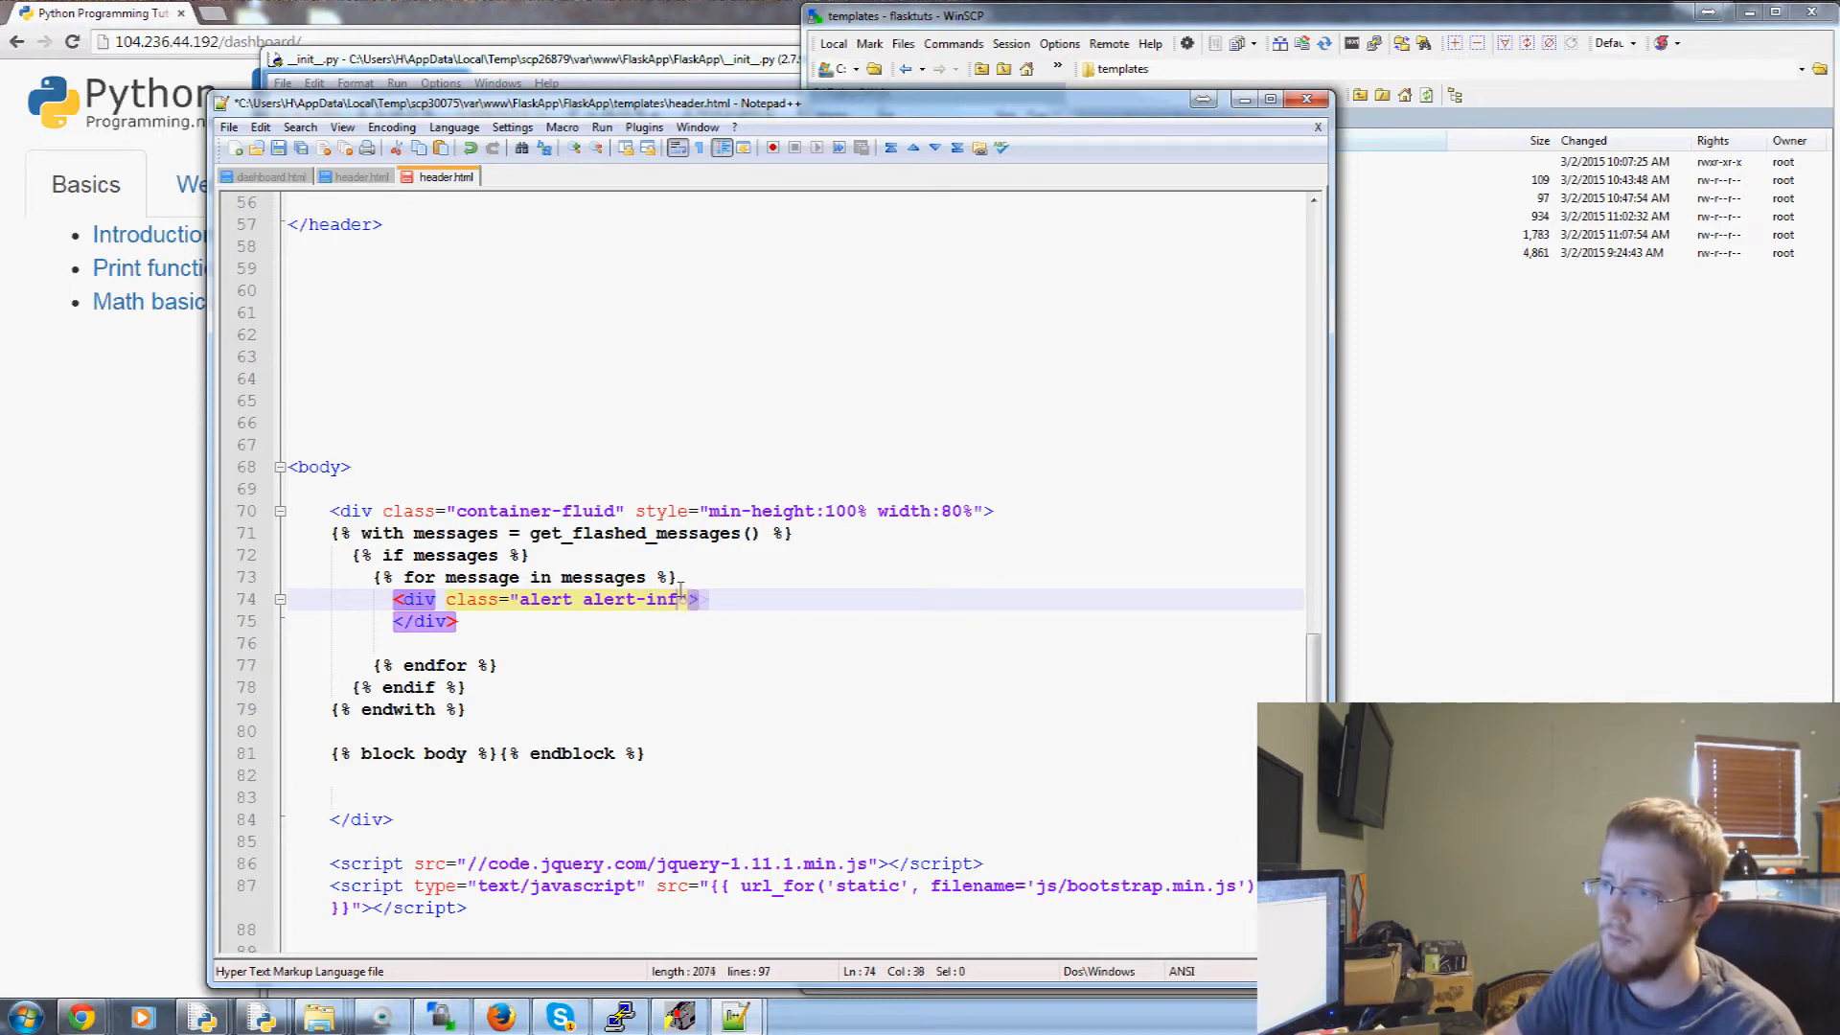
text(o)
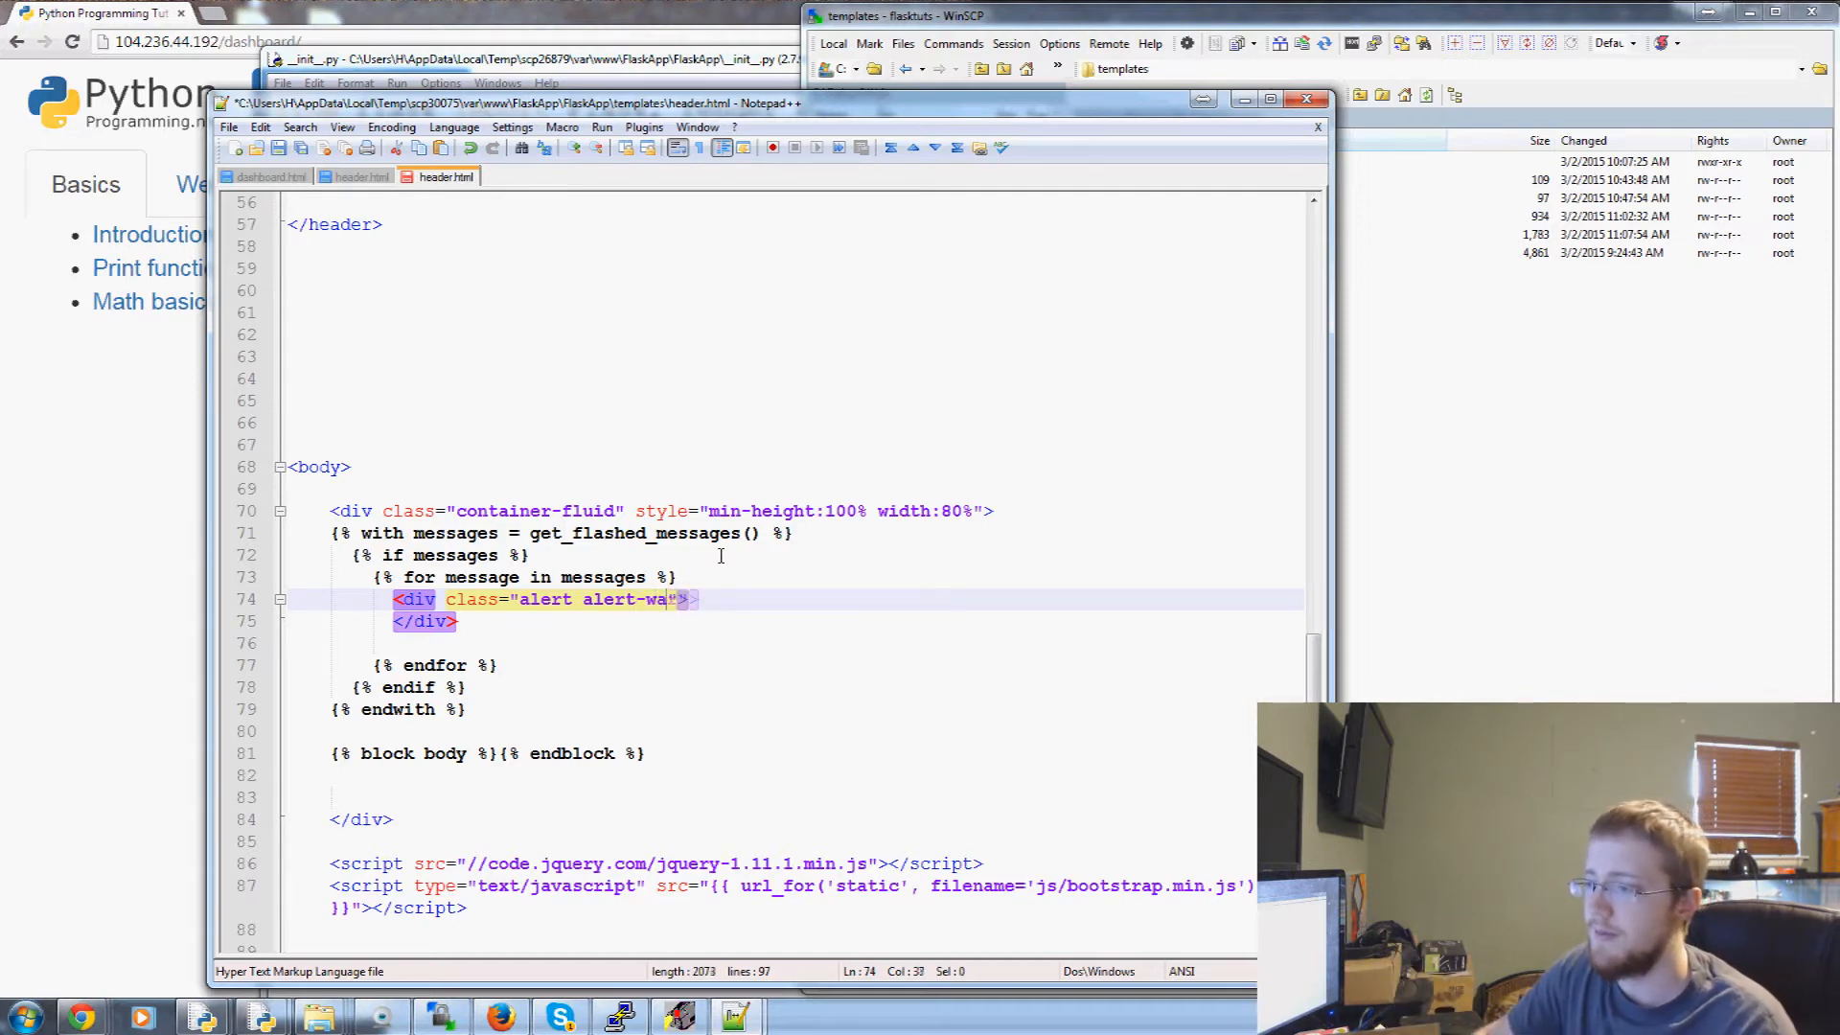
text(rning)
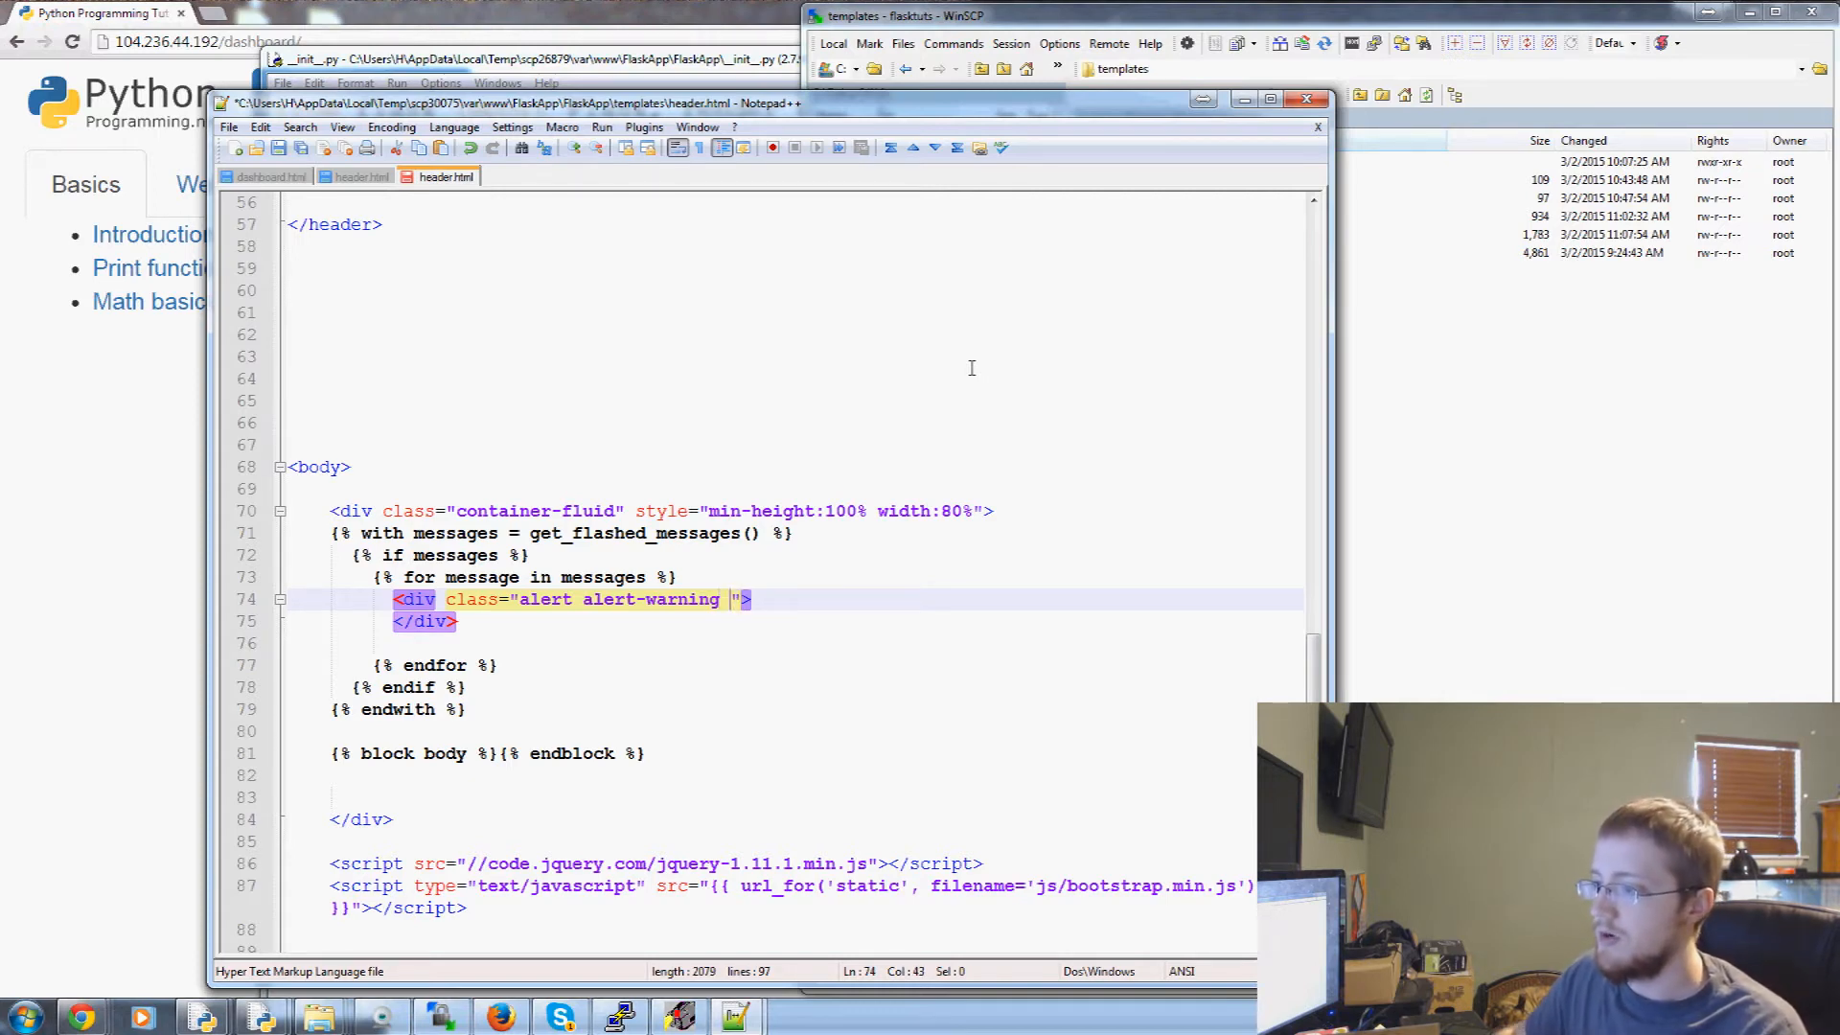
text(alert-dismissible)
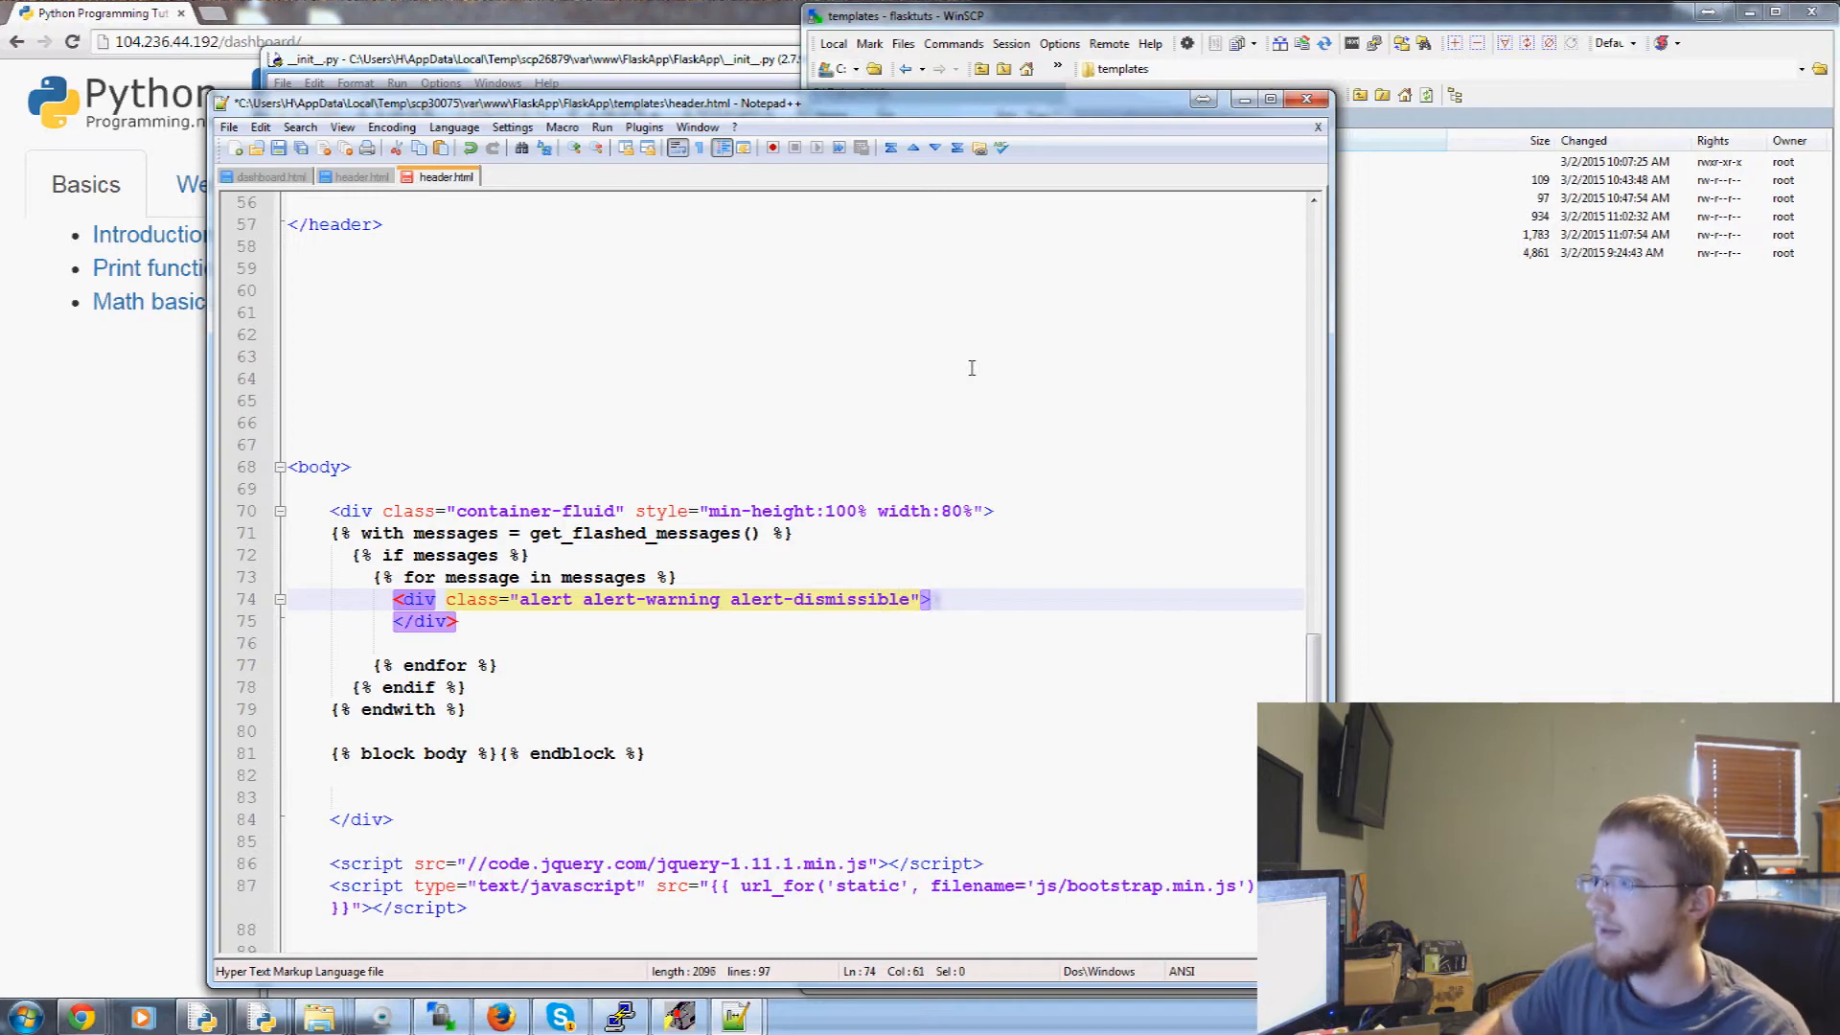
Give the alert div role="alert" and {{message}} as its content, save, and return to the browser
text(role=")
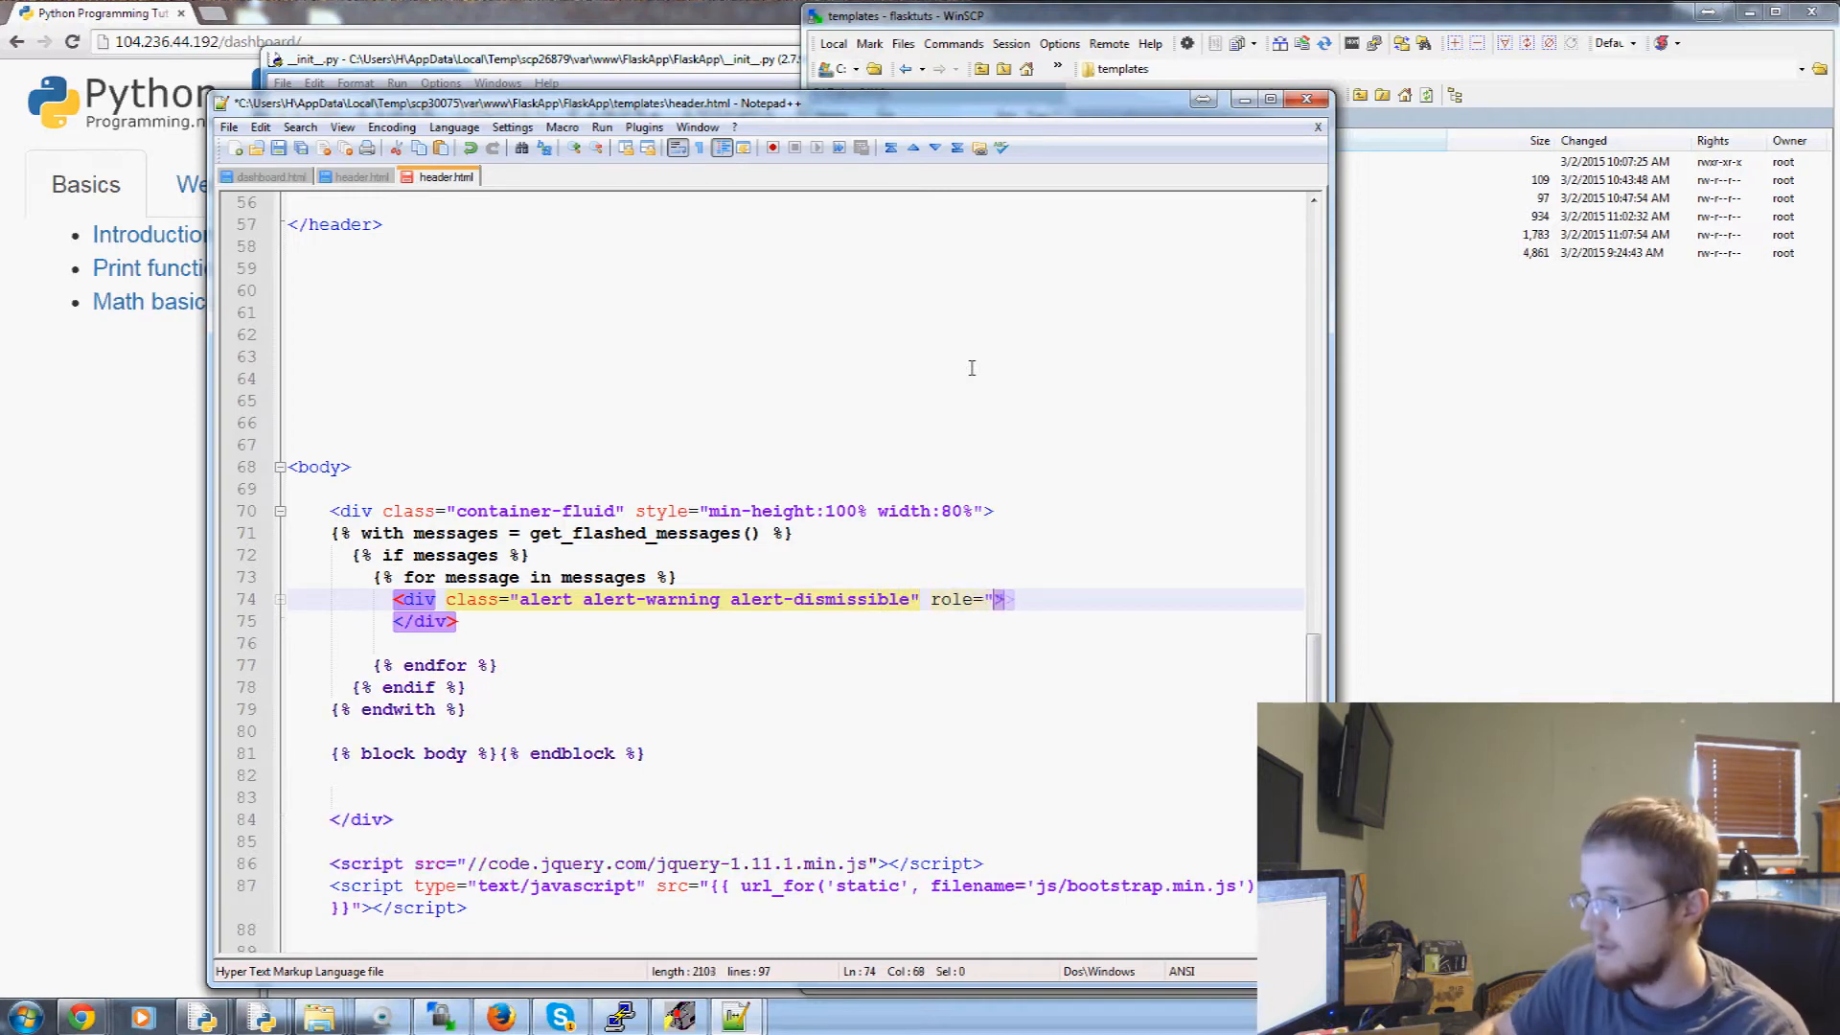
text(alr)
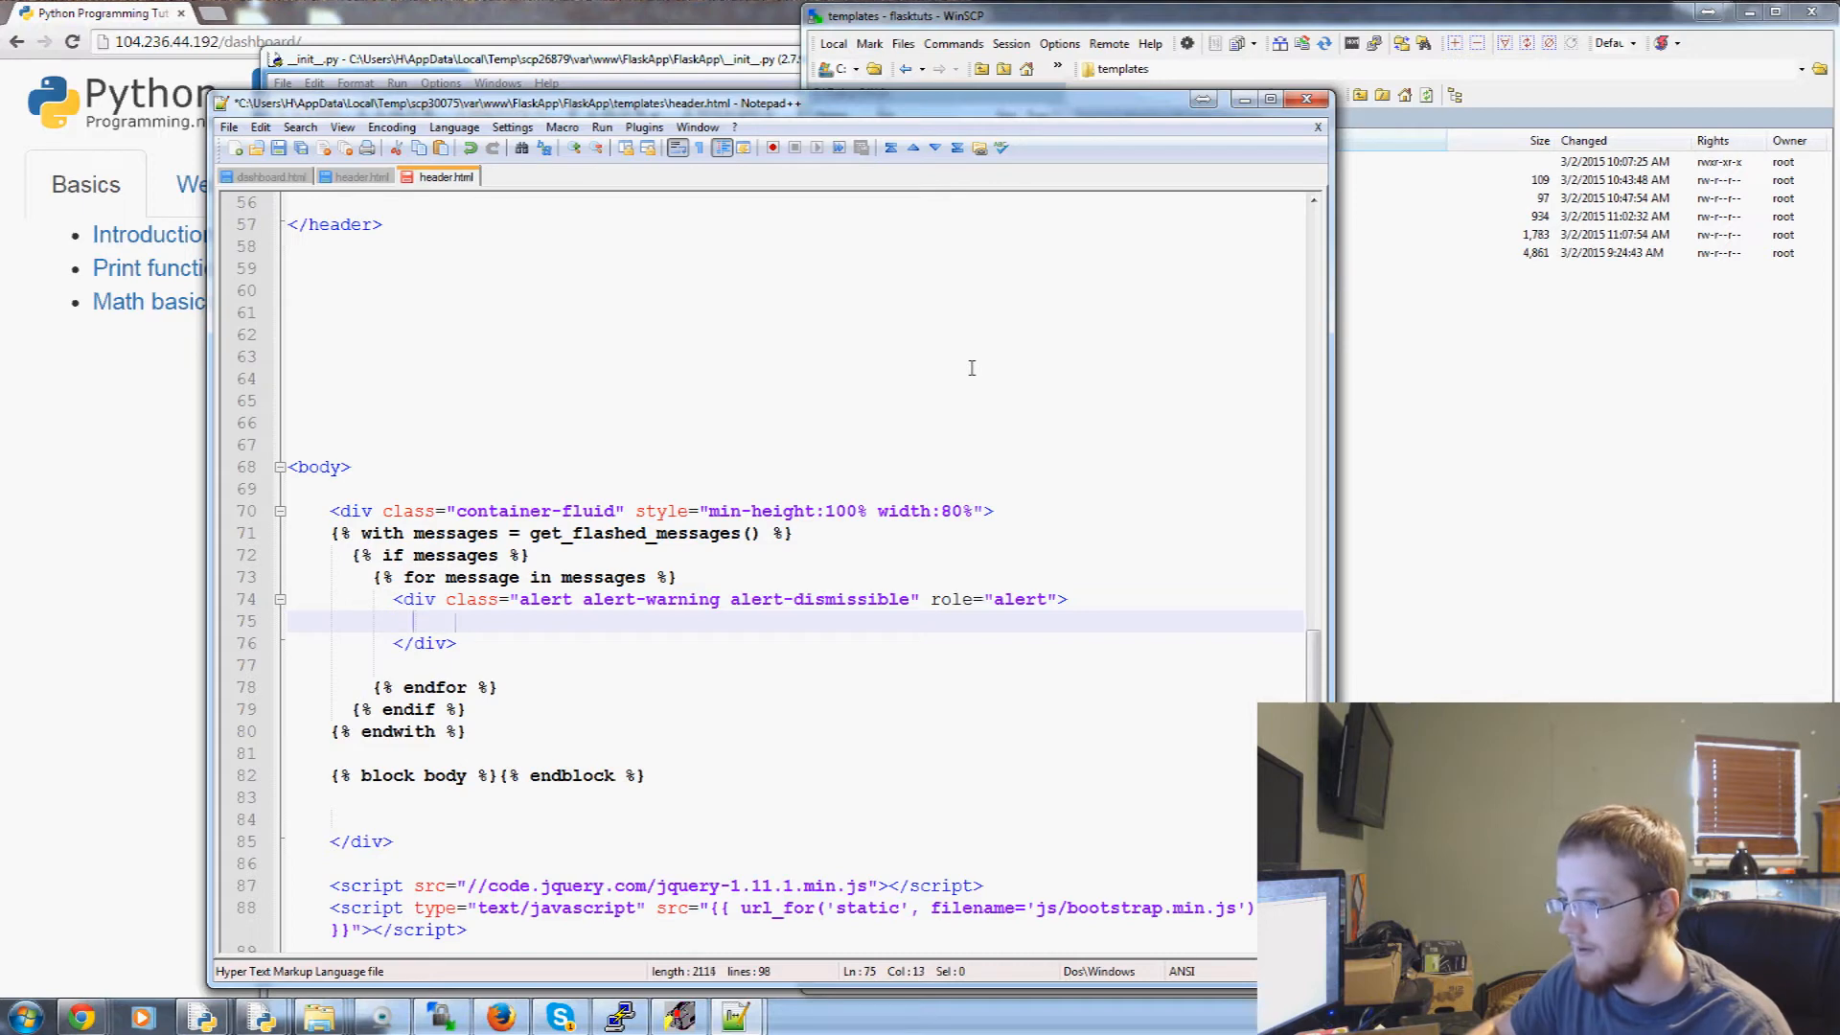
right_click(970, 368)
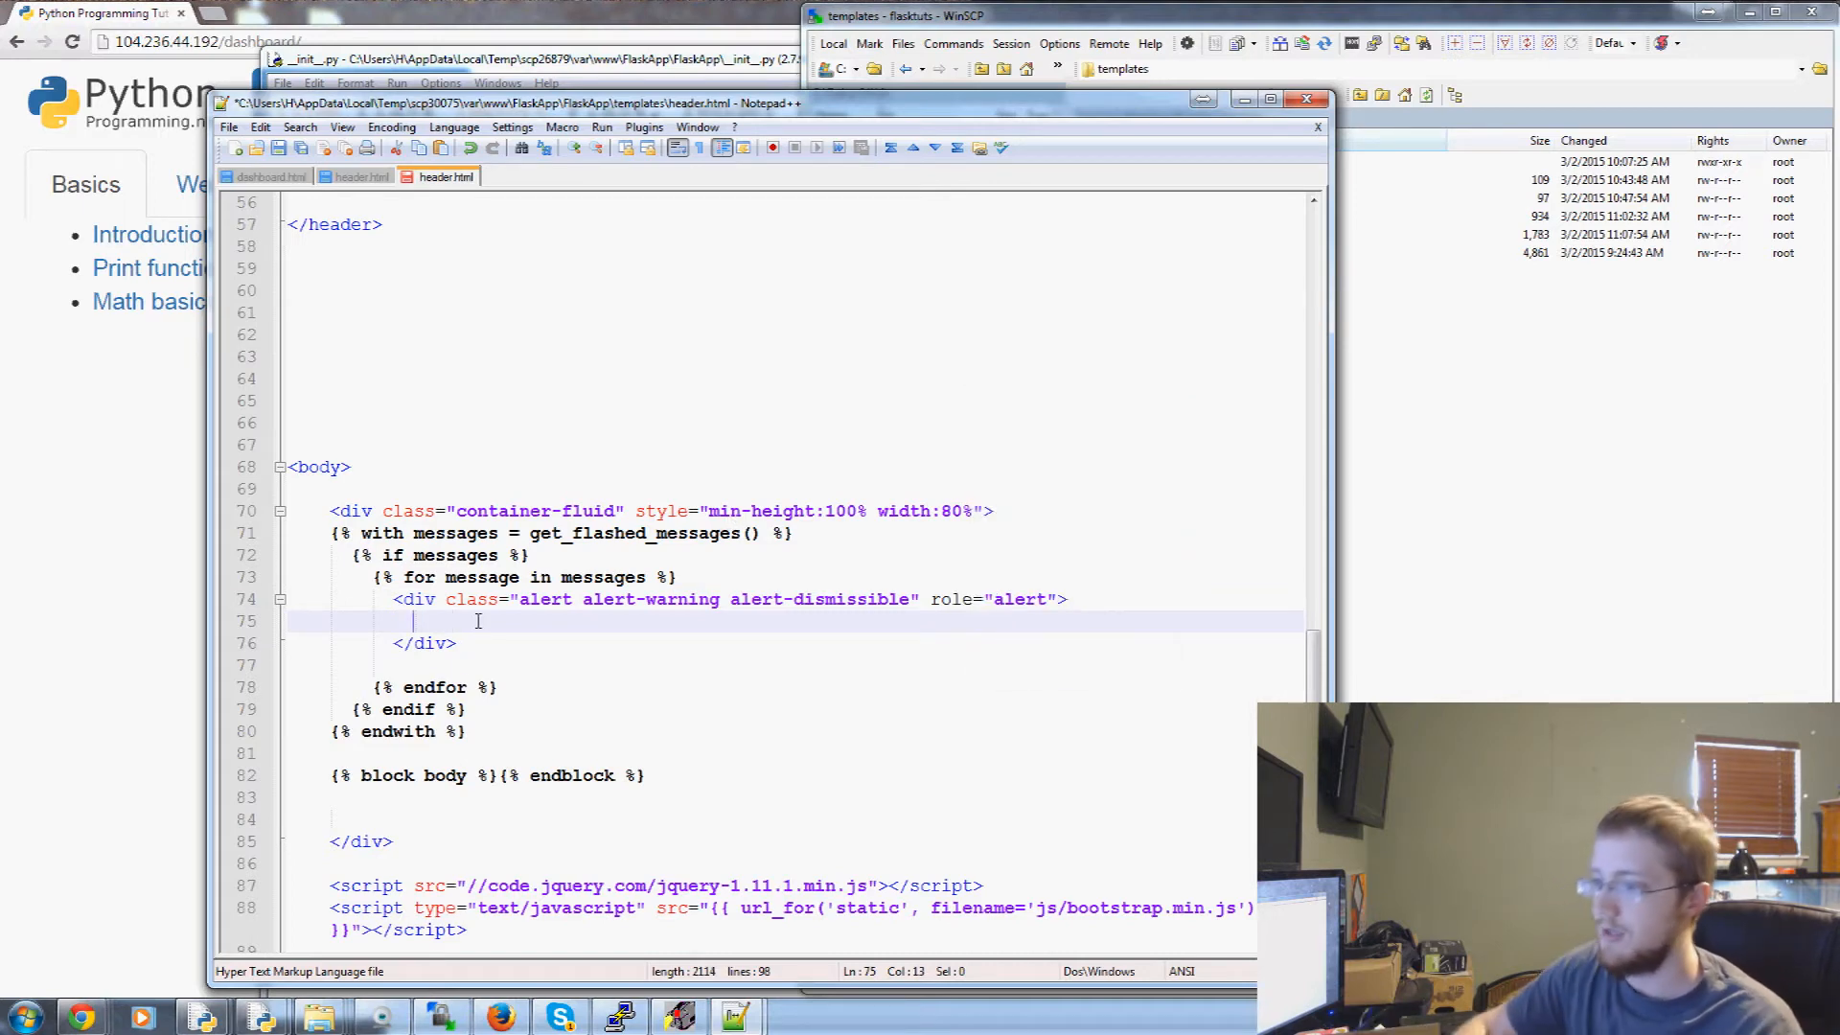
text({)
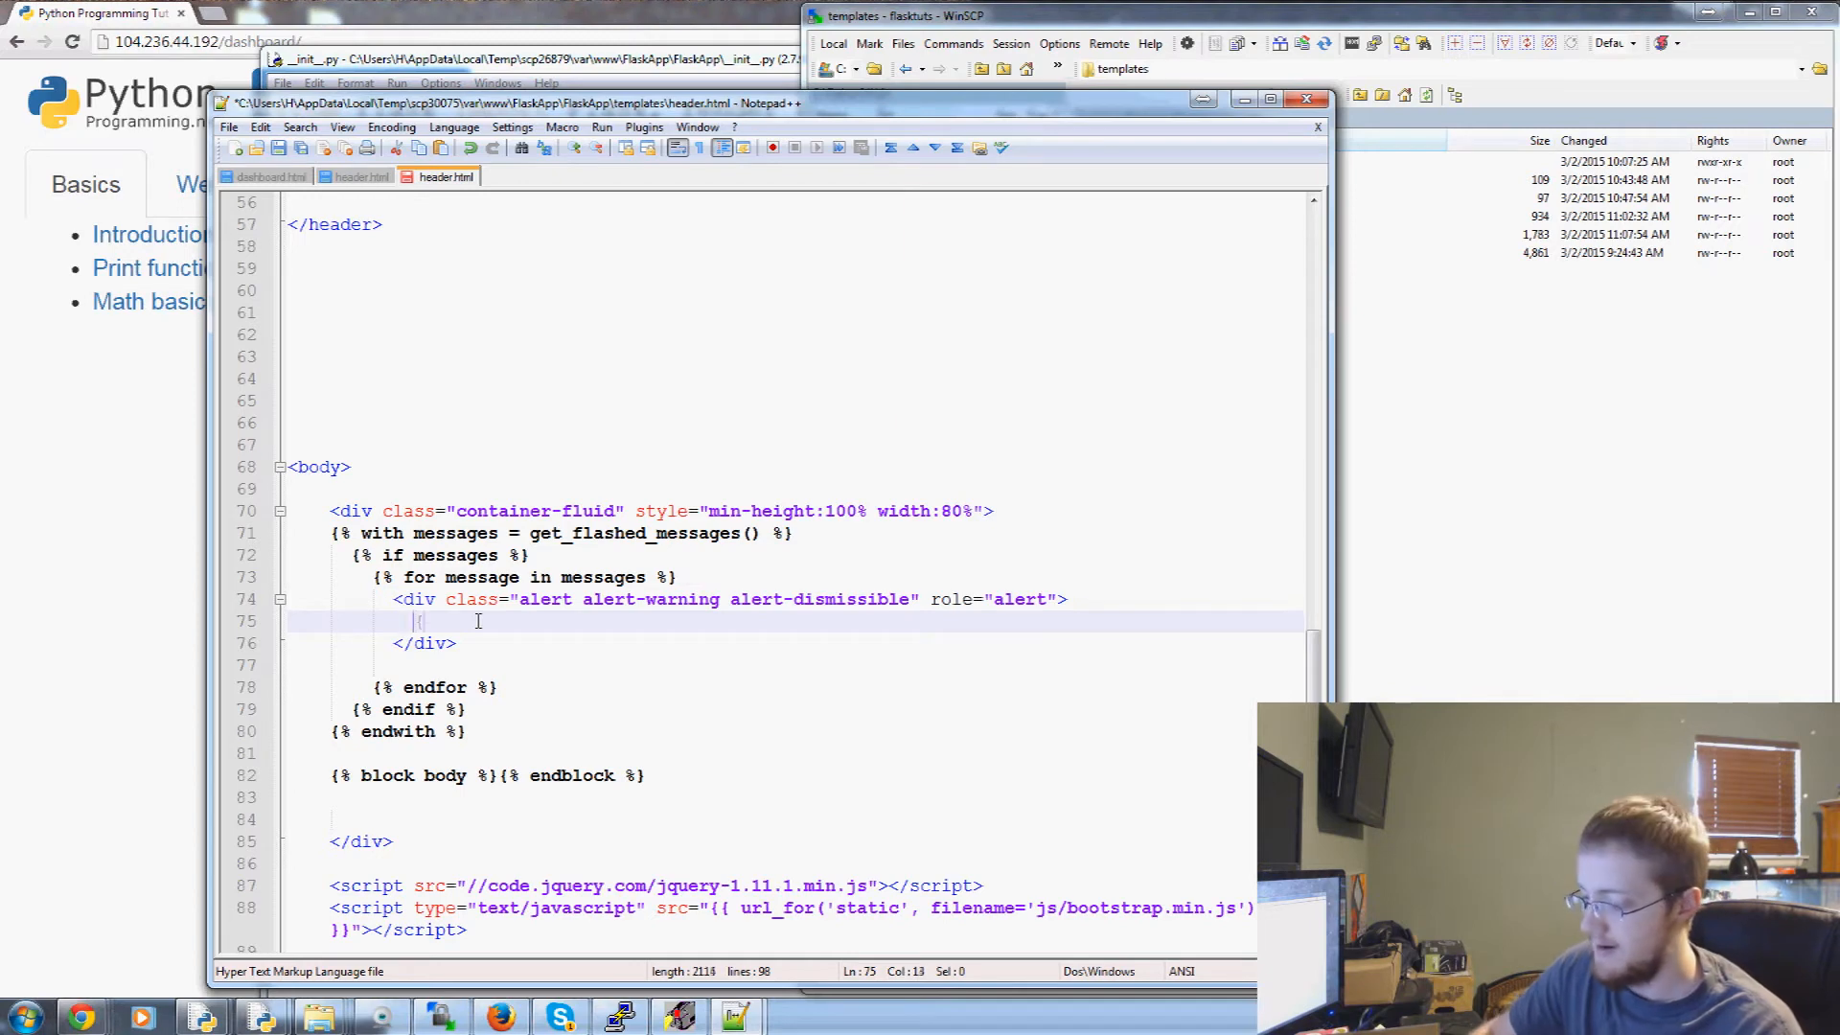
text({})
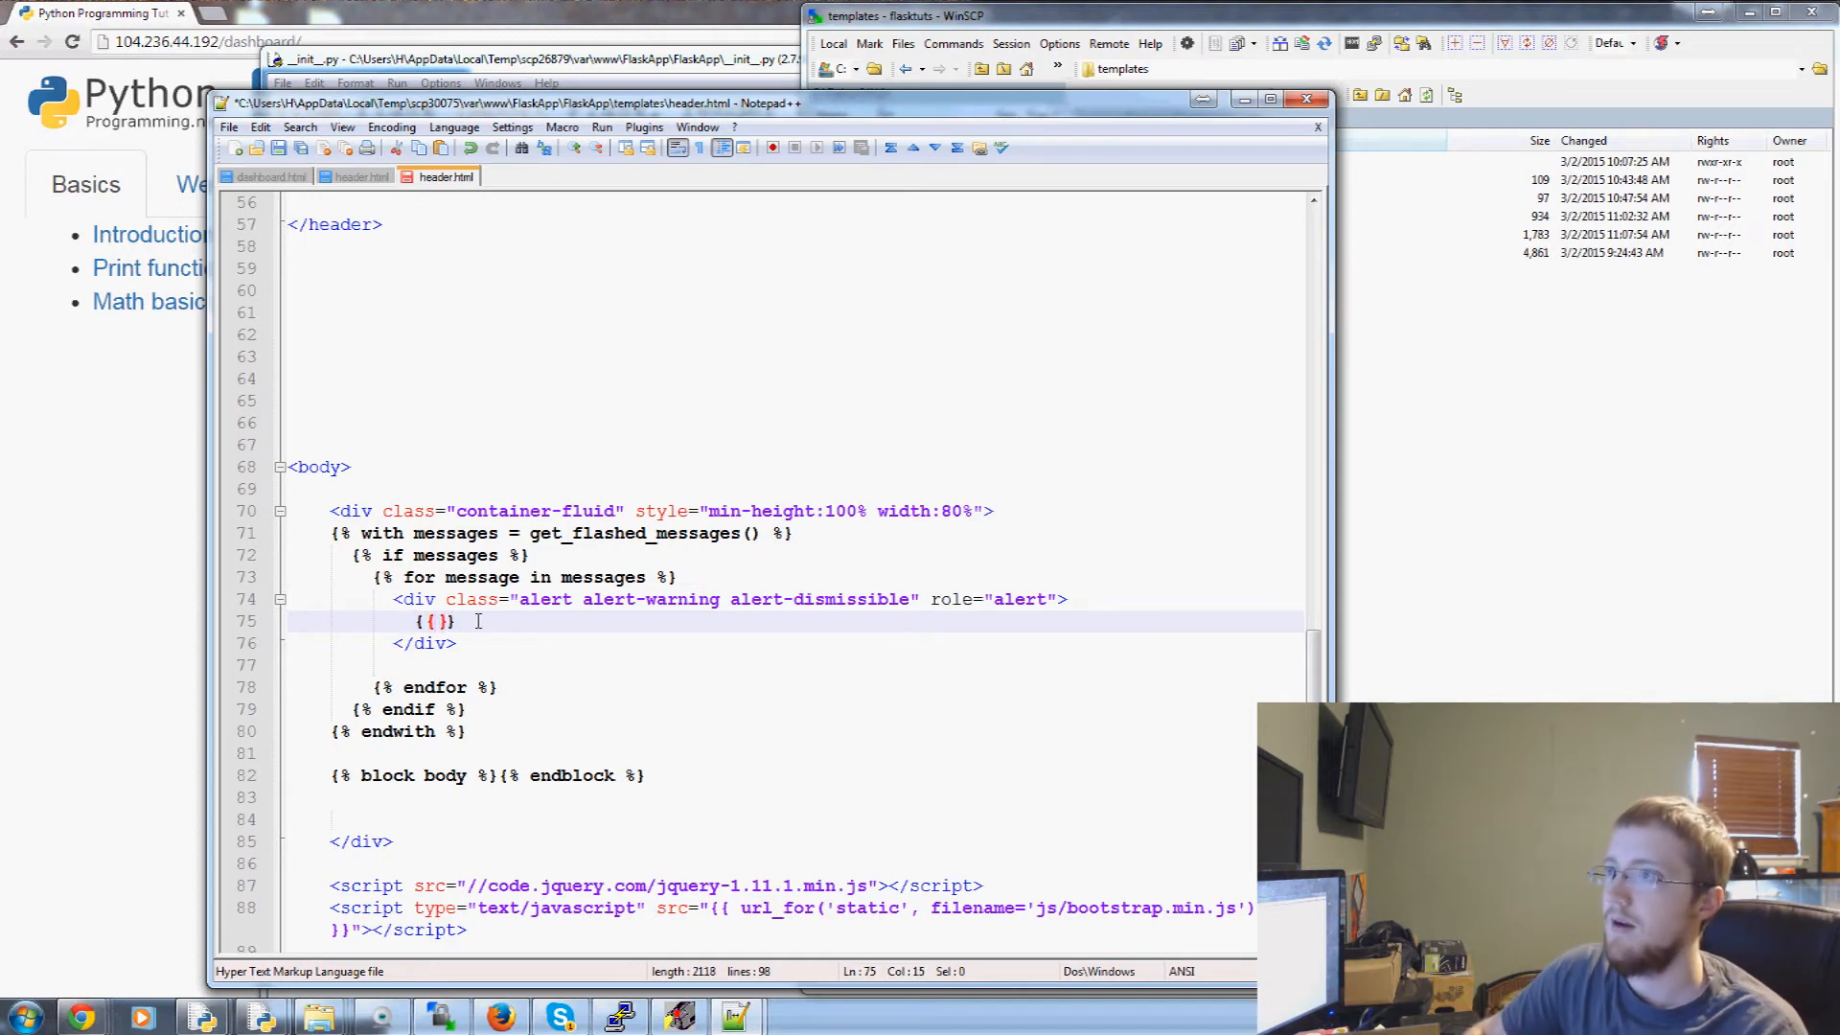
text(message)
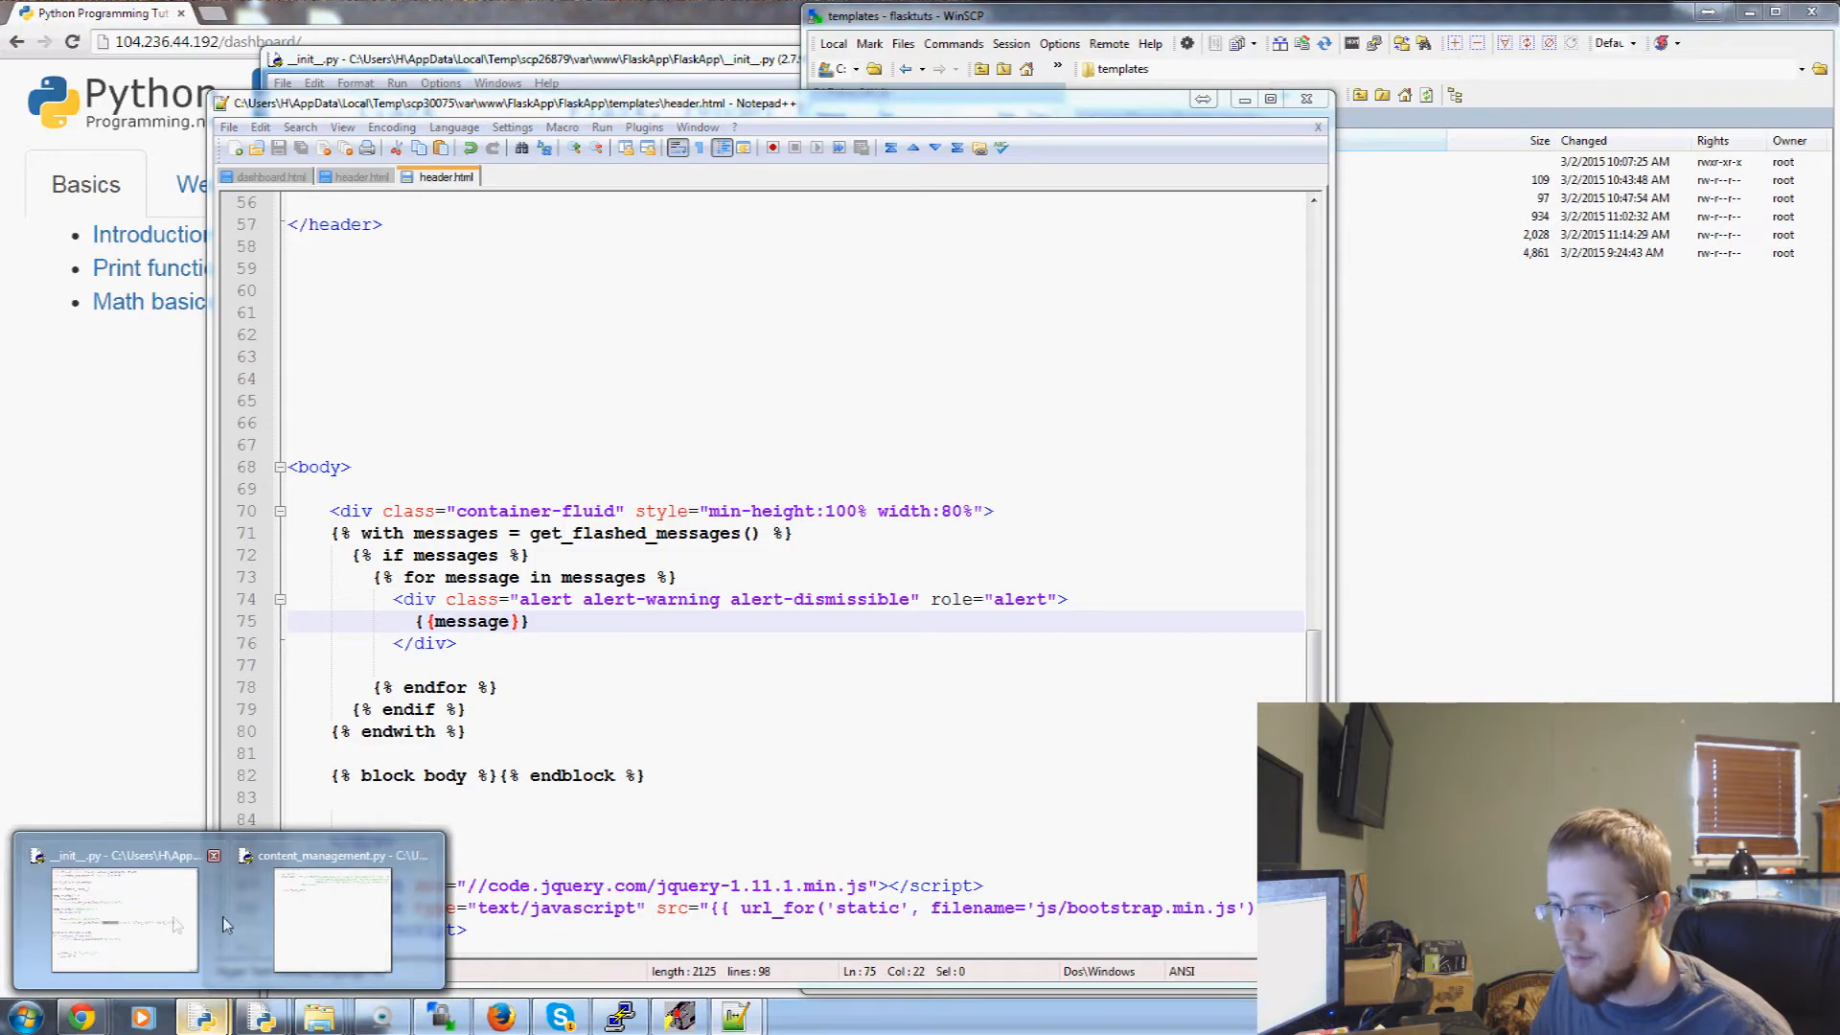
click(123, 916)
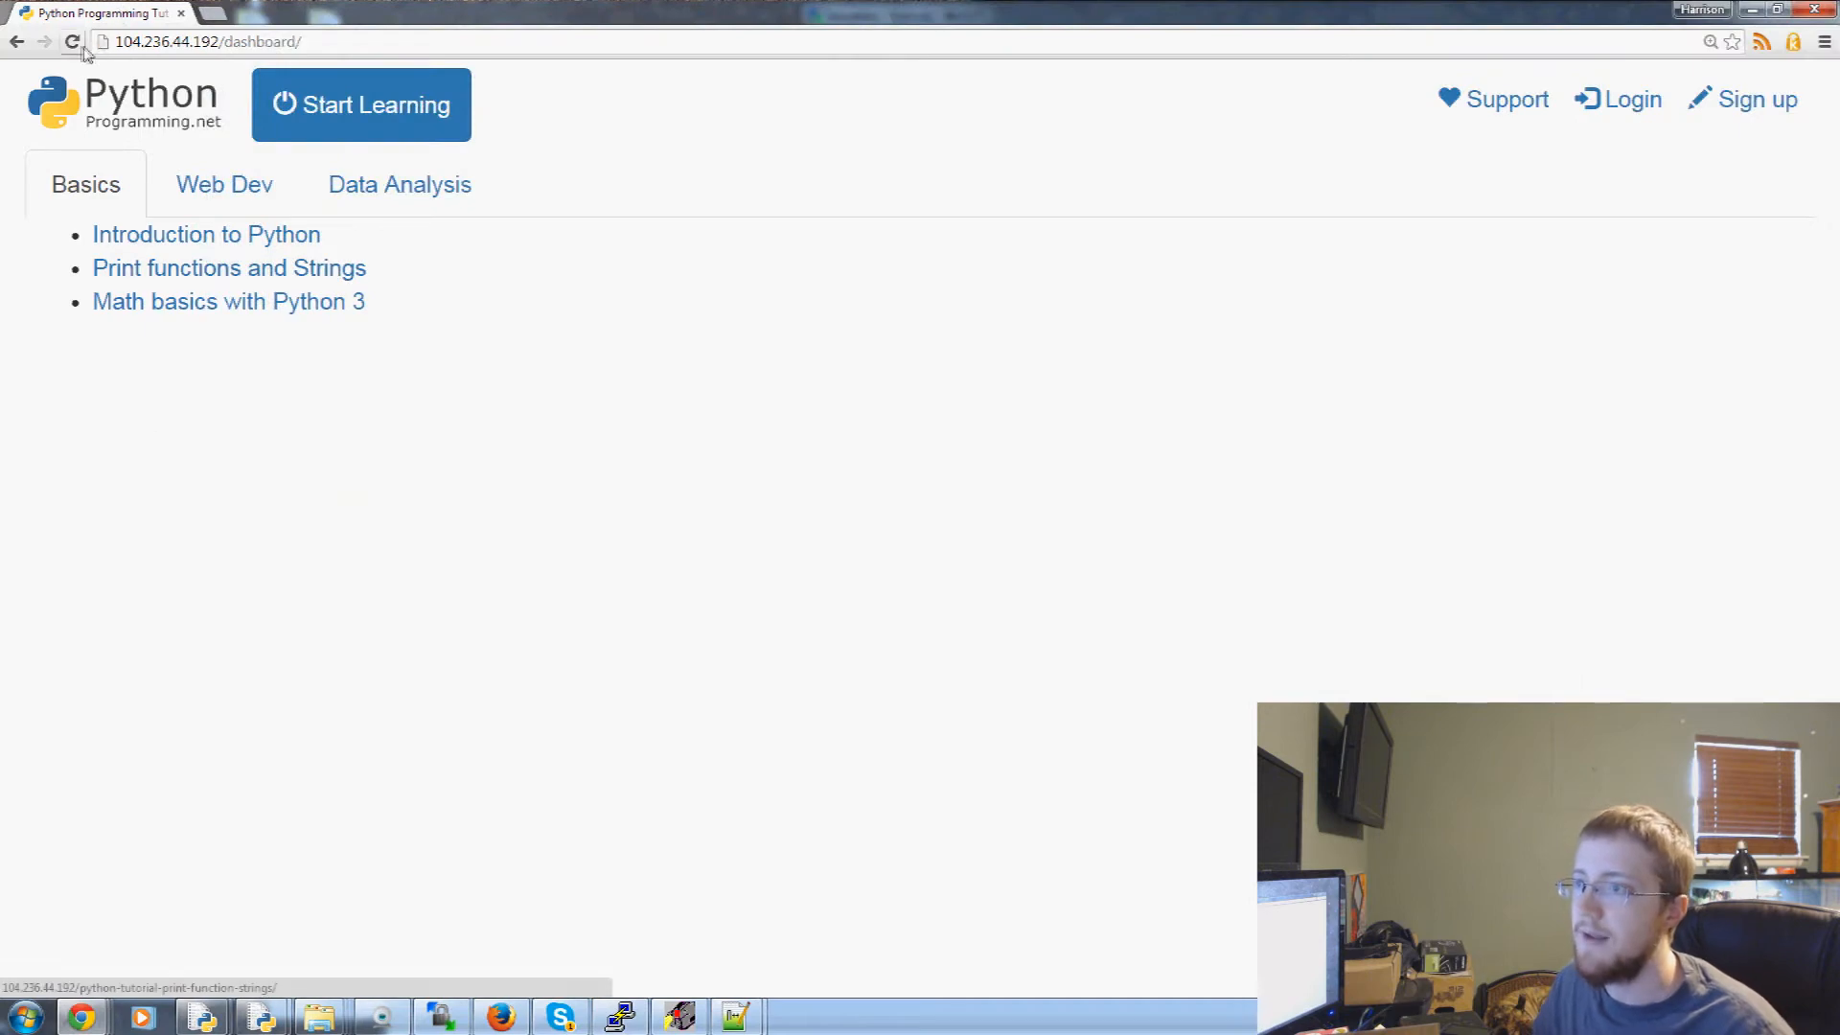
Reload the dashboard so the yellow "flash test!!!!" alert appears above the tabs
click(73, 40)
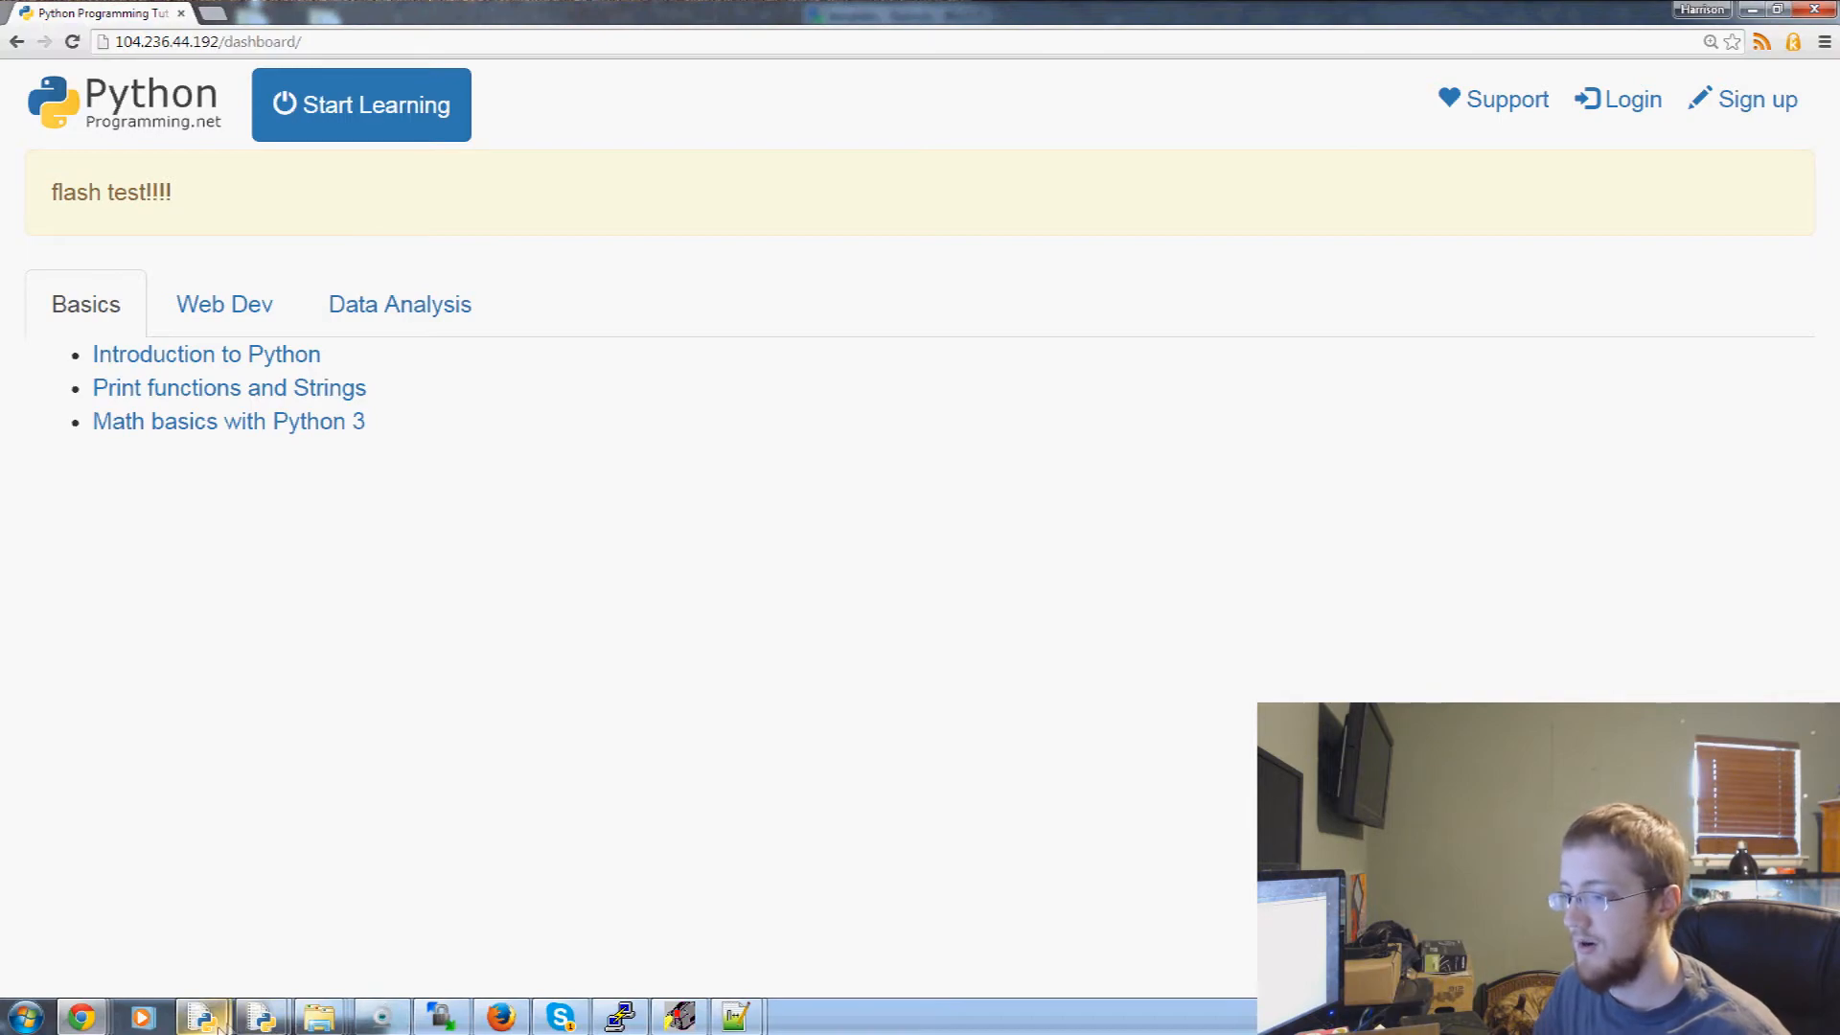
mouse_move(736, 1016)
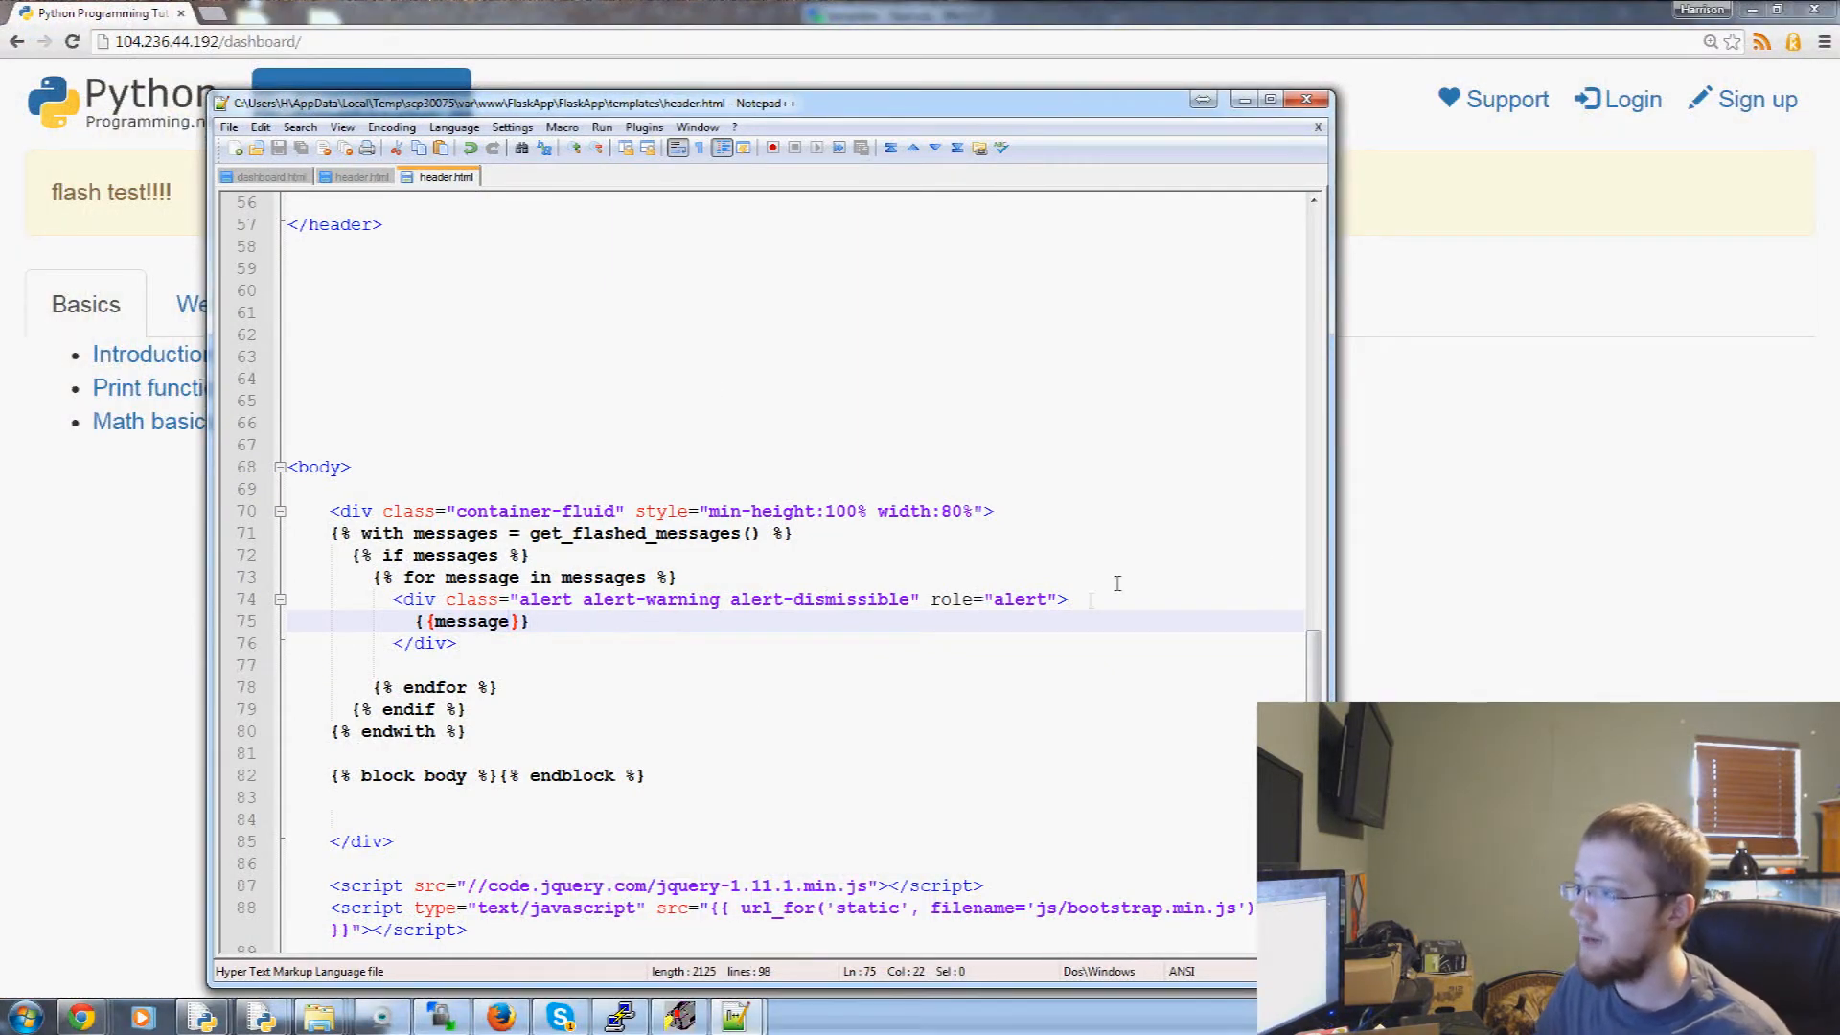
Add <button type="button" class="close" data-dismiss="alert" aria-label="Close"> above {{message}} in the alert
key(Enter)
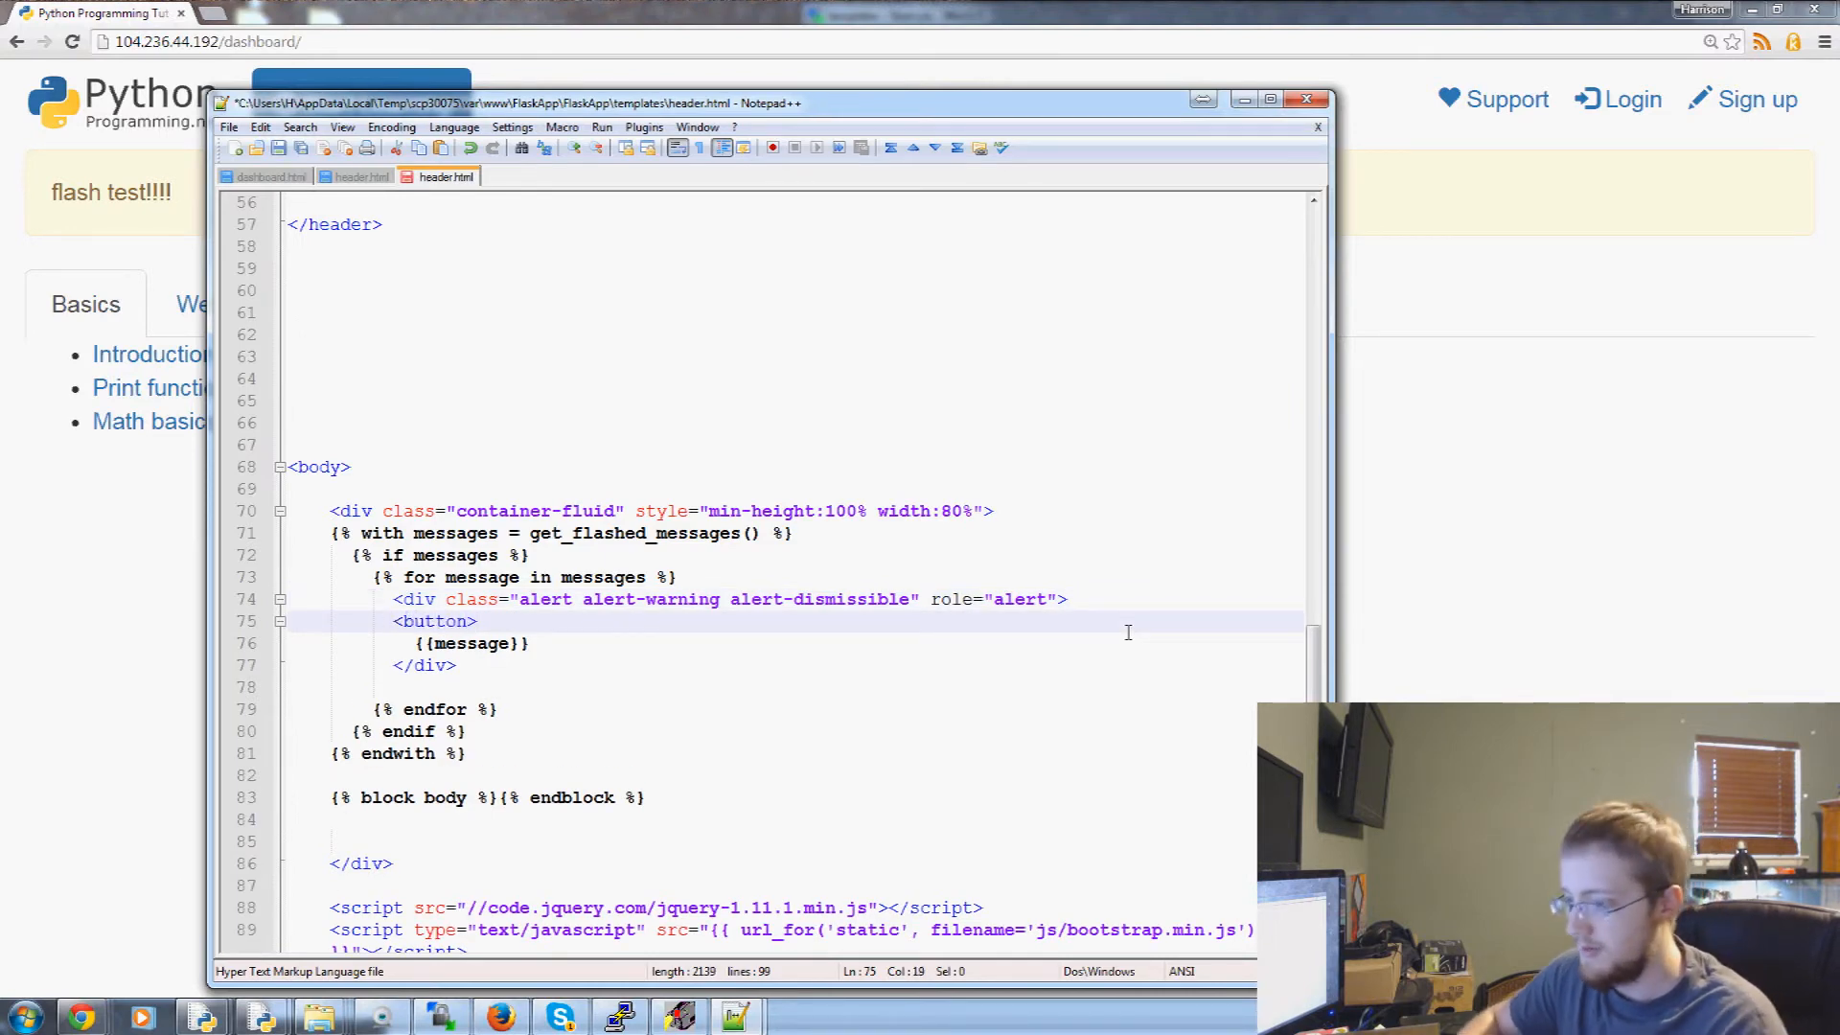
text(</button>)
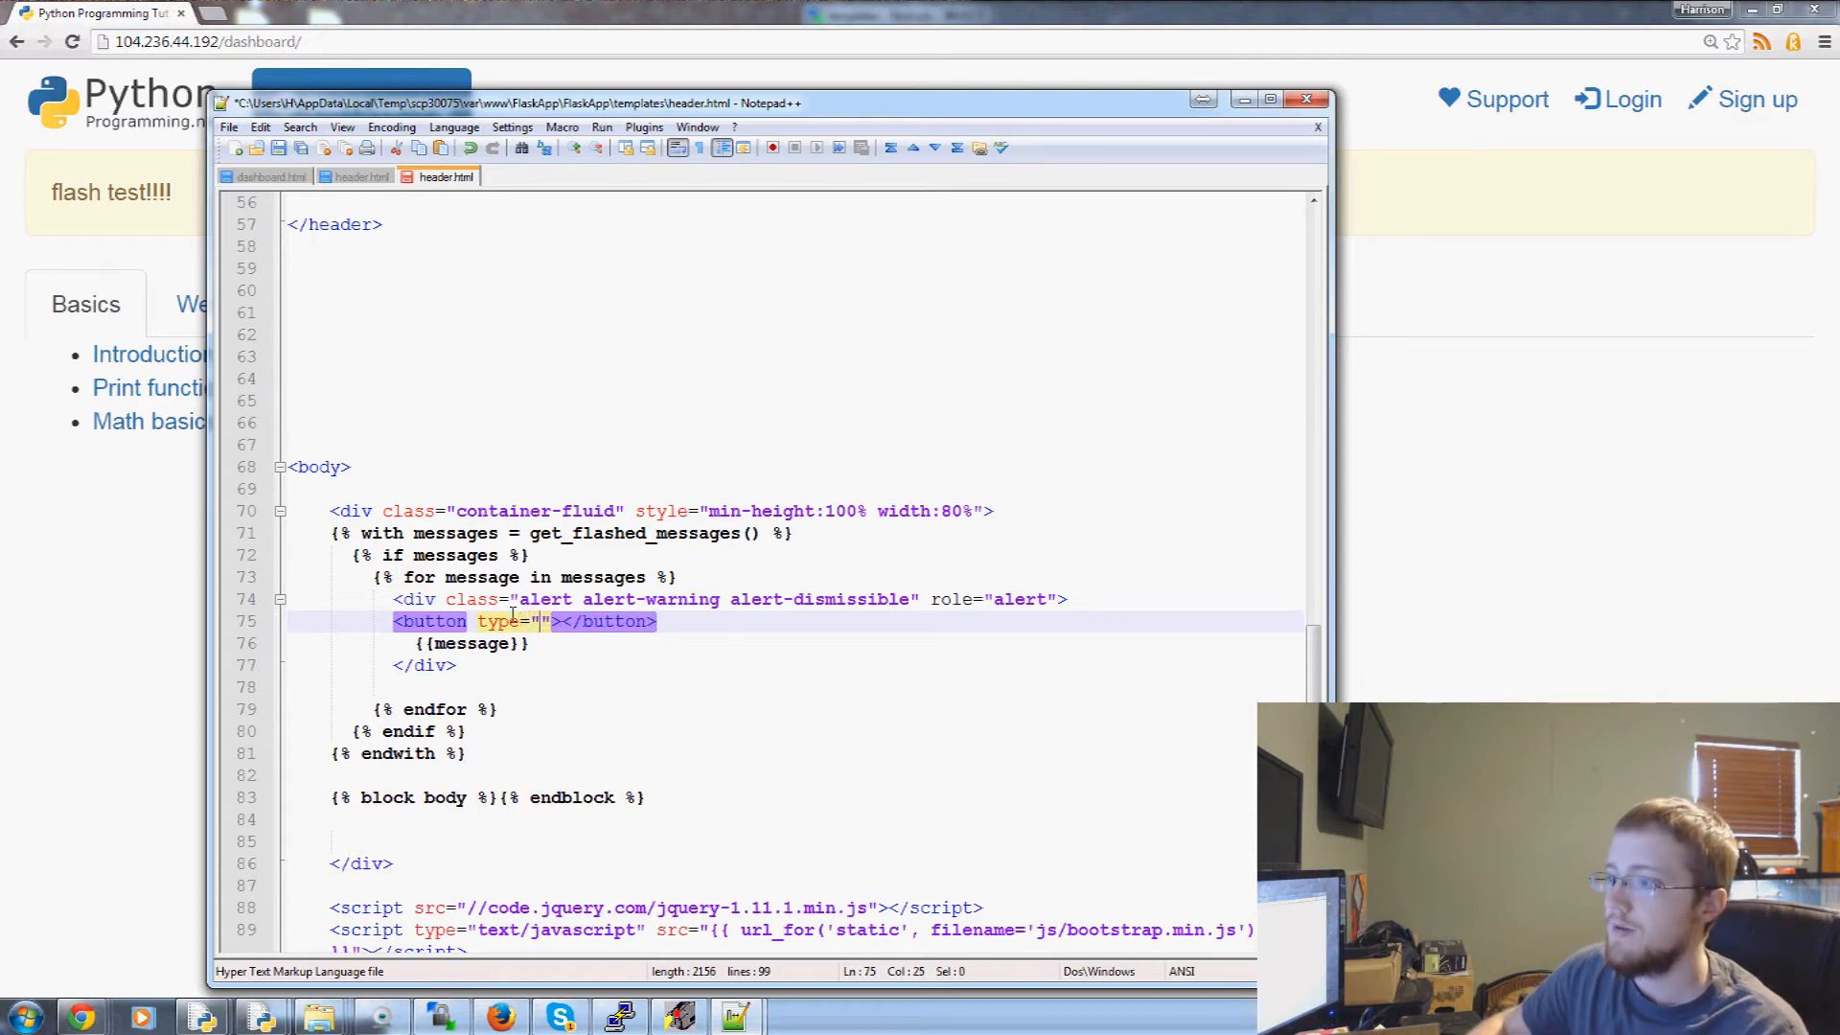
text(button)
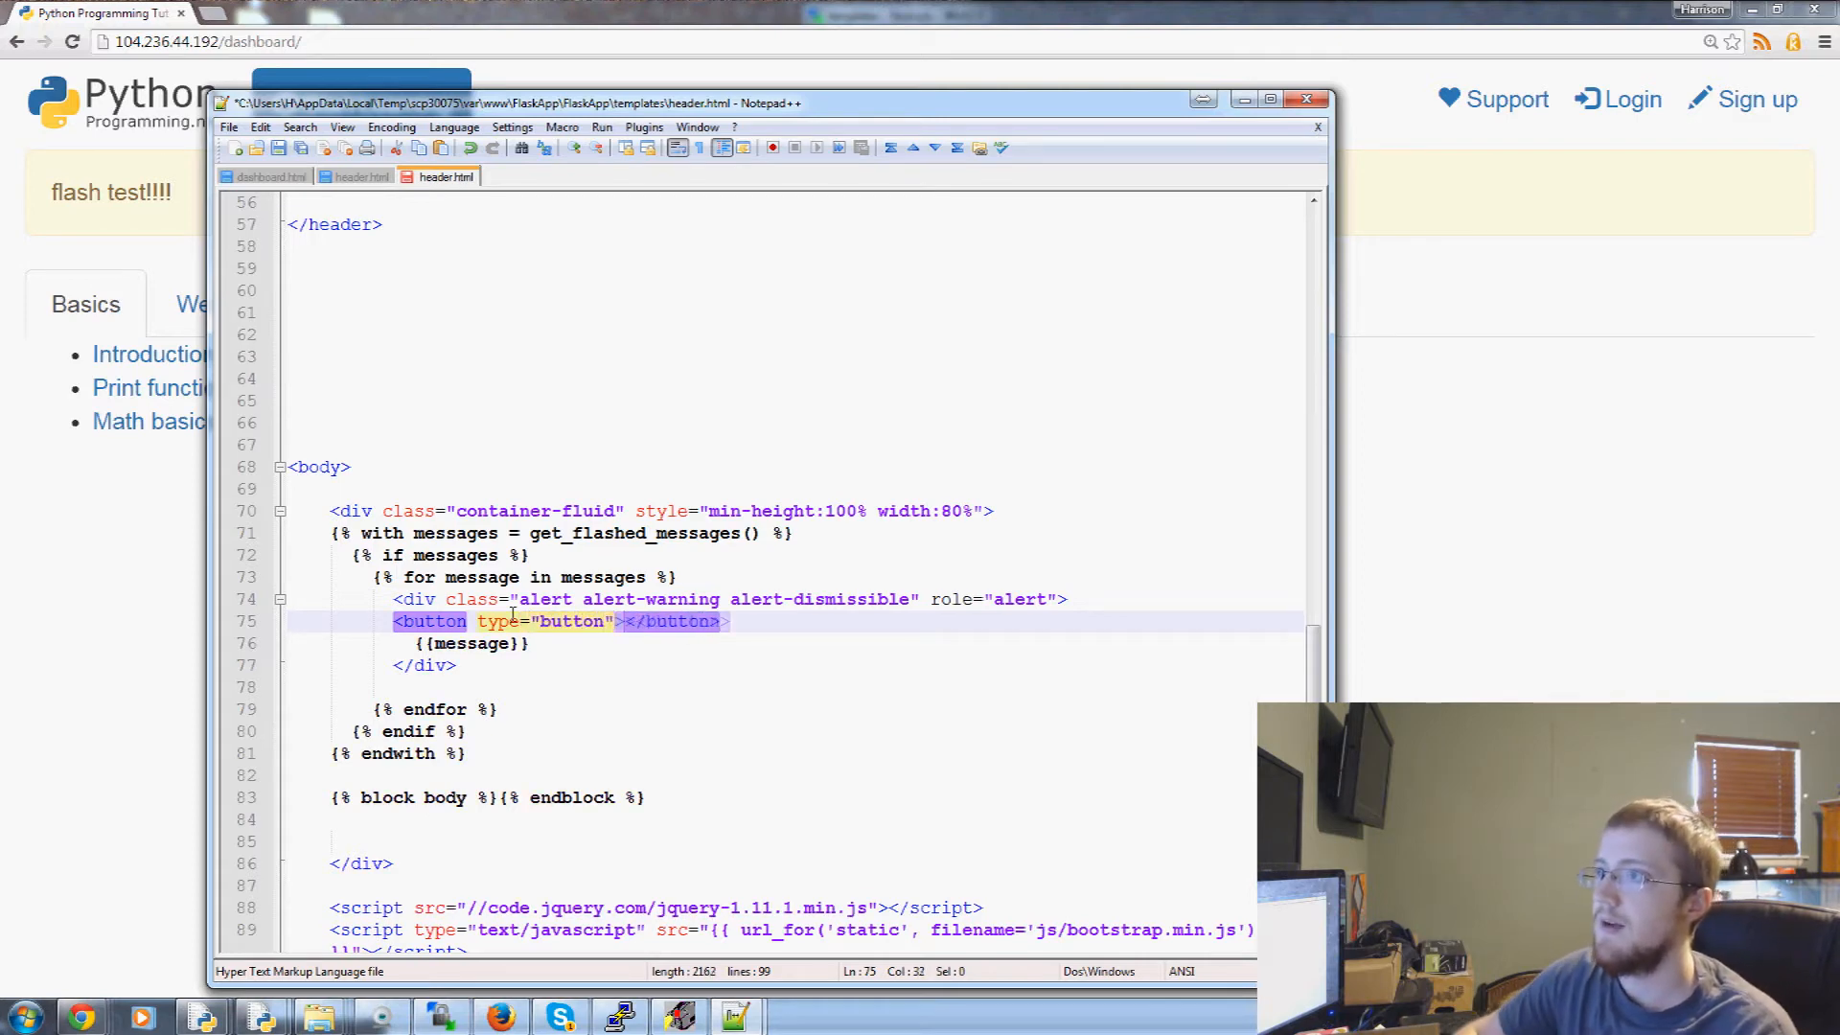
text(class="")
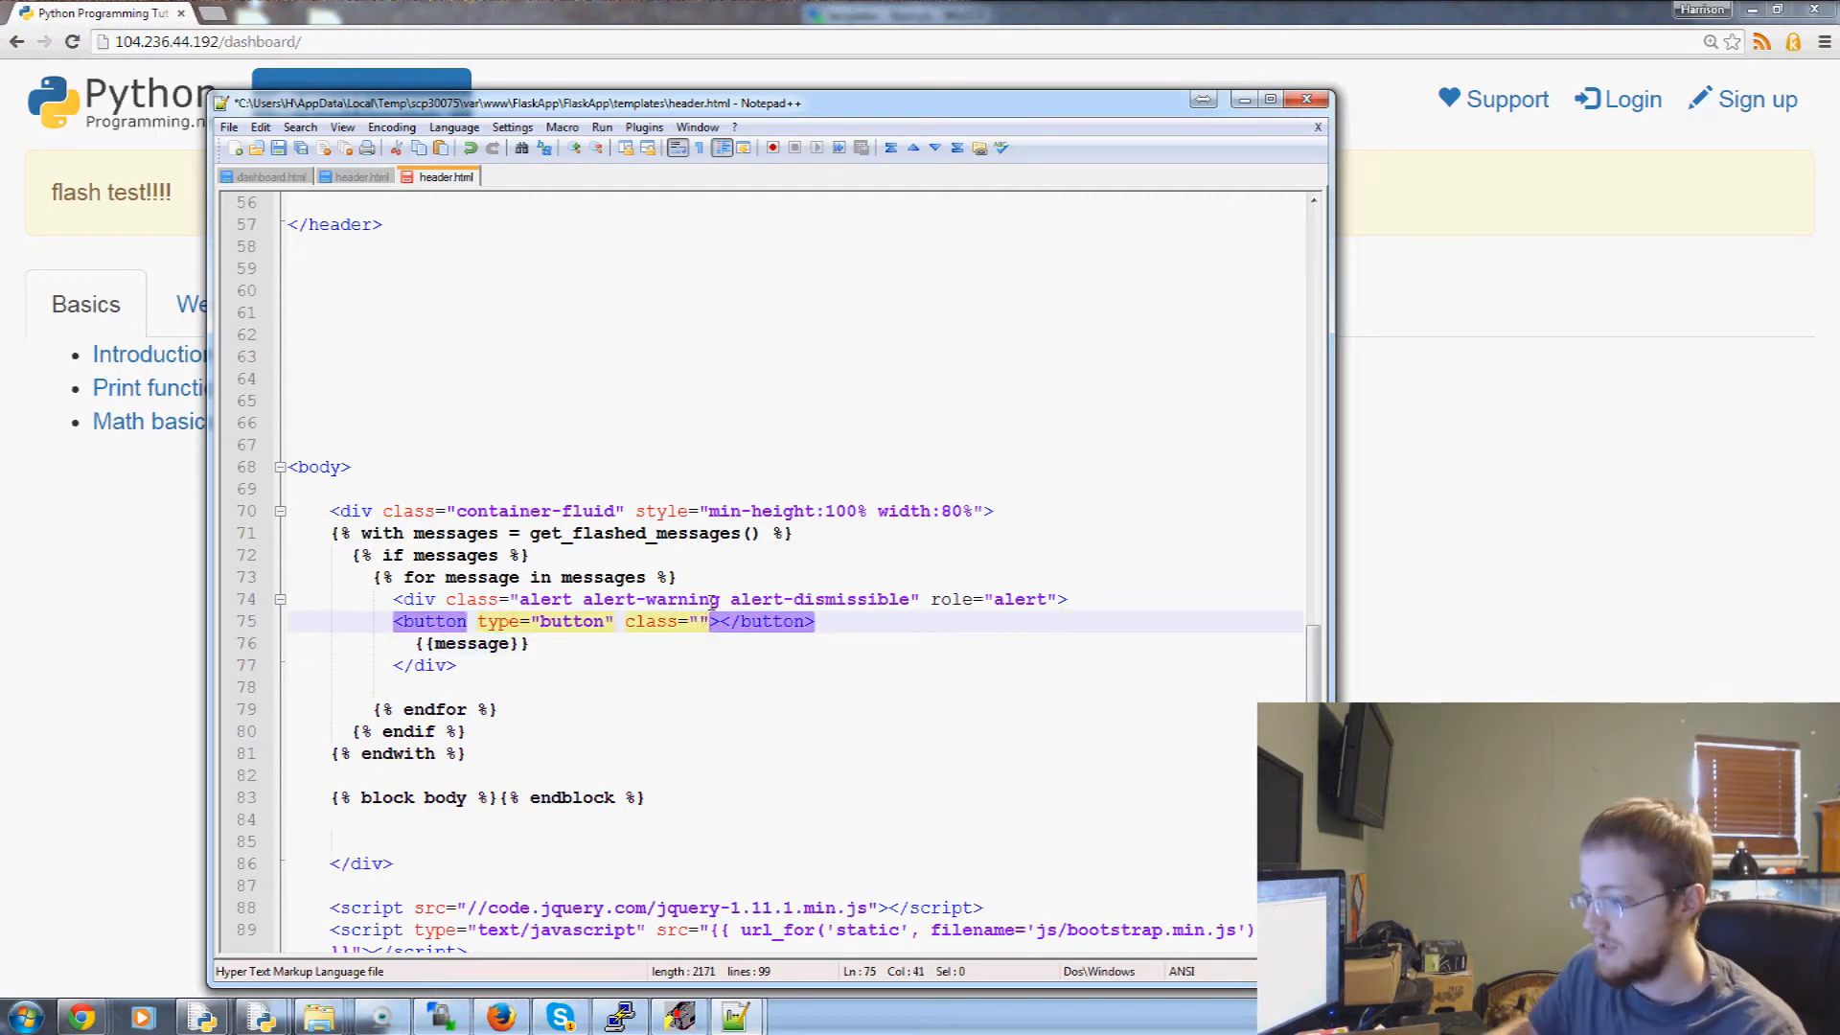
text(close)
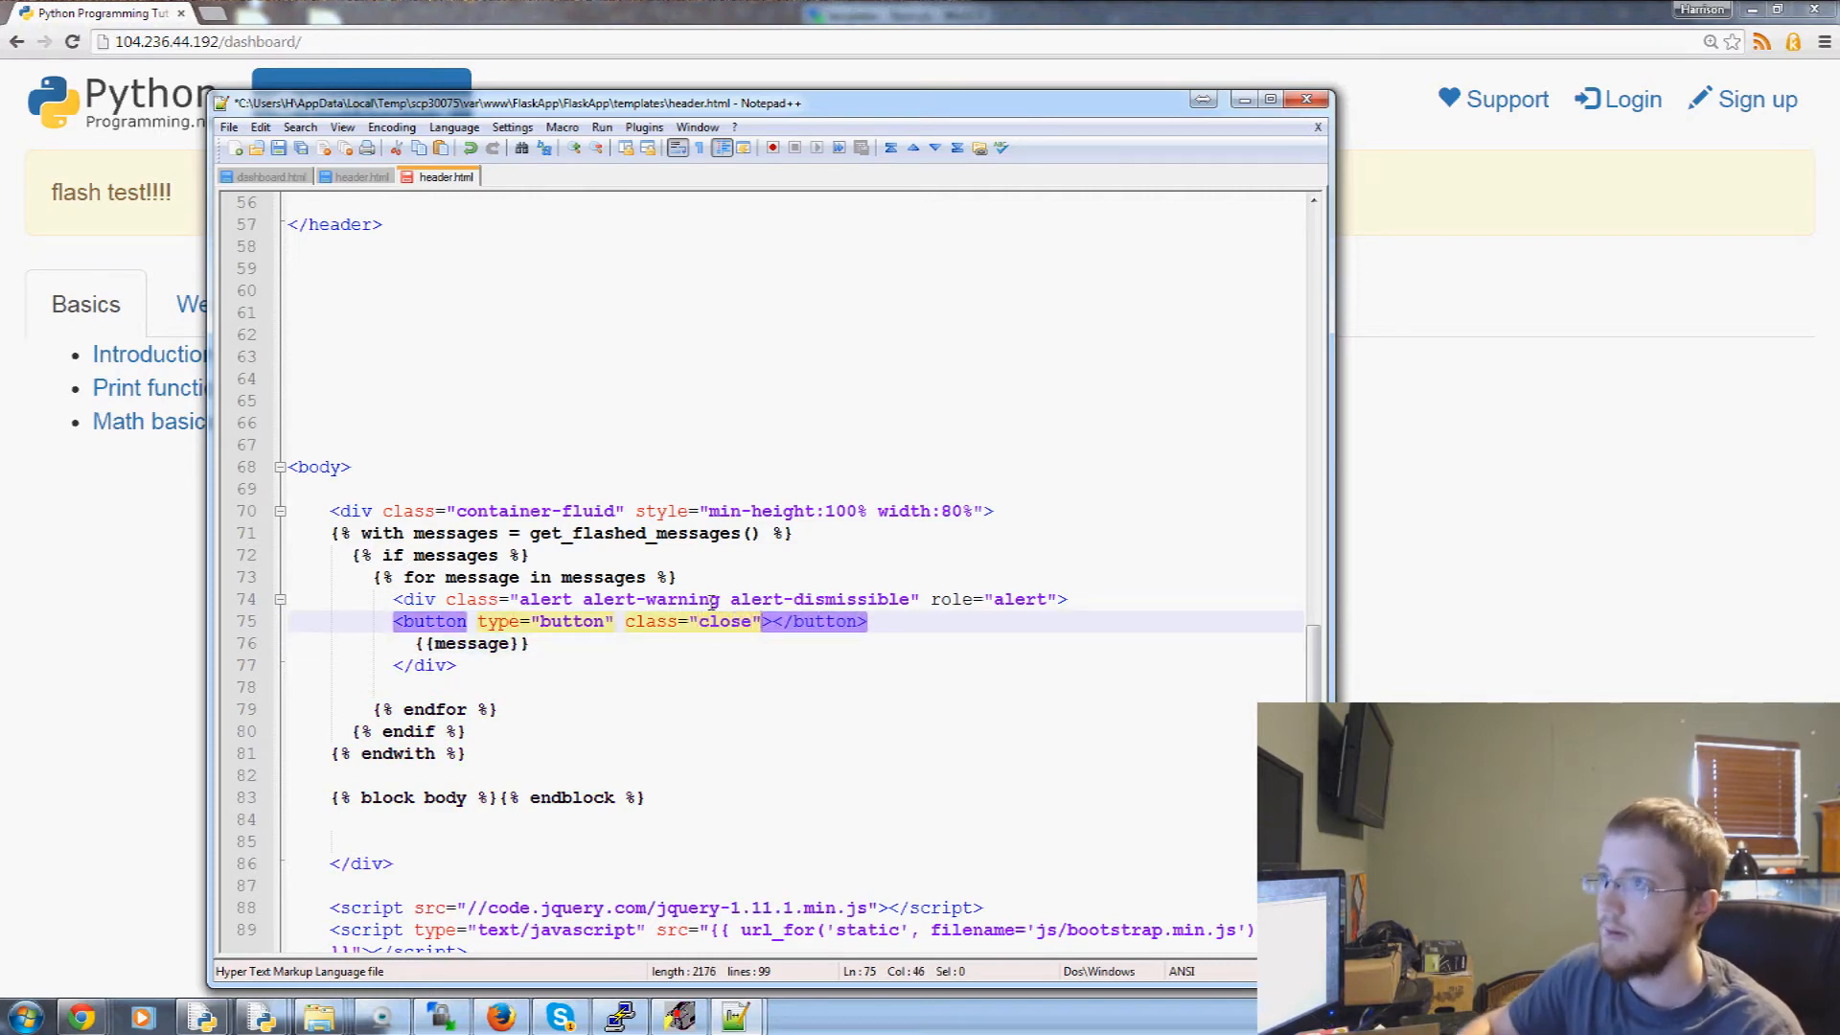
text(data)
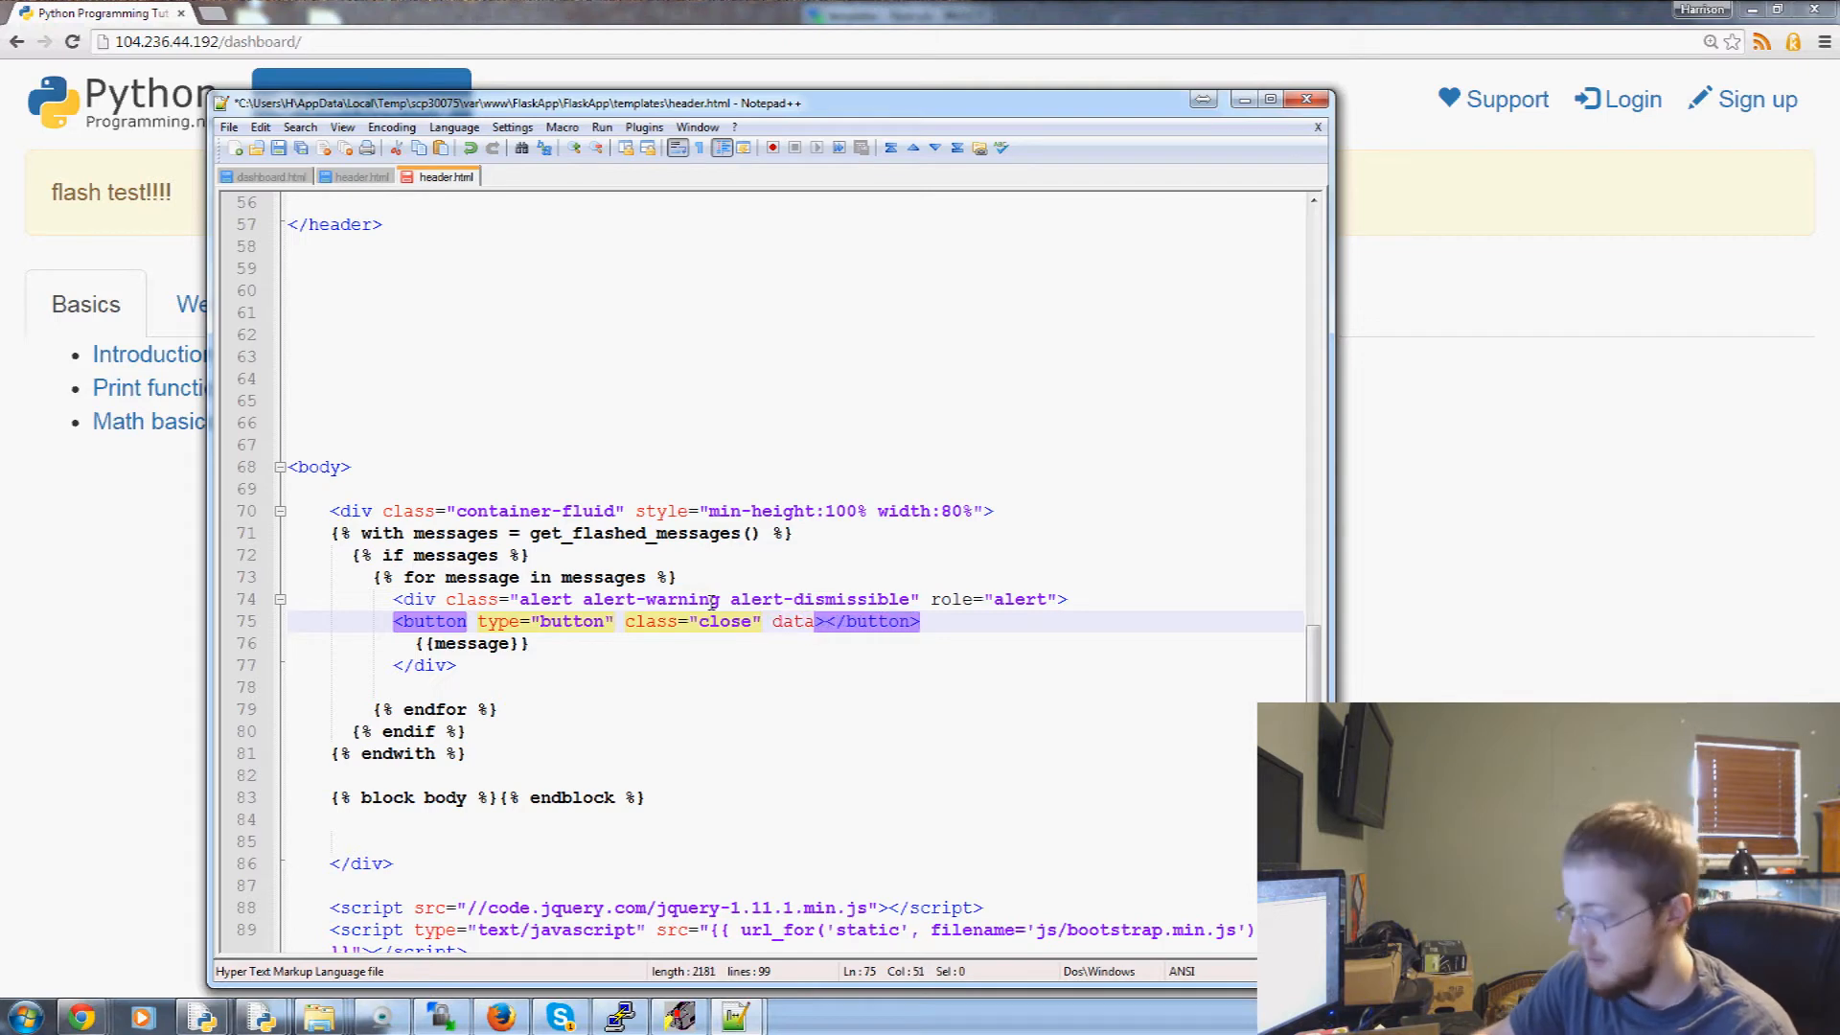
text(-dismiss="alert)
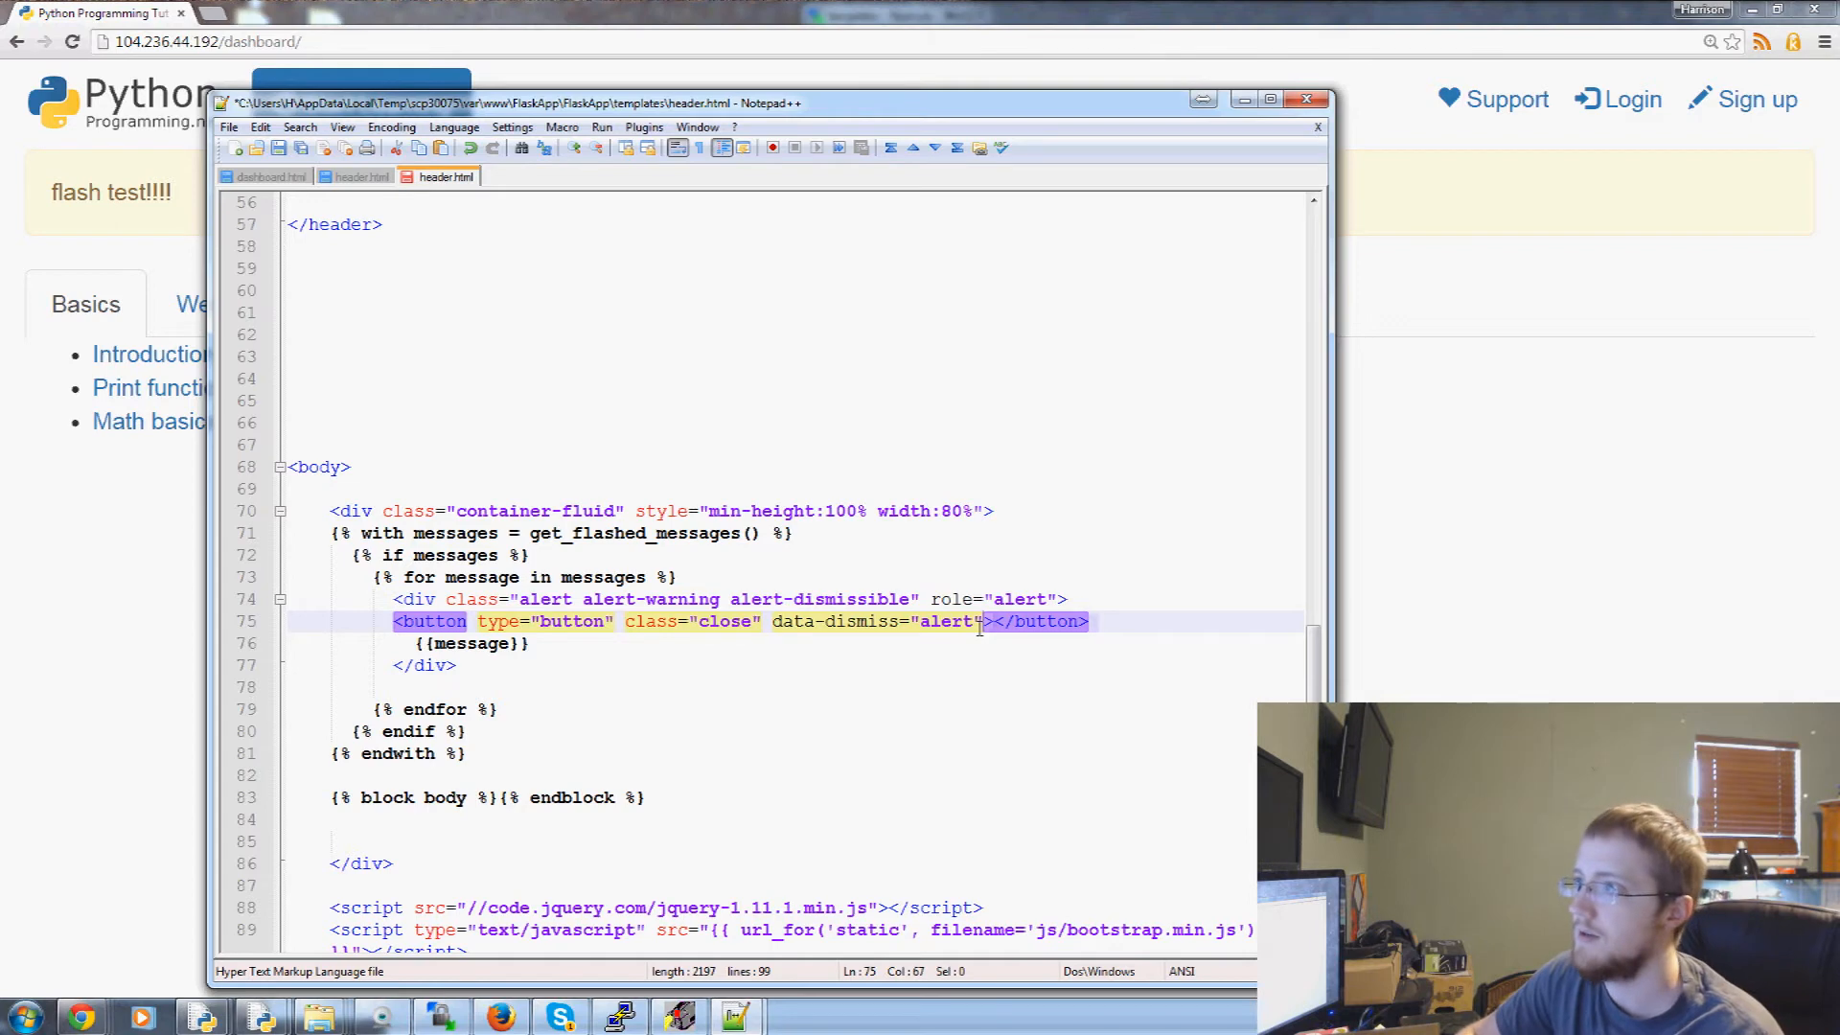
text(aria-lea)
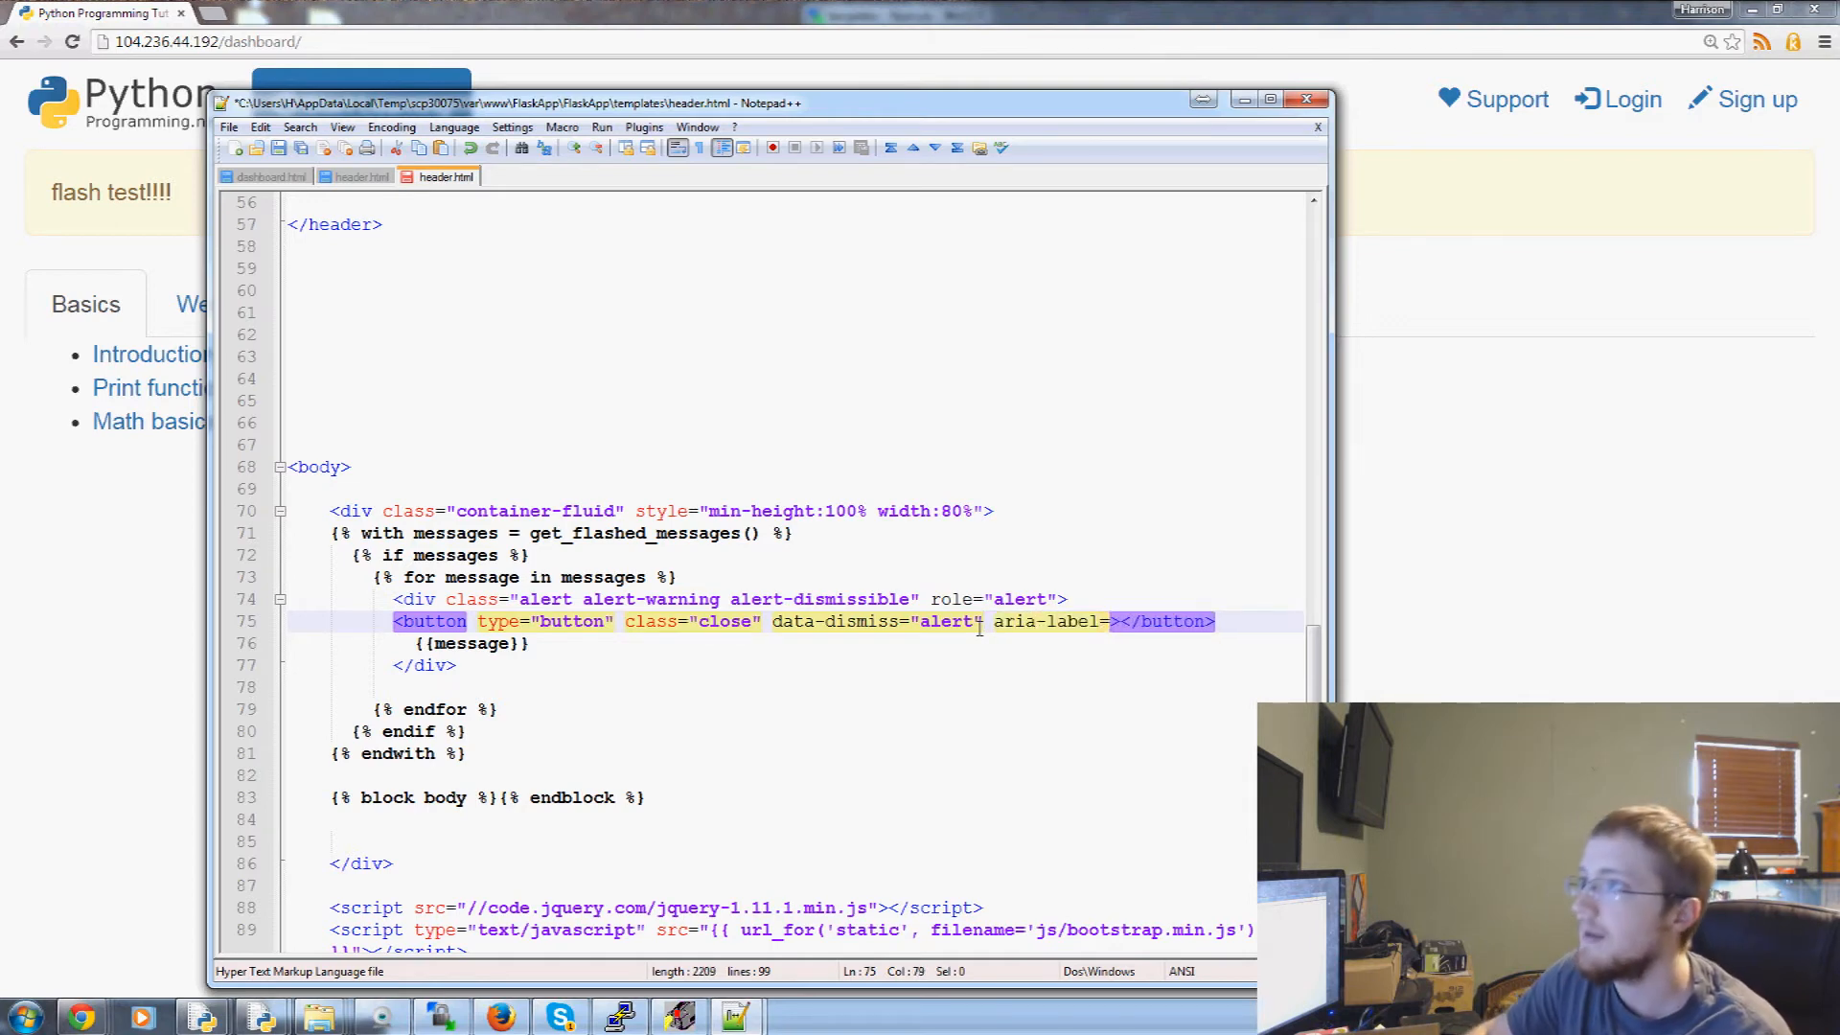
text(C")
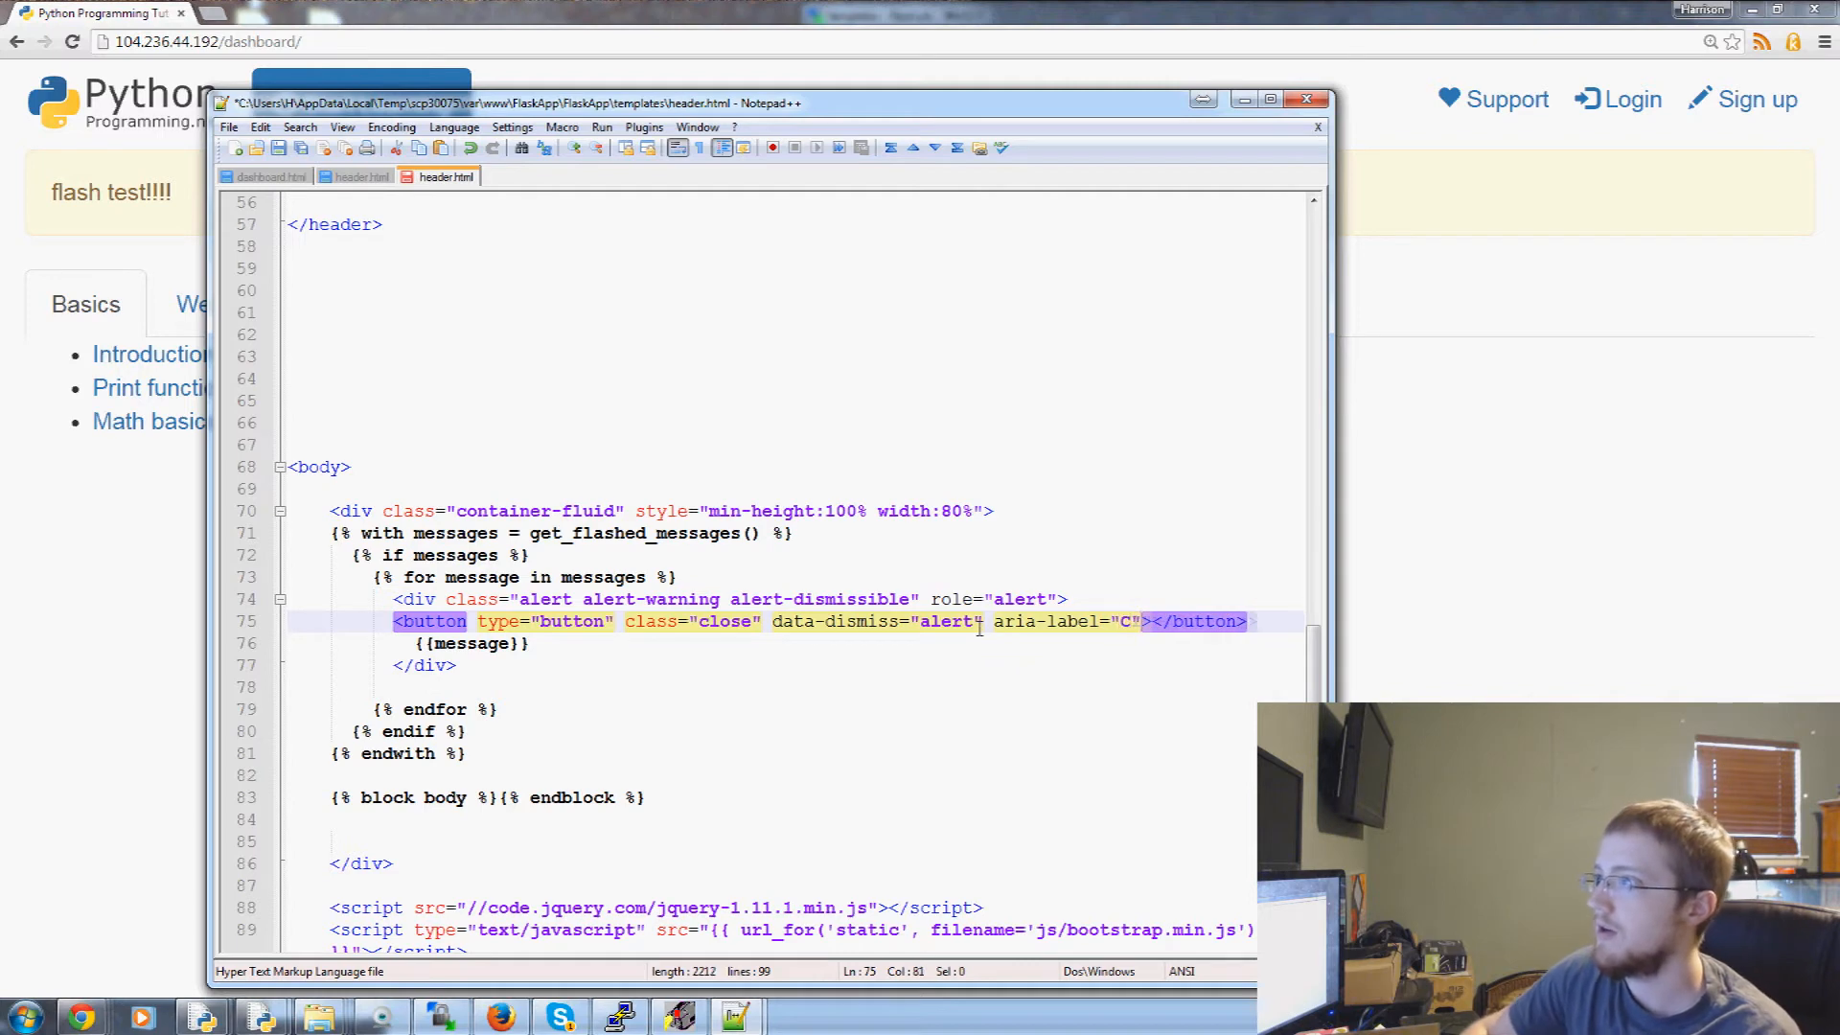
text(lose)
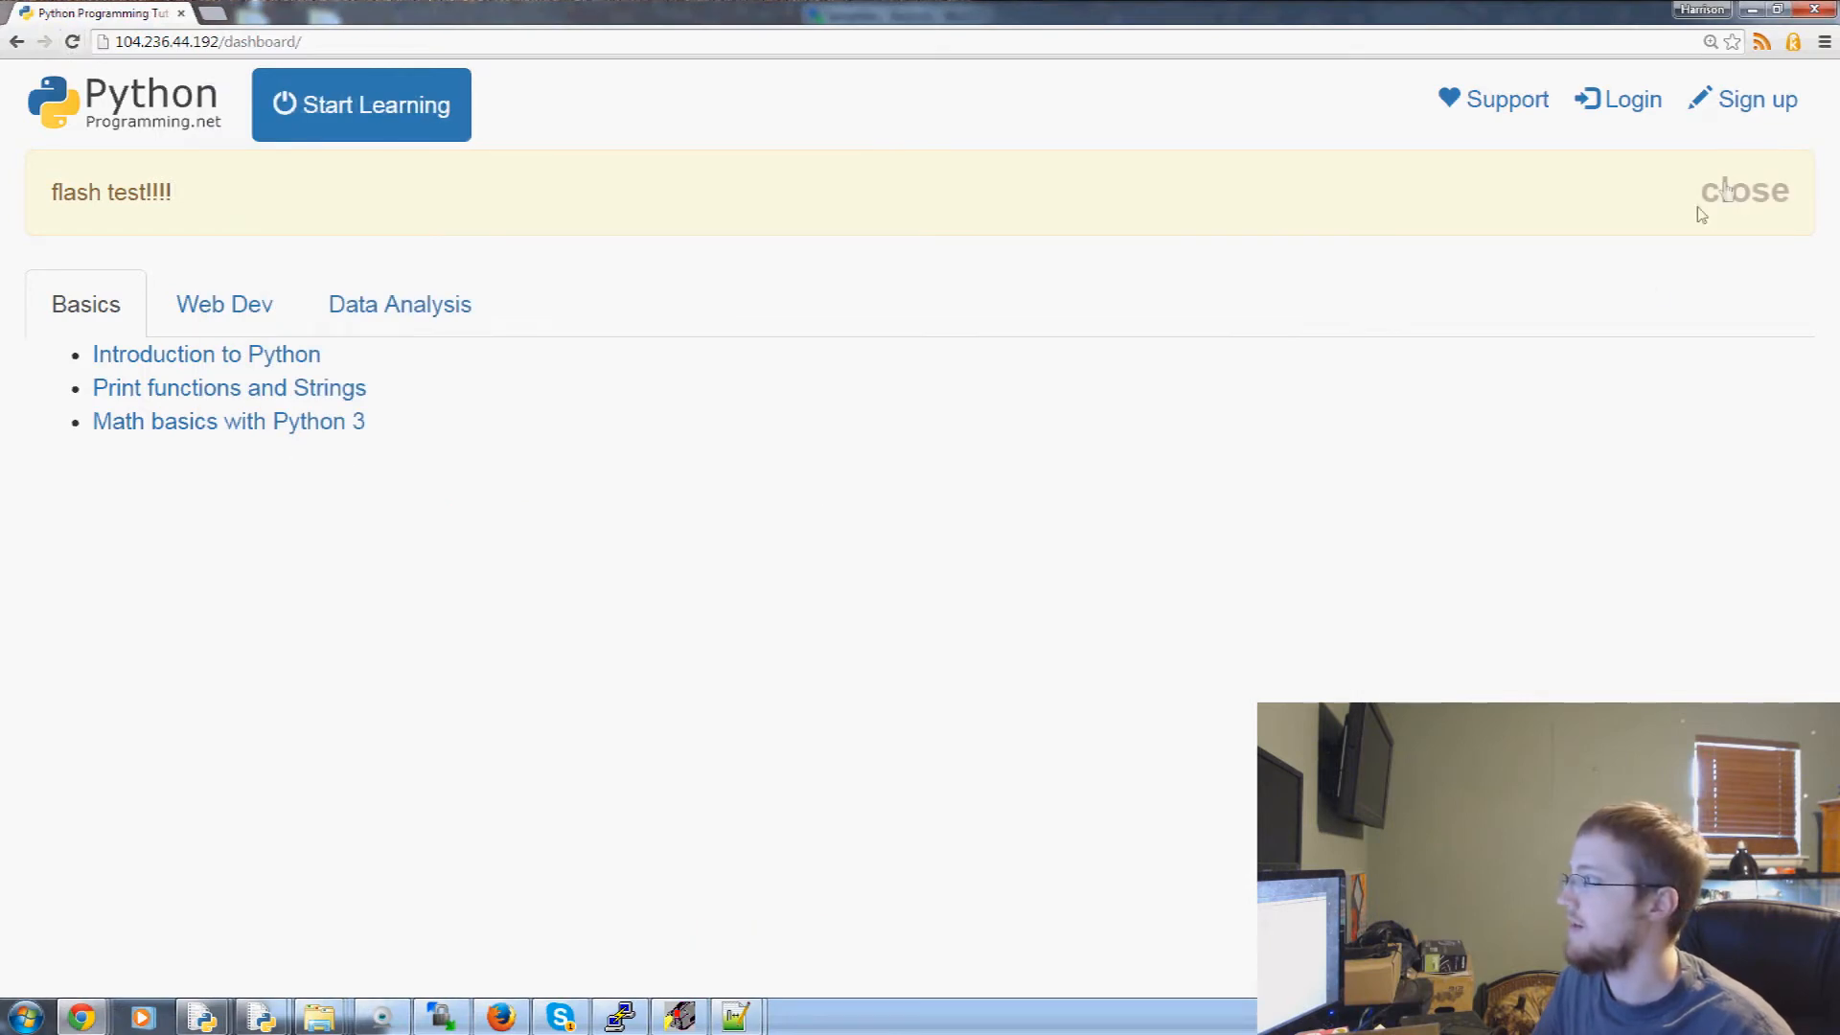
Dismiss the flash test alert via its close text in Chrome and return to Notepad++
click(1744, 190)
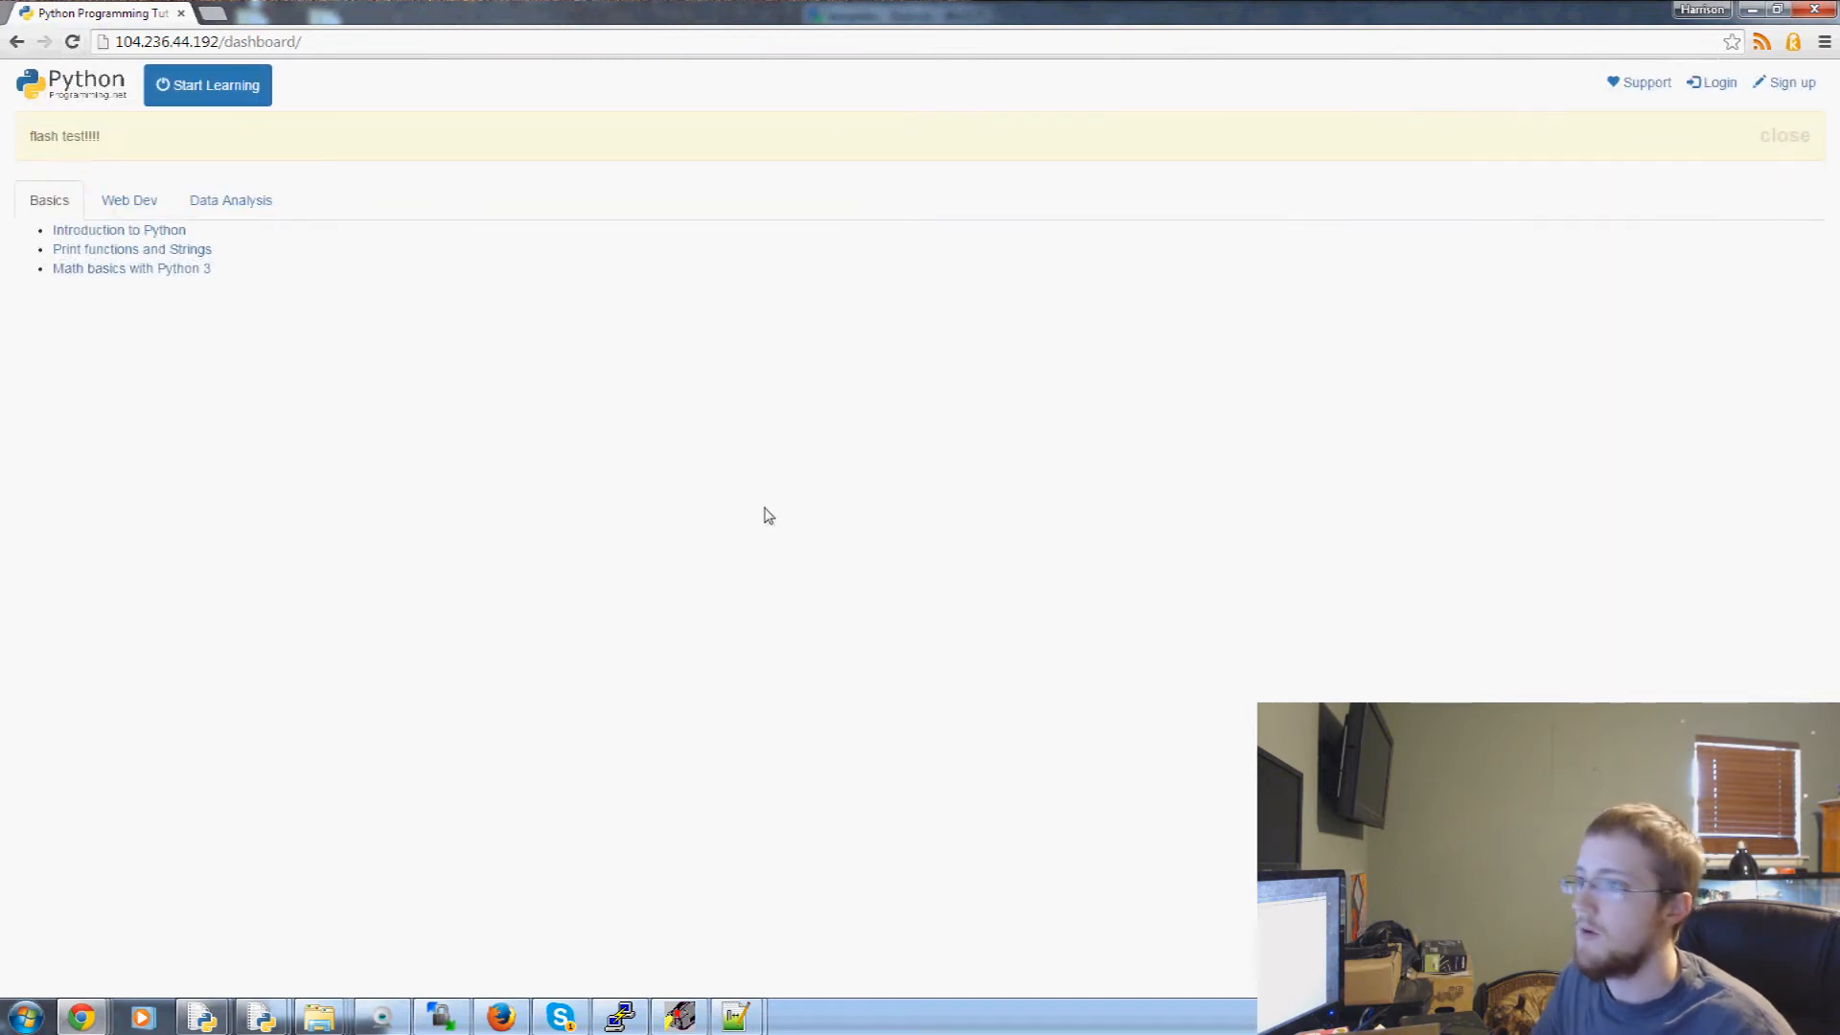
key(ctrl+plus)
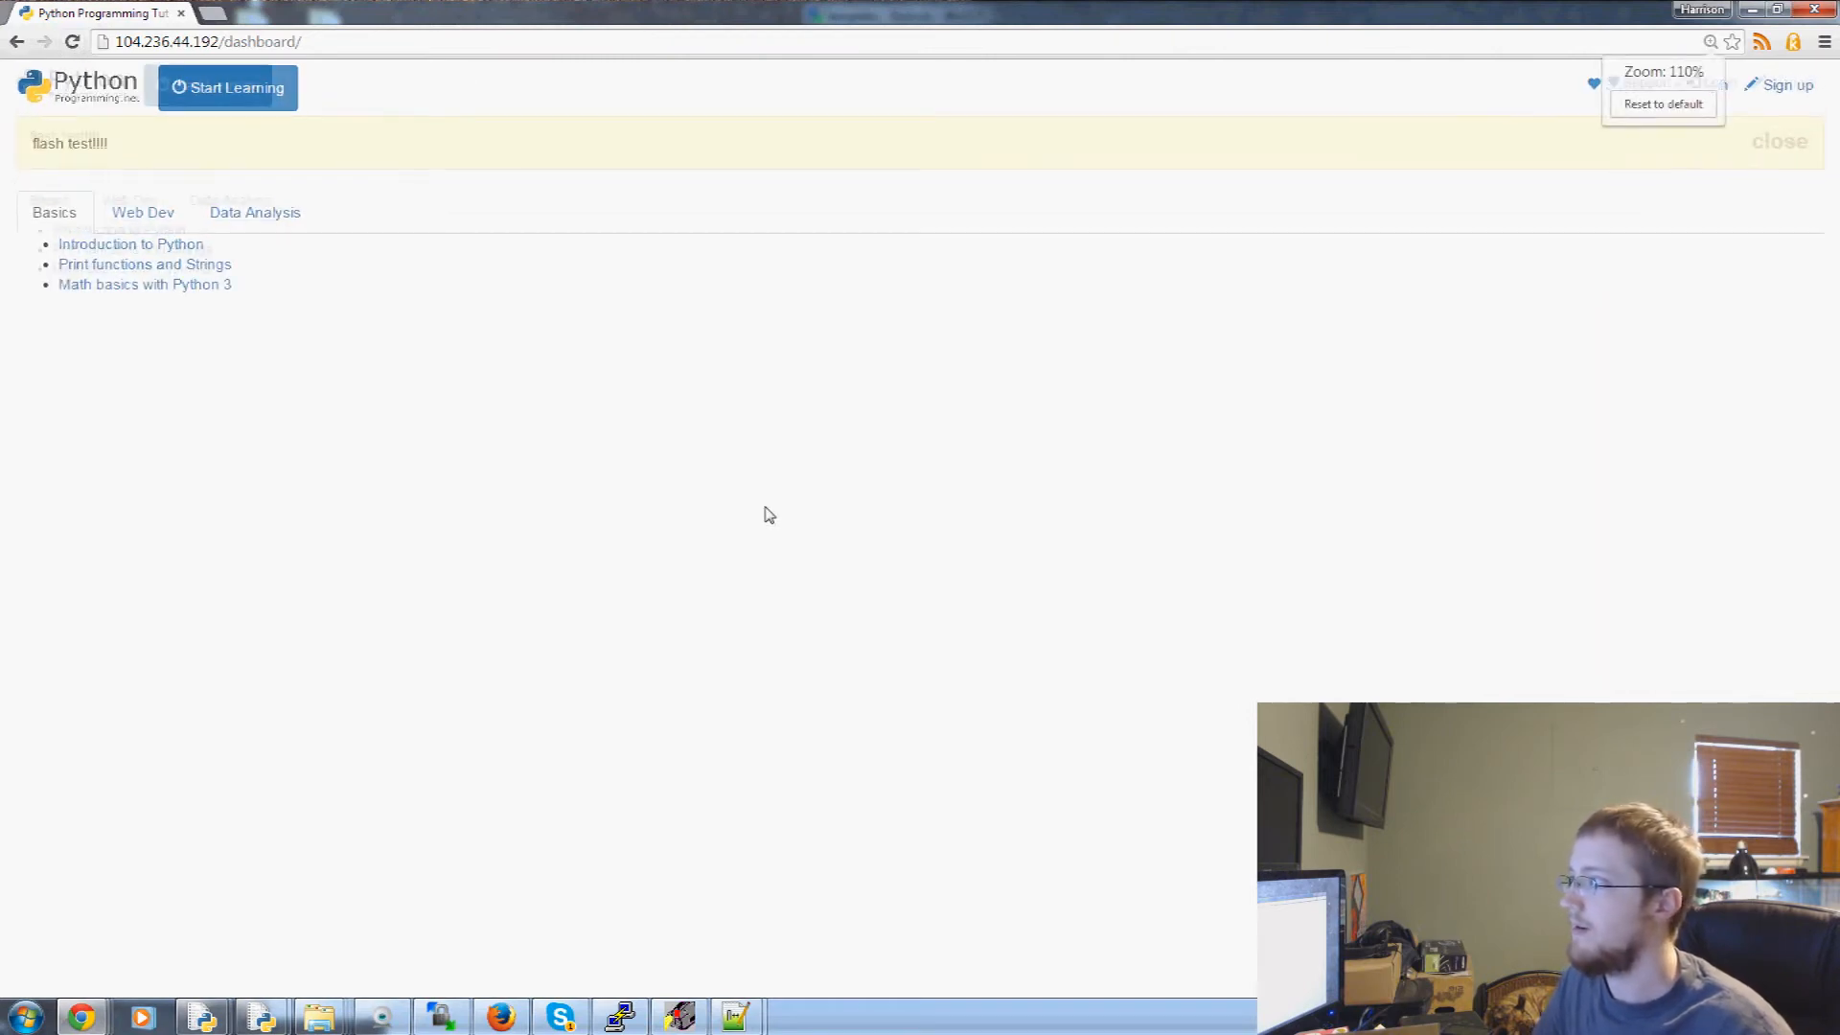
click(1779, 140)
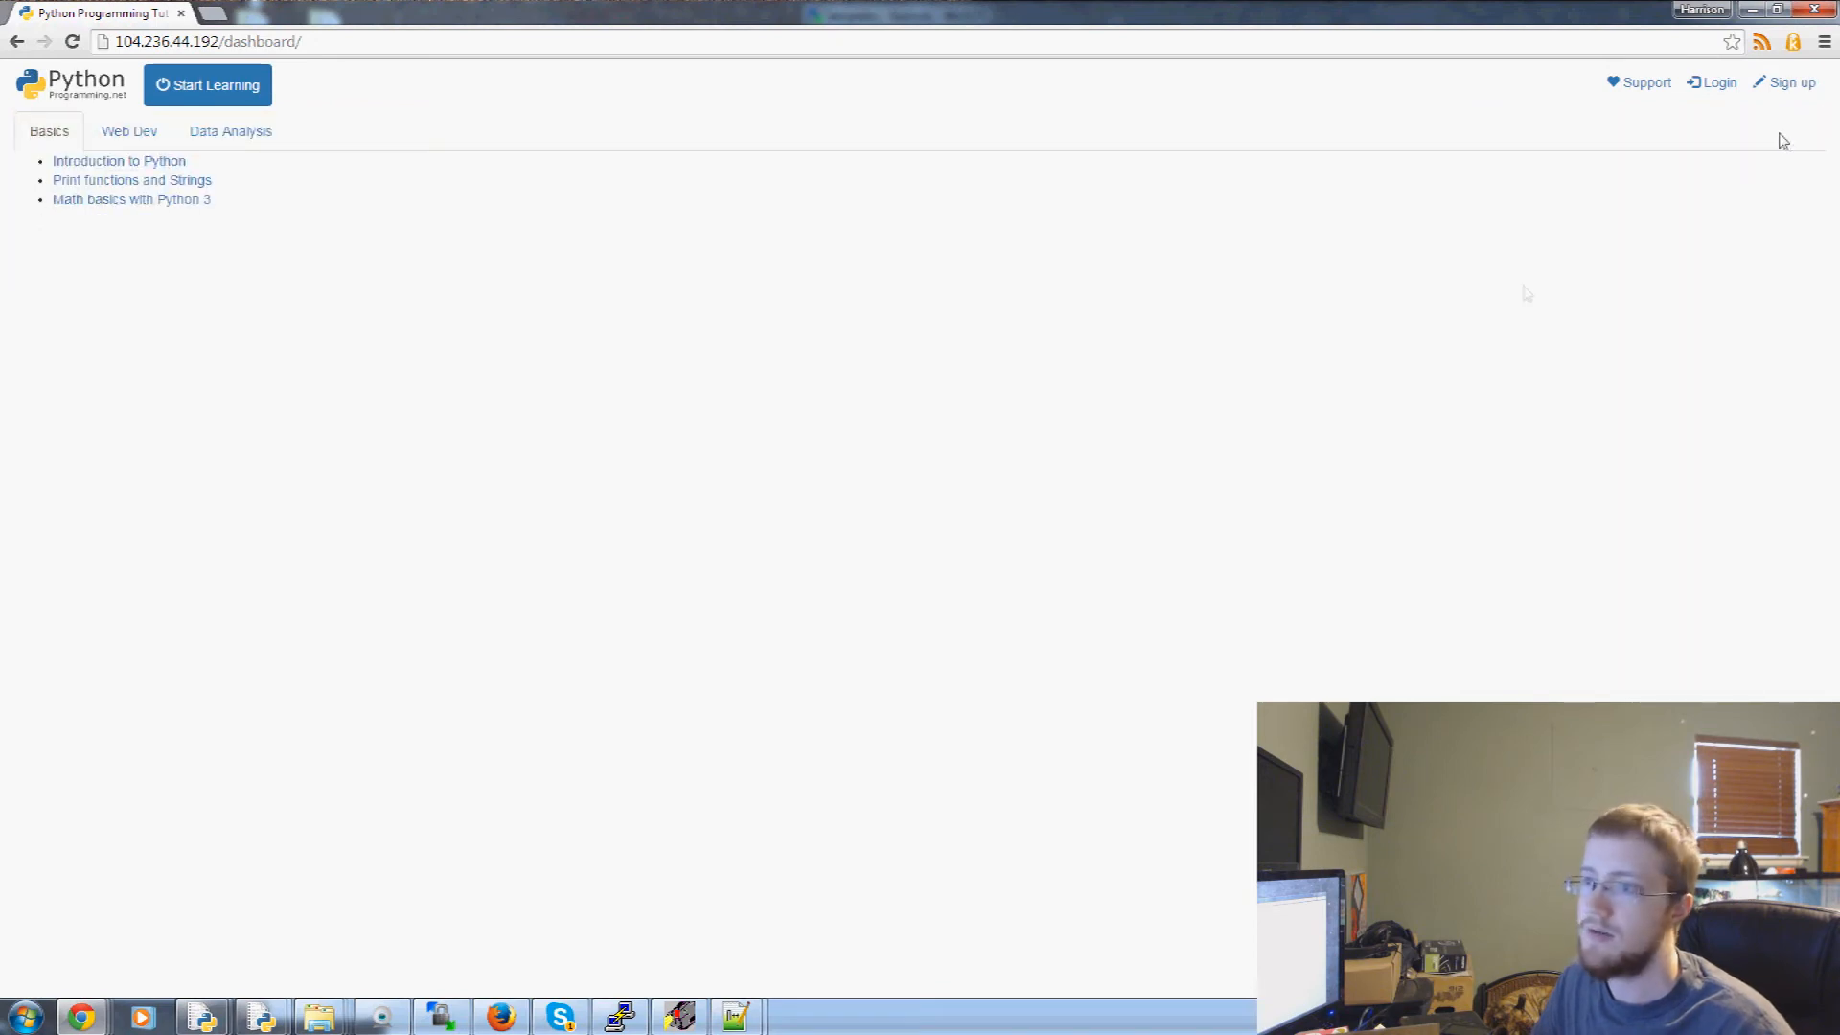
click(128, 130)
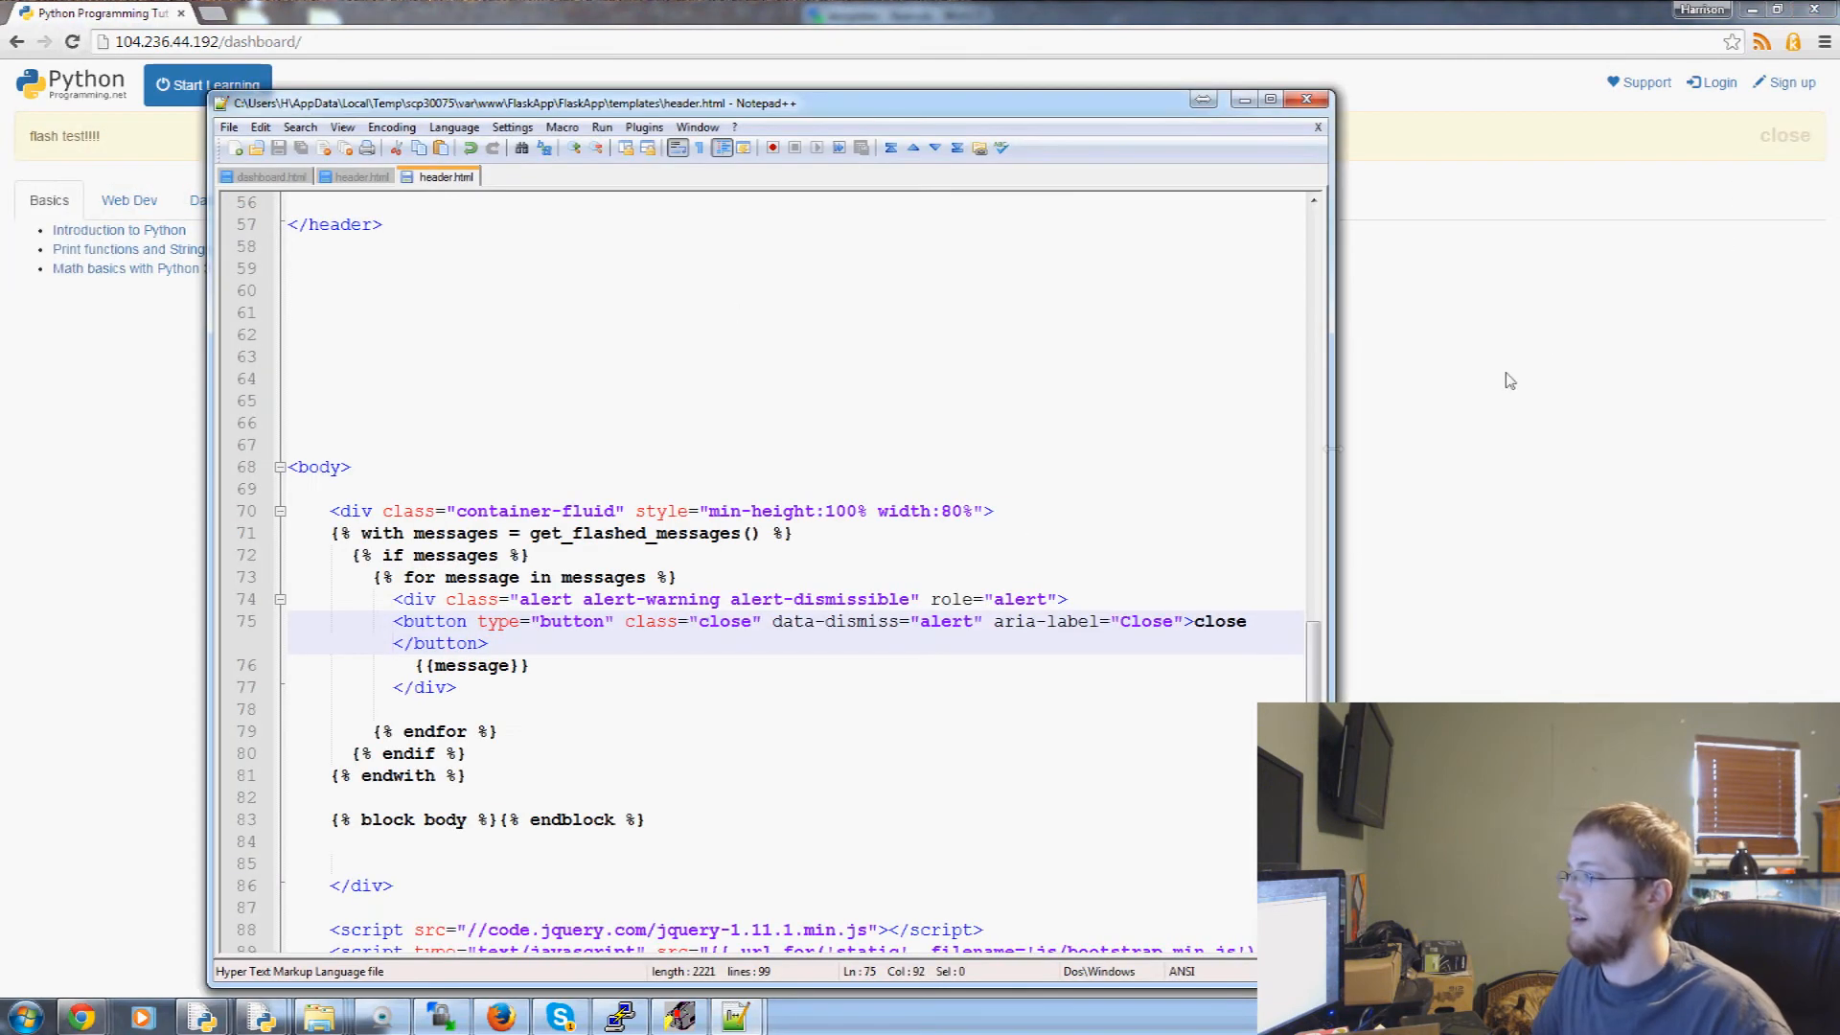
mouse_move(1071, 347)
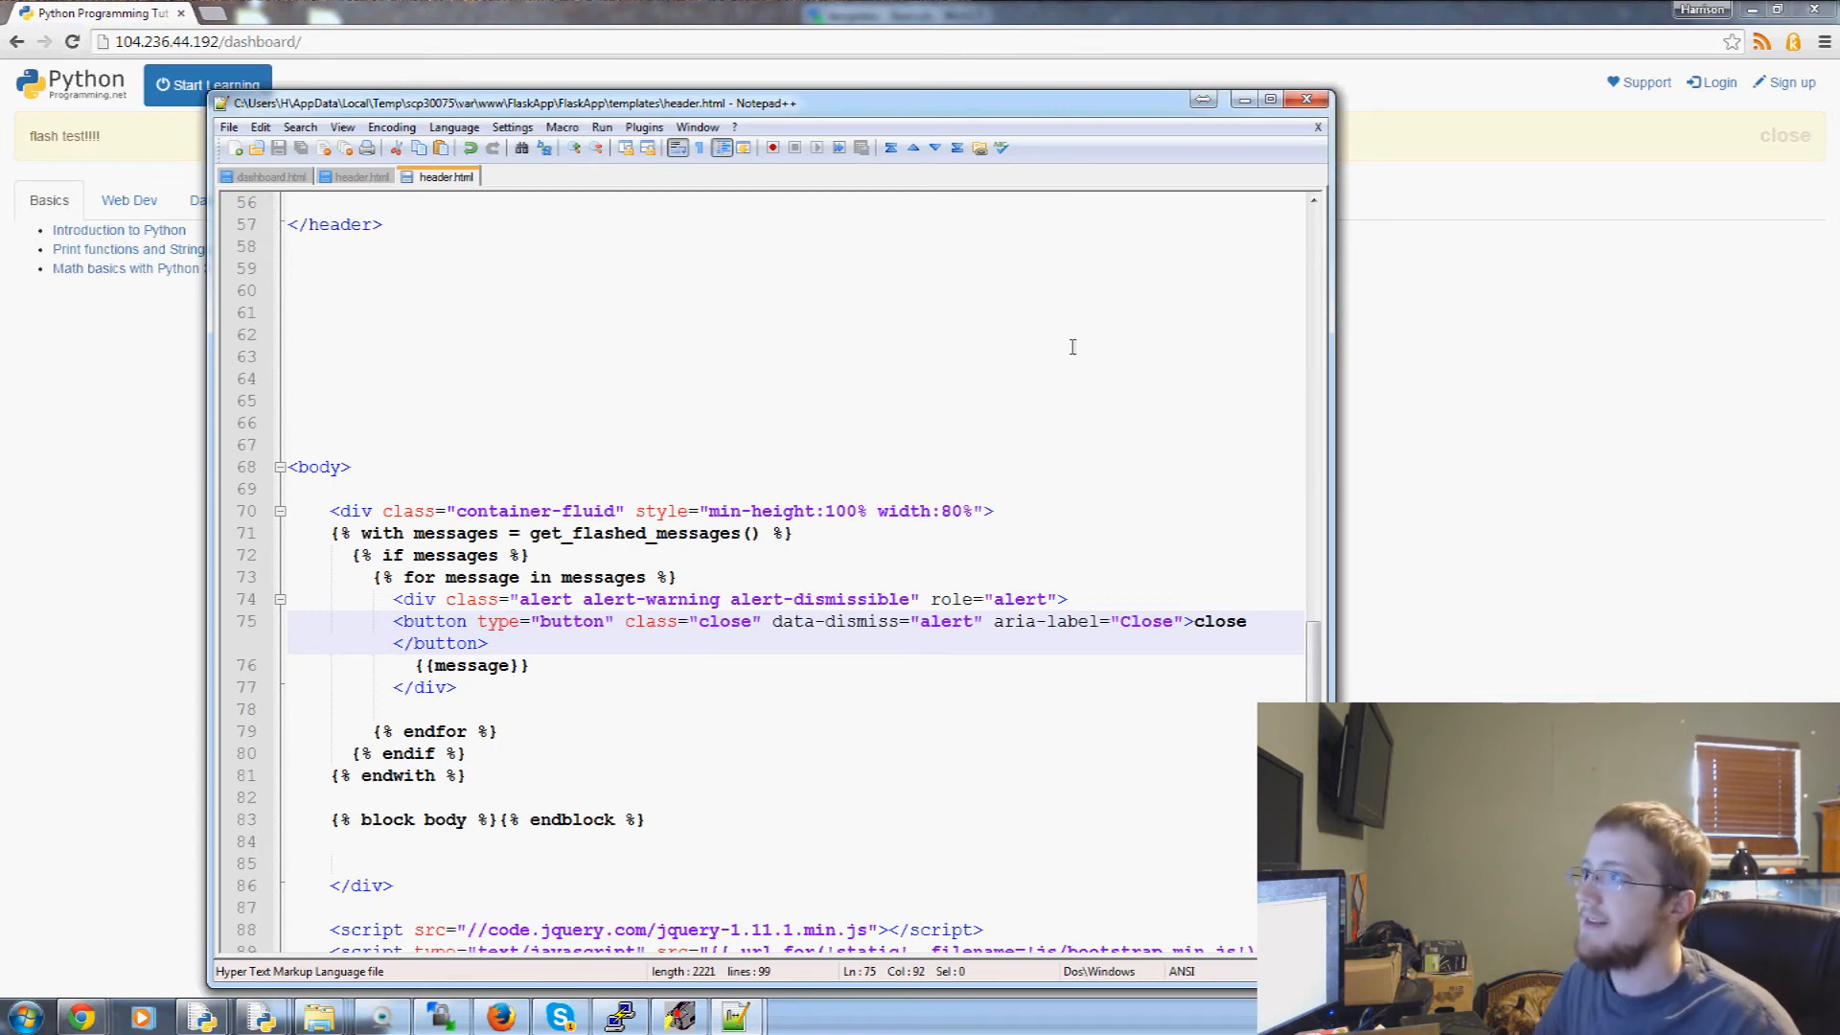
Replace the button's close label with <span aria-hidden="true">&times;</span>
double_click(1221, 621)
text(<span aria-h></span>)
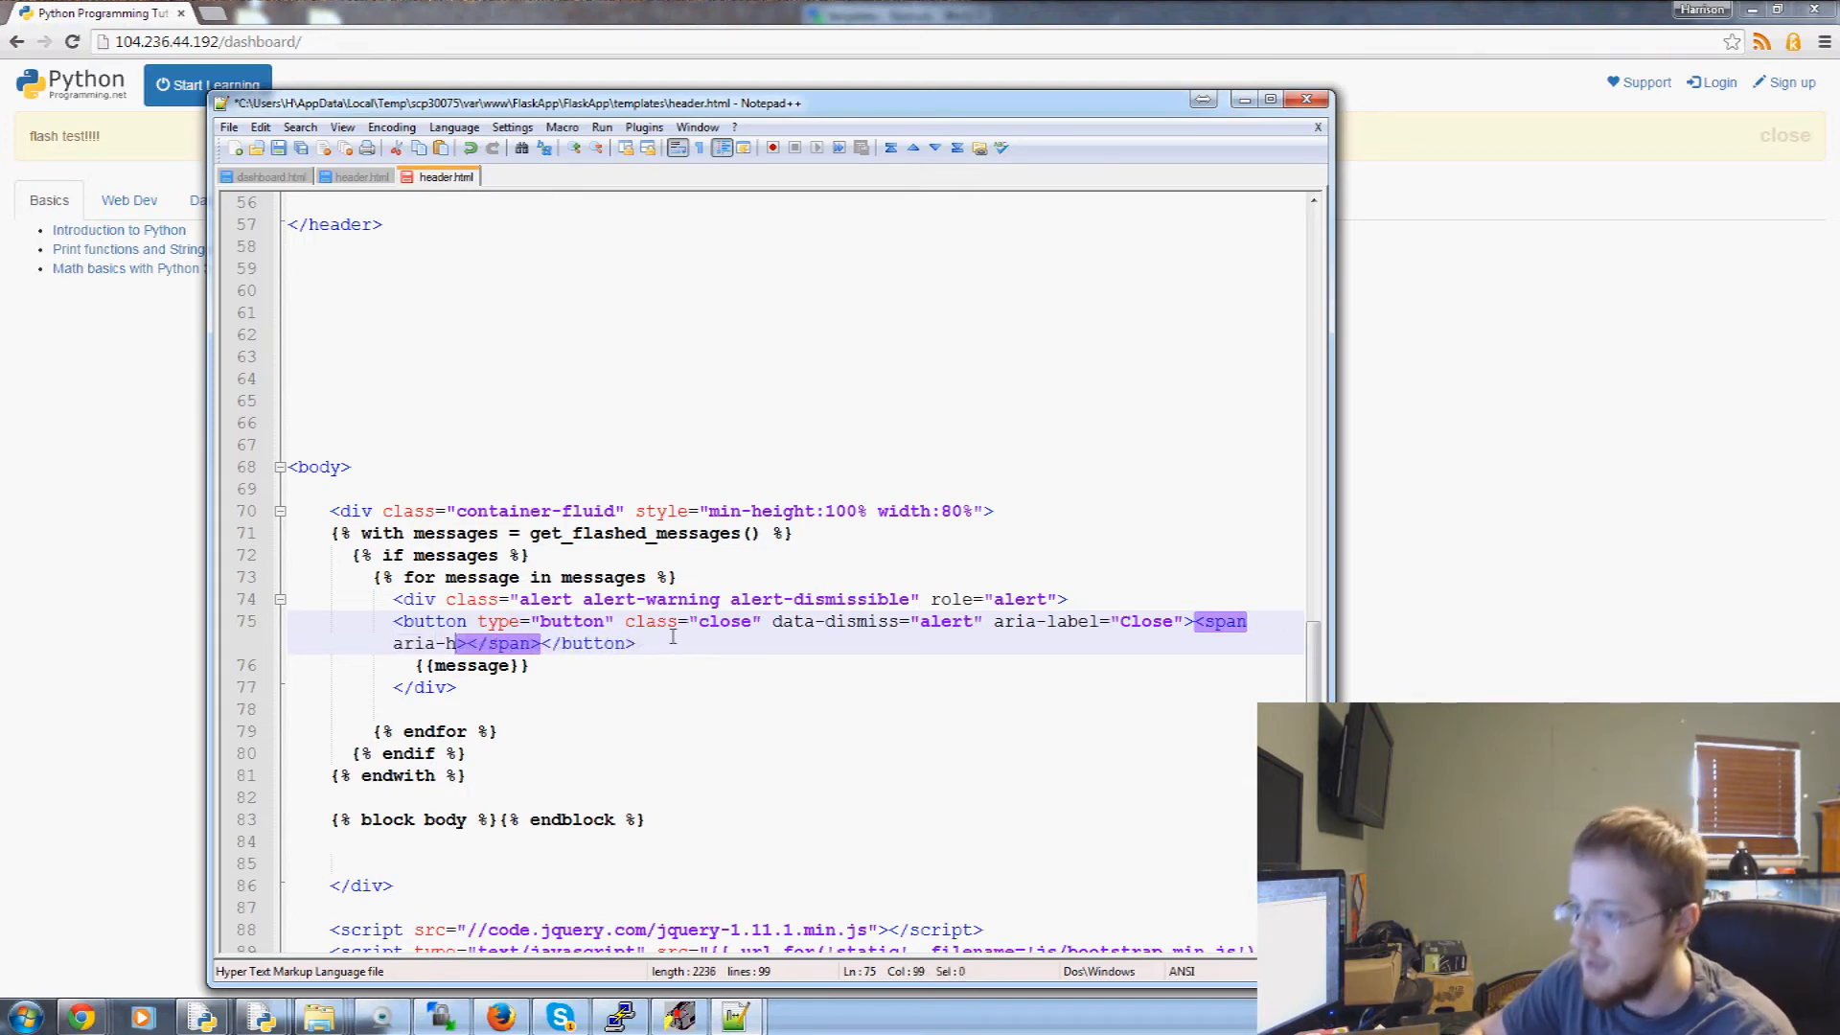
text(idden=)
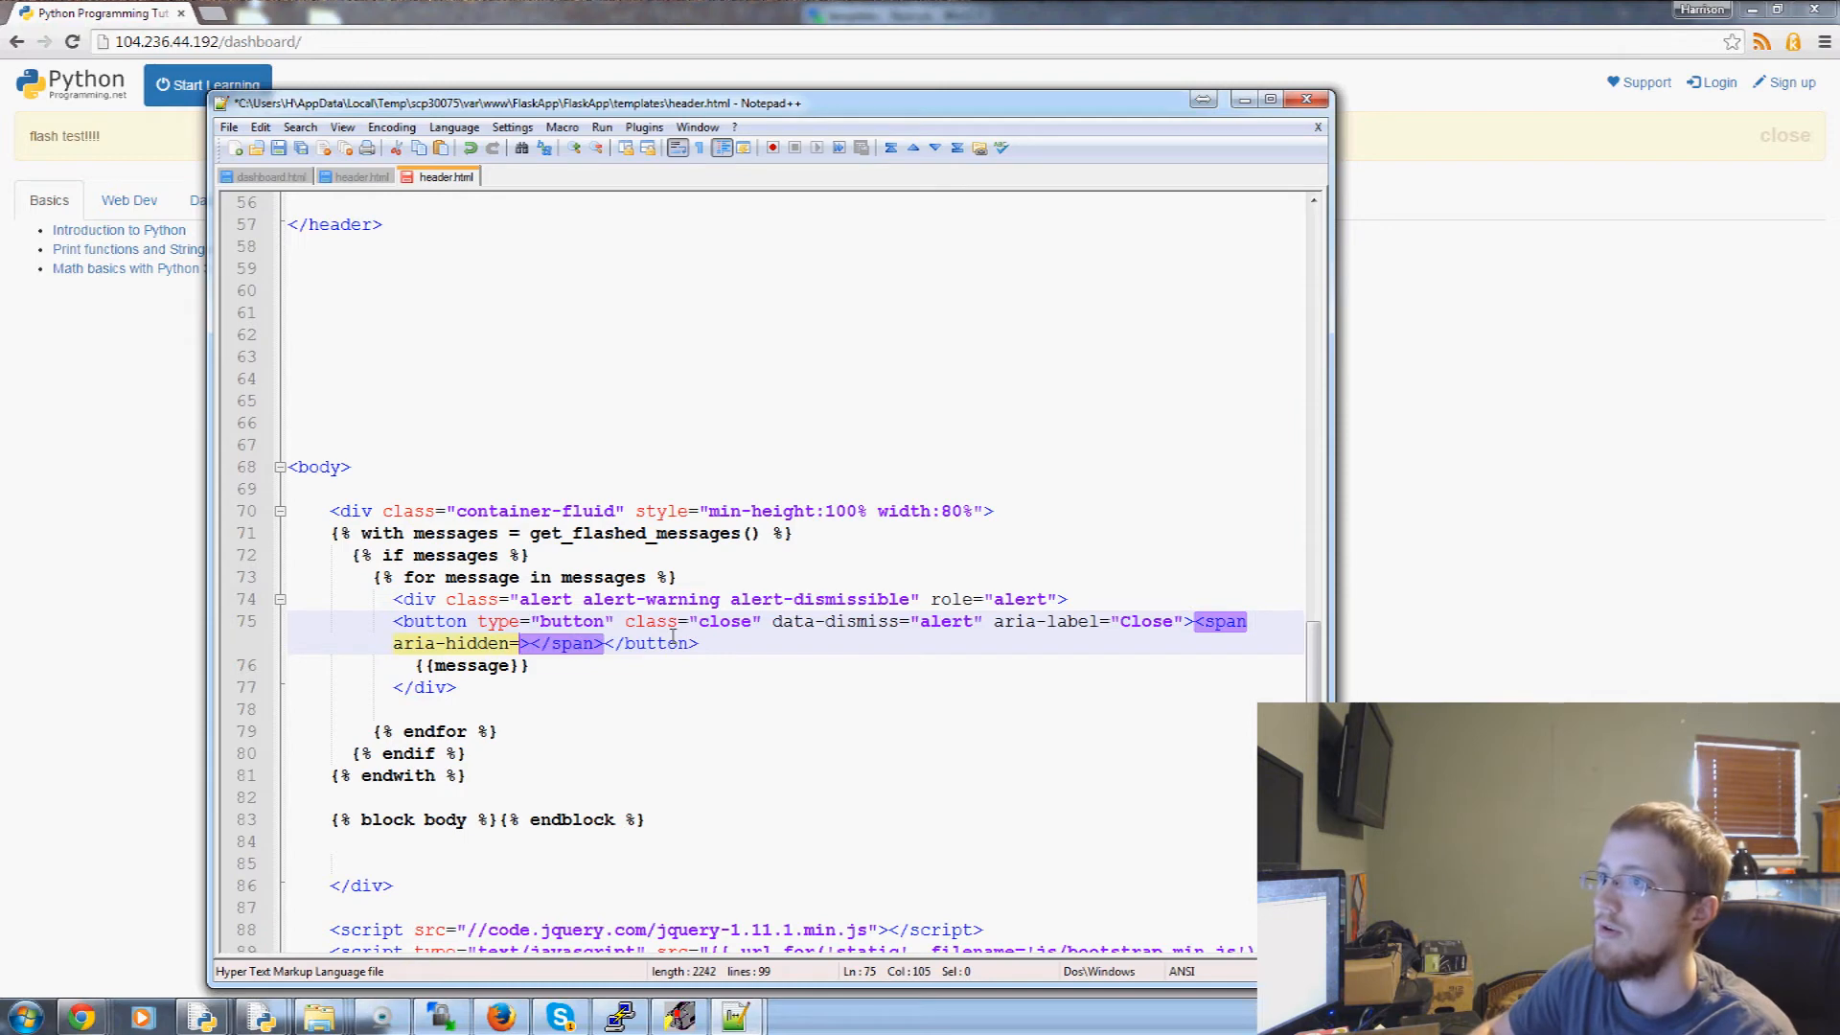
text(")
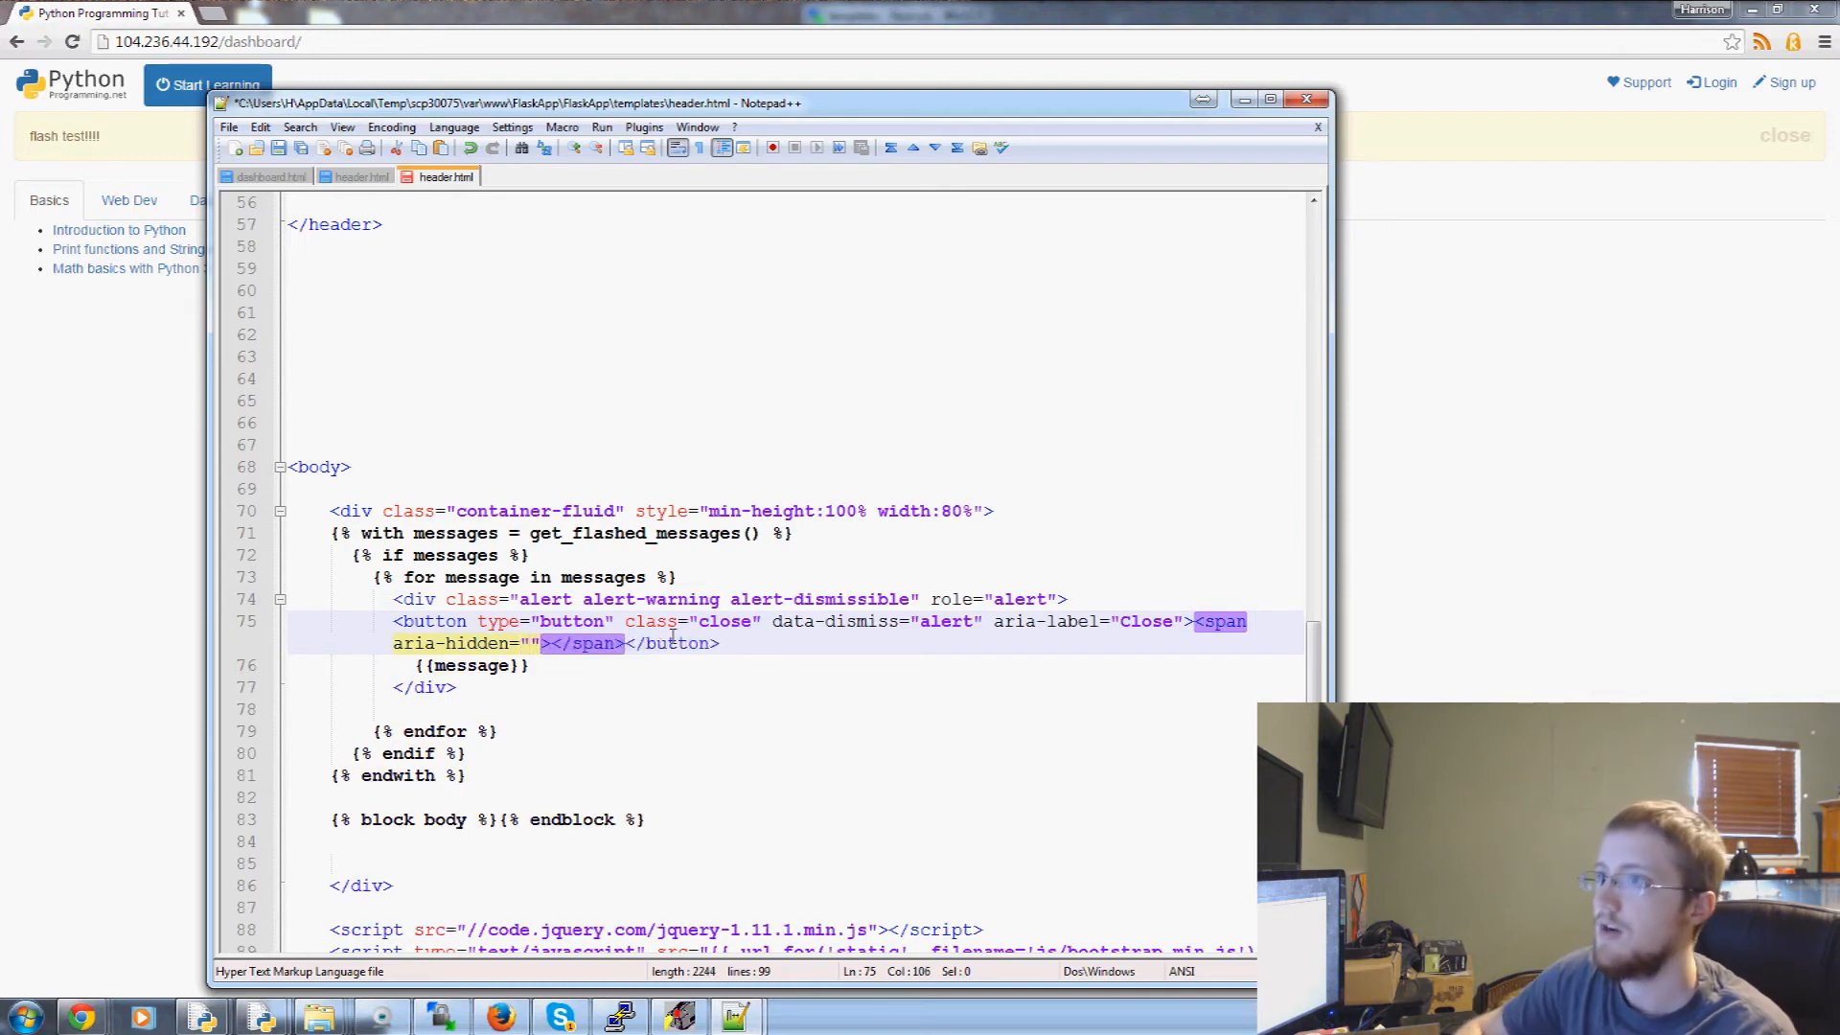
text(true)
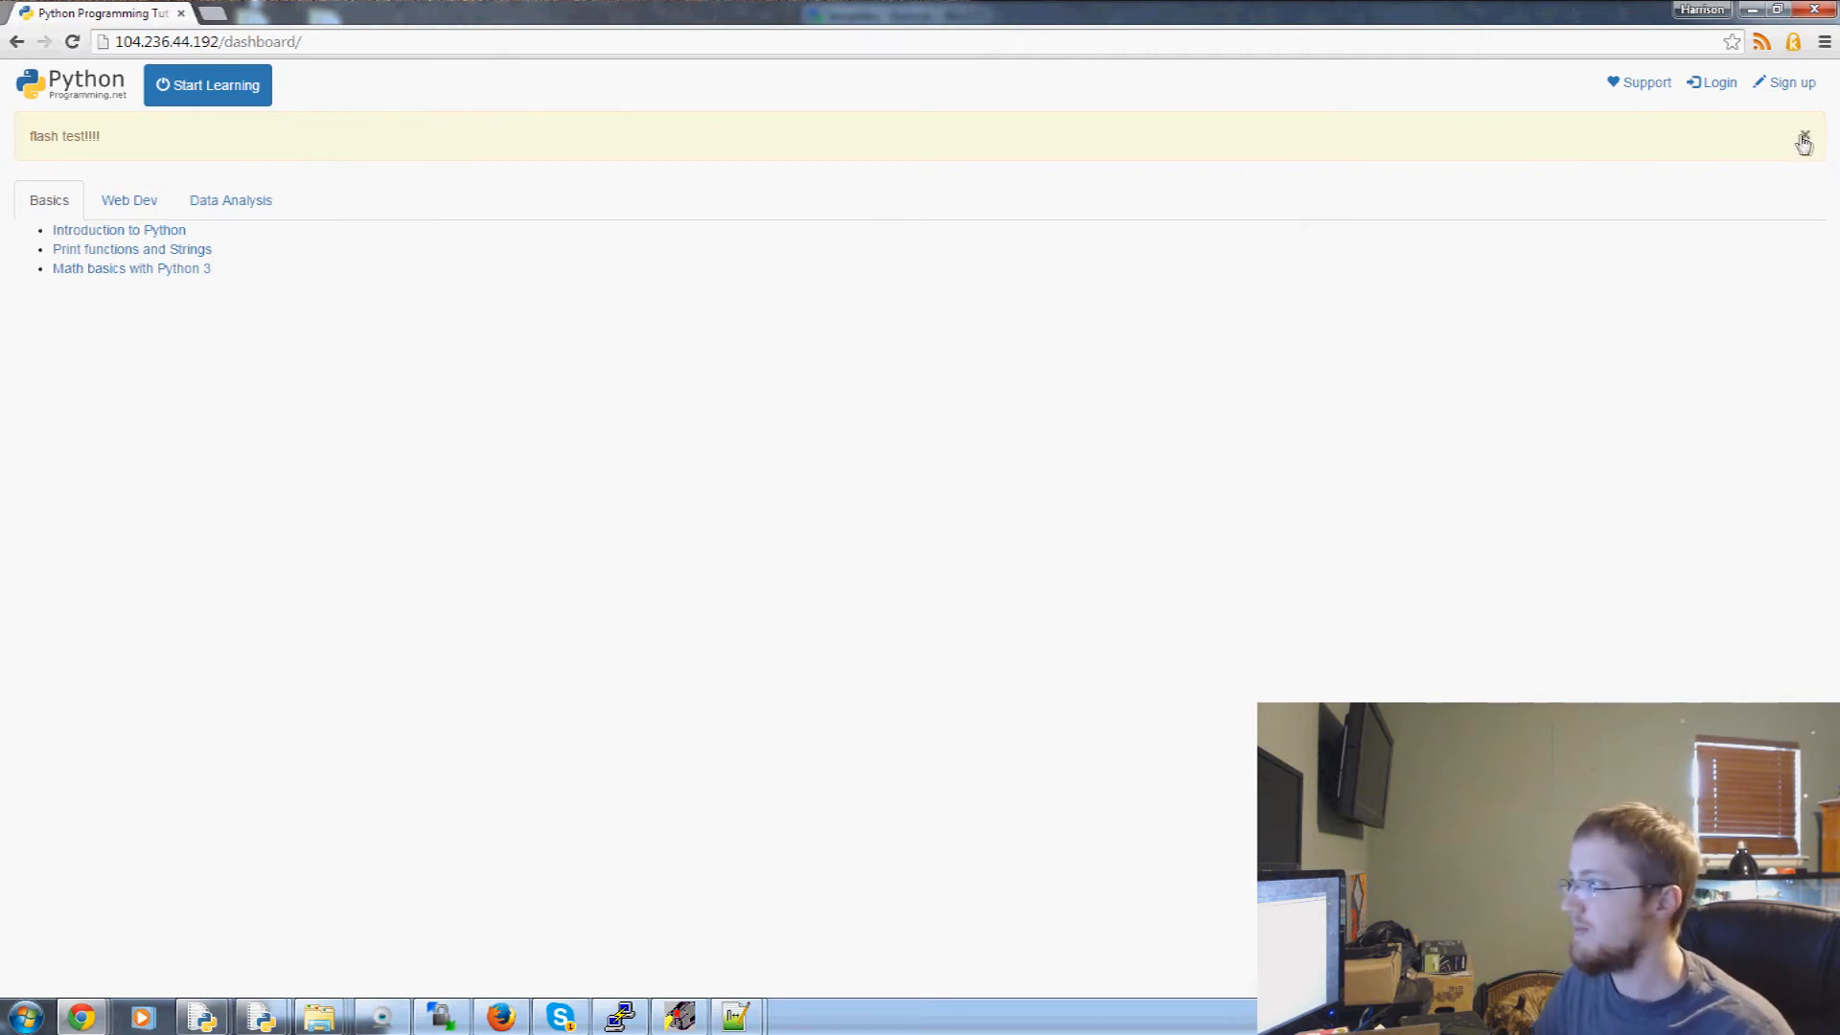
Dismiss the dashboard's flash test alert using its new × close symbol
click(1806, 138)
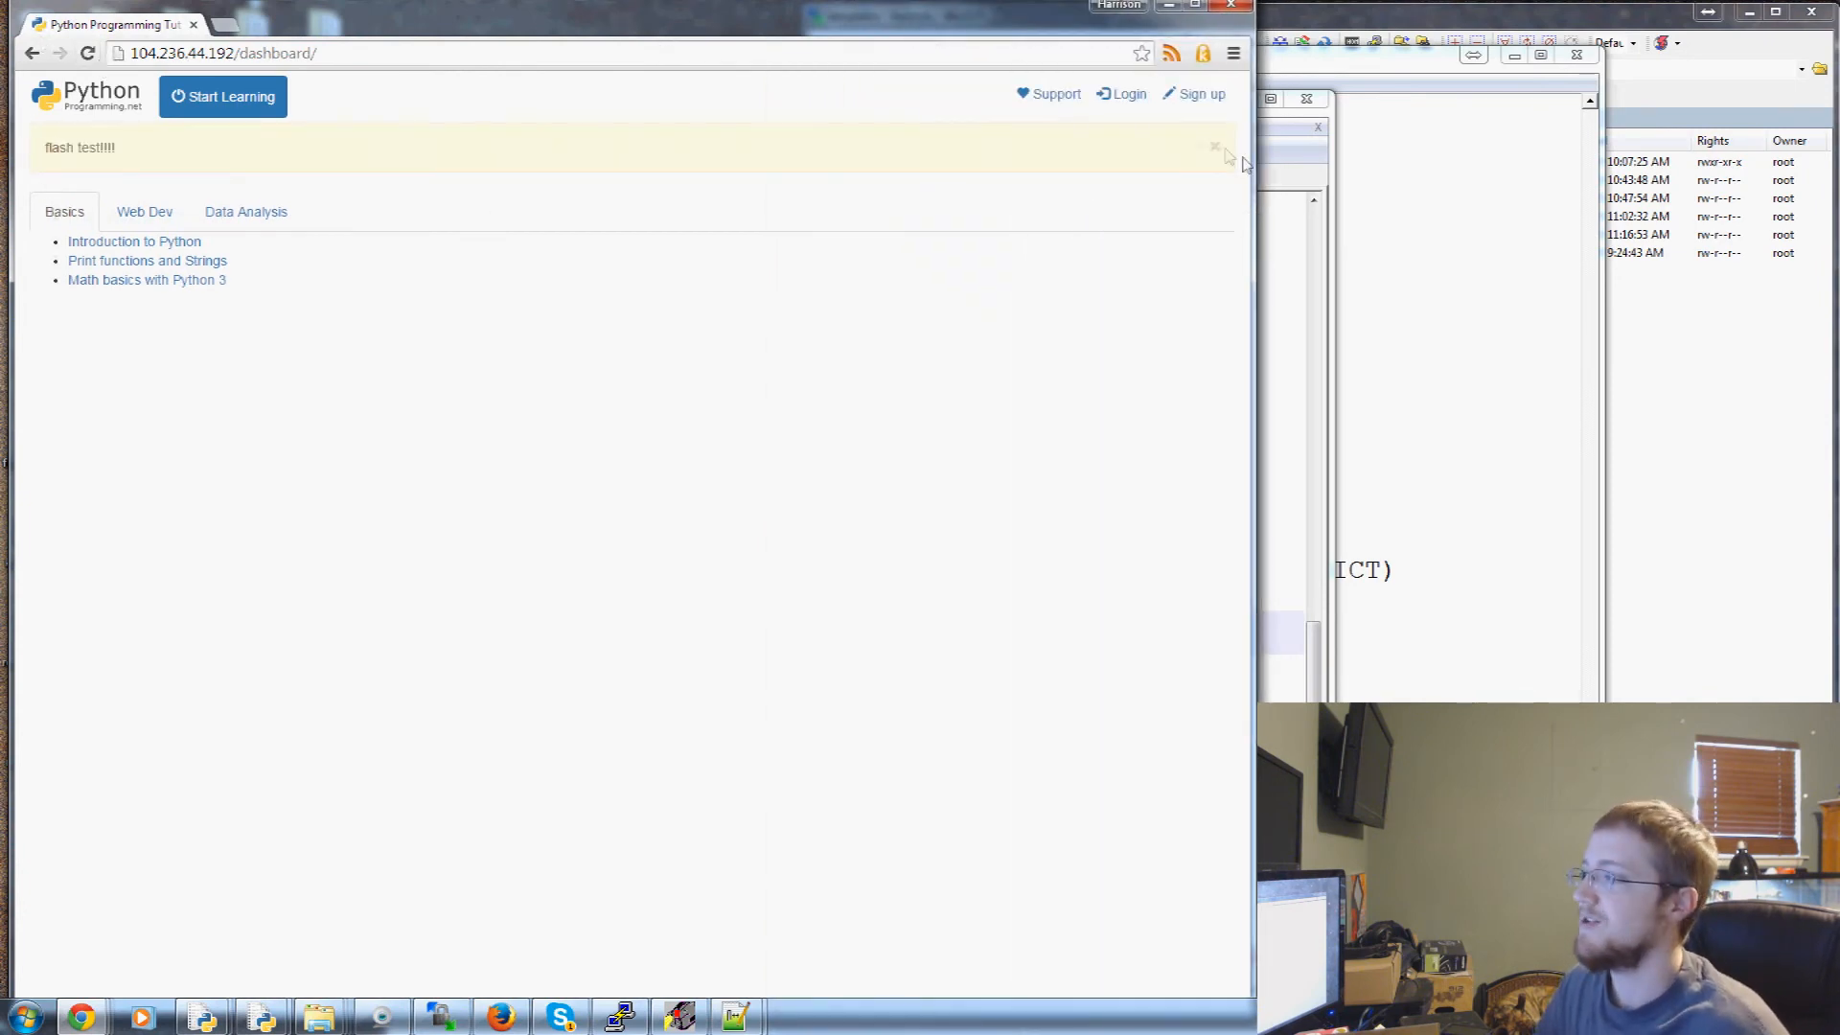
click(1215, 148)
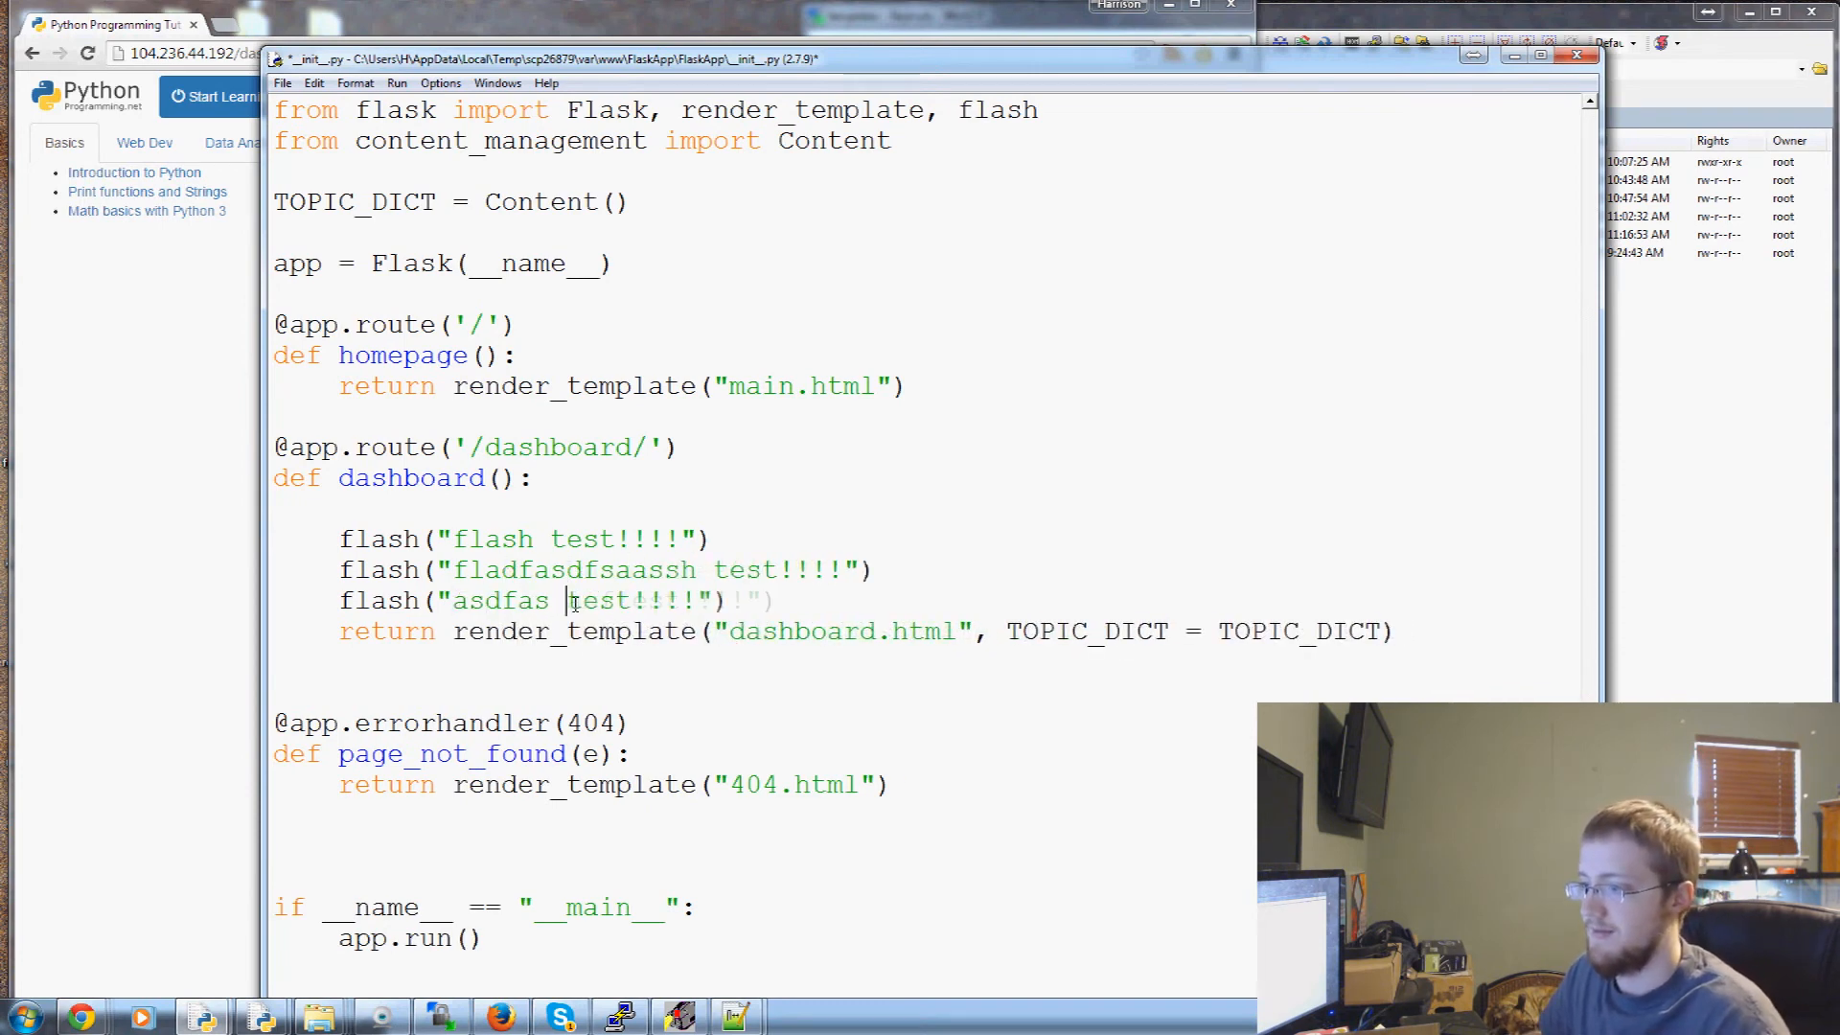
Finish the third flash message as 'asdfas asfsafs!!!!', dismiss its alert, and switch Notepad++ documents
text(asfsafs)
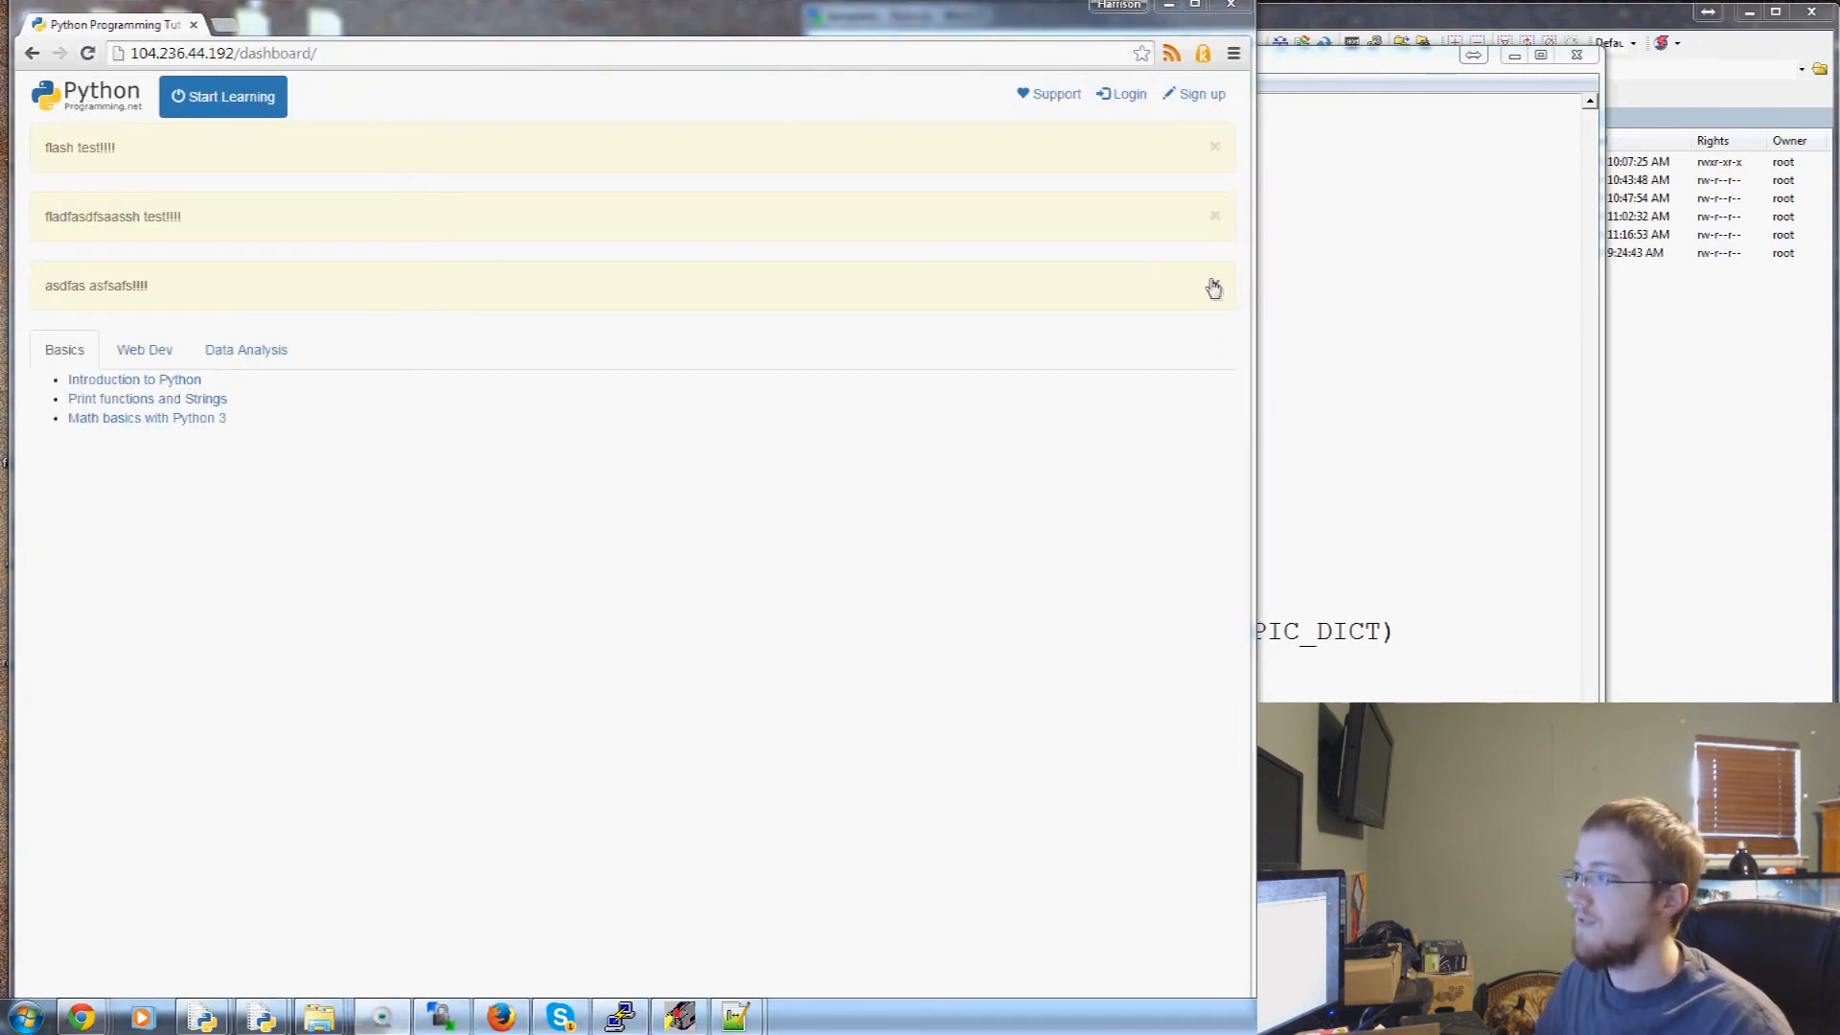
click(1215, 287)
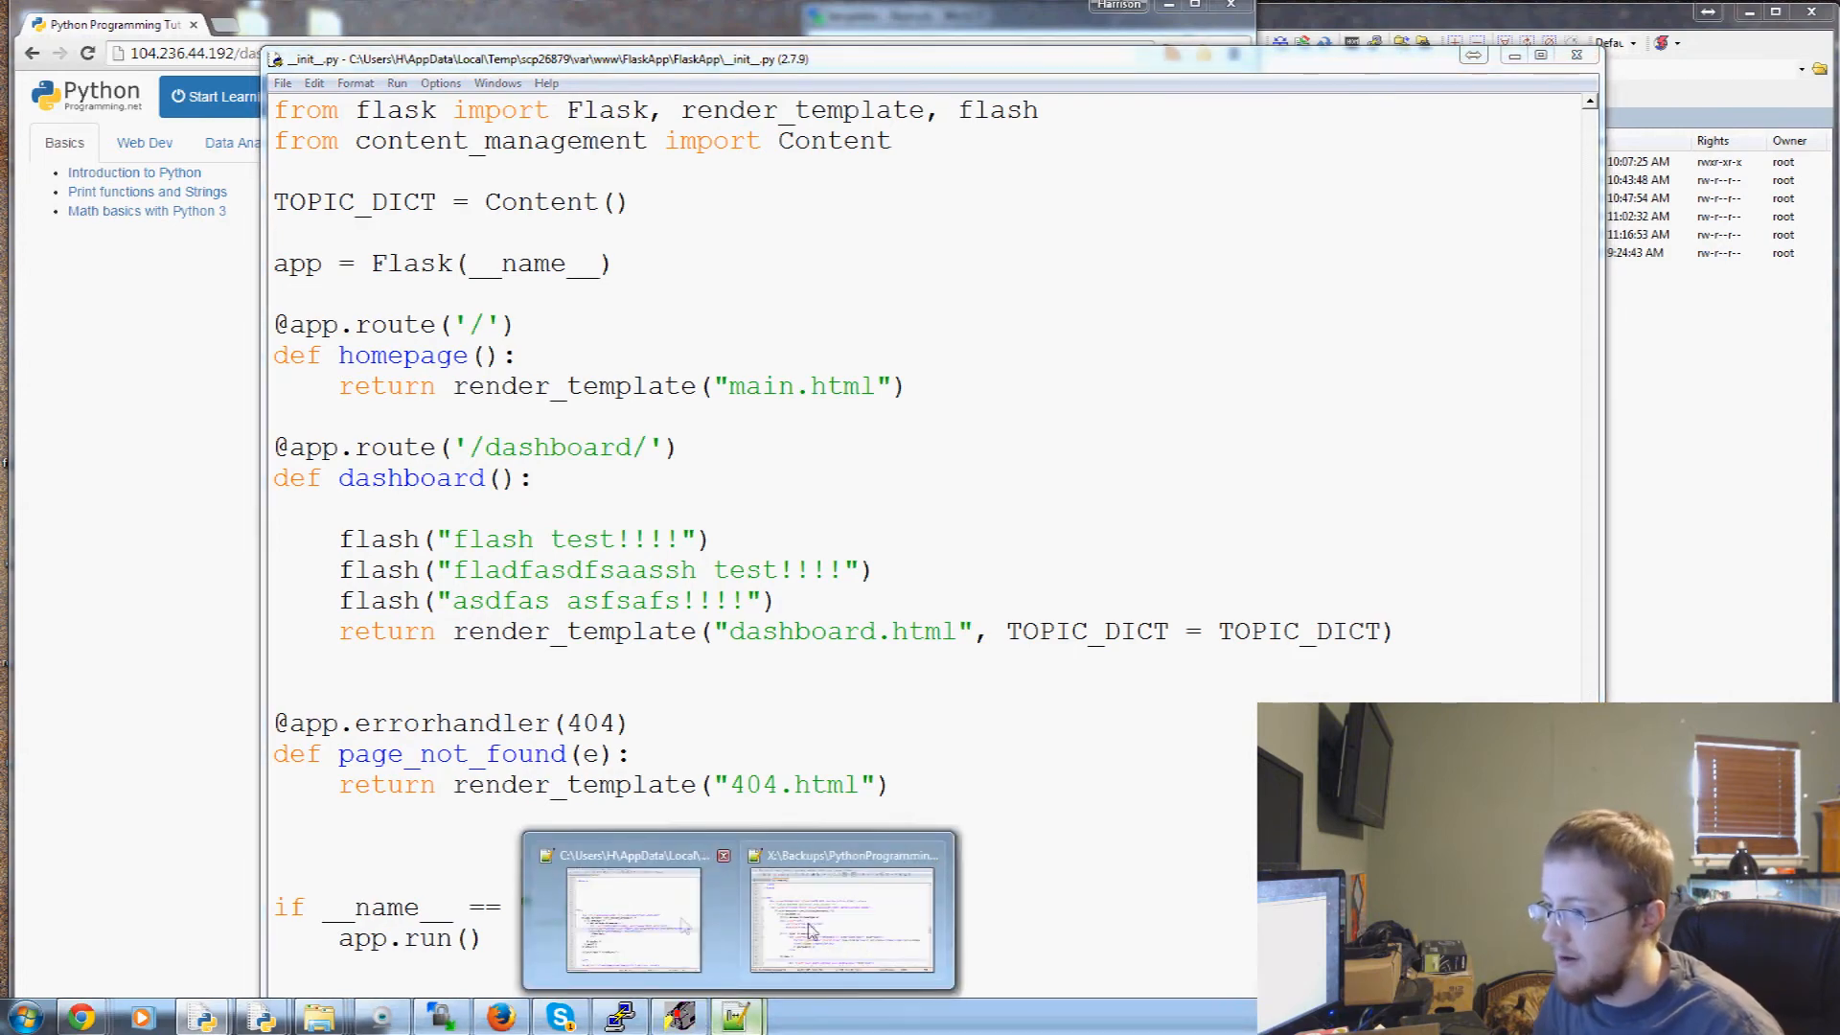
click(845, 916)
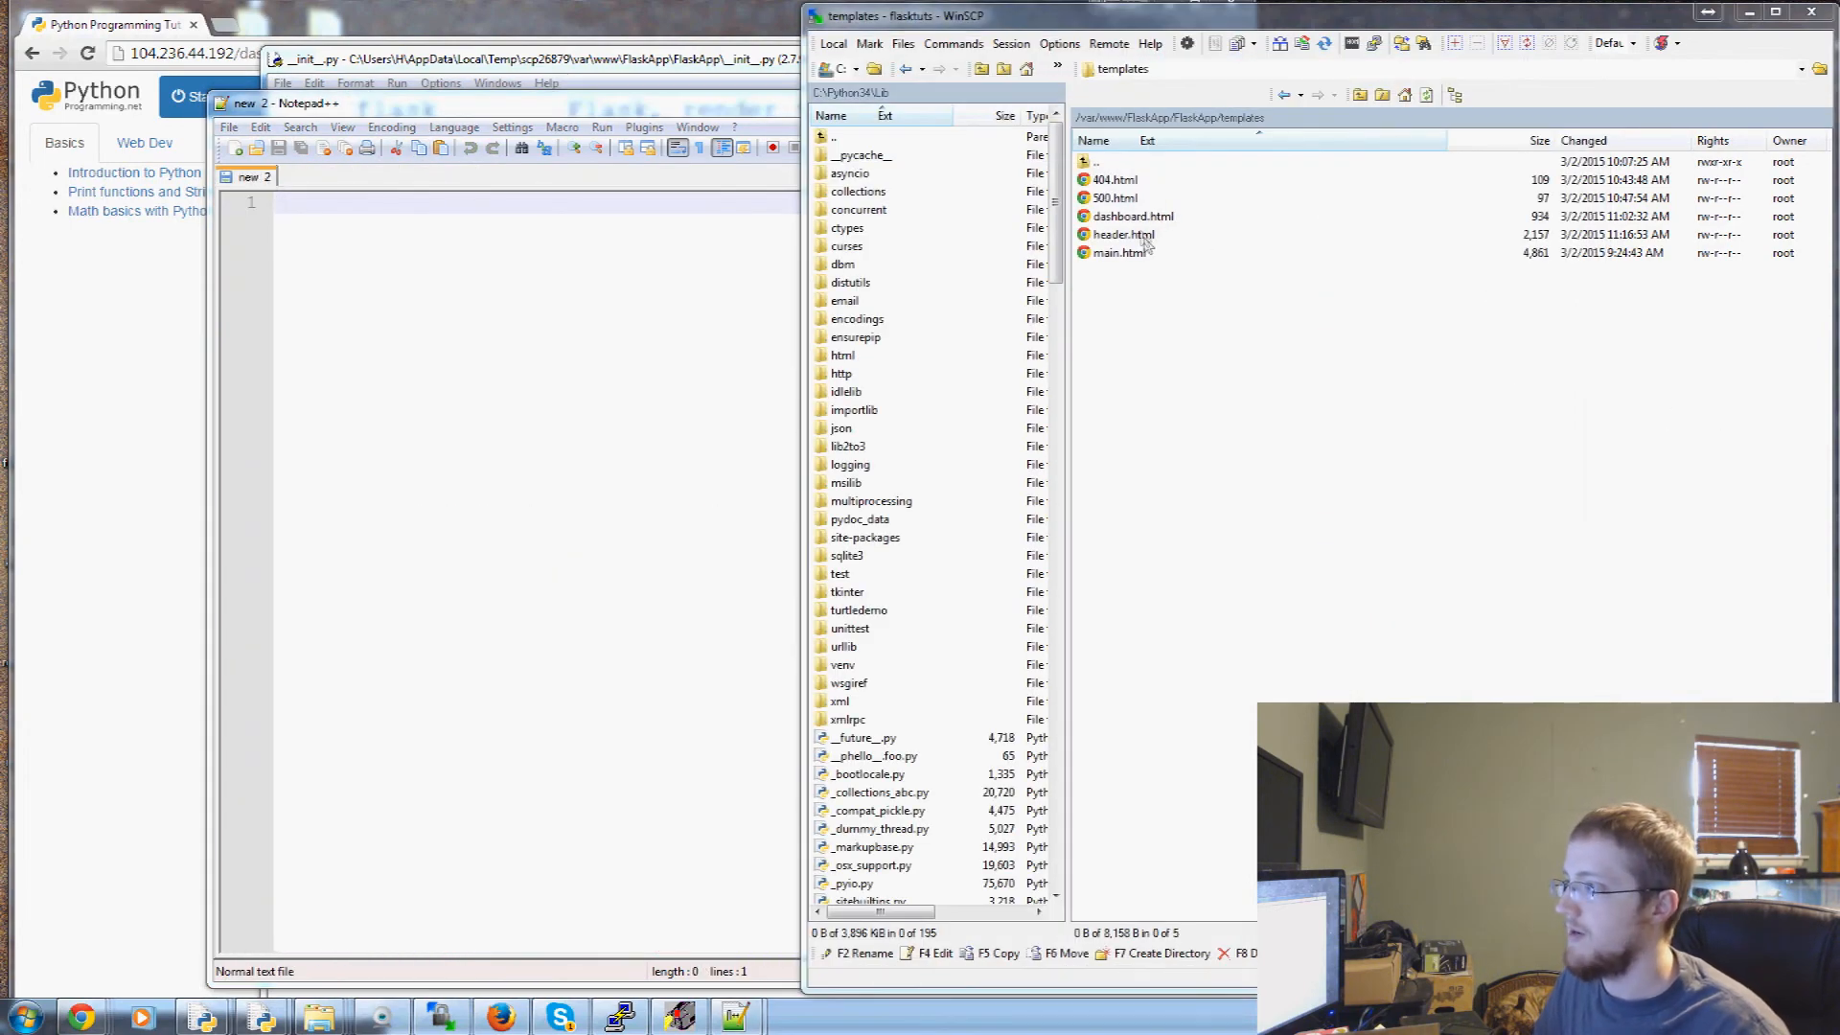
Load header.html from the server templates folder and edit the container-fluid div wrapping the flash messages
double_click(1122, 234)
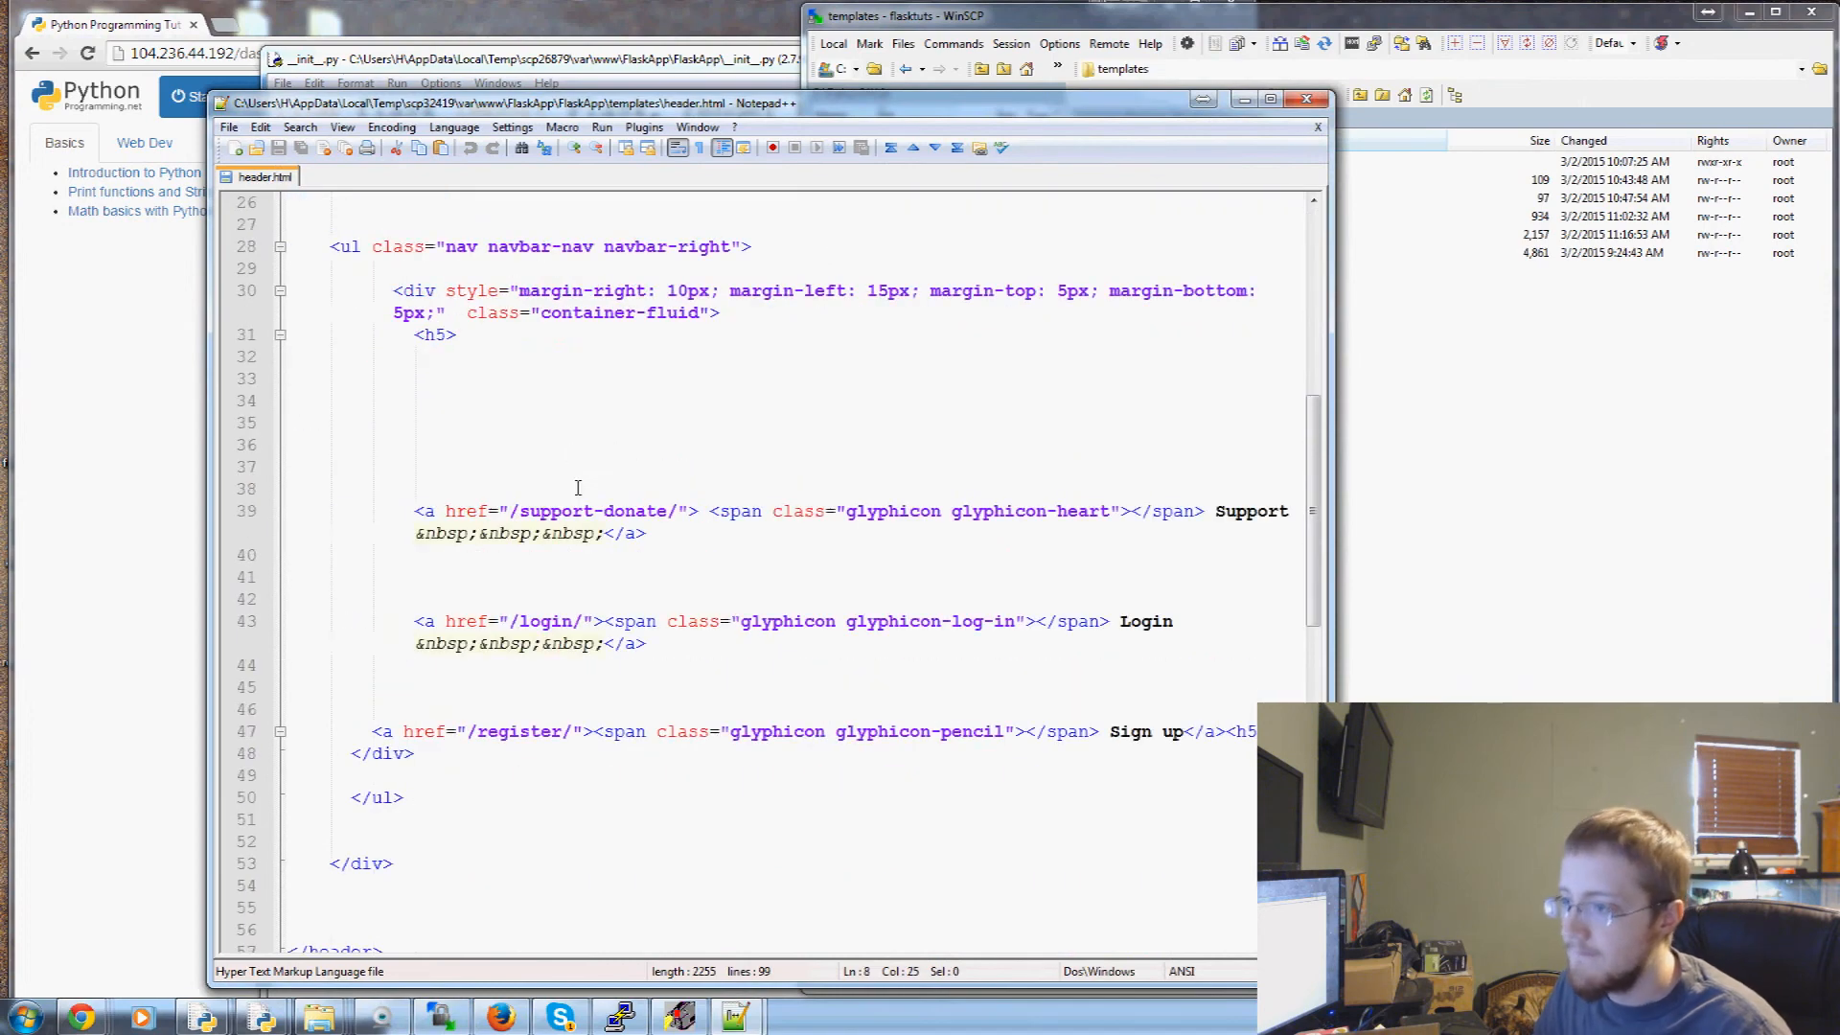
scroll(down, 3)
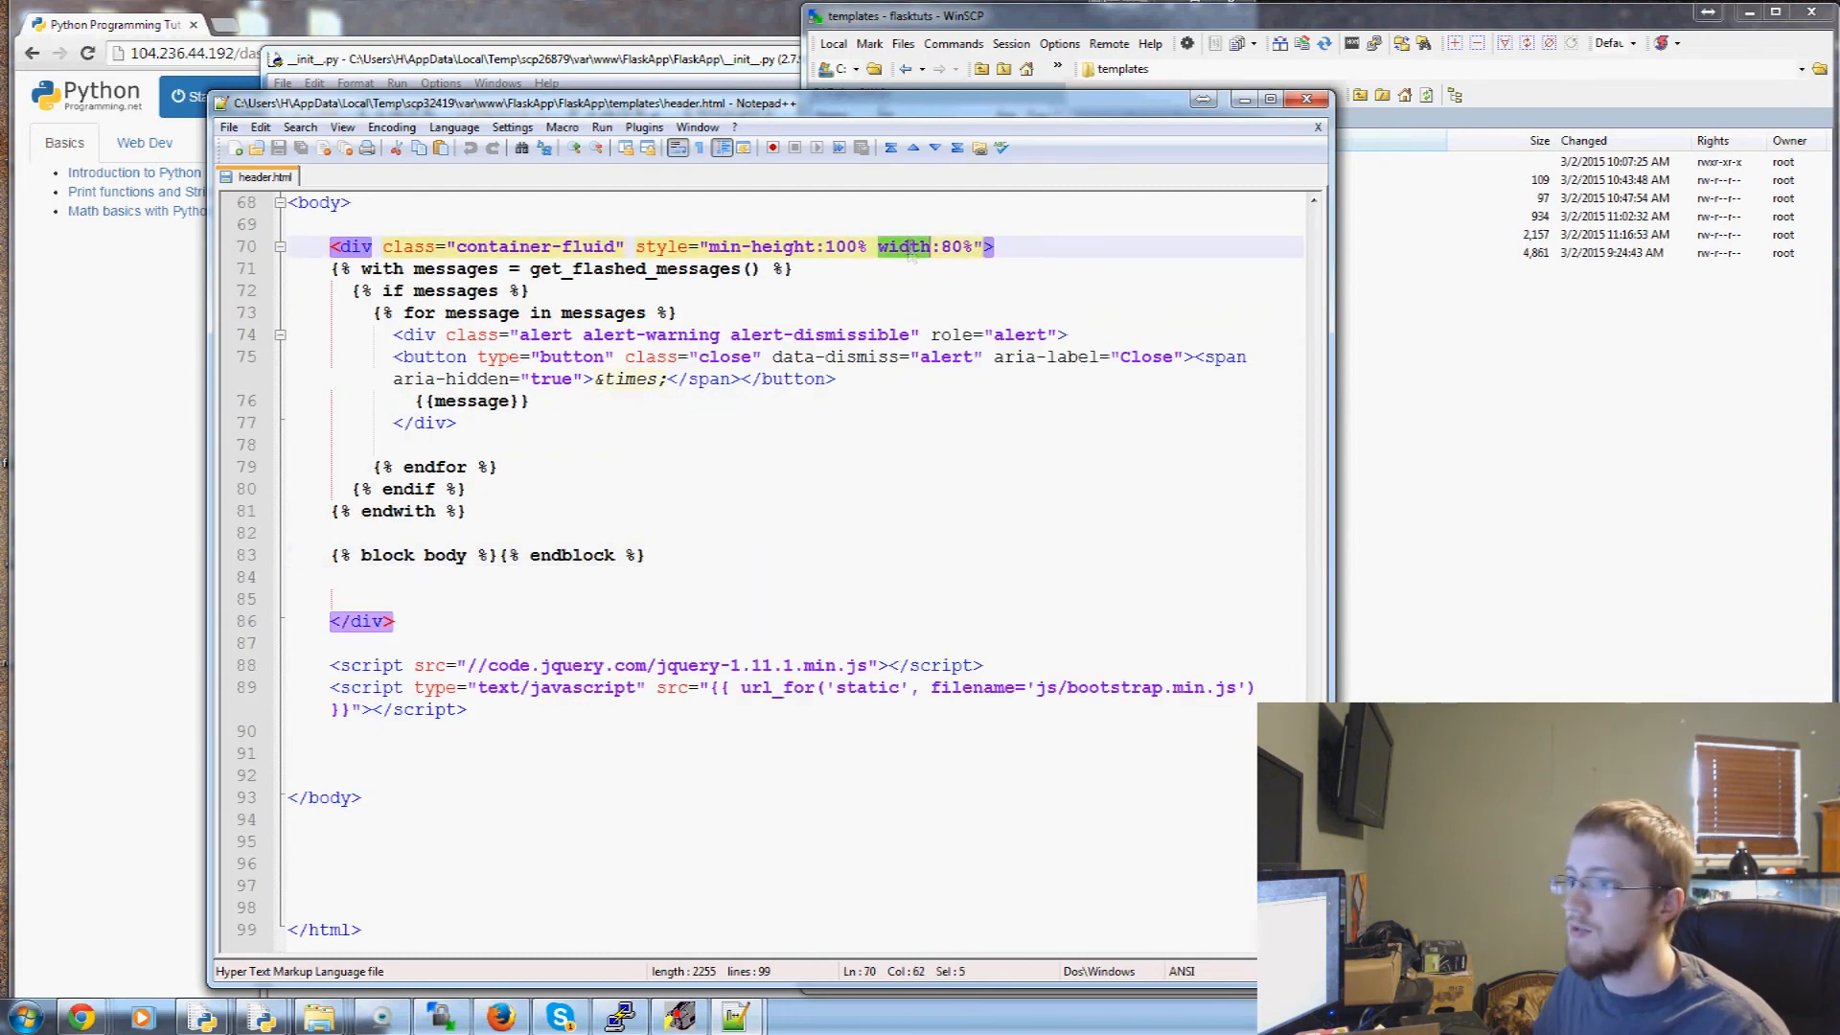
click(928, 247)
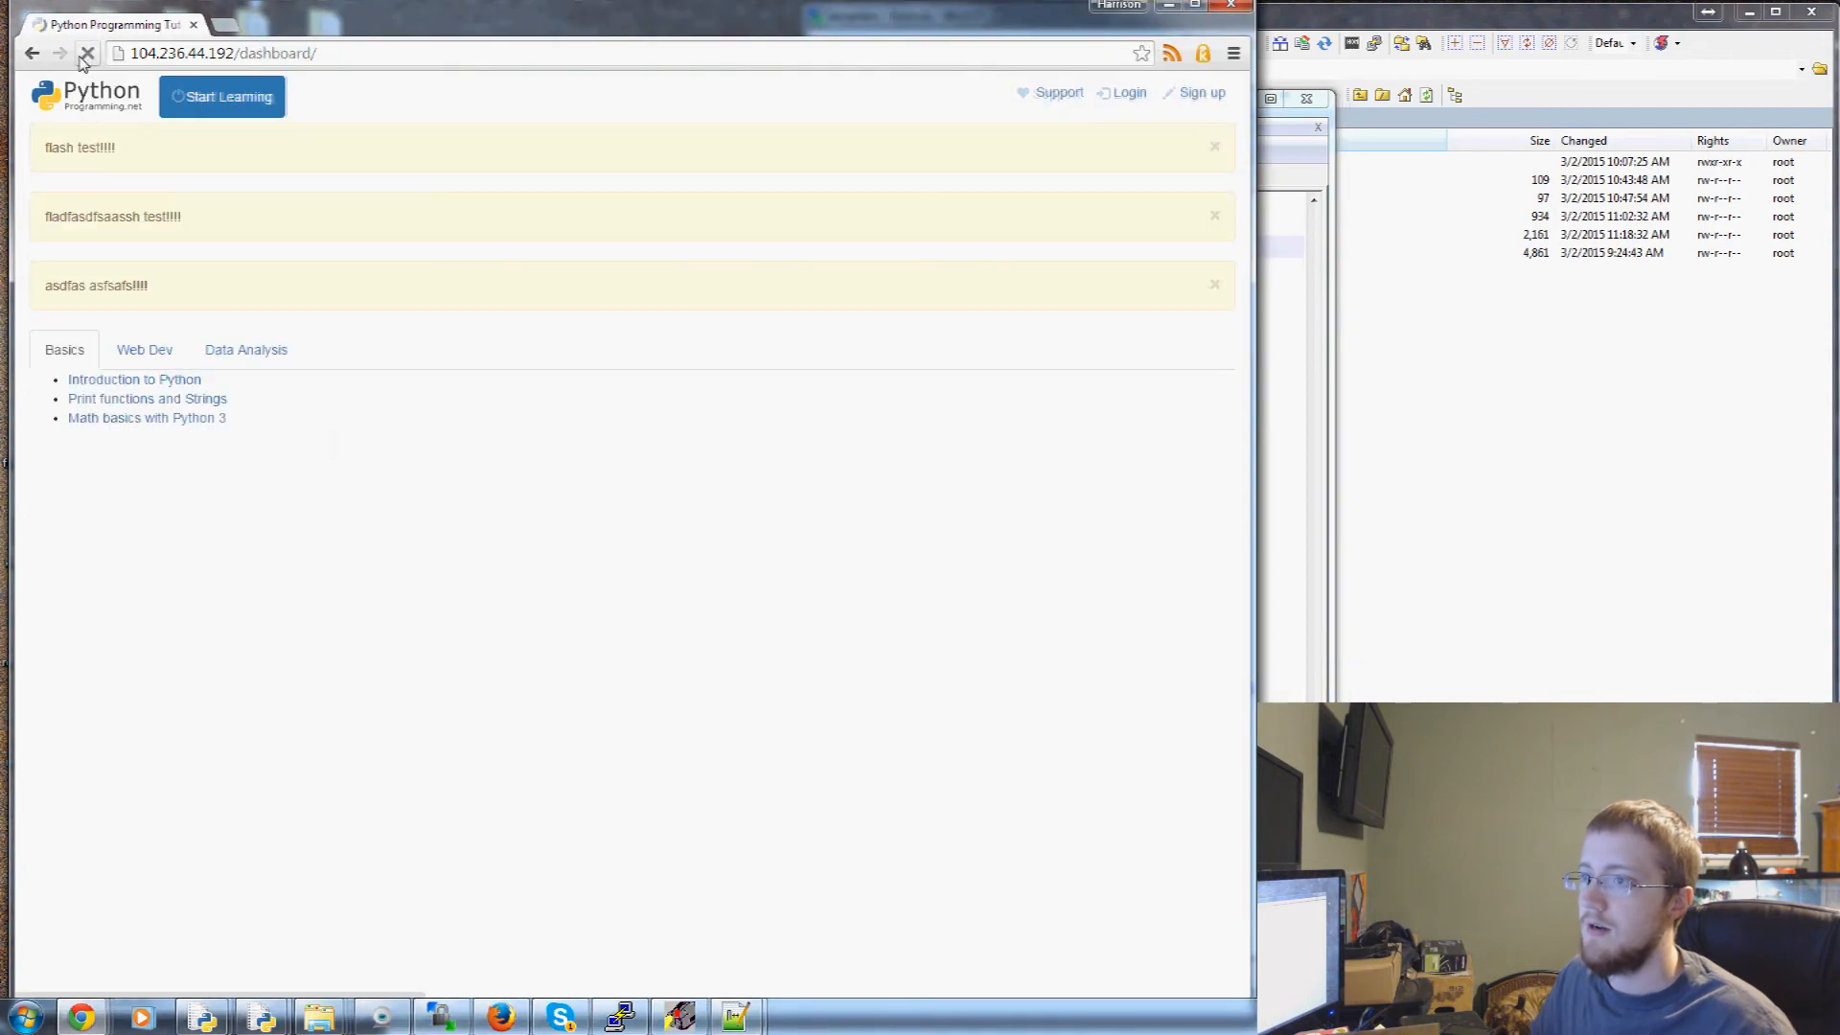
Reload the dashboard and dismiss the now-narrower stacked flash alerts
click(86, 53)
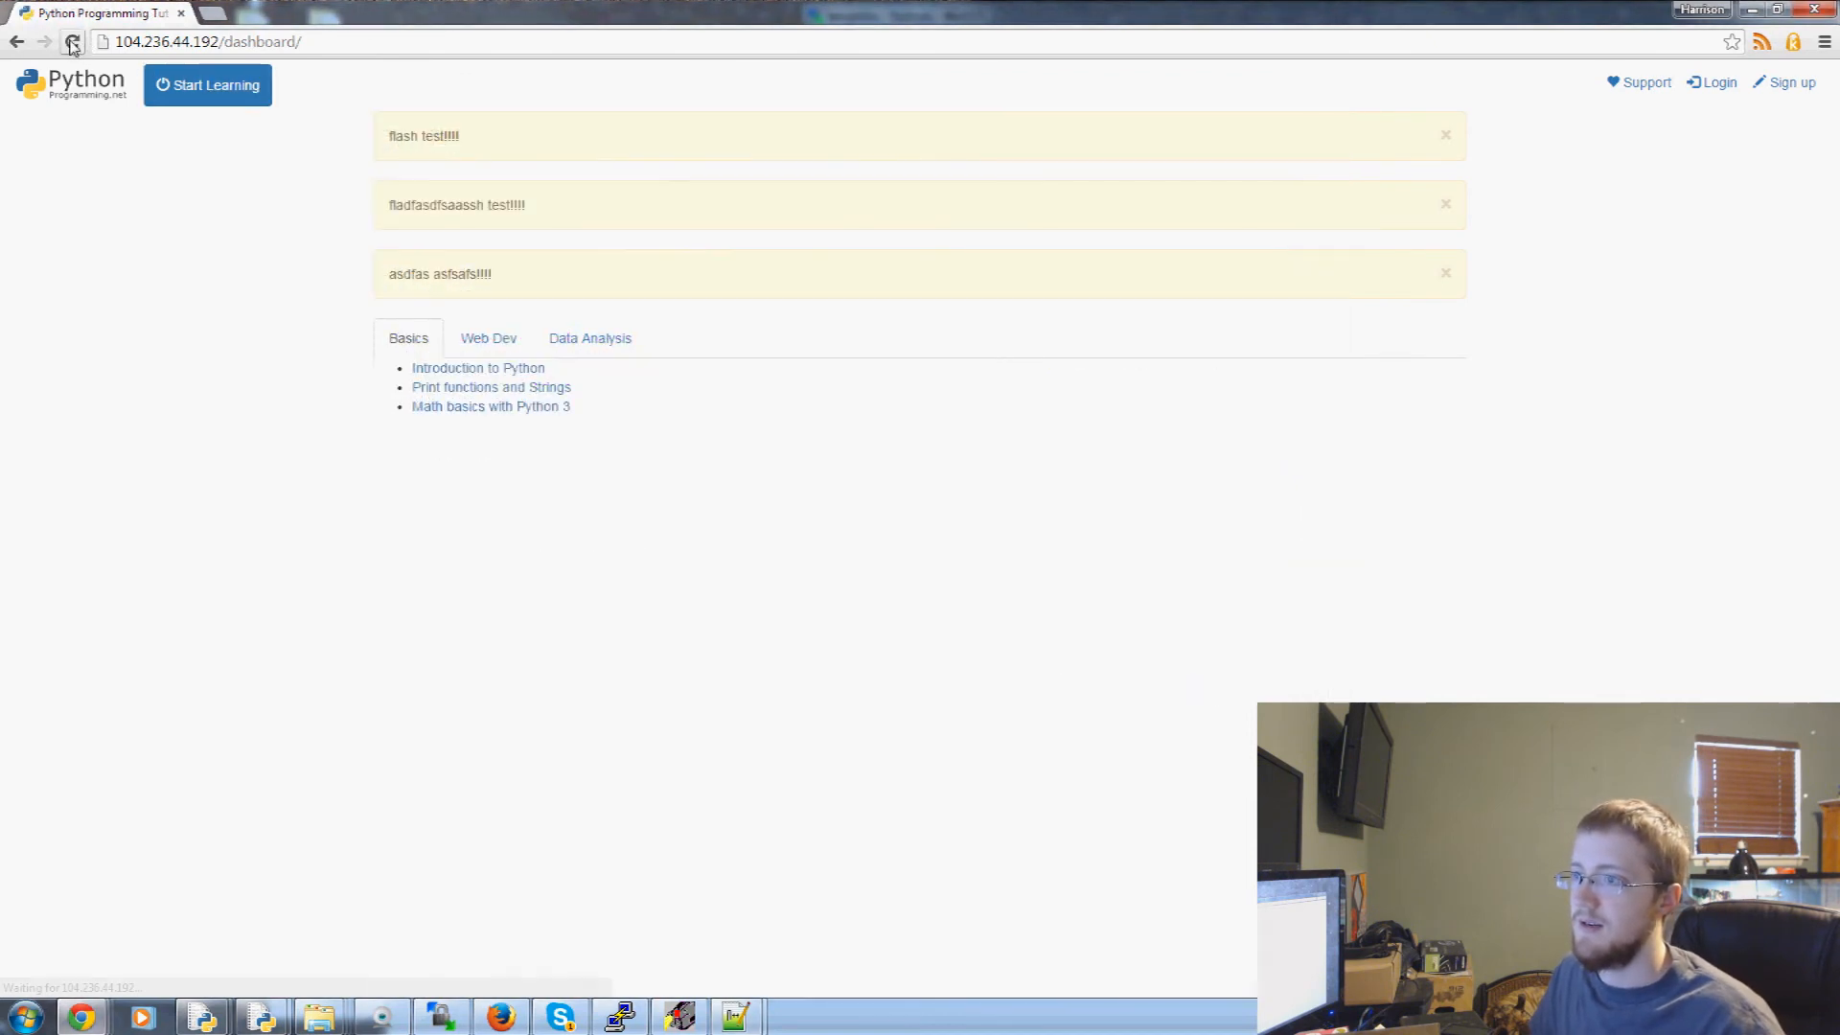
click(71, 40)
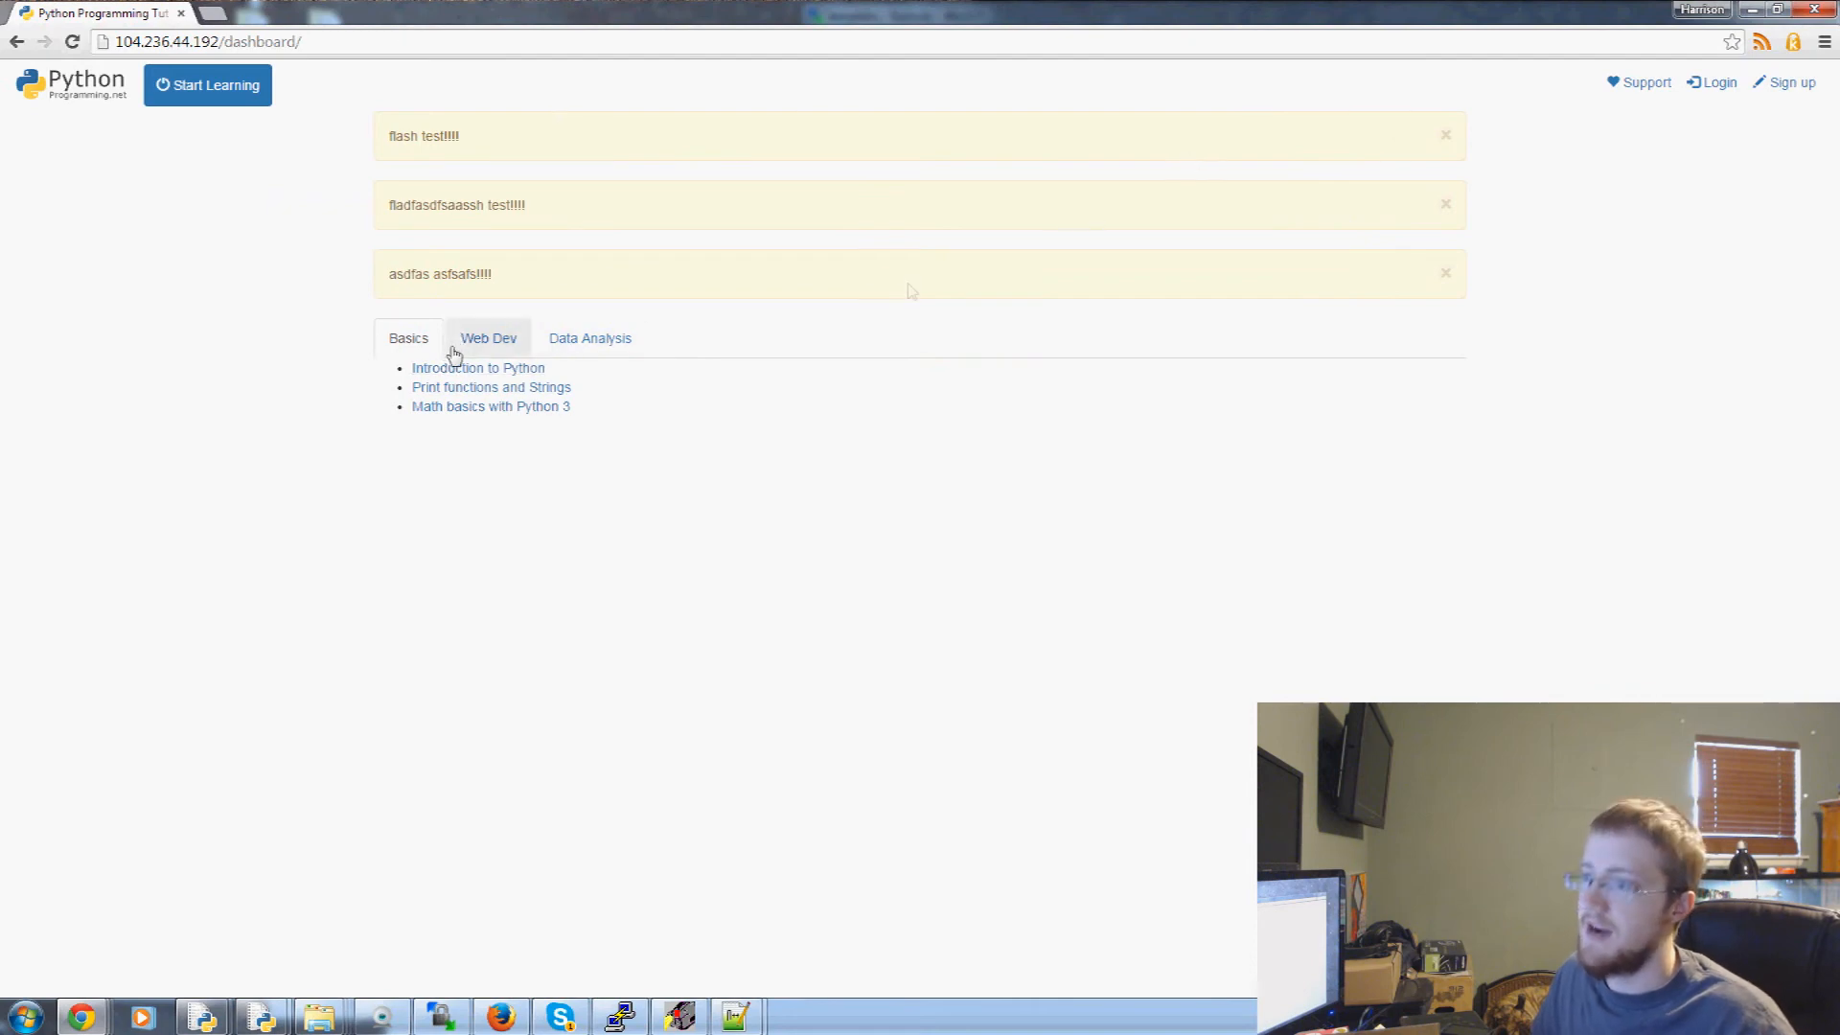
click(1445, 274)
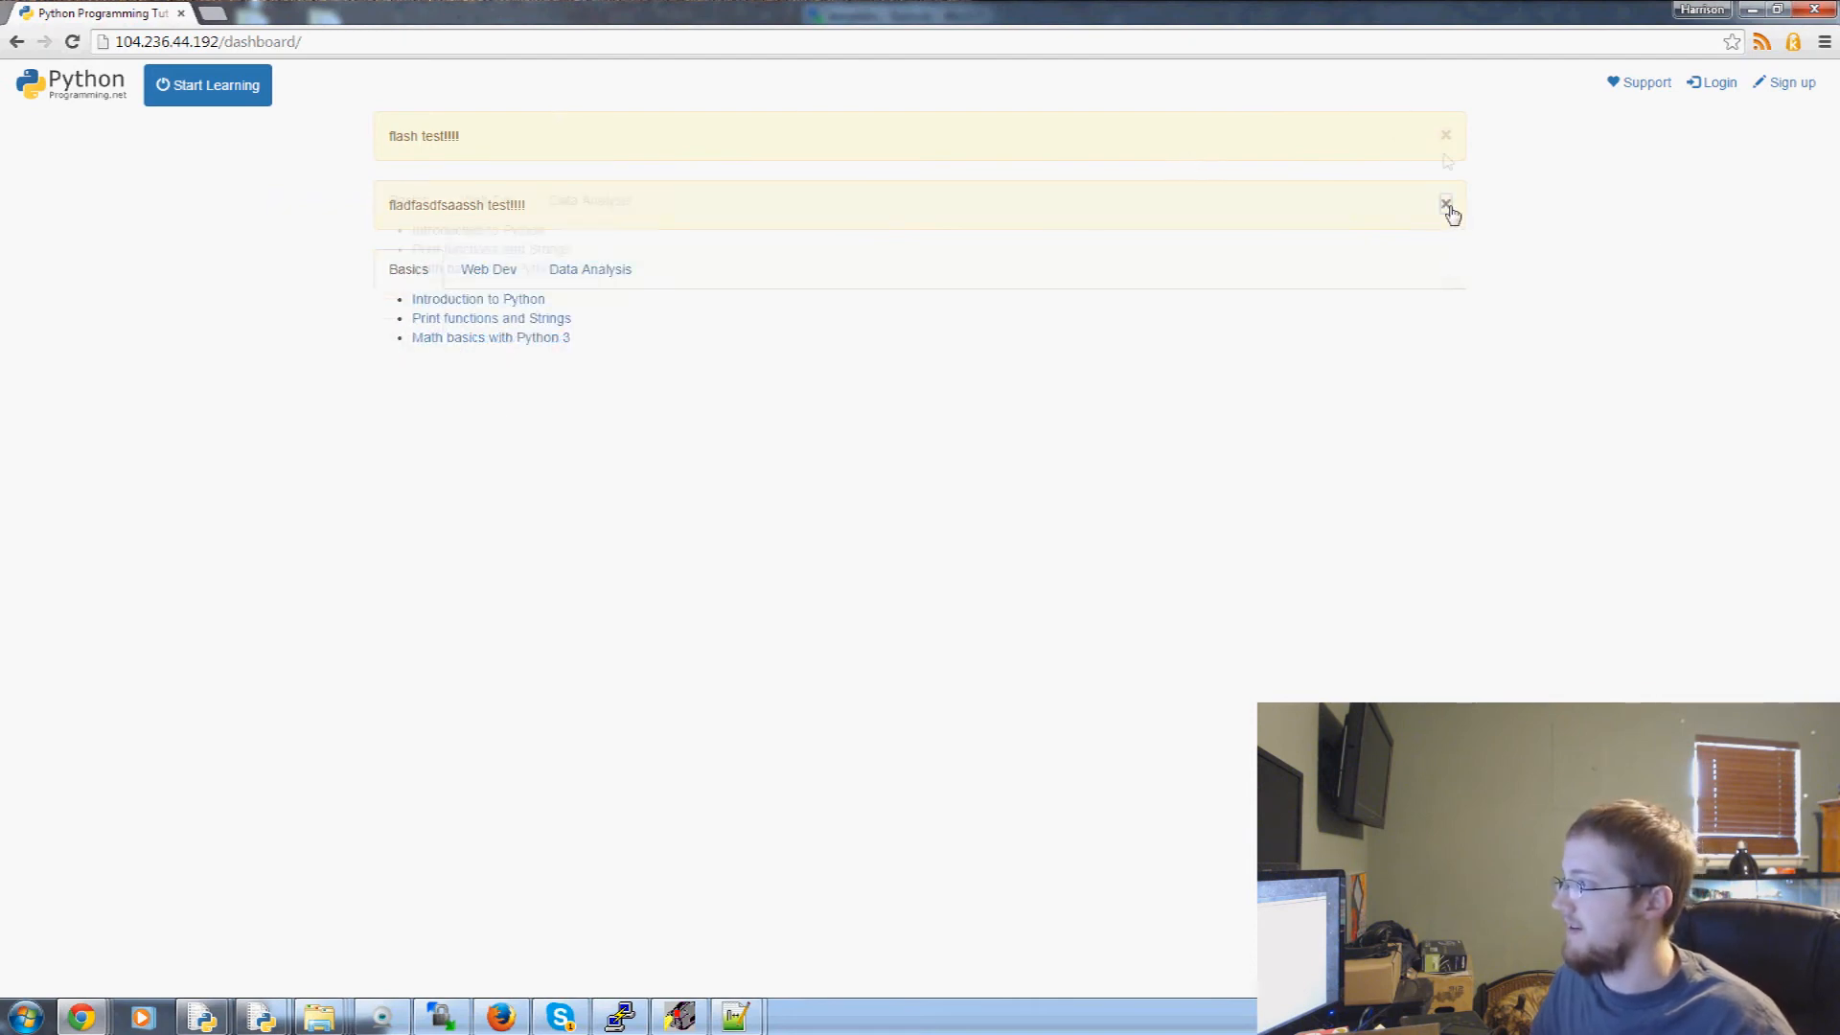
click(1445, 203)
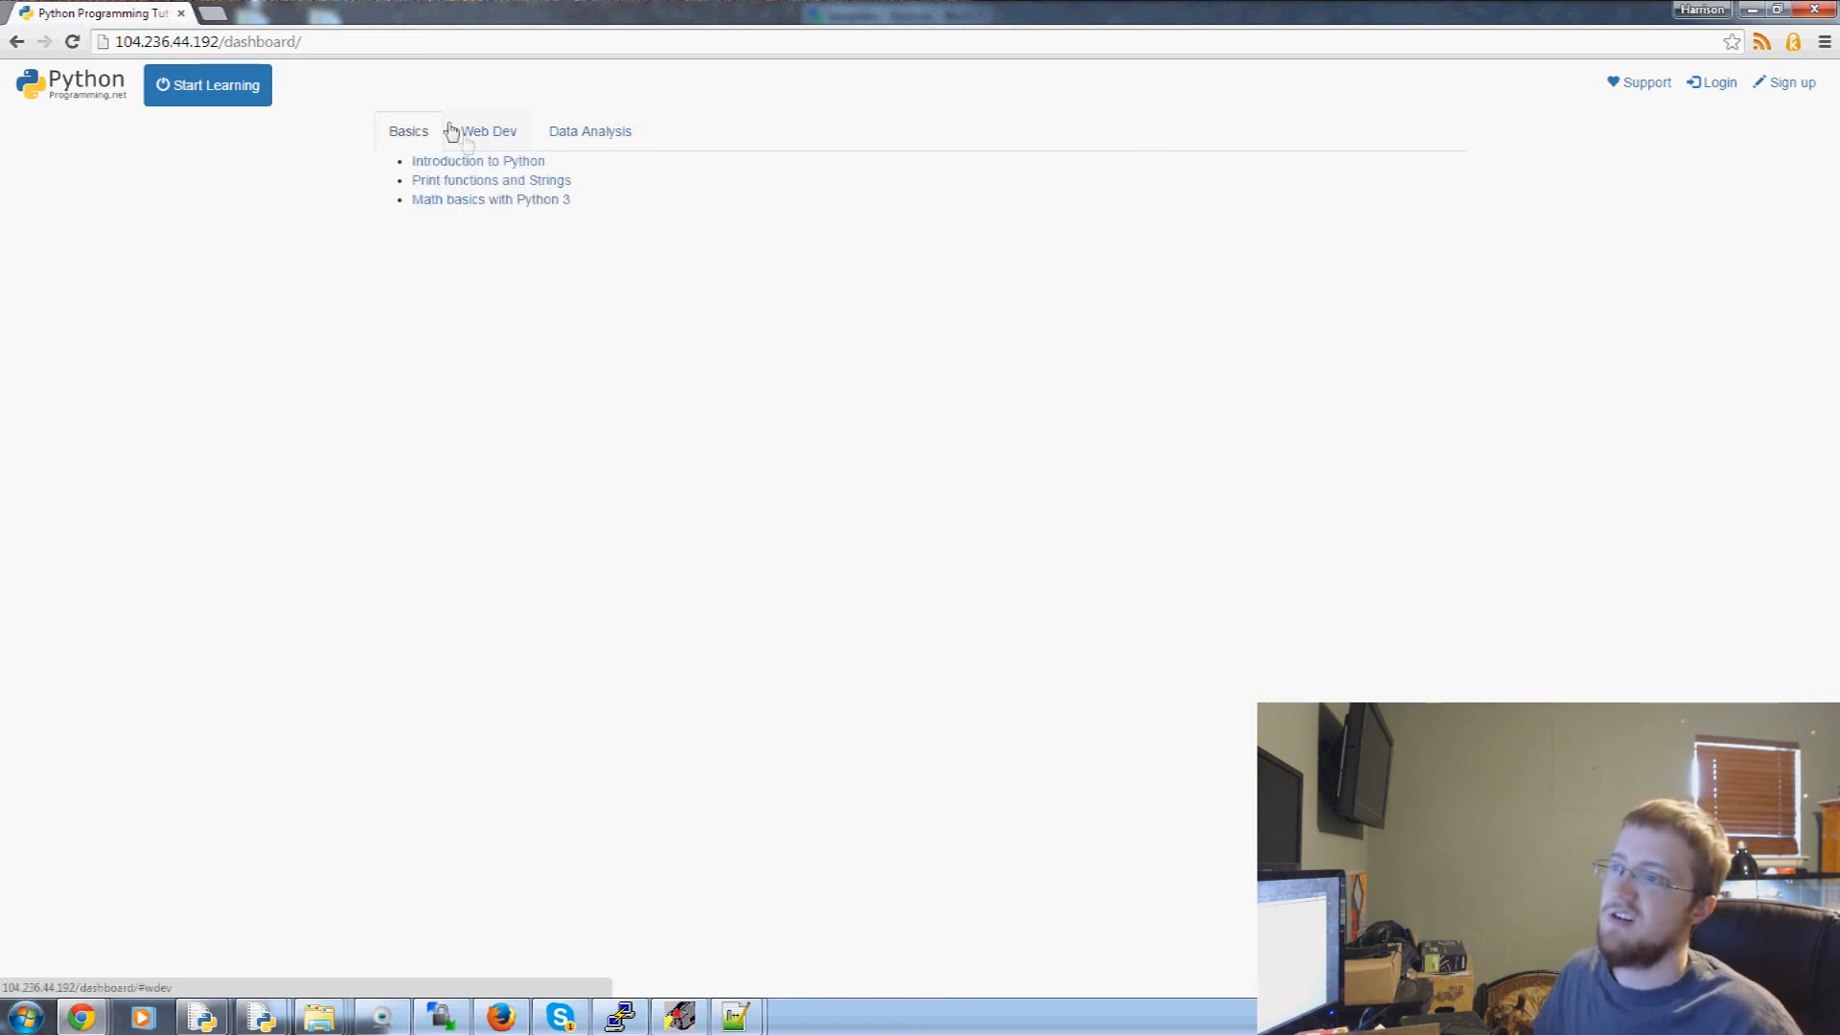
Switch Chrome to the Web Dev tab
click(486, 131)
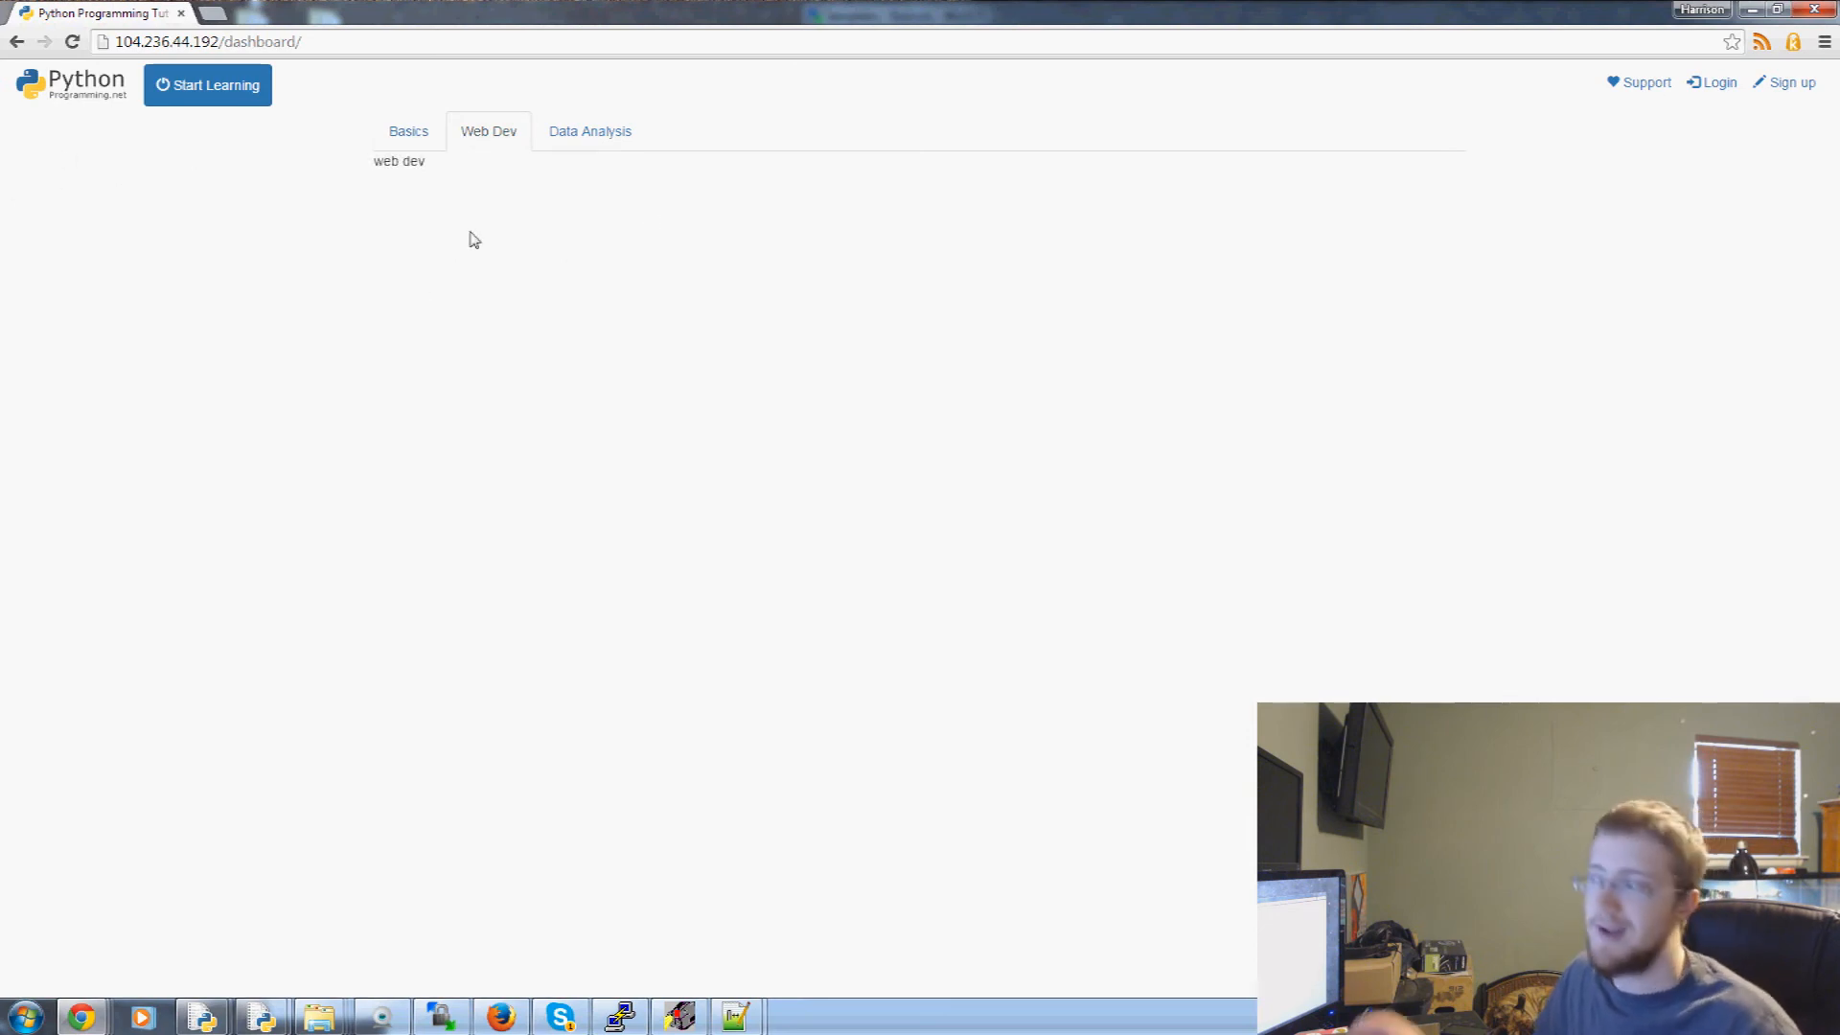
mouse_move(341, 79)
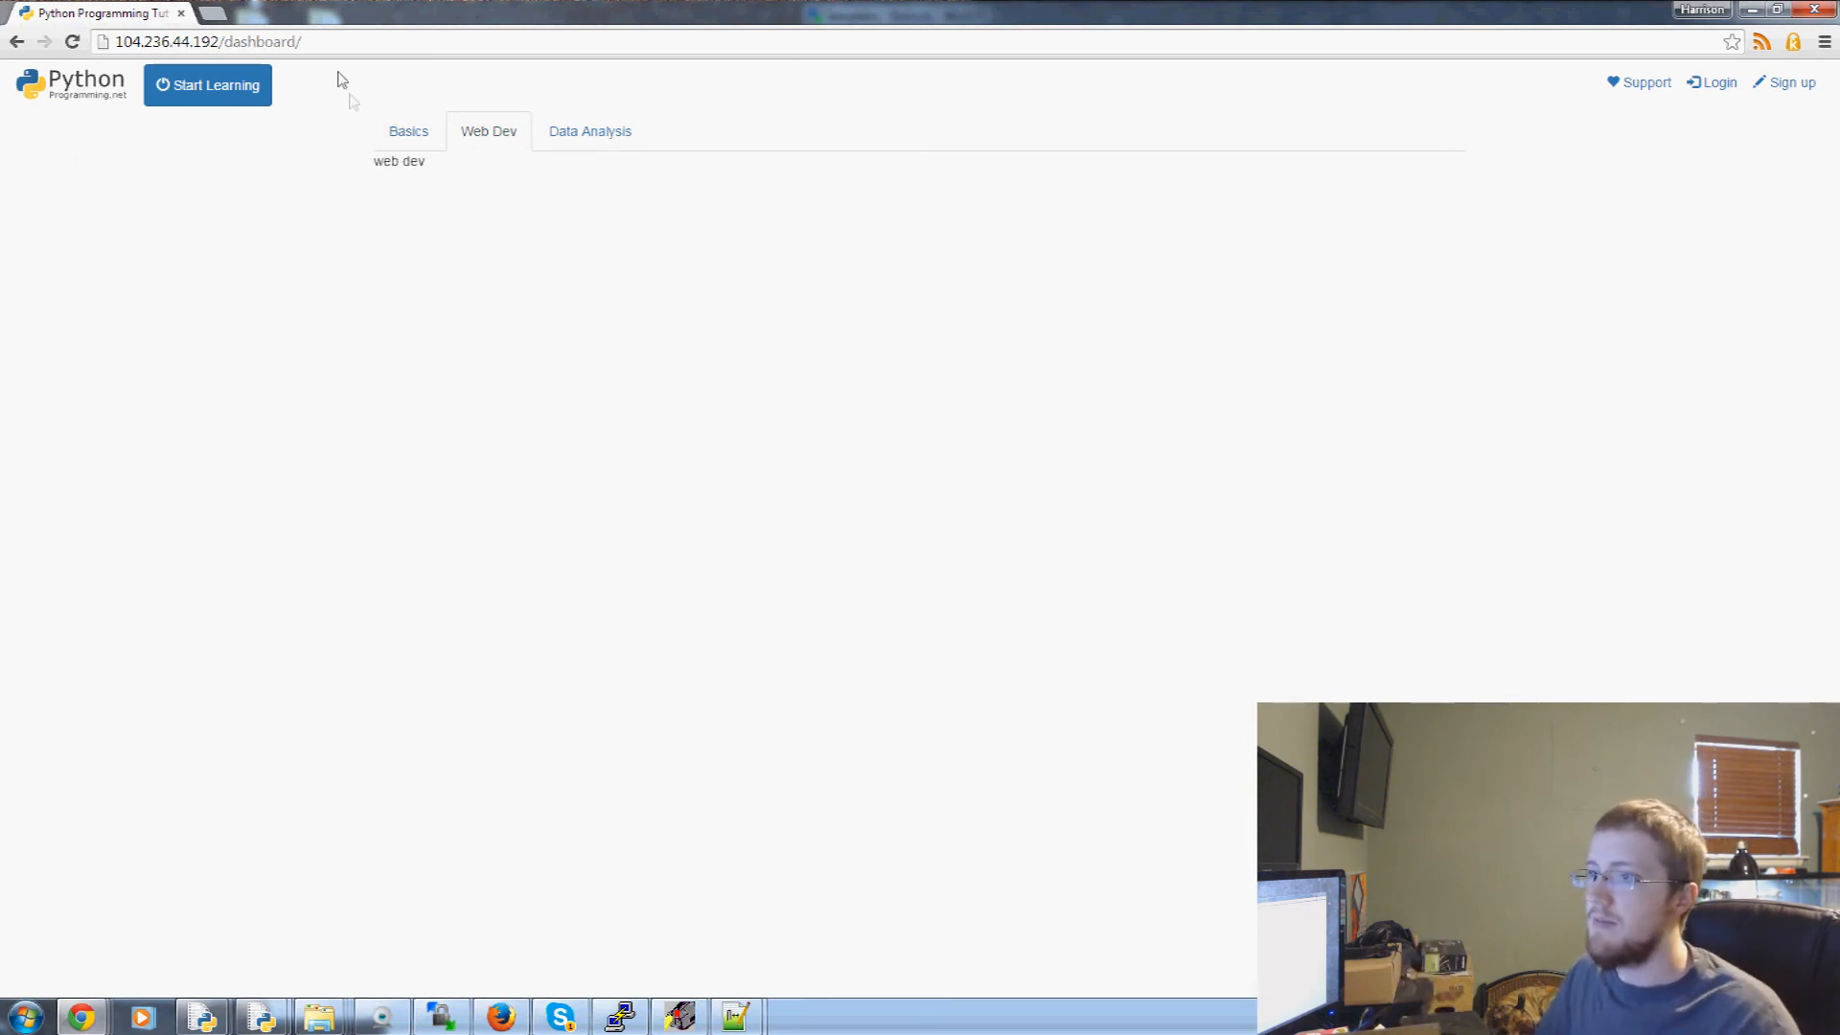
click(589, 130)
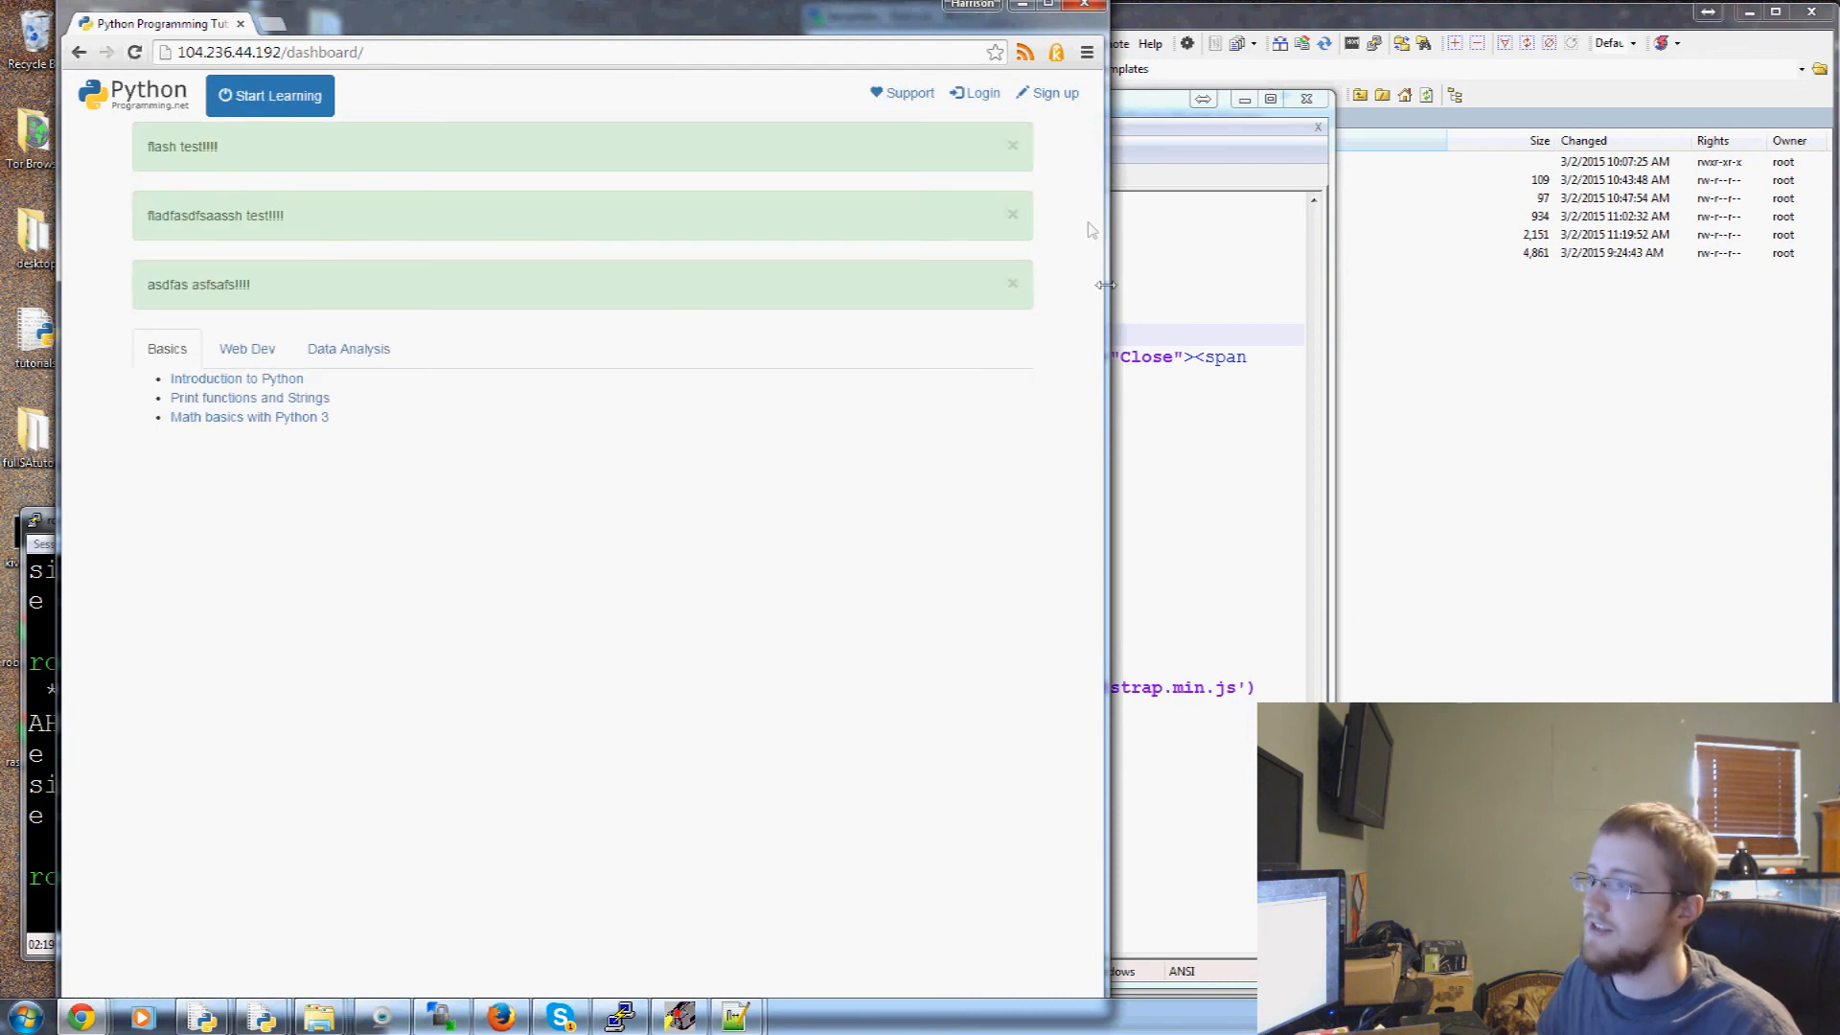
Select 'success' in class="alert alert-success" on line 74 to replace it with warning
click(1012, 283)
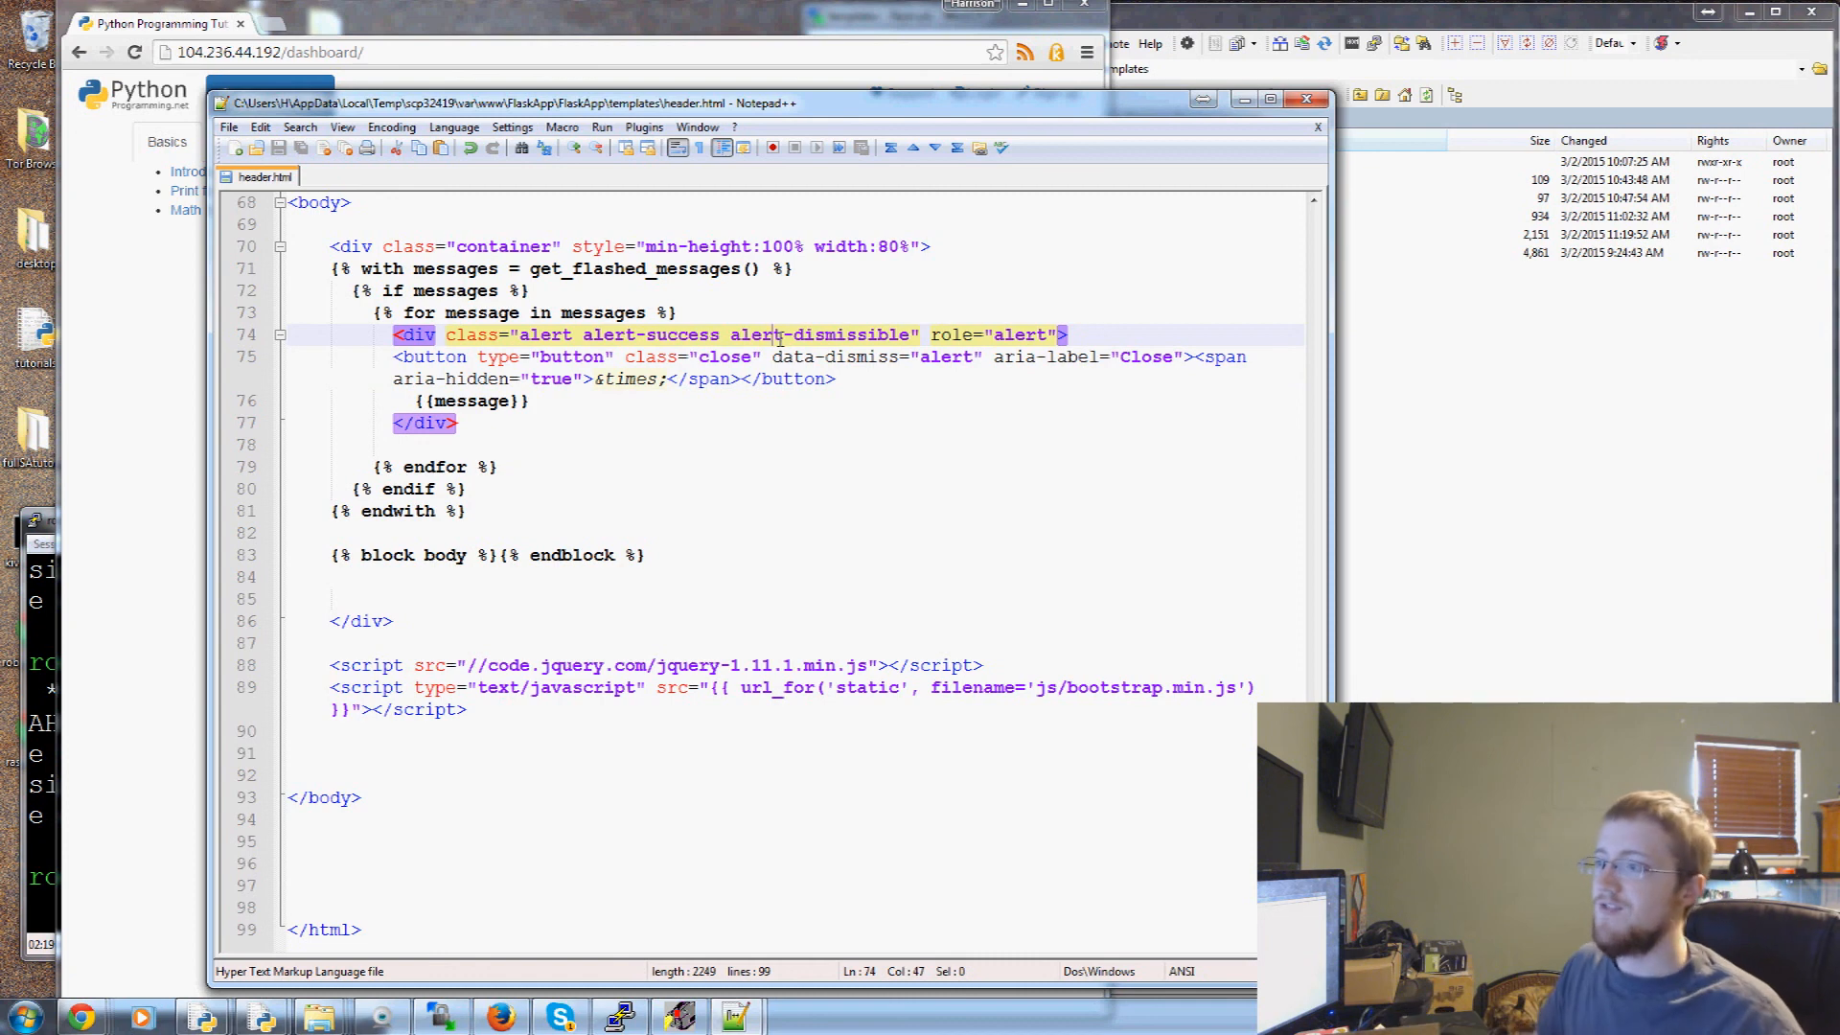
double_click(682, 333)
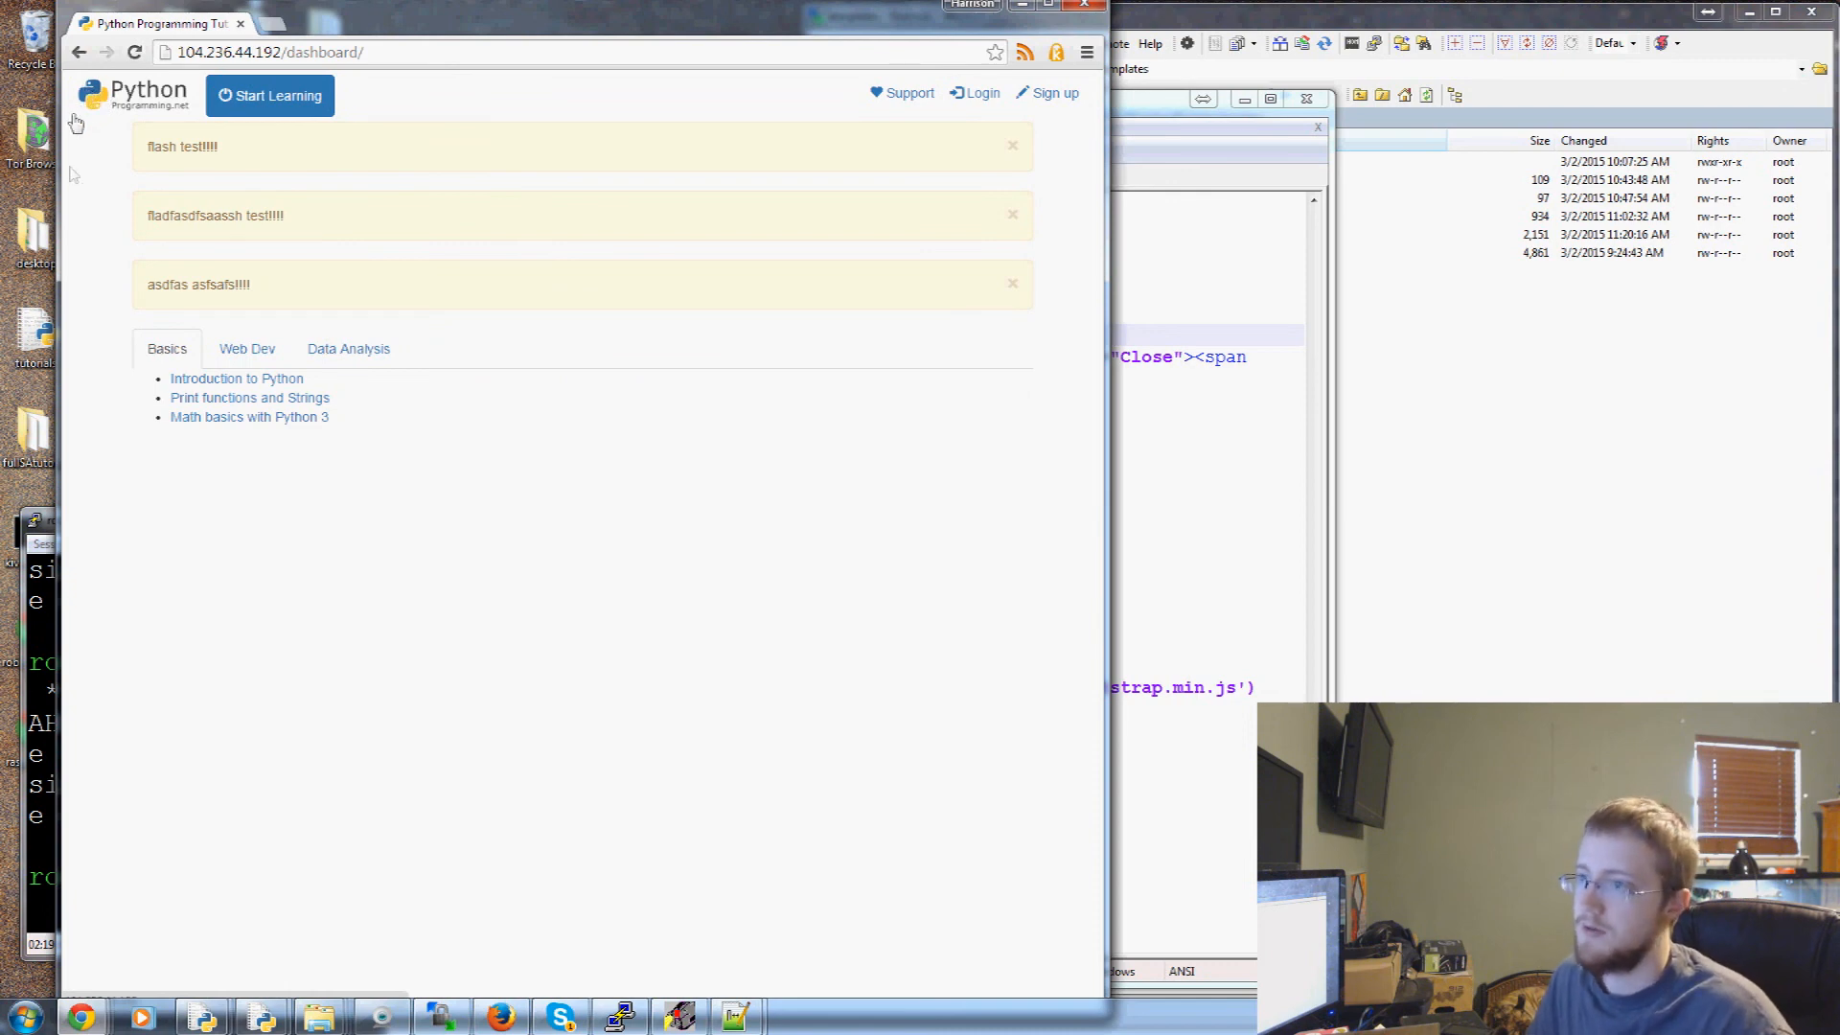
mouse_move(886, 240)
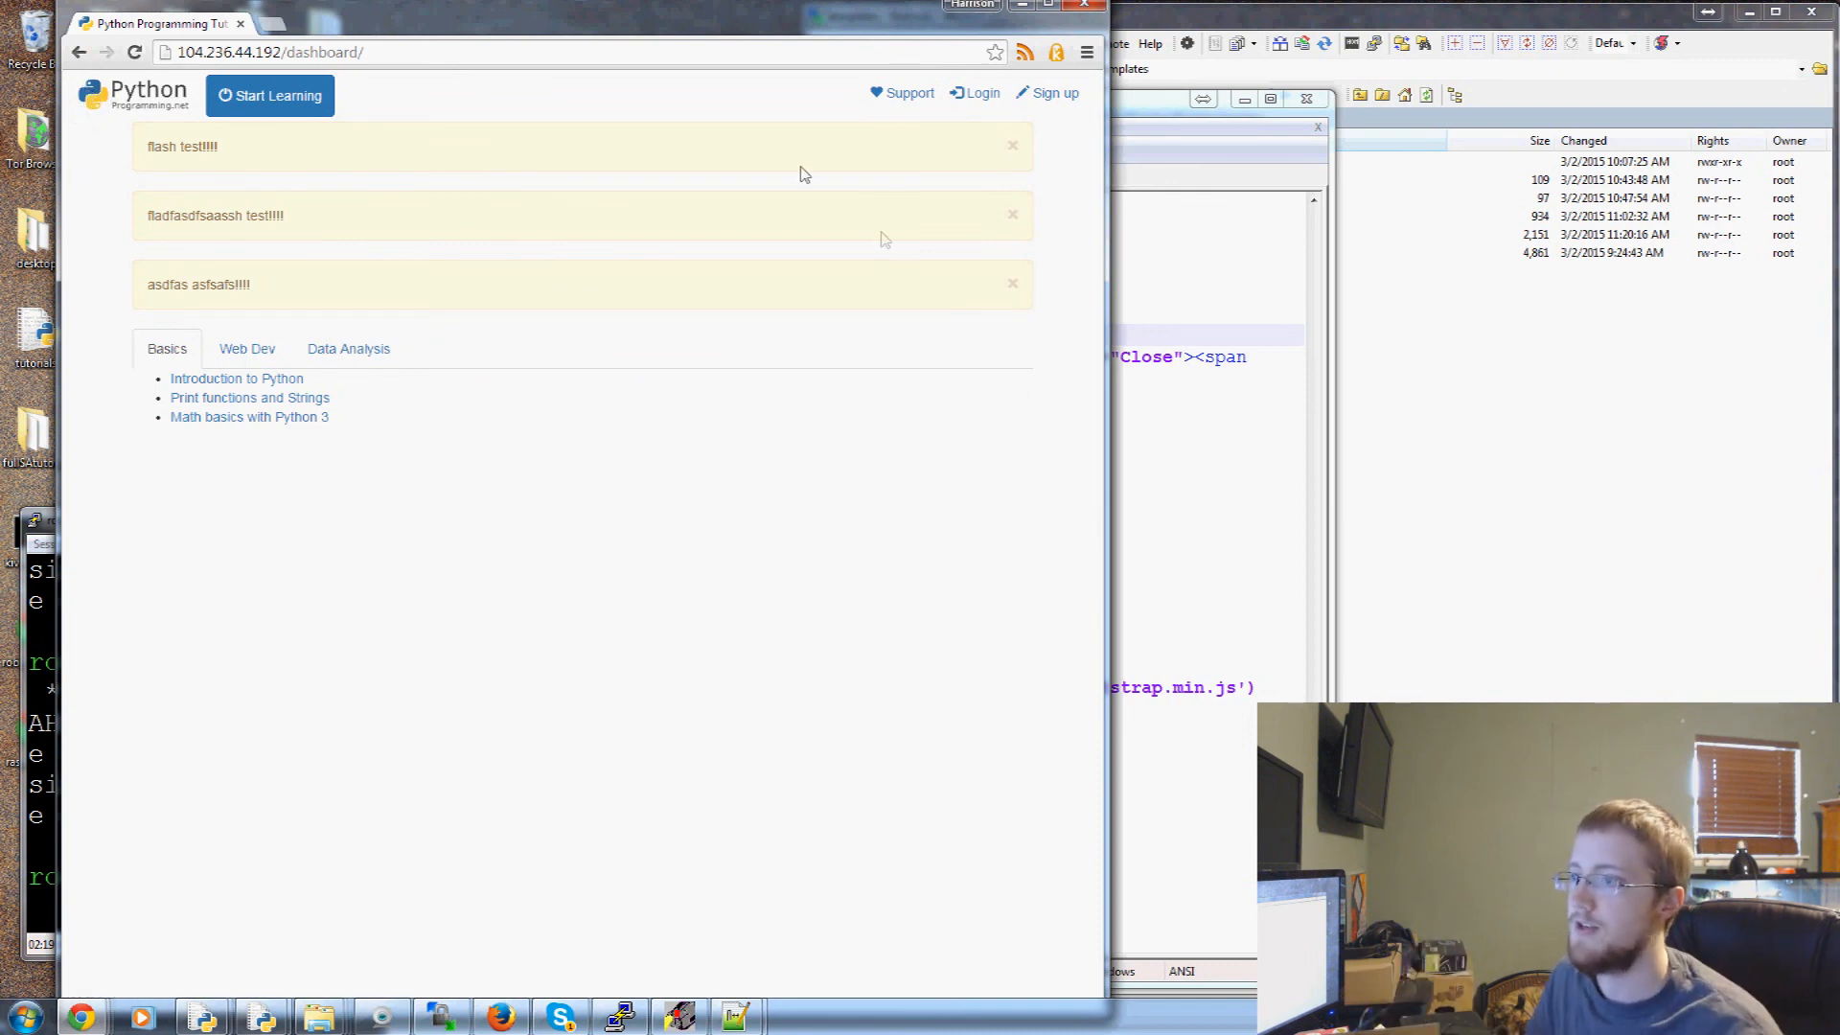